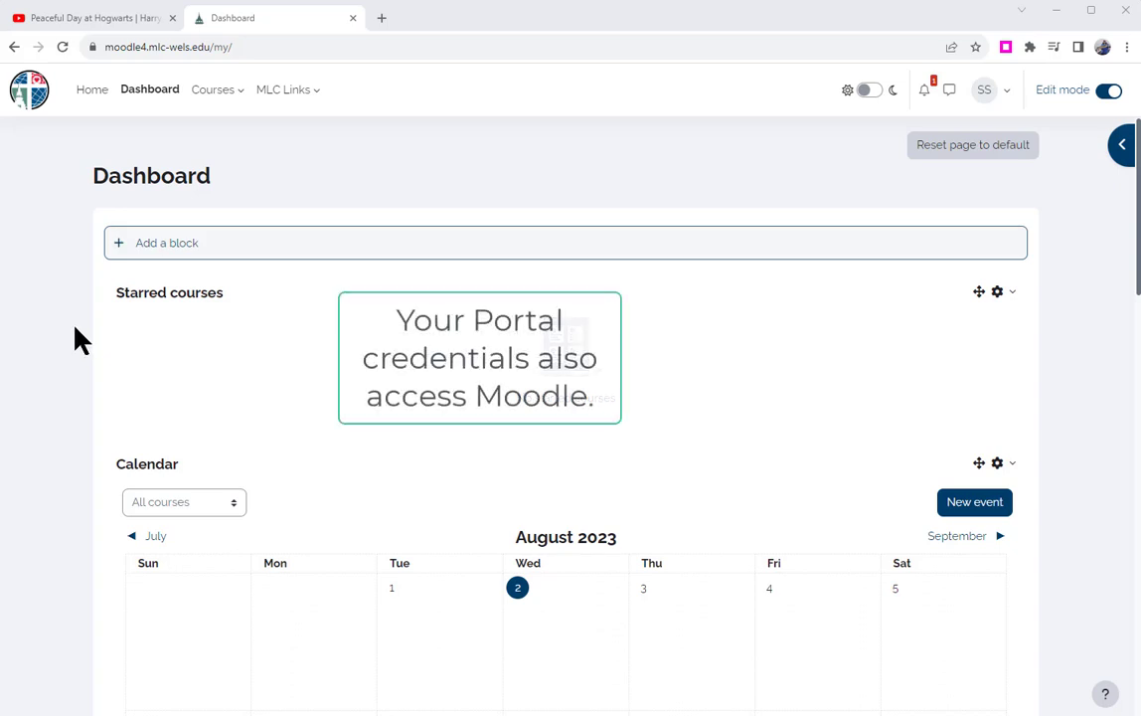
pyautogui.moveTo(162, 348)
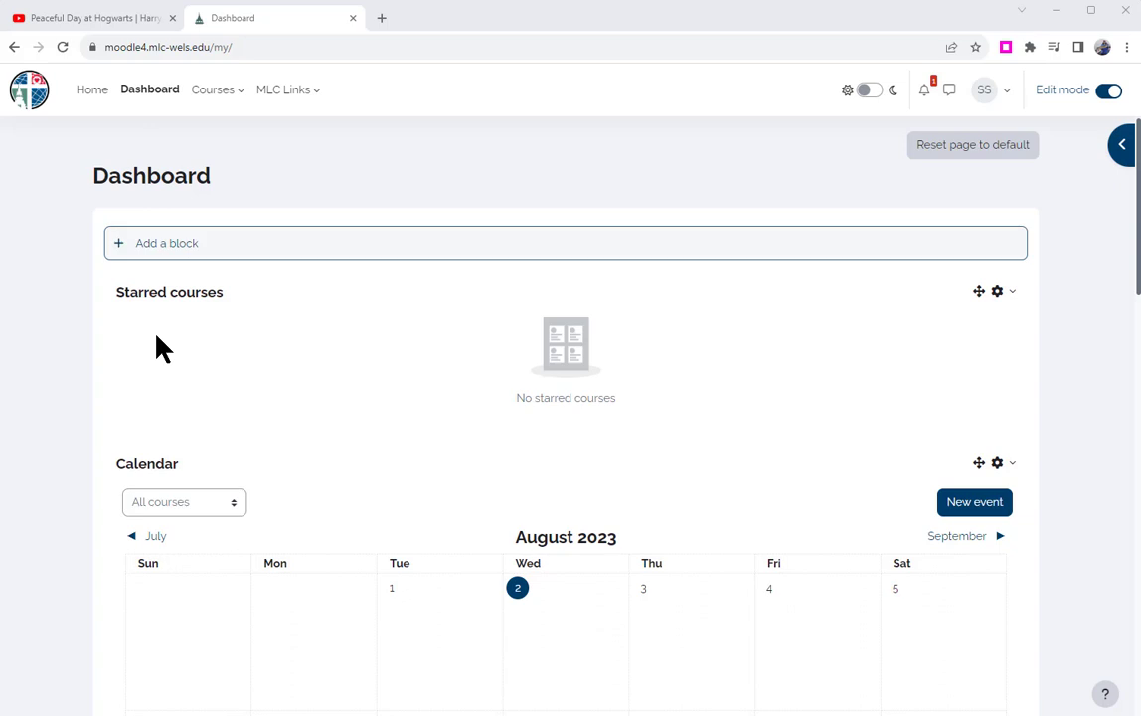
pyautogui.moveTo(163, 361)
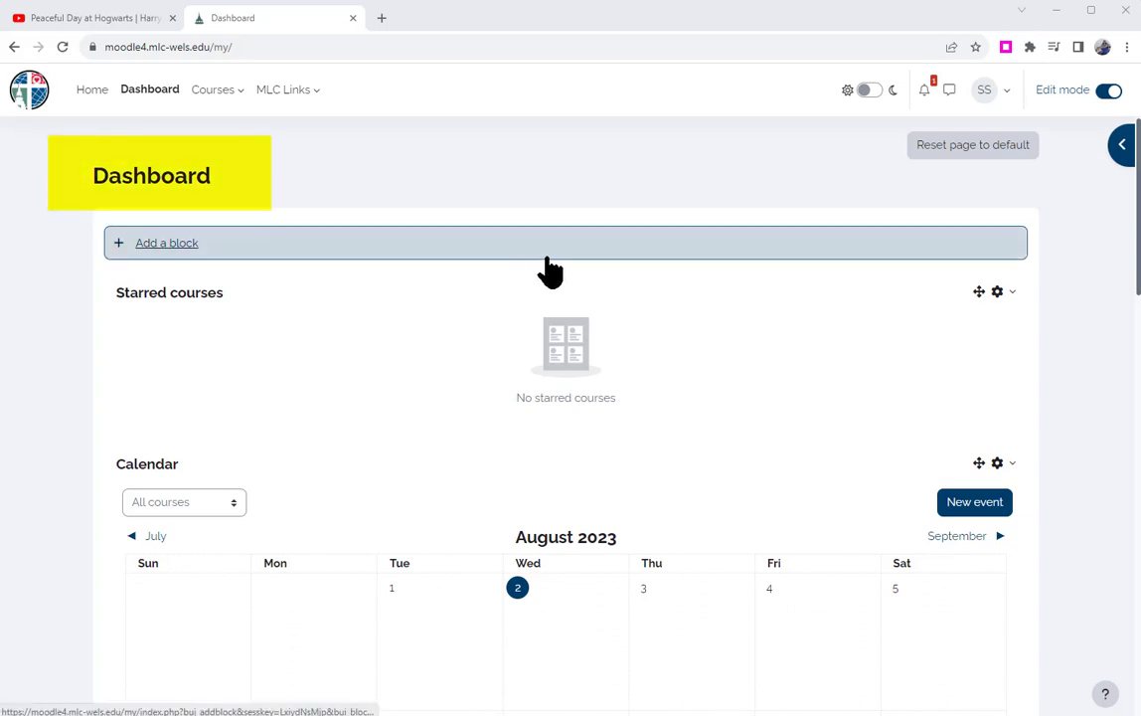
# - Go to the My courses overview page from the Courses menu
pyautogui.scroll(-3)
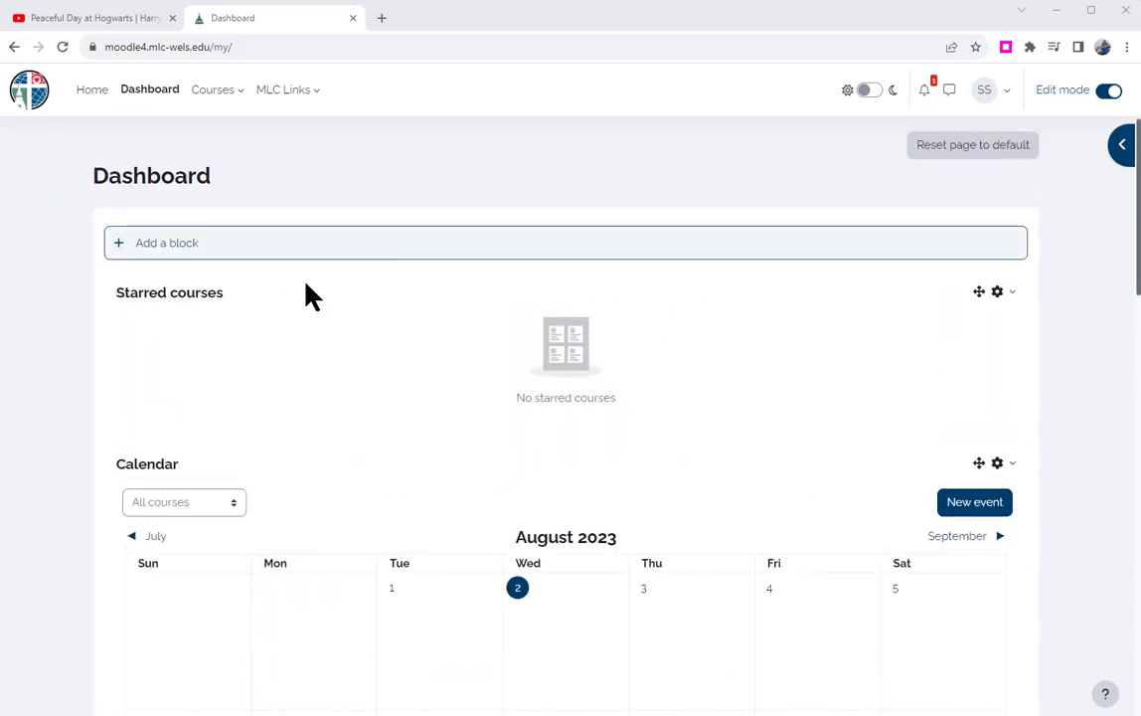
pyautogui.moveTo(333, 341)
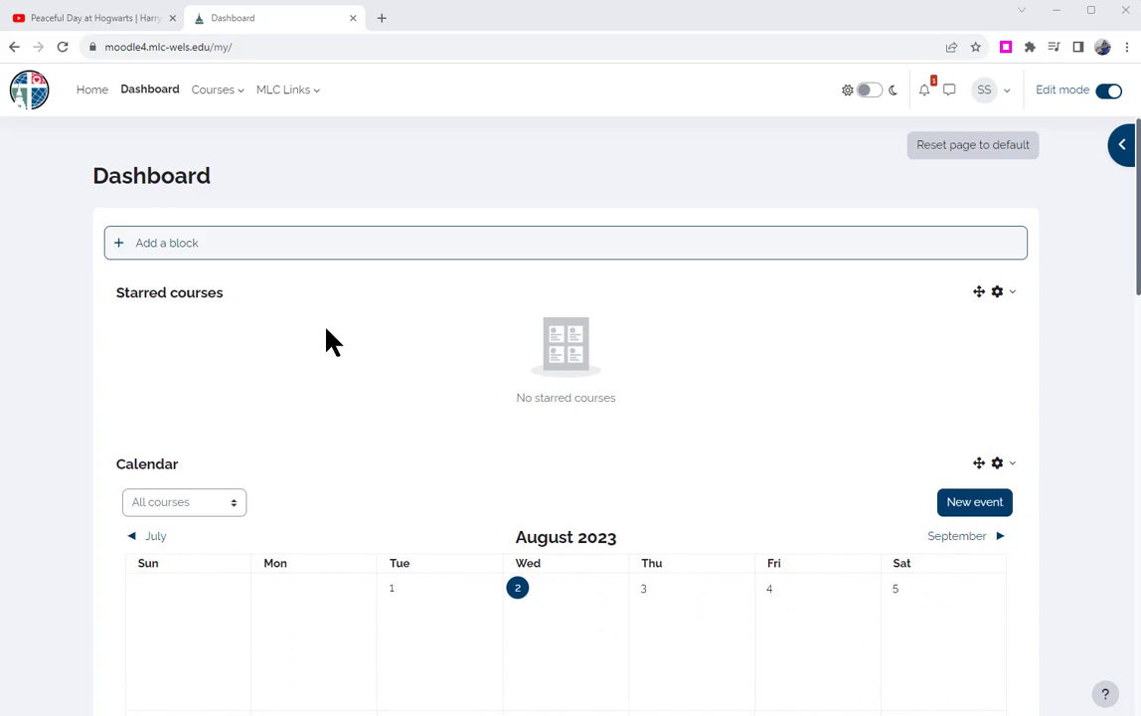
pyautogui.moveTo(321, 346)
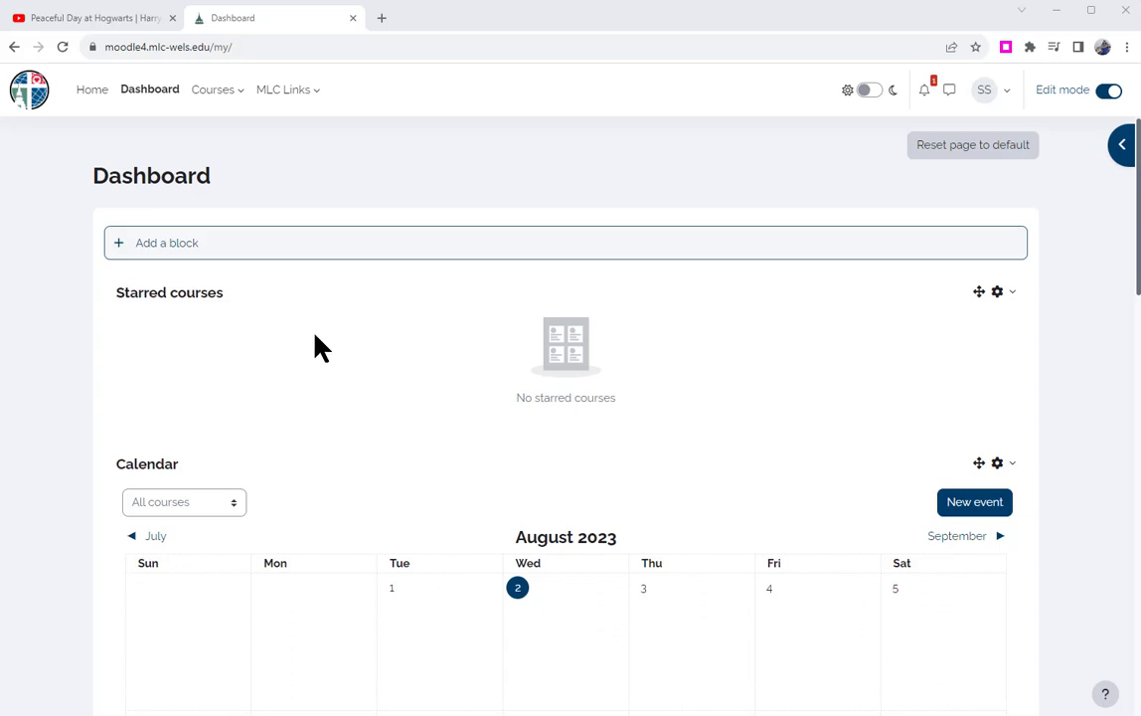
pyautogui.moveTo(280, 209)
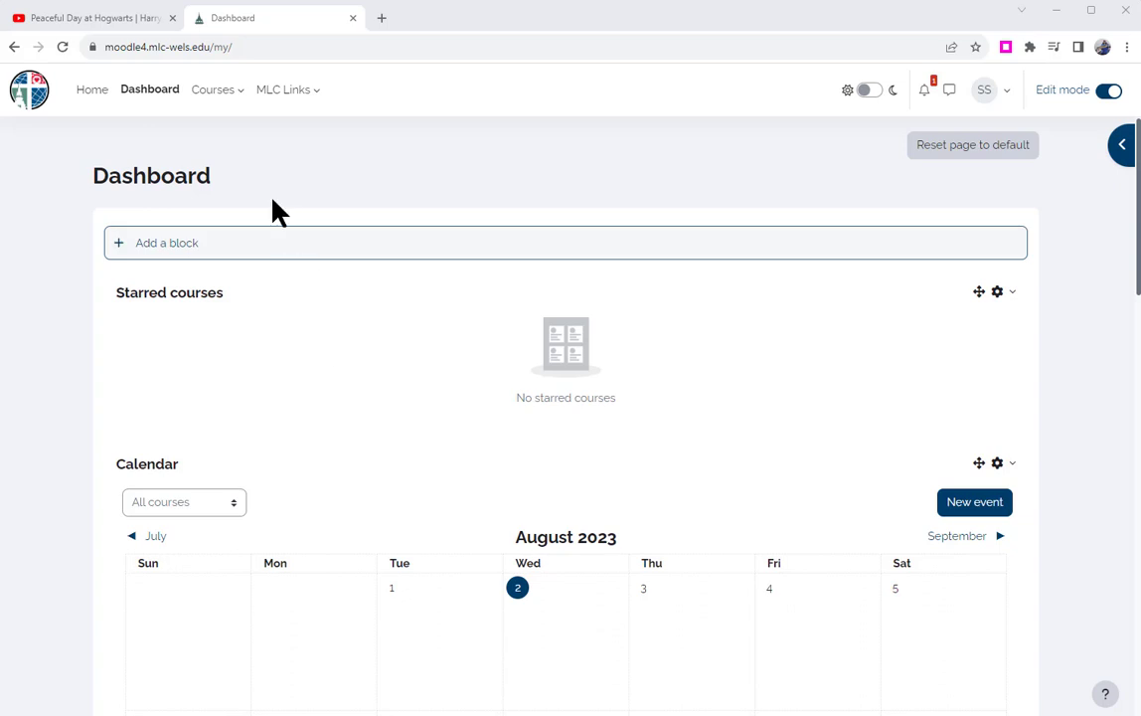
pyautogui.click(213, 90)
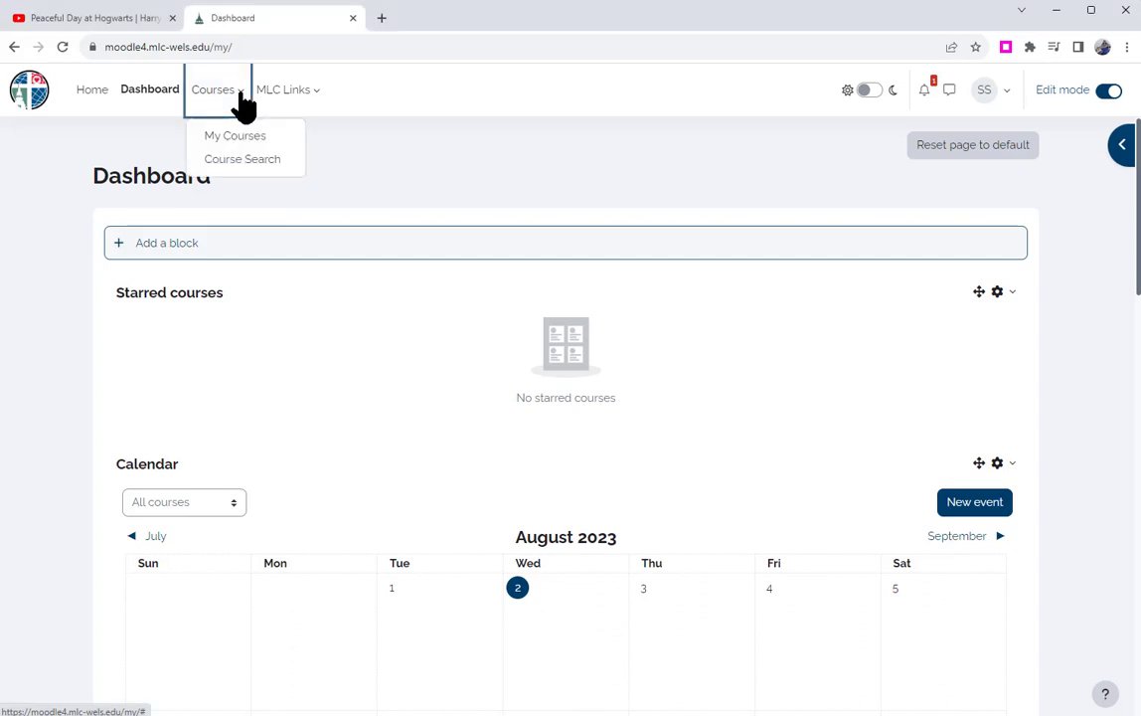
pyautogui.click(235, 135)
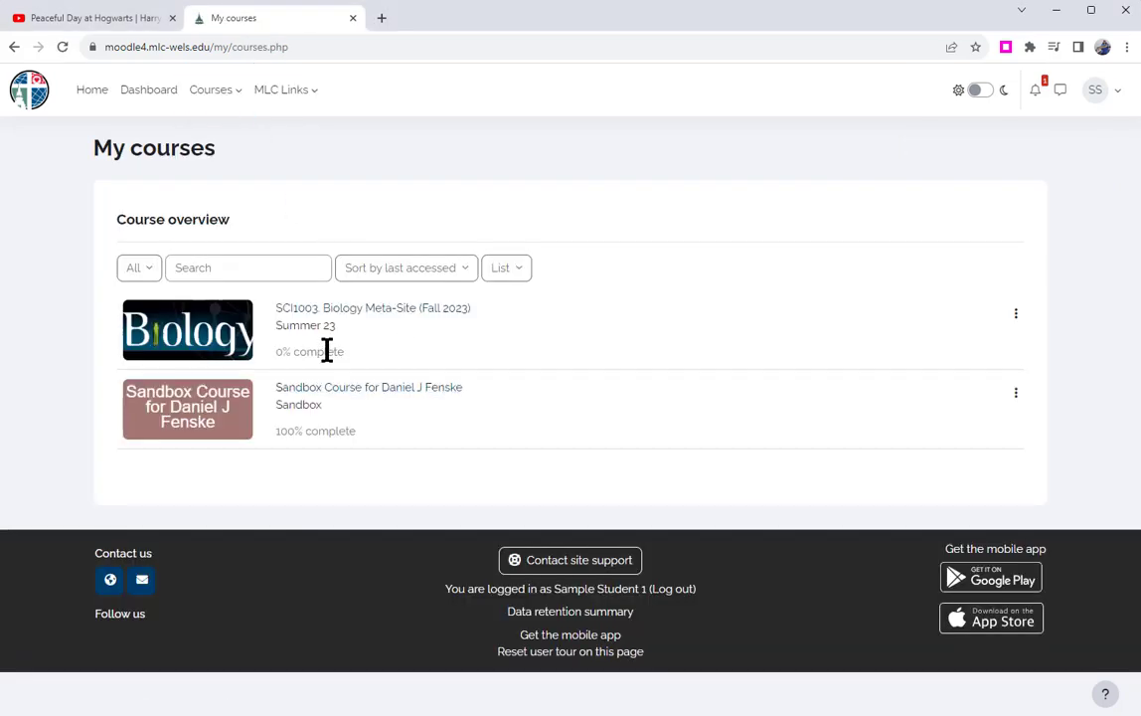
pyautogui.moveTo(387, 362)
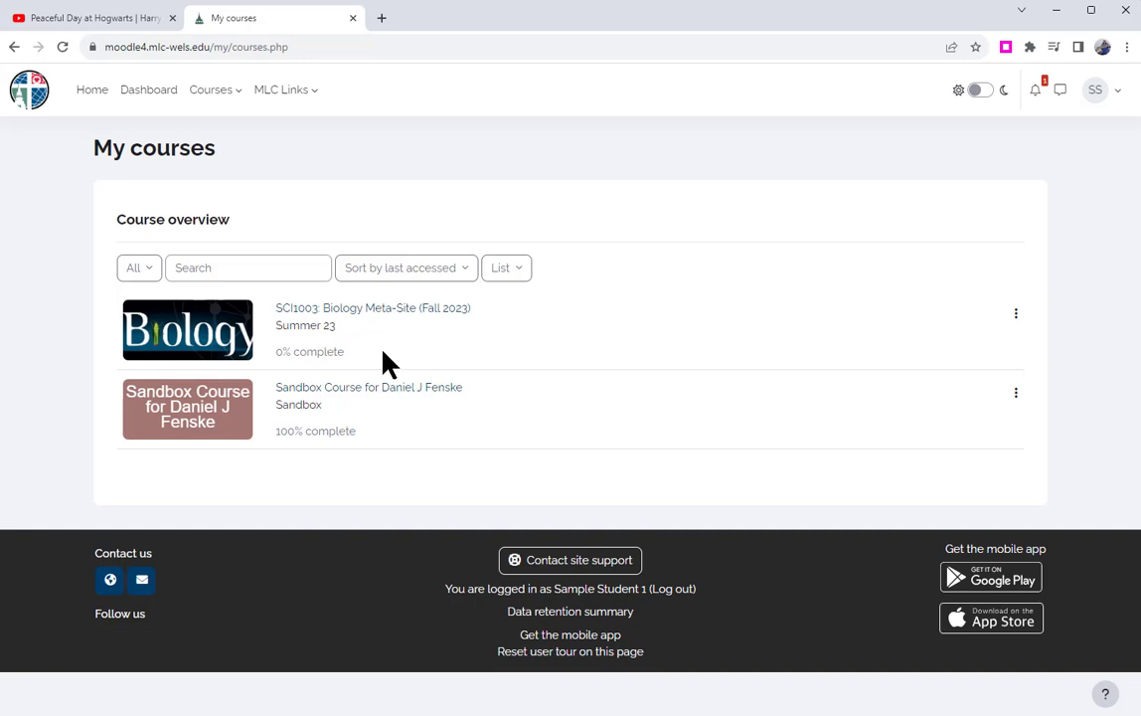
pyautogui.moveTo(502, 320)
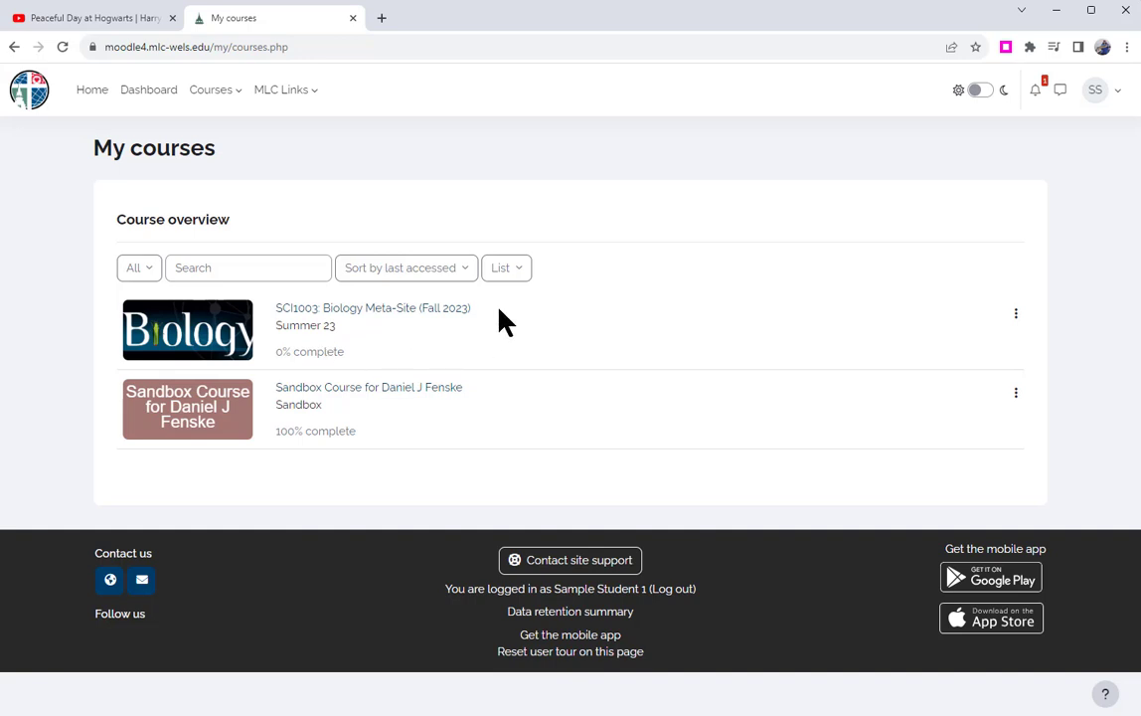
# - Switch the course overview layout to Summary, then Card, then back to List
pyautogui.click(507, 267)
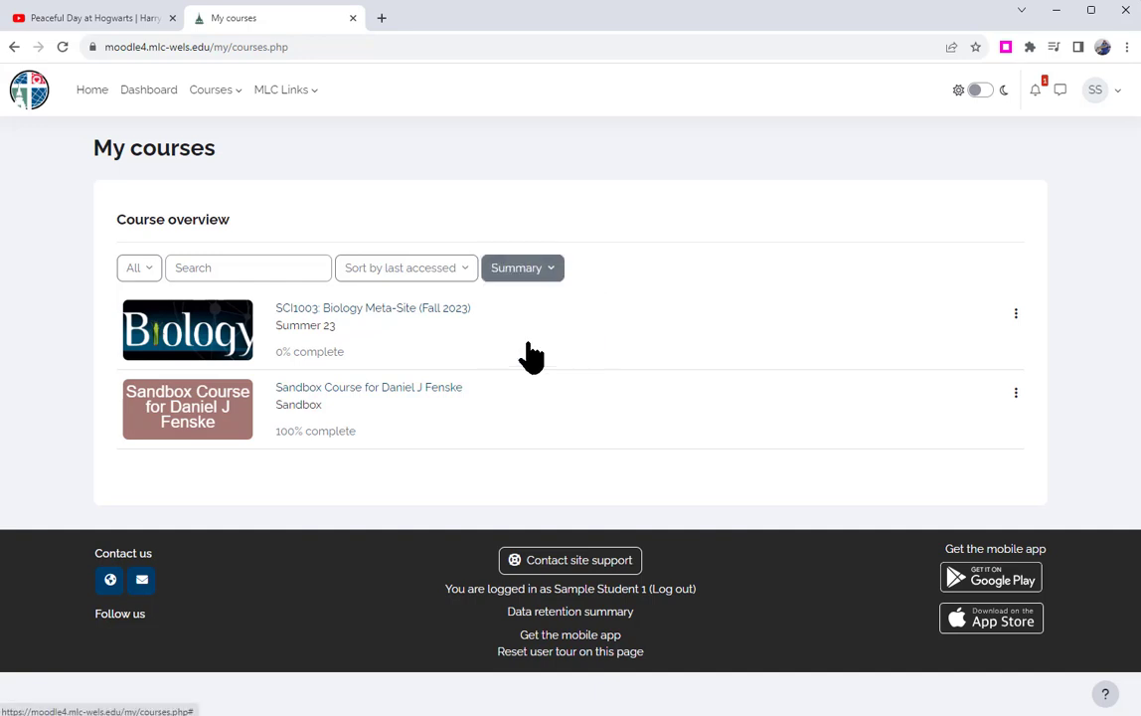
pyautogui.click(522, 267)
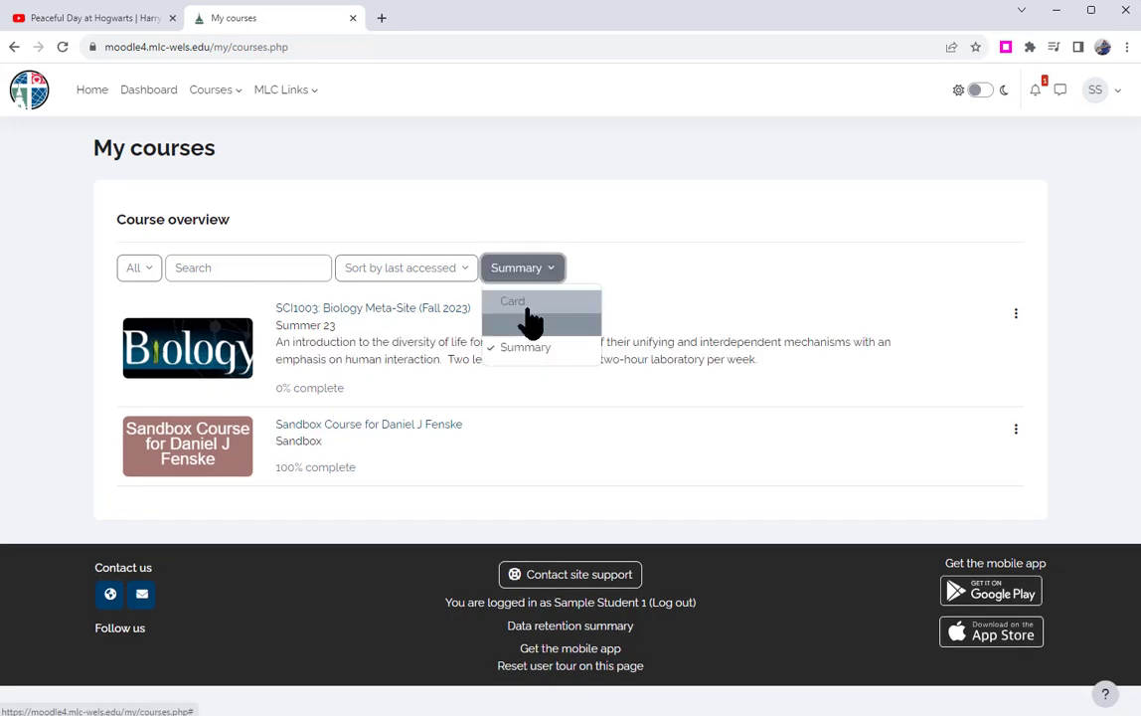
pyautogui.click(513, 301)
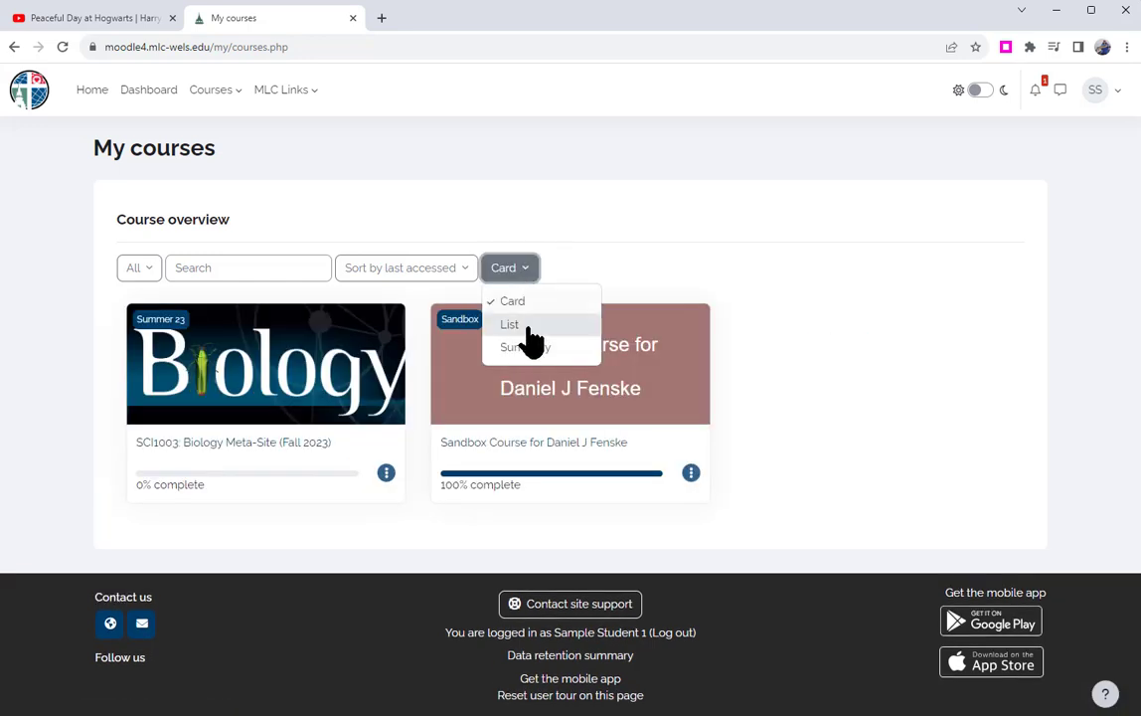
pyautogui.click(509, 325)
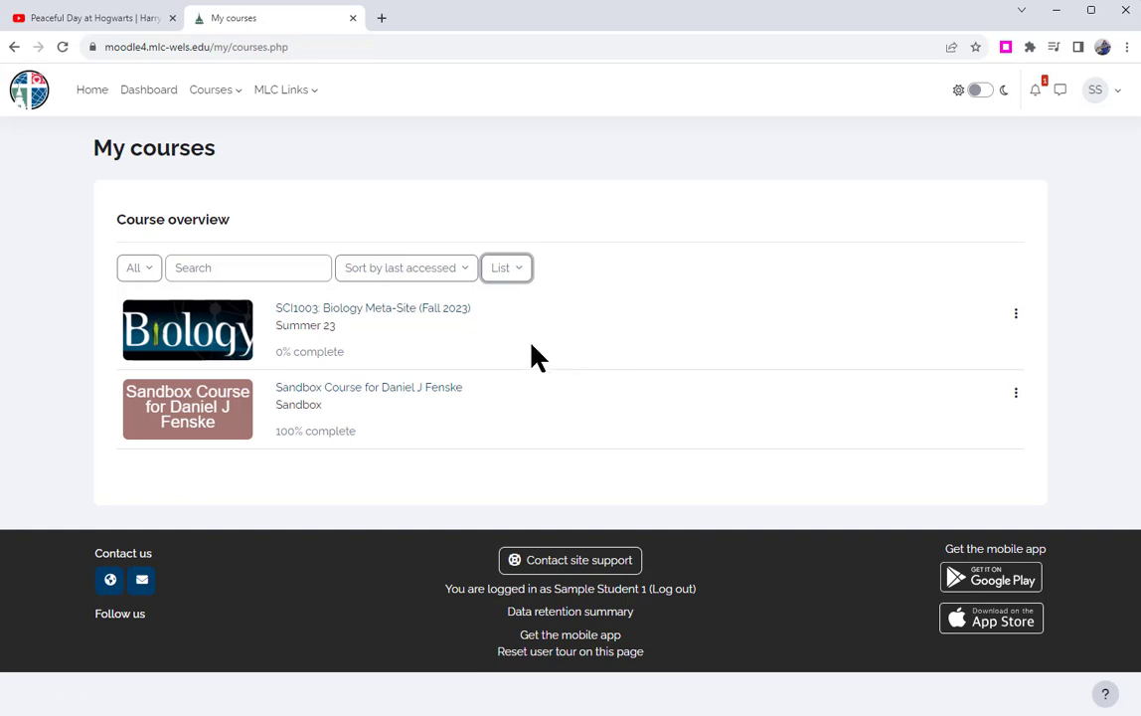
pyautogui.moveTo(316, 326)
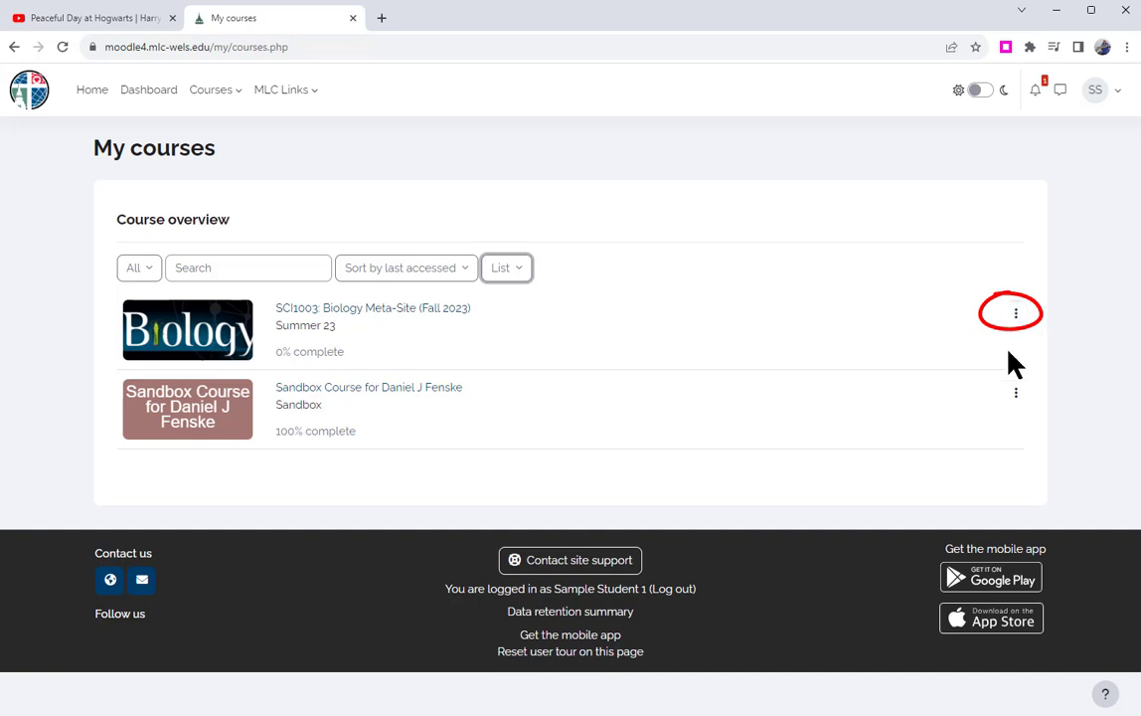
# - Star the SCI1003: Biology Meta-Site (Fall 2023) course and return to the Dashboard
pyautogui.click(1015, 312)
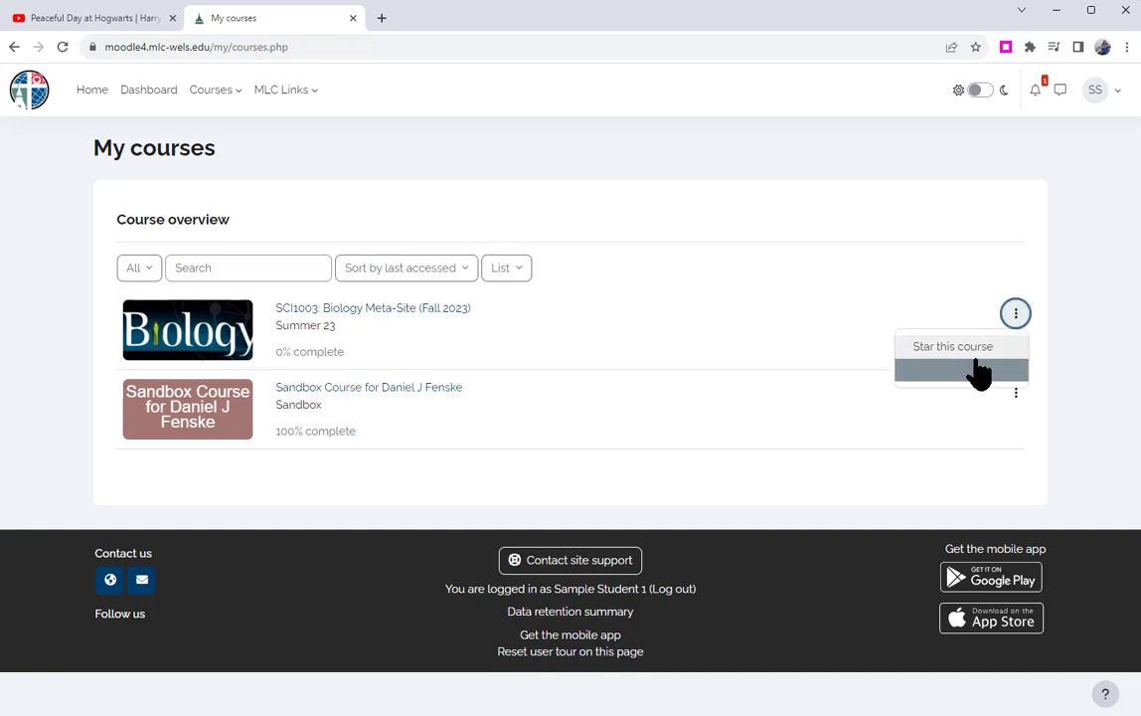
pyautogui.click(953, 346)
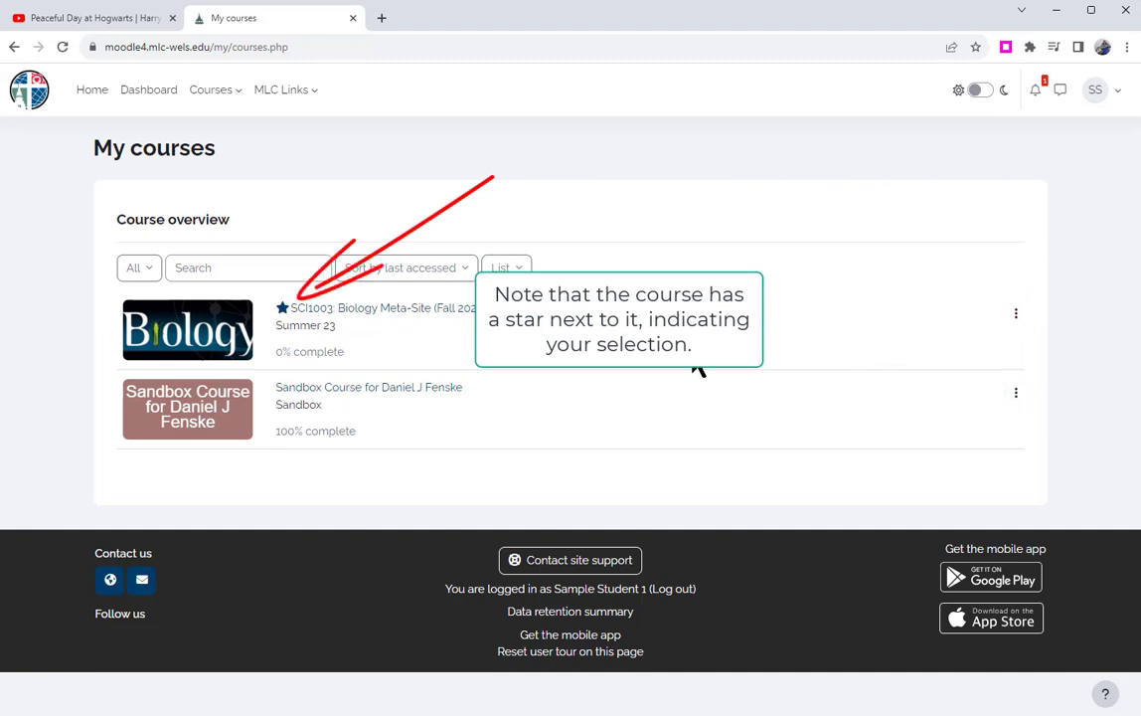
pyautogui.moveTo(149, 89)
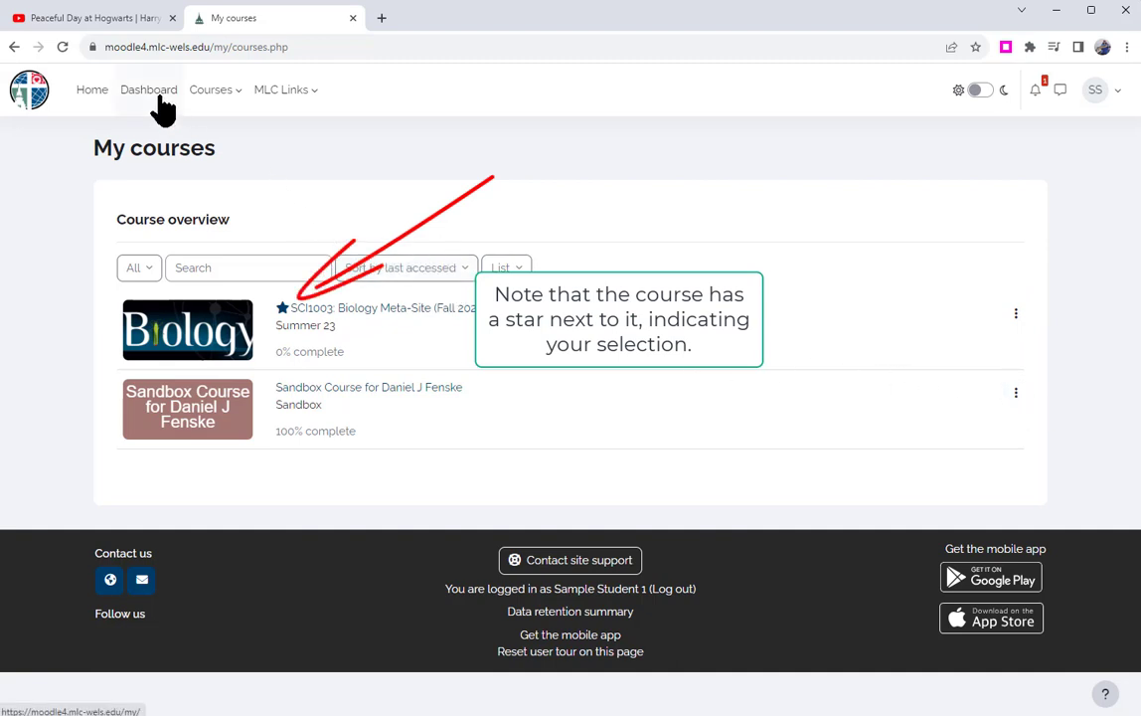
pyautogui.click(149, 90)
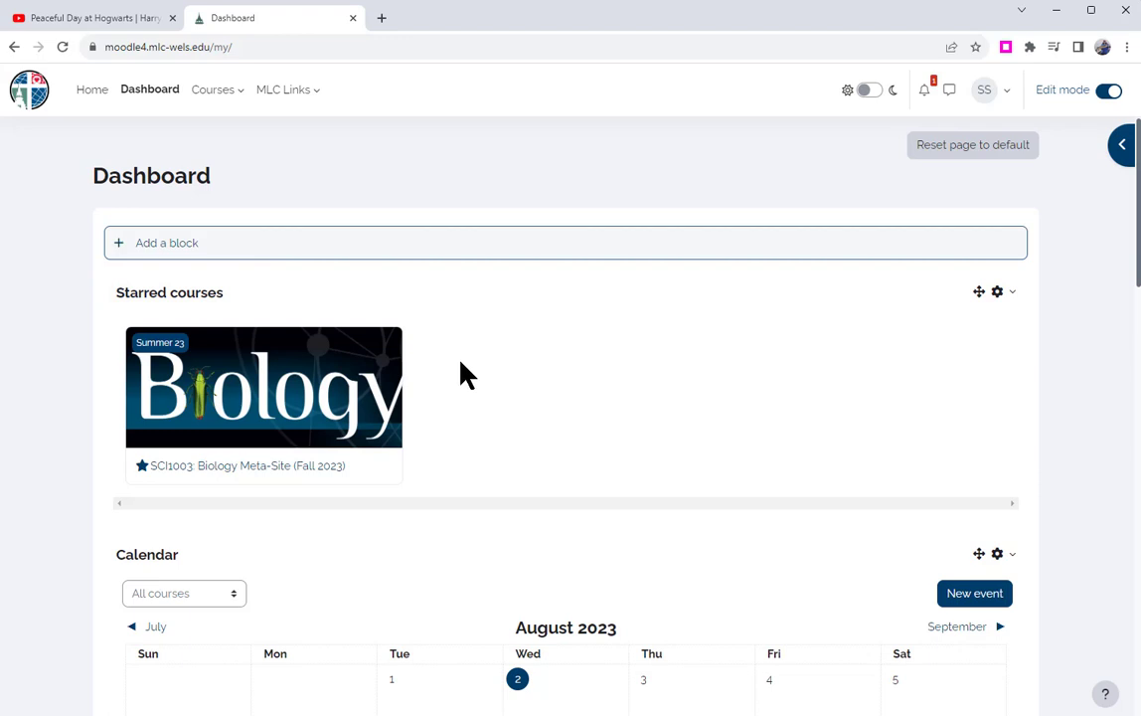
pyautogui.moveTo(517, 336)
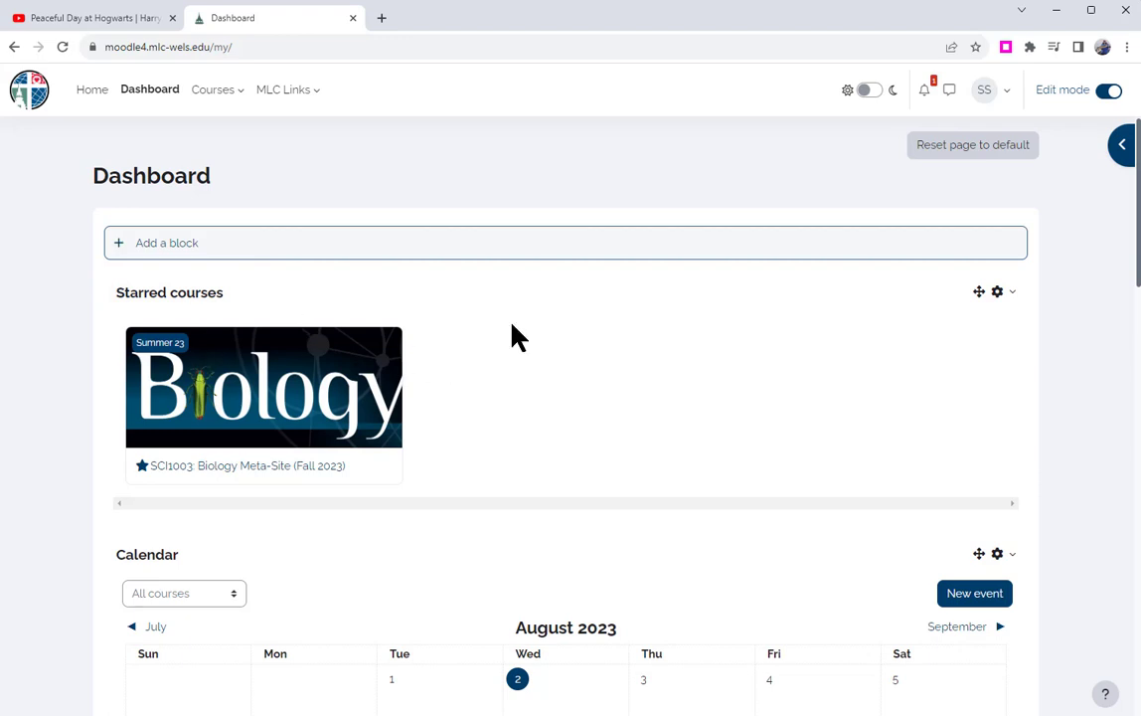
pyautogui.moveTo(527, 333)
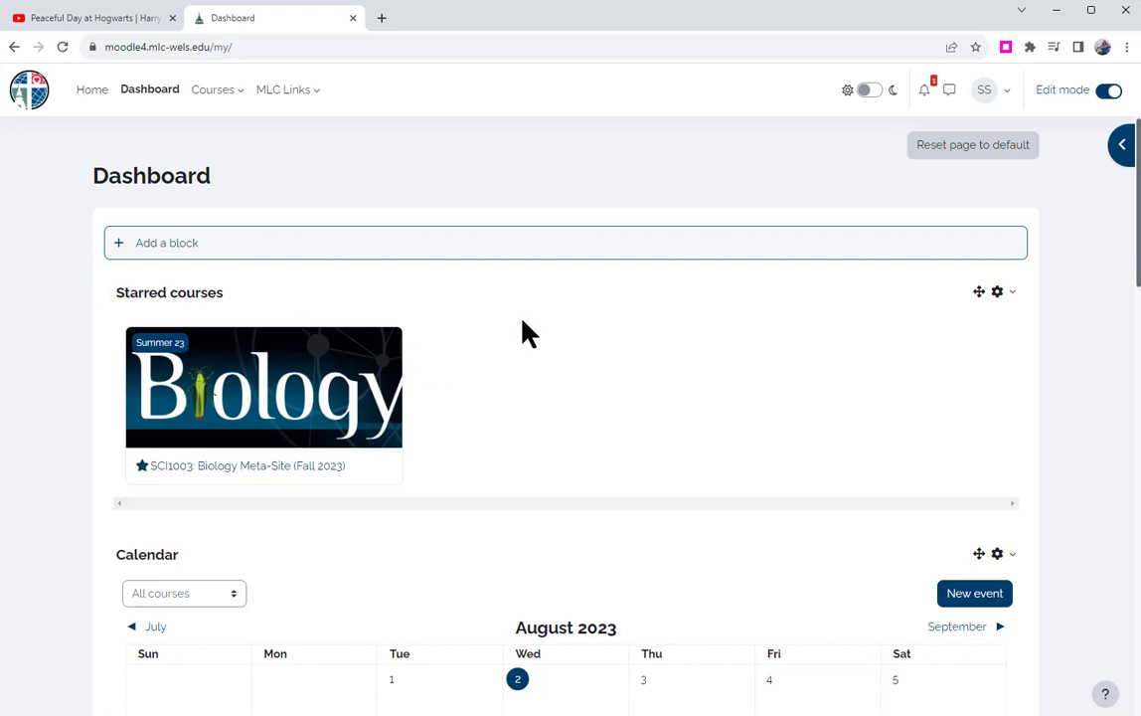
pyautogui.moveTo(525, 336)
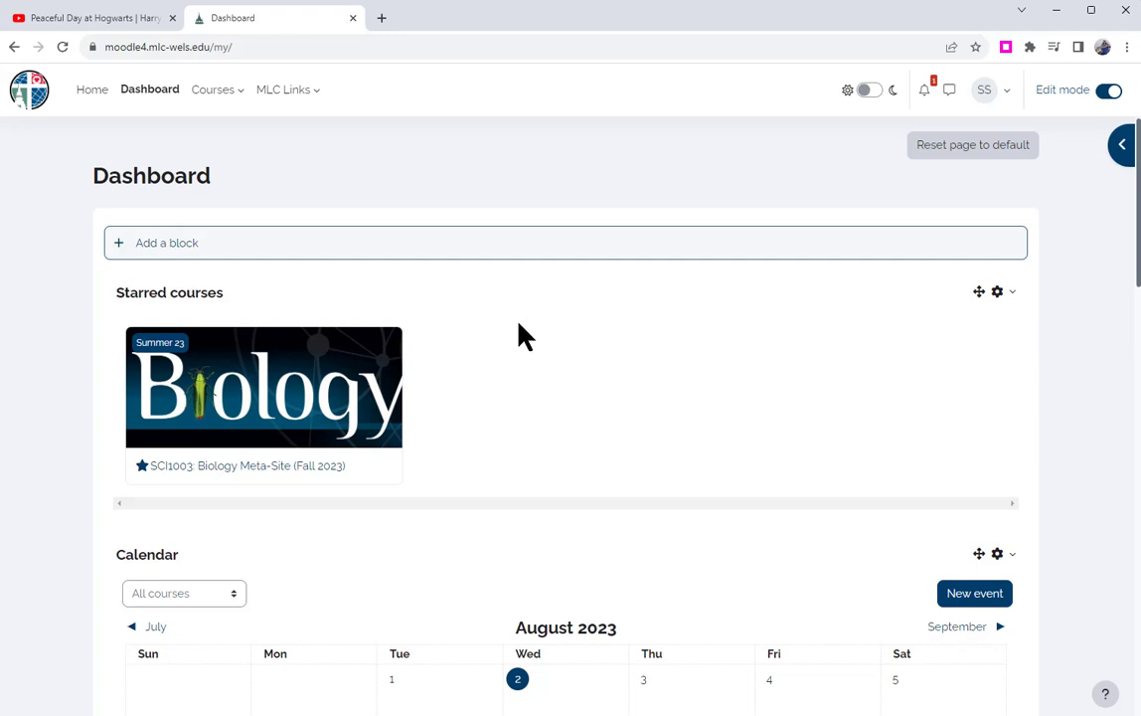
pyautogui.moveTo(748, 279)
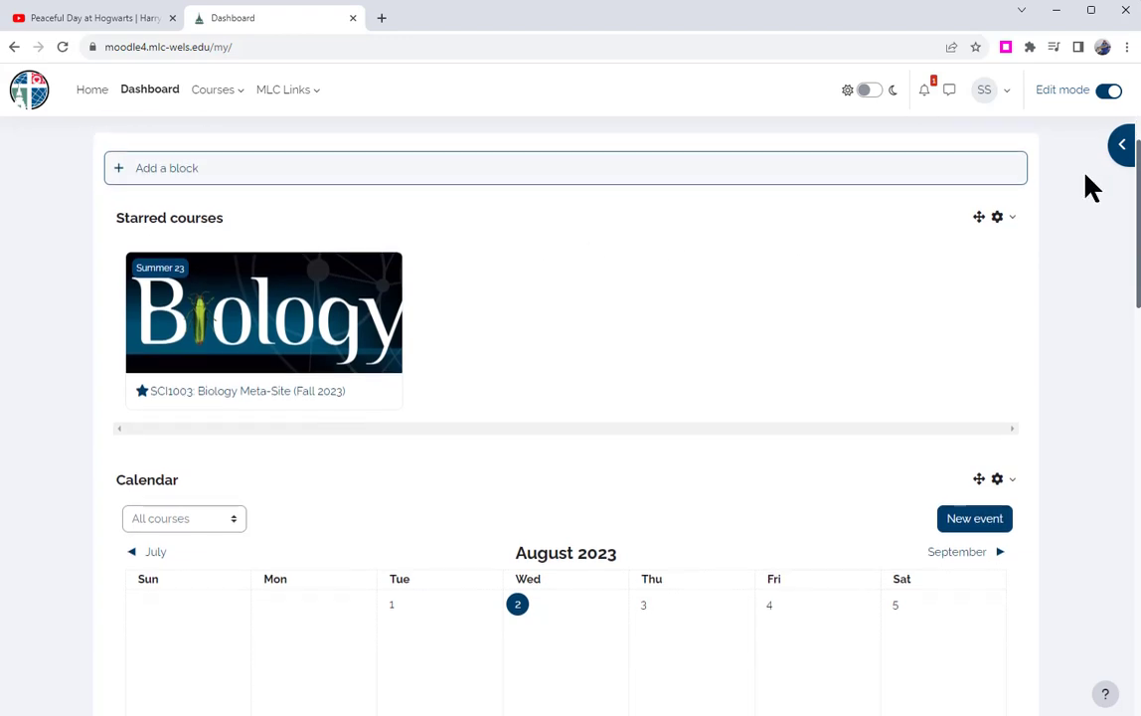
pyautogui.click(1121, 144)
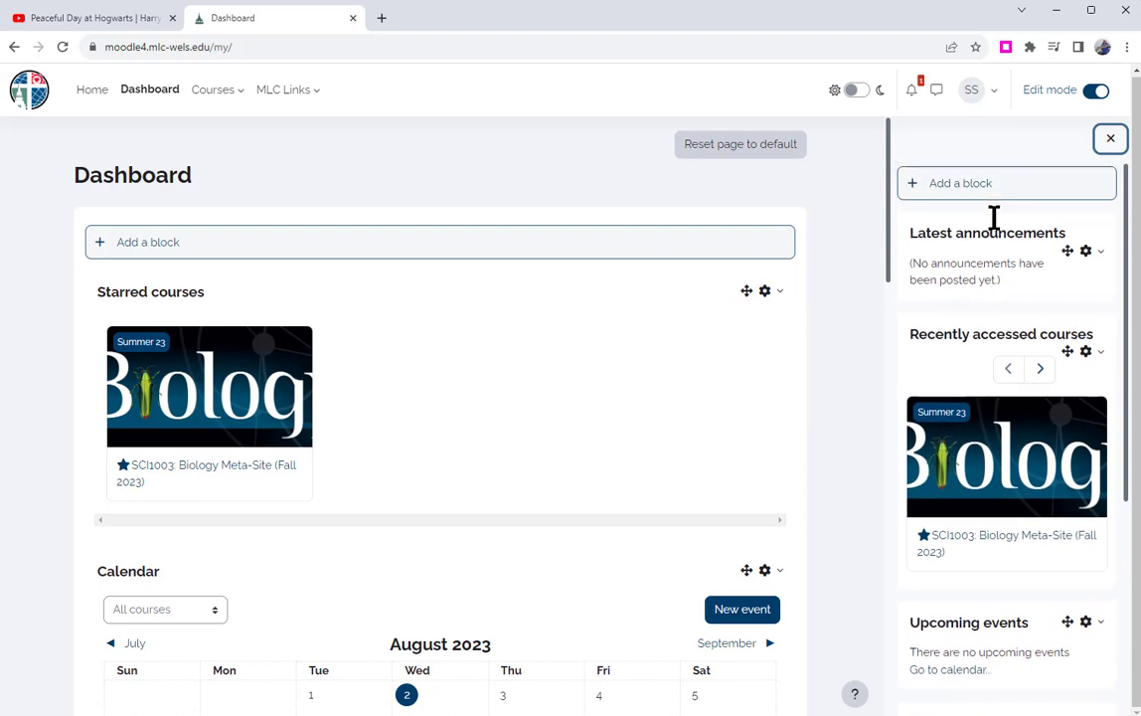
pyautogui.moveTo(998, 259)
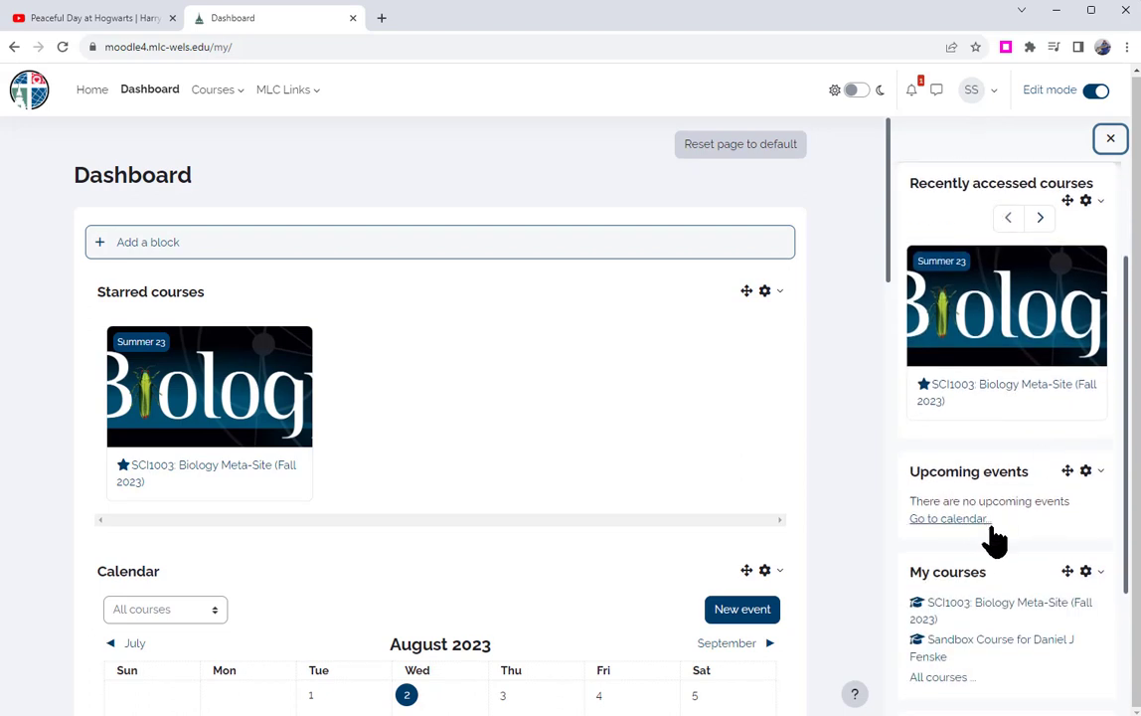
pyautogui.moveTo(990, 498)
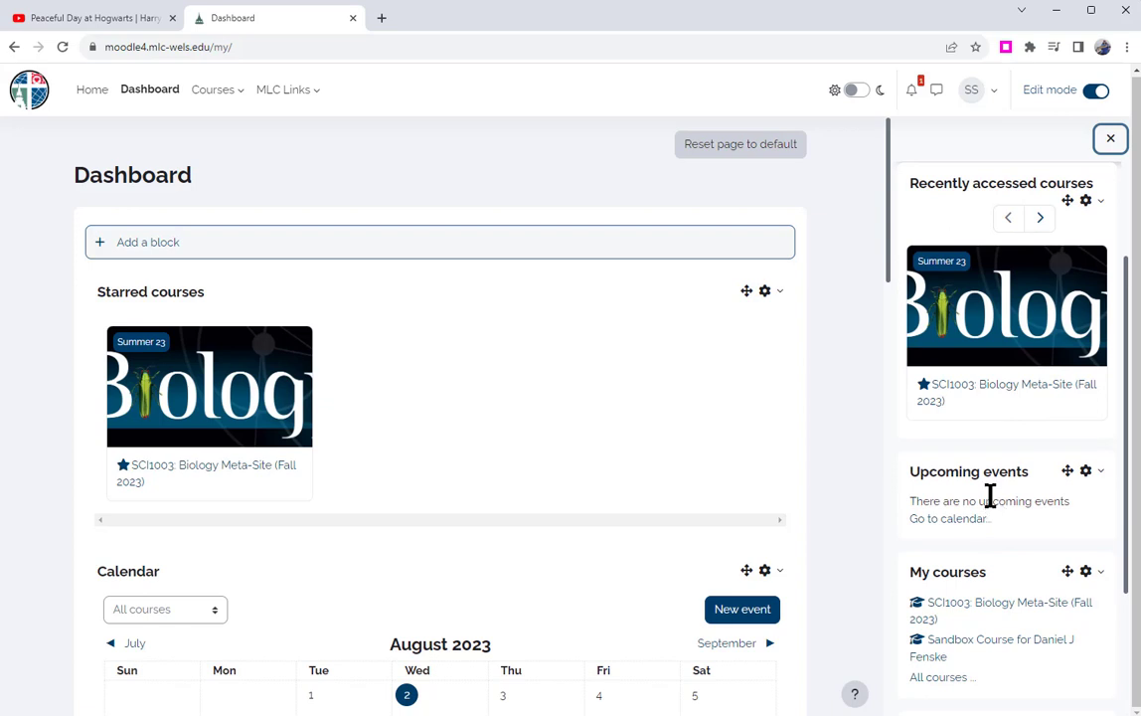
pyautogui.moveTo(1037, 442)
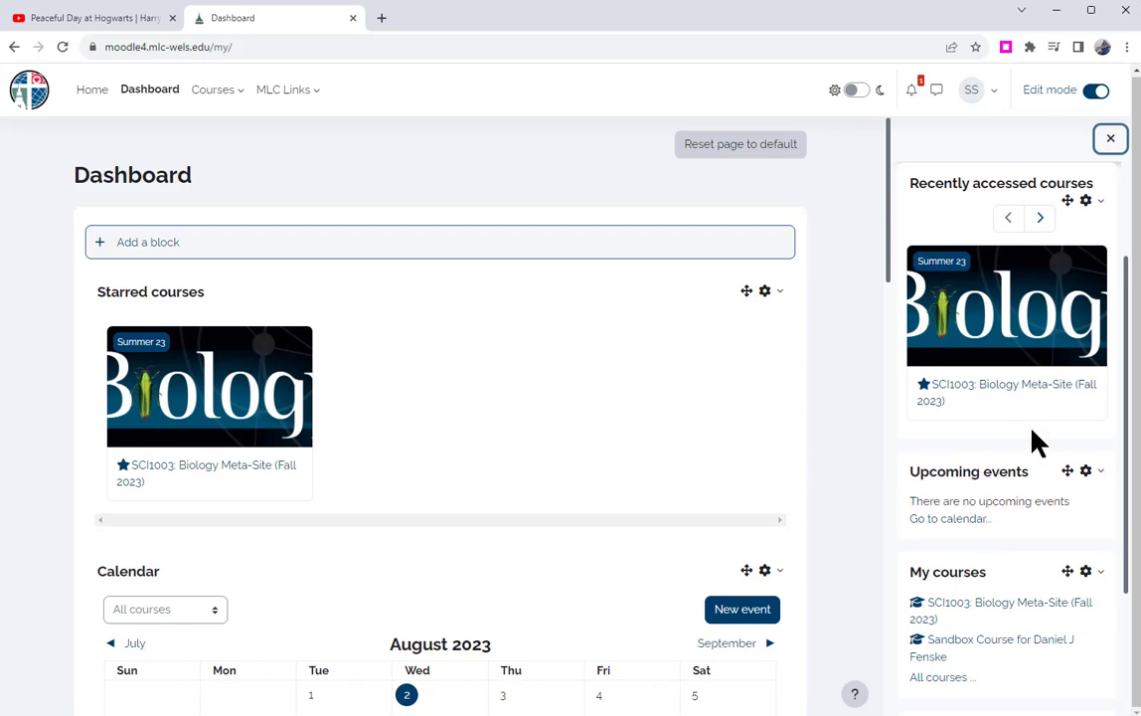
pyautogui.click(1110, 138)
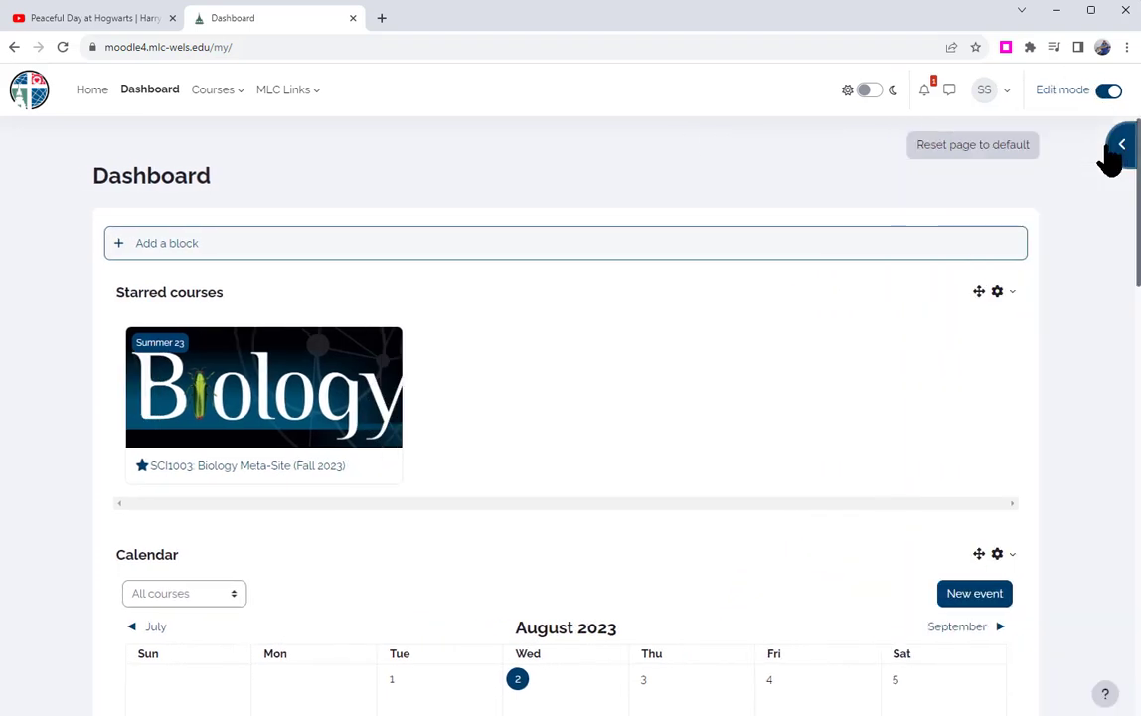
pyautogui.click(1108, 90)
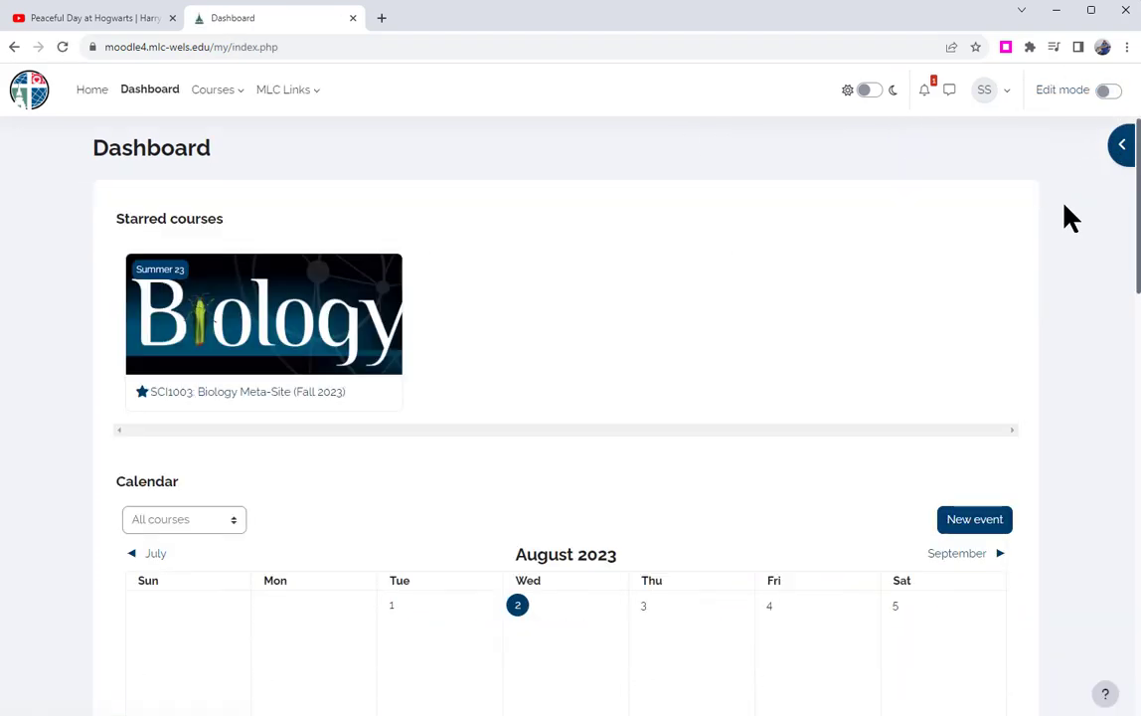
pyautogui.moveTo(710, 300)
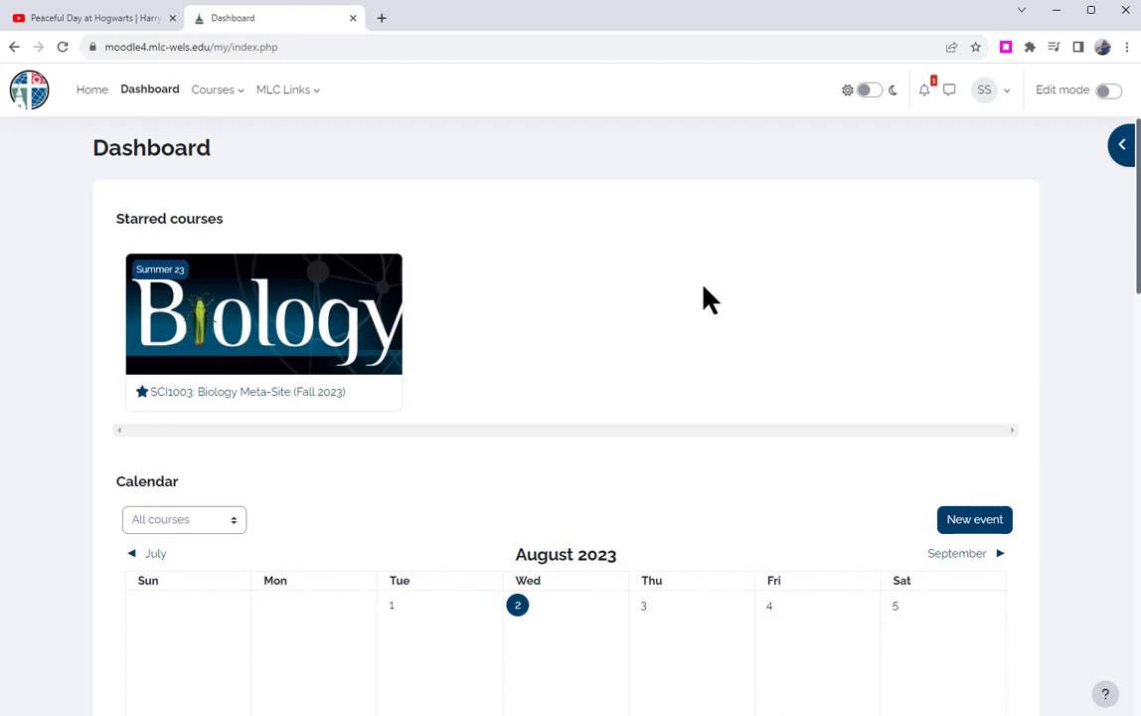
pyautogui.scroll(-3)
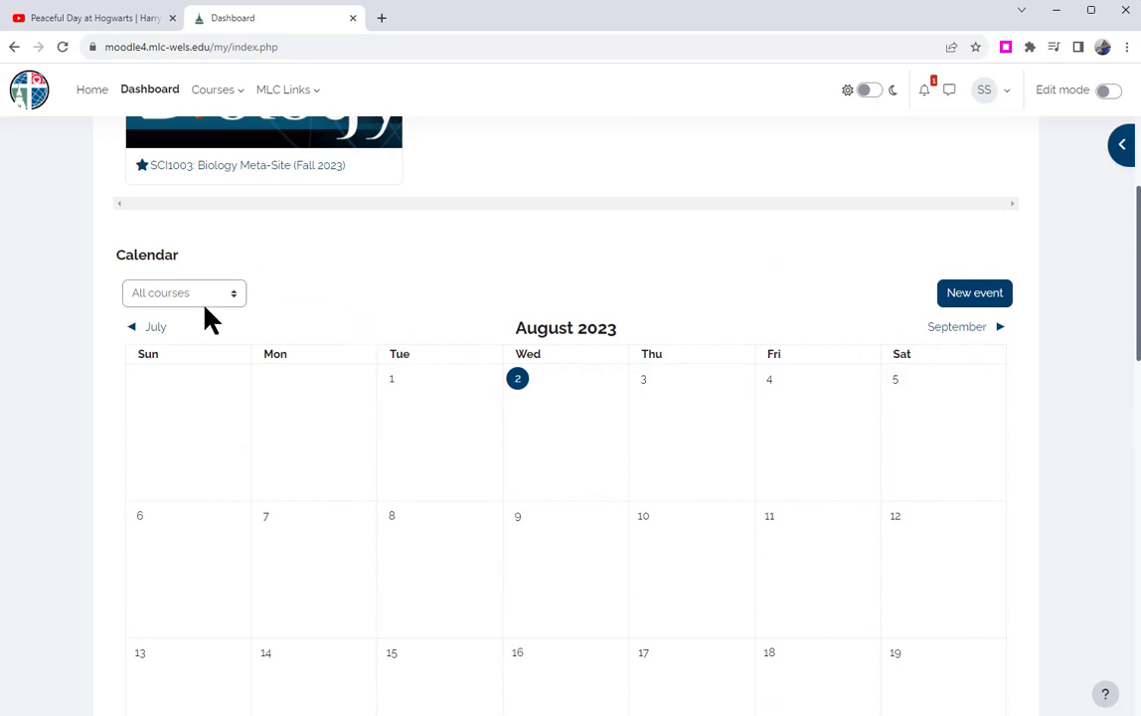
pyautogui.click(183, 292)
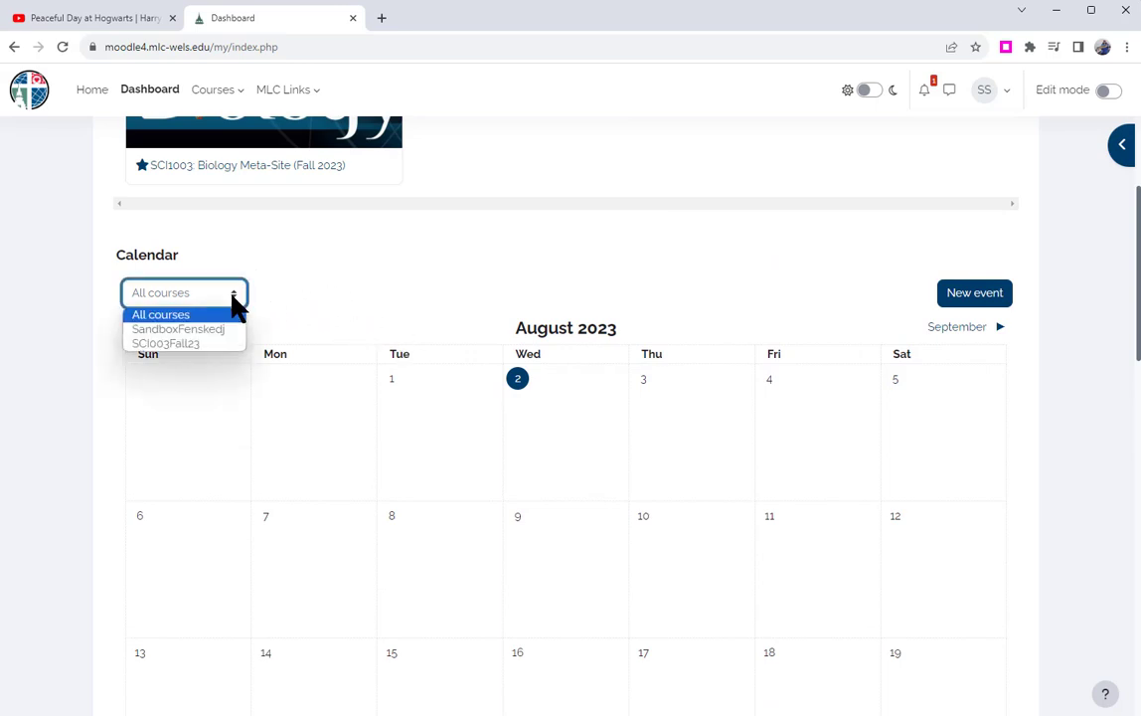
pyautogui.click(162, 314)
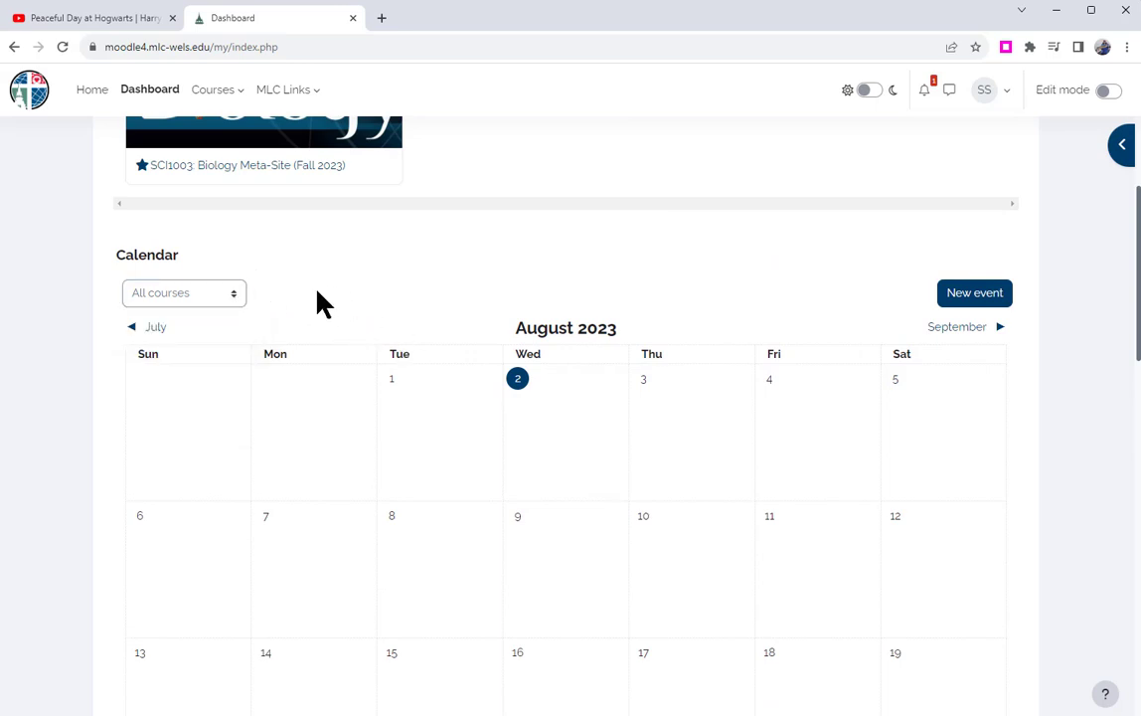
pyautogui.scroll(-3)
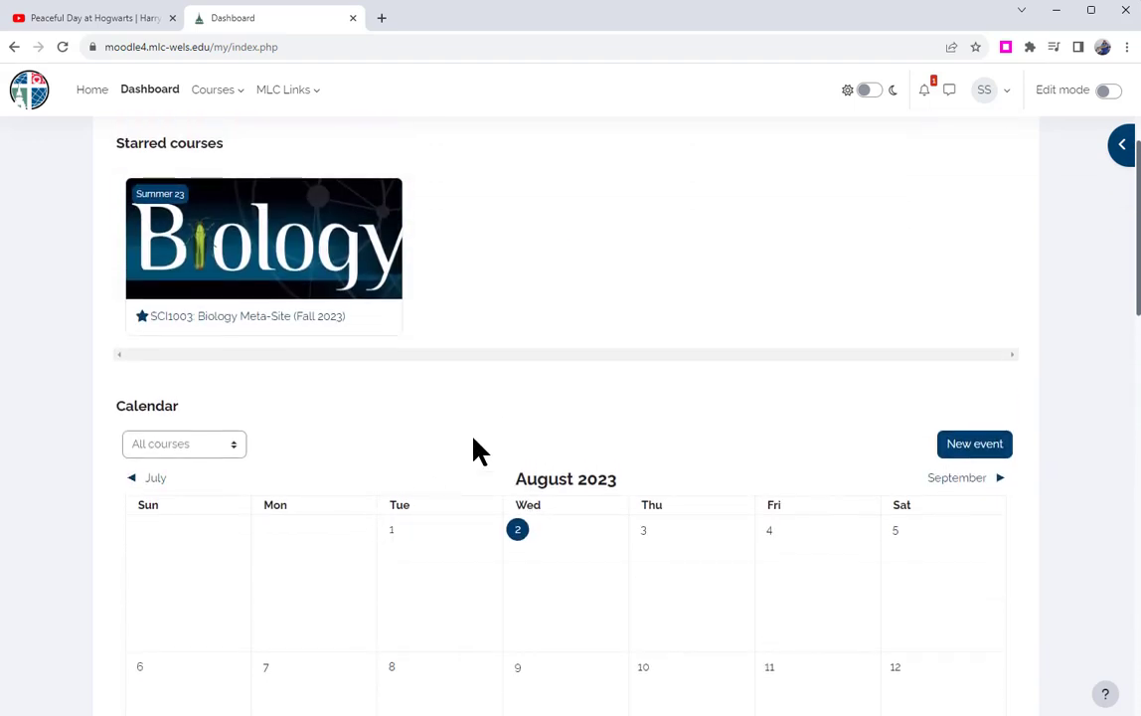
pyautogui.moveTo(547, 398)
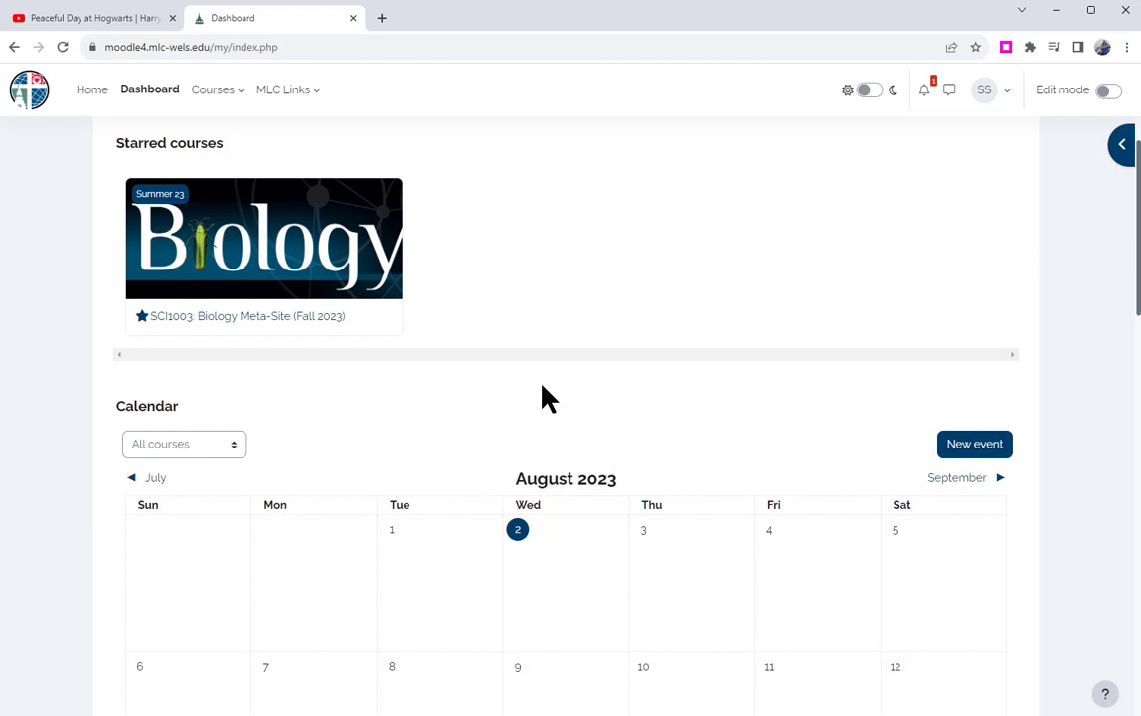
# - Open the SCI1003 Biology course and briefly expand, then collapse, Chapter 5: Photosynthesis
pyautogui.click(264, 236)
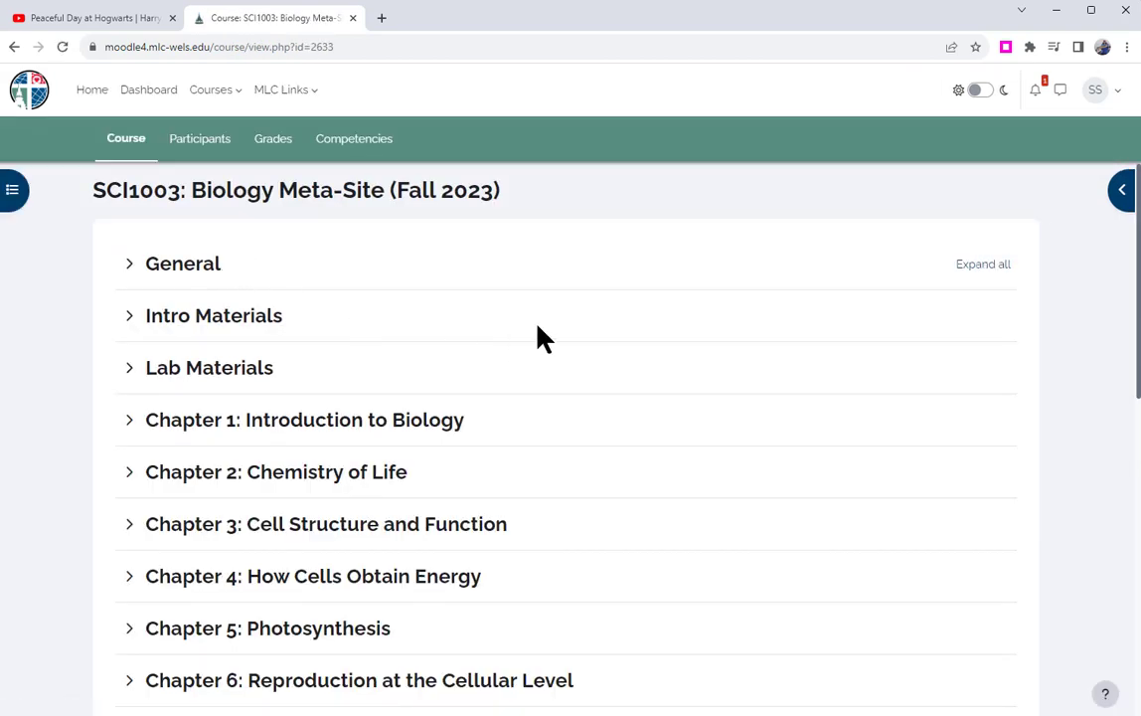
pyautogui.moveTo(512, 323)
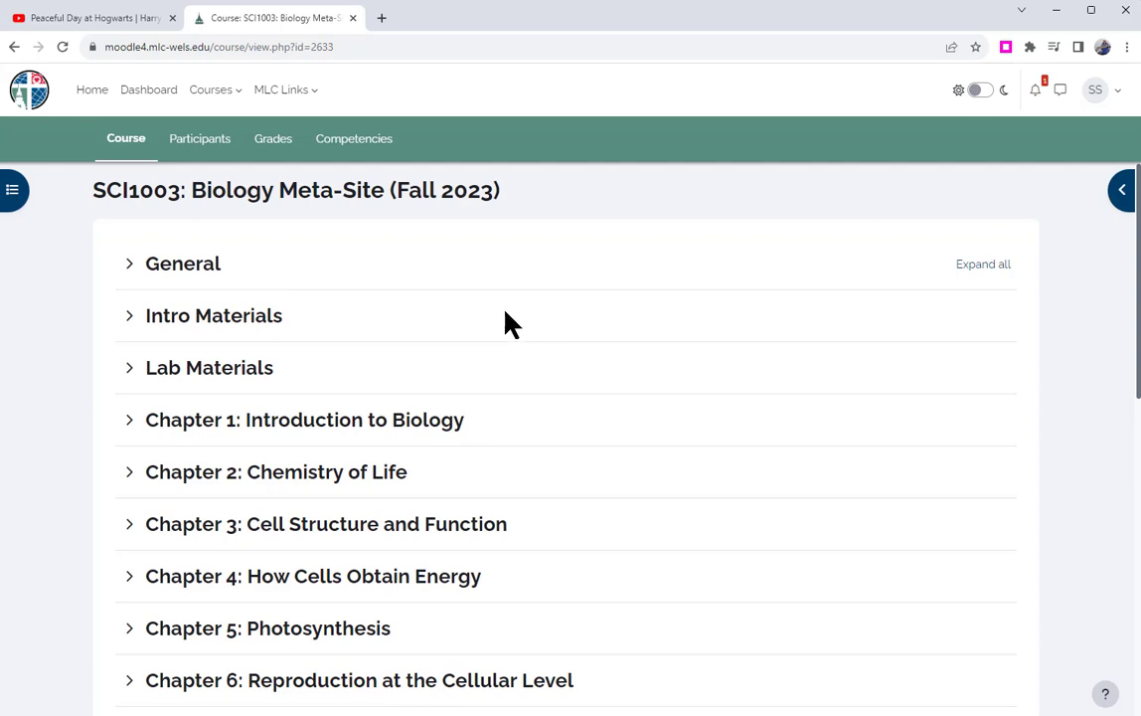
pyautogui.moveTo(522, 316)
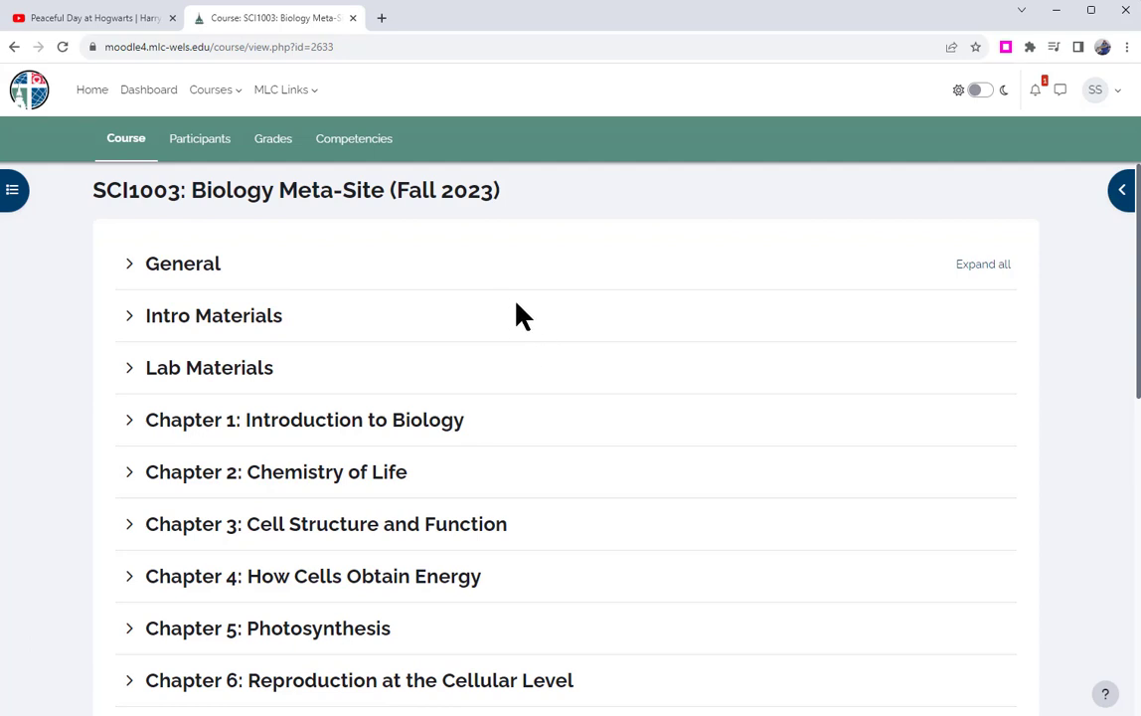
pyautogui.scroll(-3)
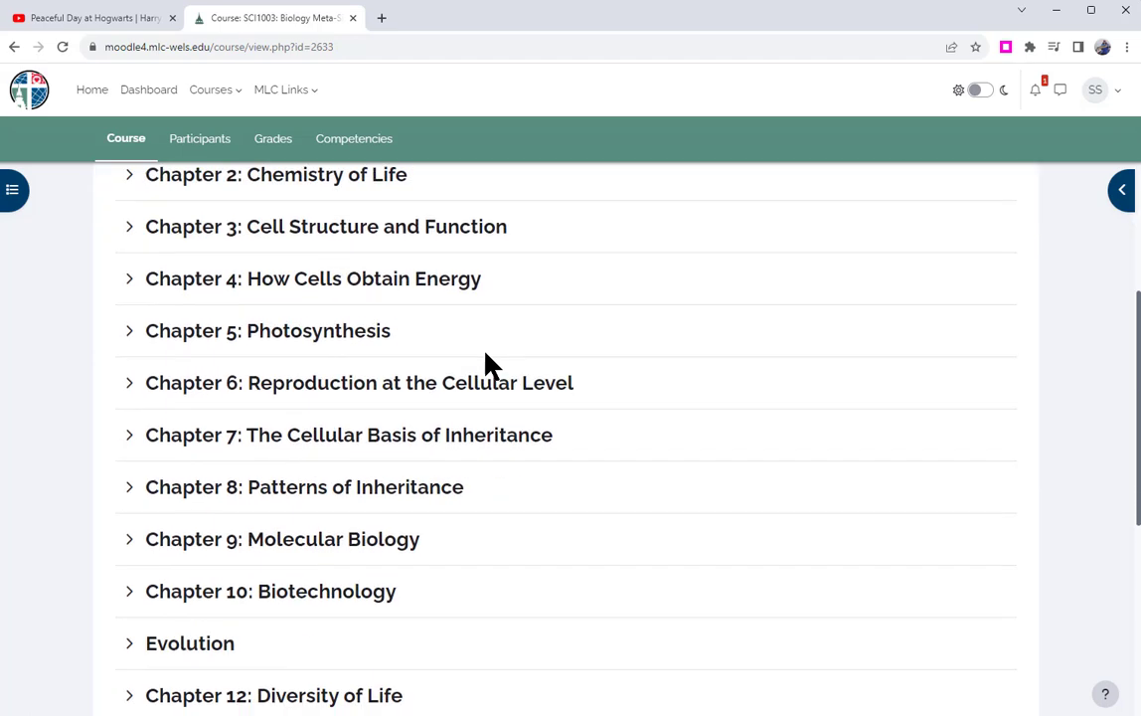
pyautogui.click(267, 330)
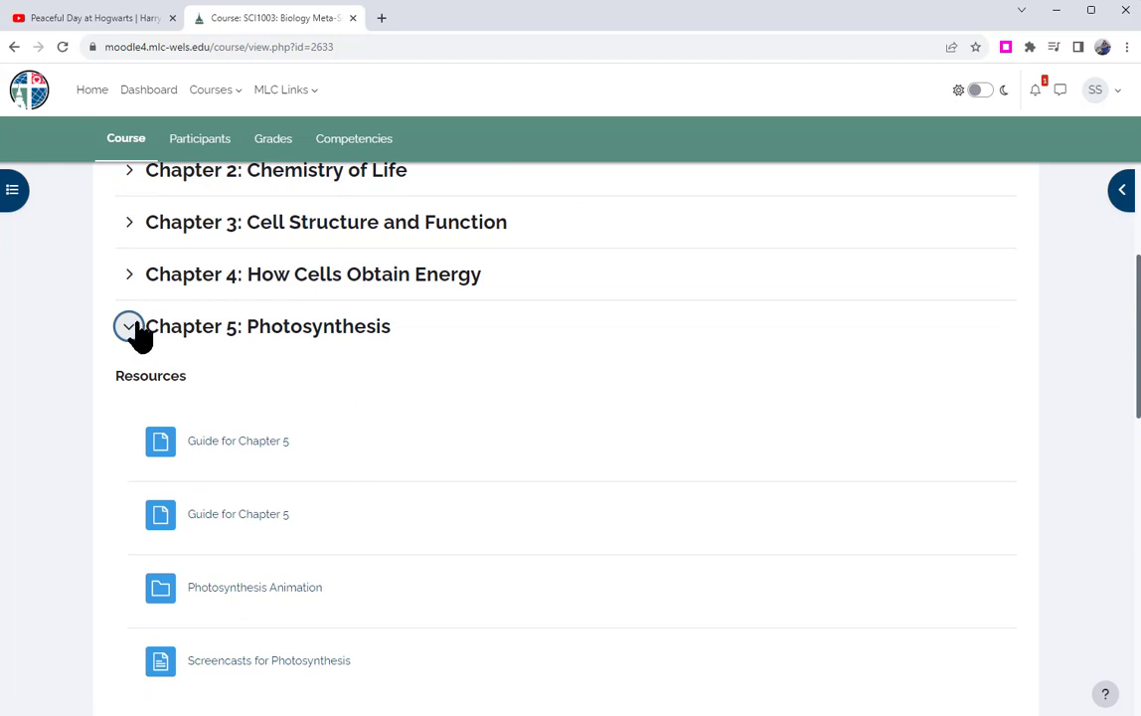
pyautogui.click(128, 326)
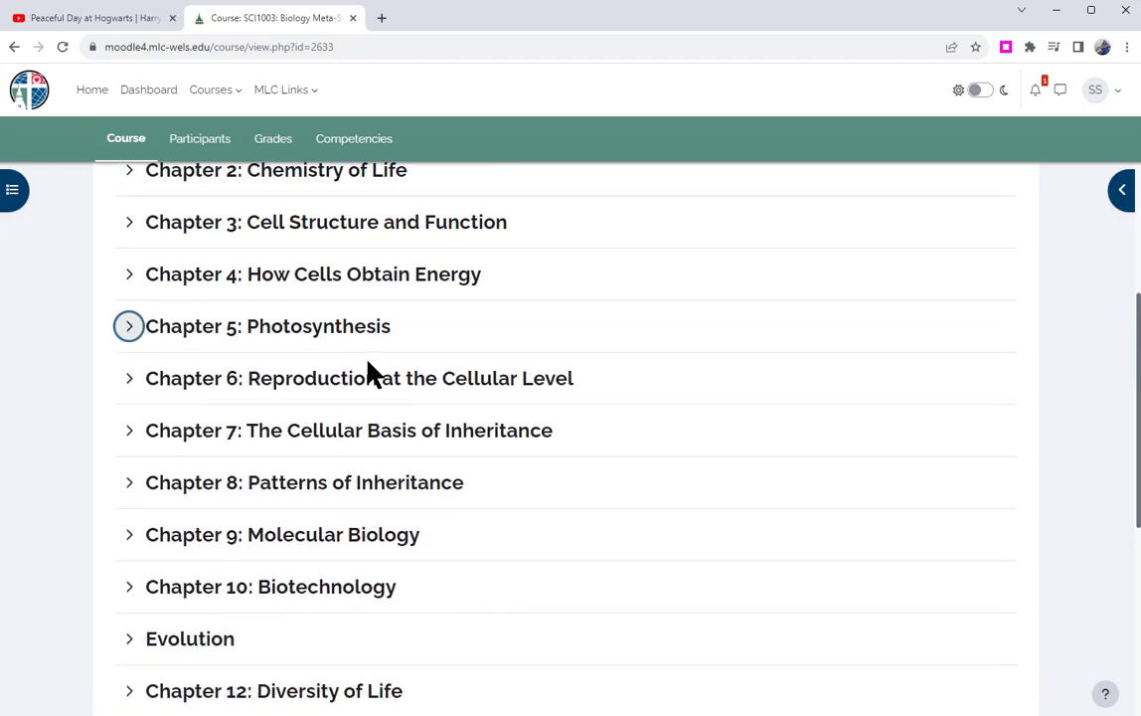
pyautogui.moveTo(416, 356)
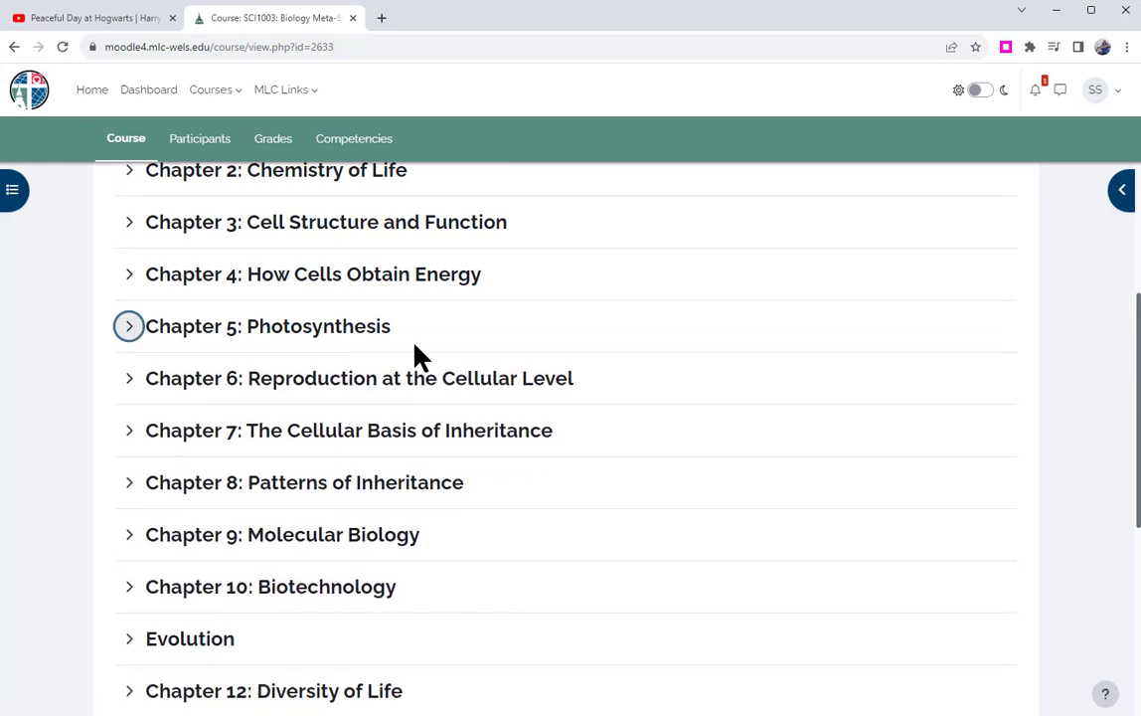
pyautogui.moveTo(525, 335)
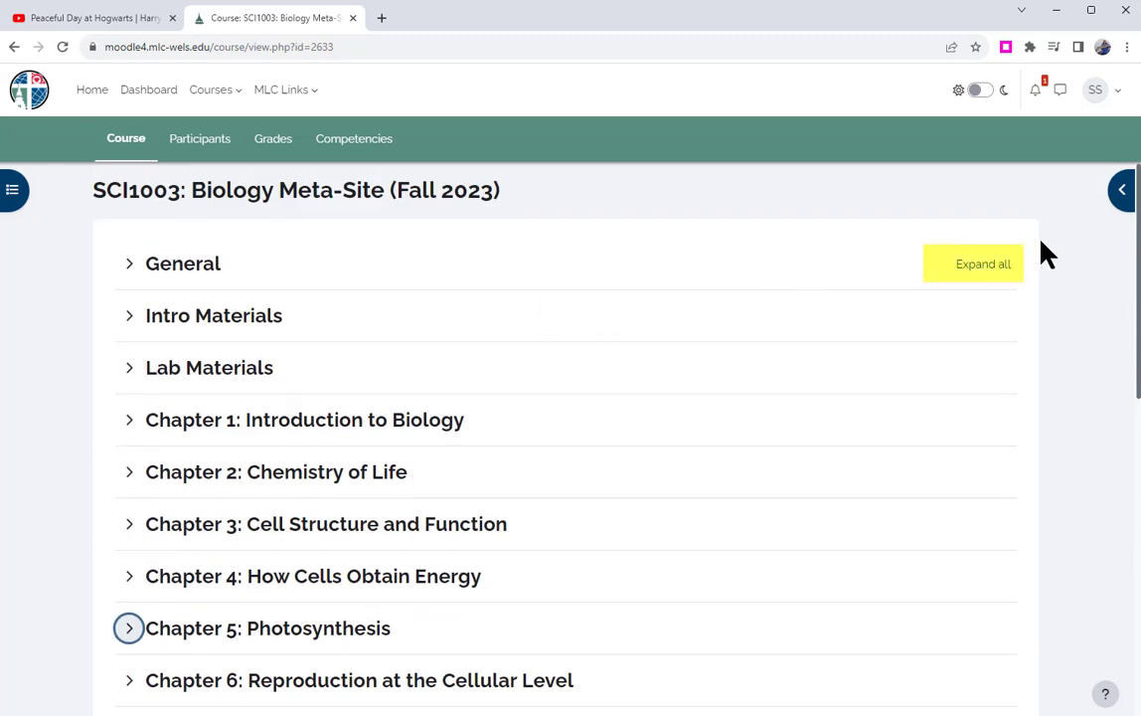
# - Expand all Biology course sections and scroll through the General section's announcements and forums
pyautogui.click(983, 263)
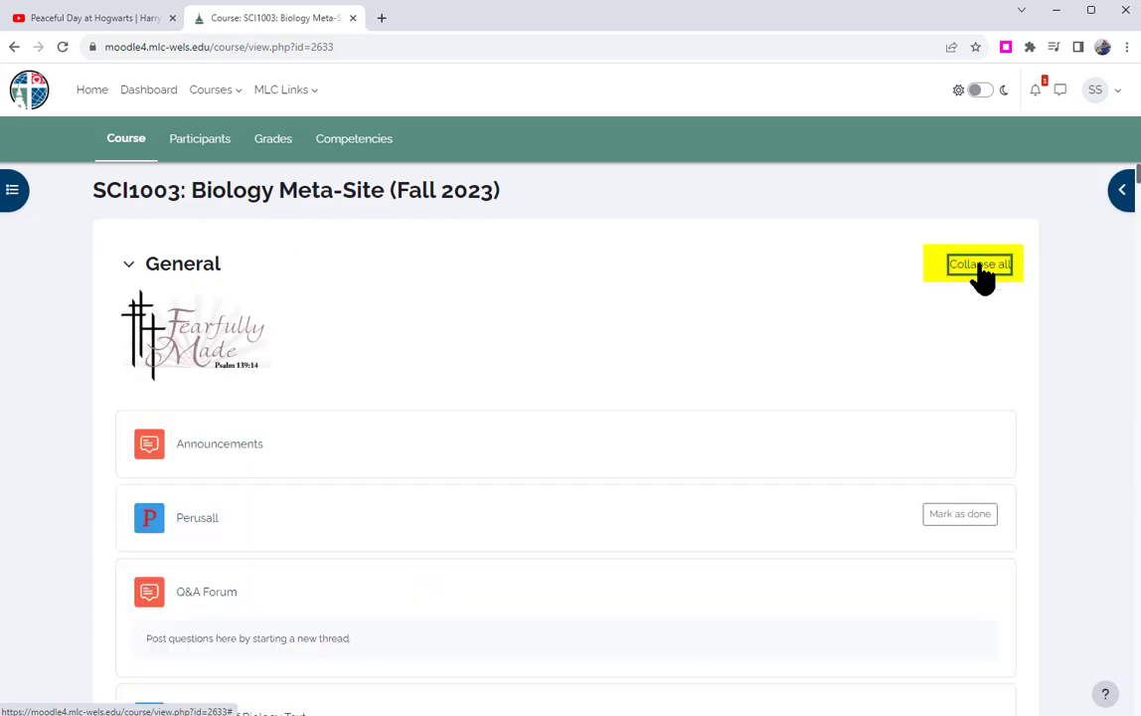
pyautogui.scroll(-3)
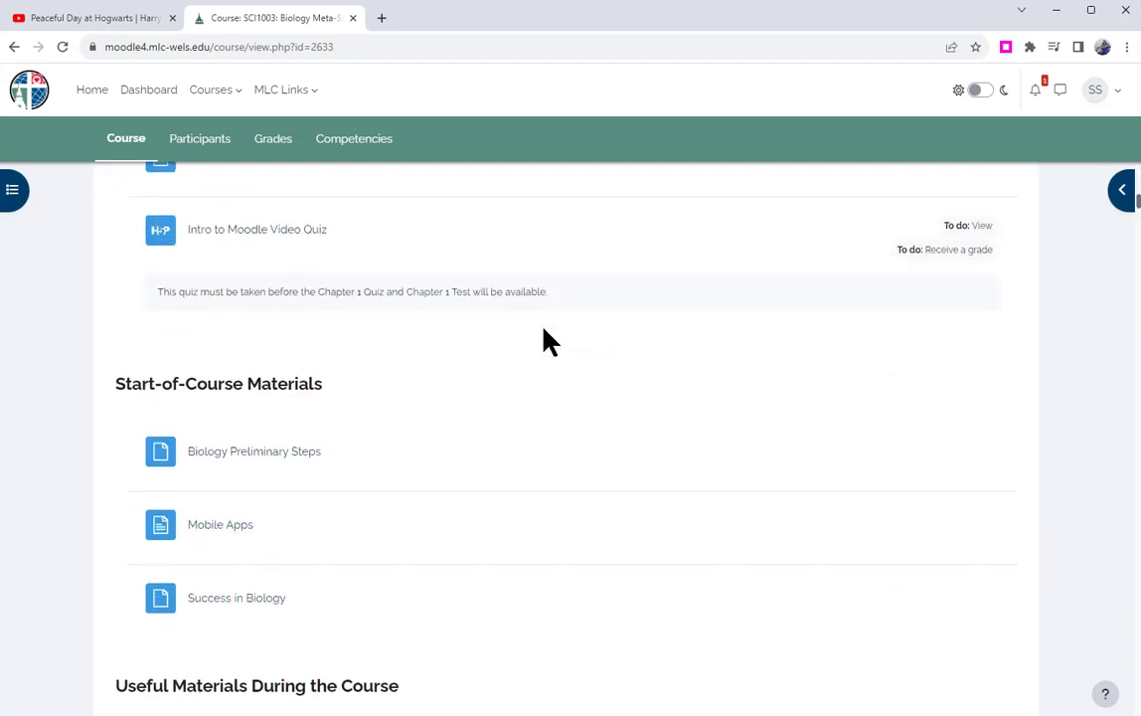
pyautogui.scroll(-3)
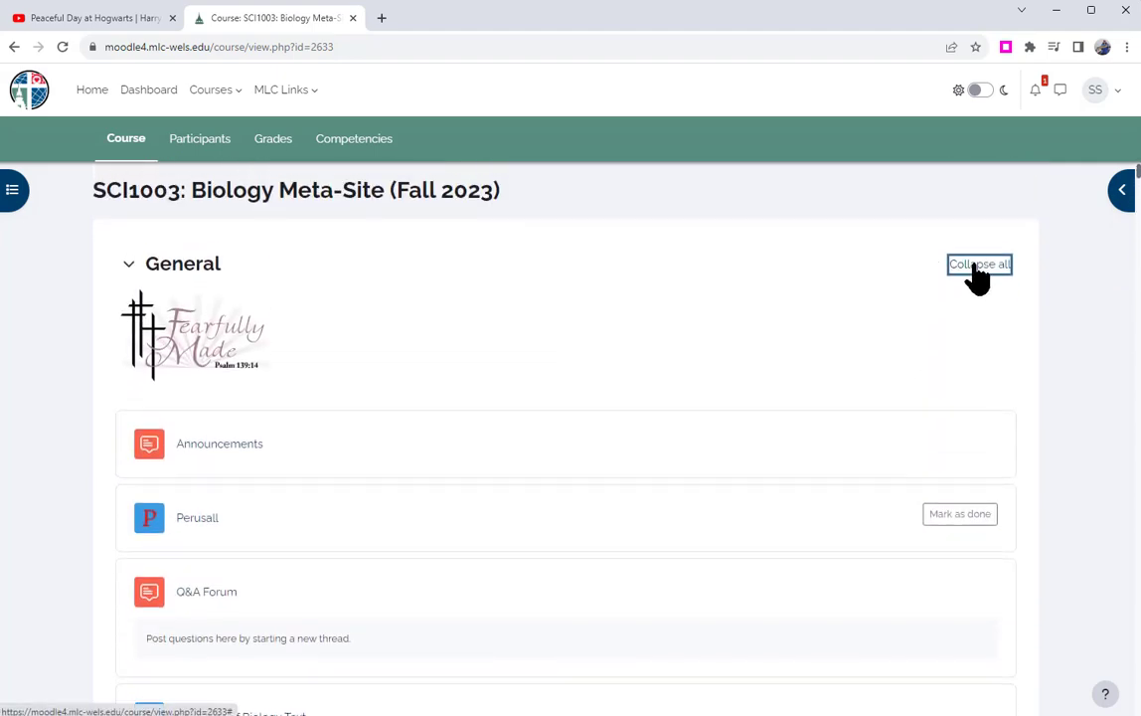
# - Collapse all sections, then jump to Chapter 6: Reproduction at the Cellular Level via the course index
pyautogui.click(980, 263)
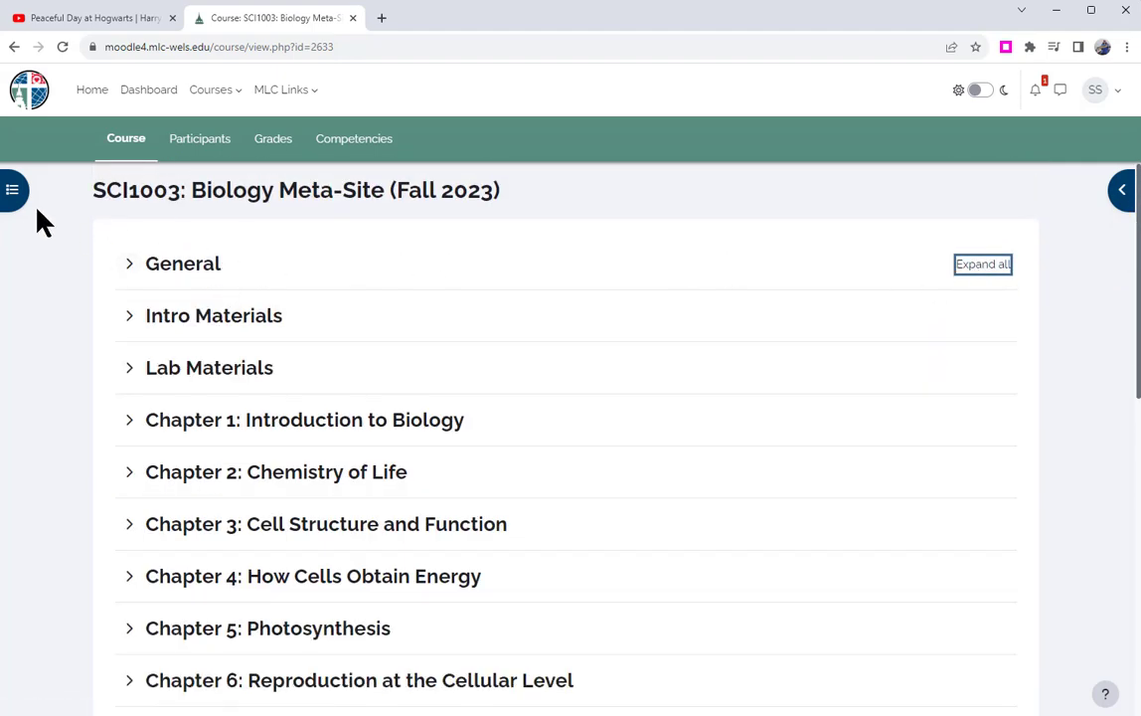
pyautogui.click(13, 190)
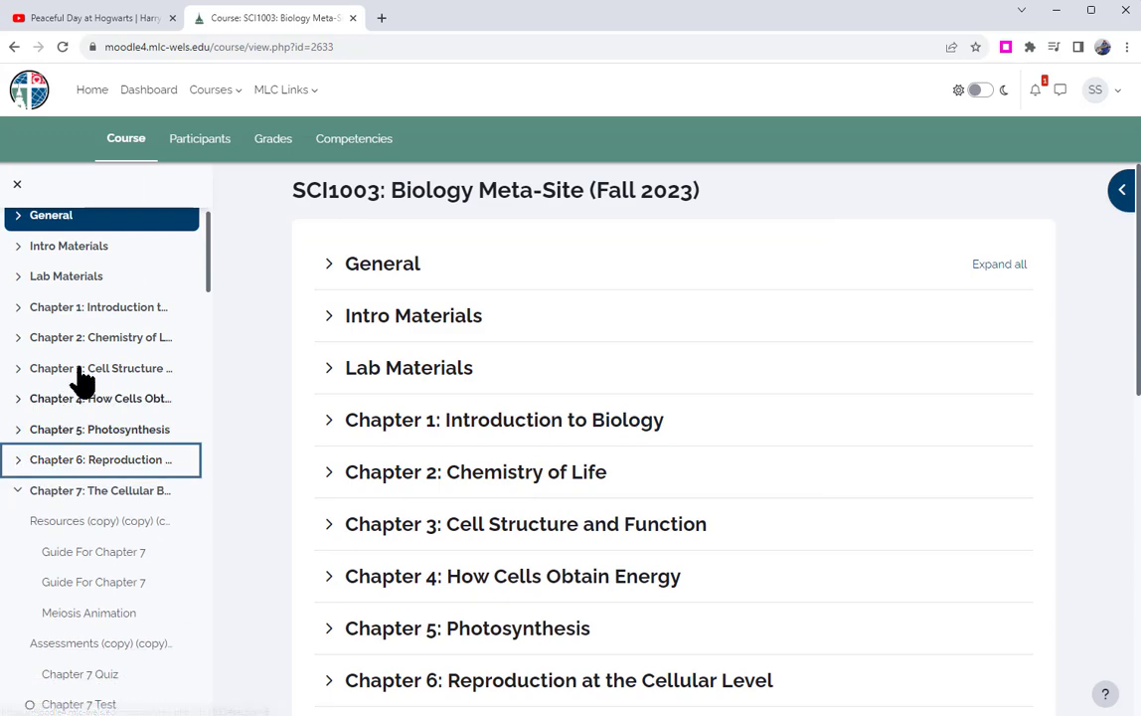
pyautogui.scroll(-3)
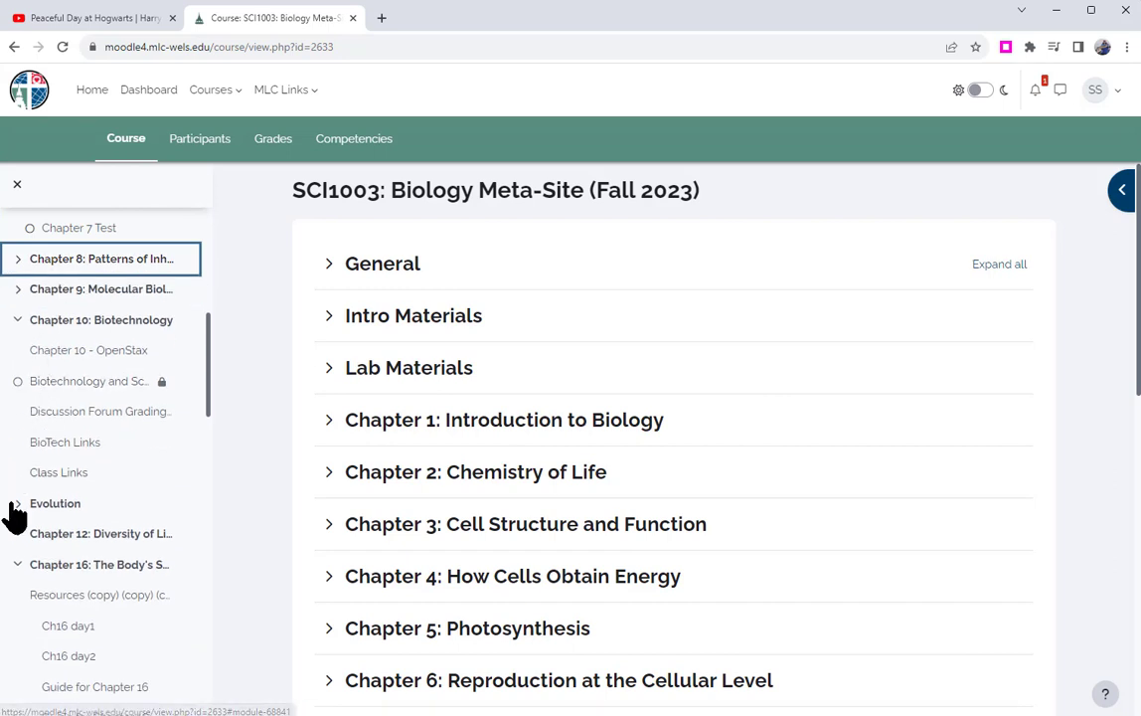
pyautogui.click(101, 319)
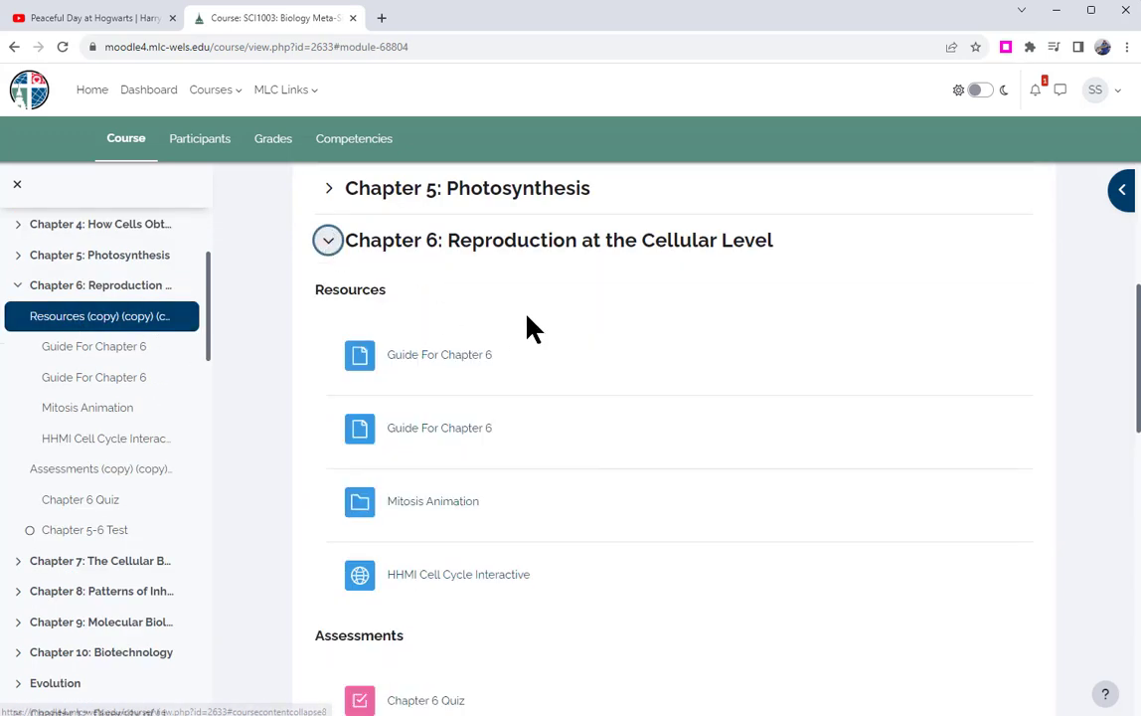
pyautogui.scroll(-3)
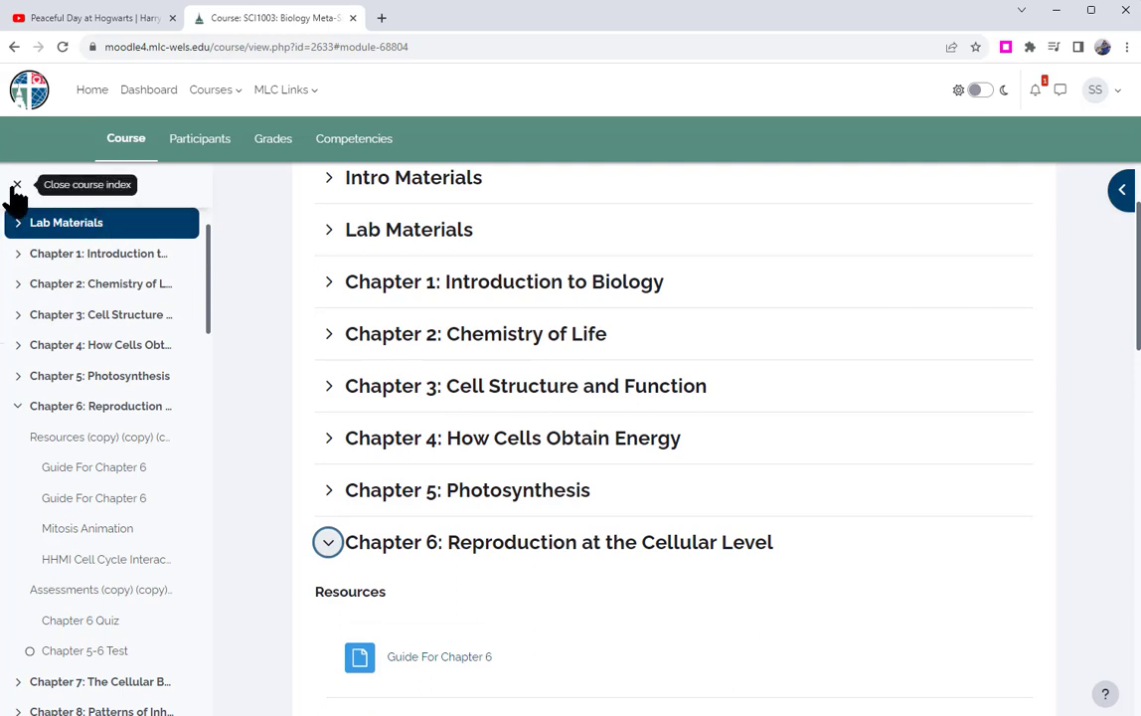
pyautogui.click(16, 185)
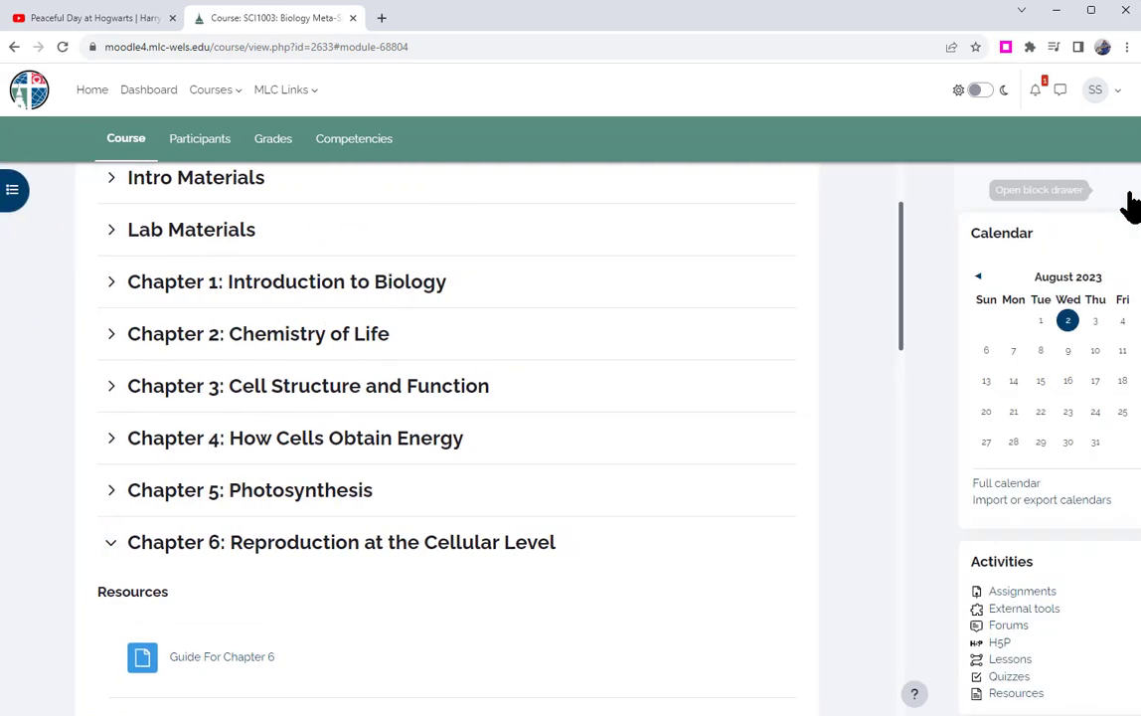
# - Show the side blocks, view the Mitosis Animation folder, and return to Chapter 6
pyautogui.click(1040, 190)
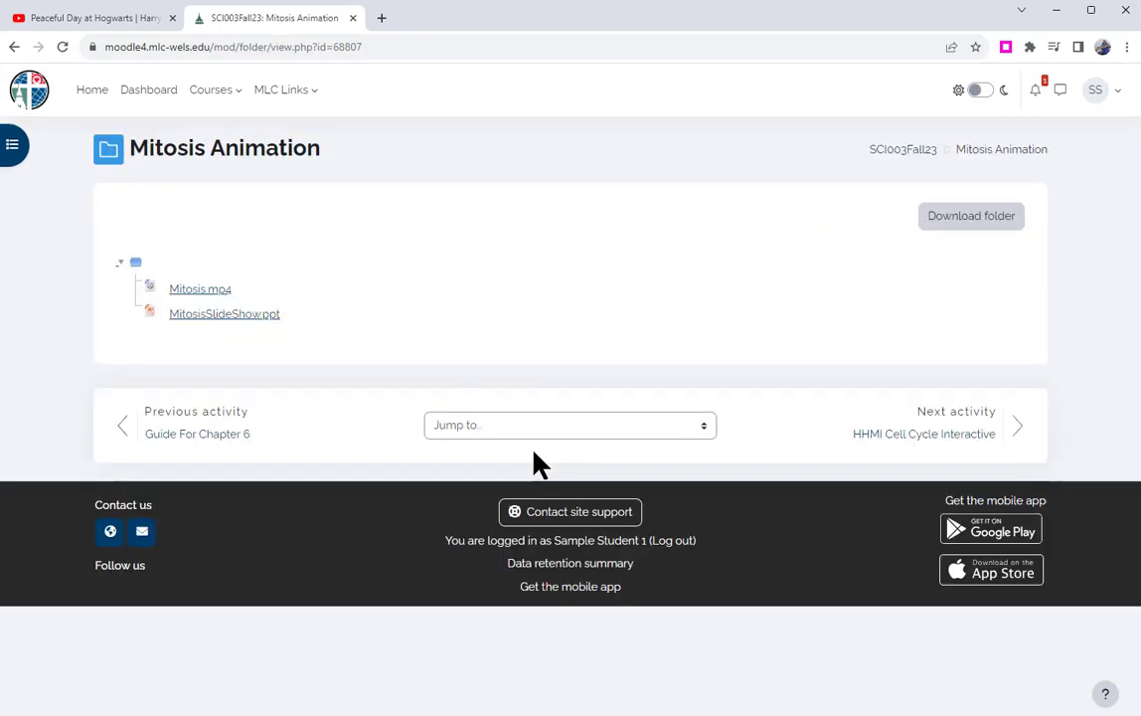
pyautogui.moveTo(863, 193)
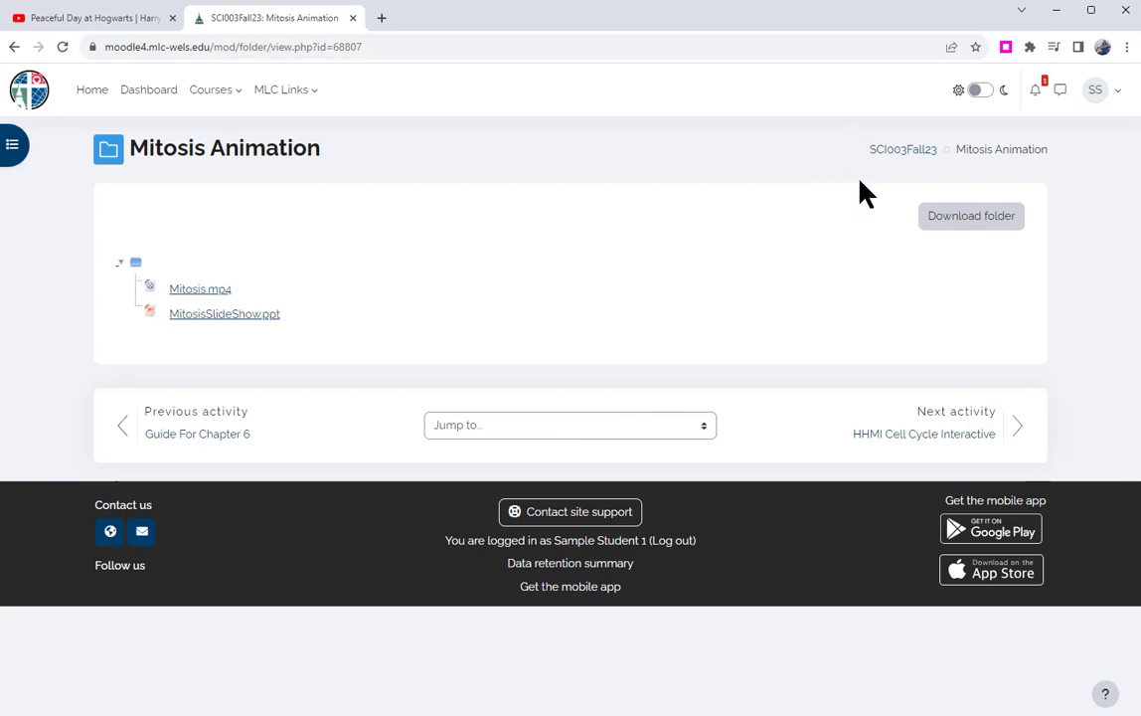
pyautogui.moveTo(945, 149)
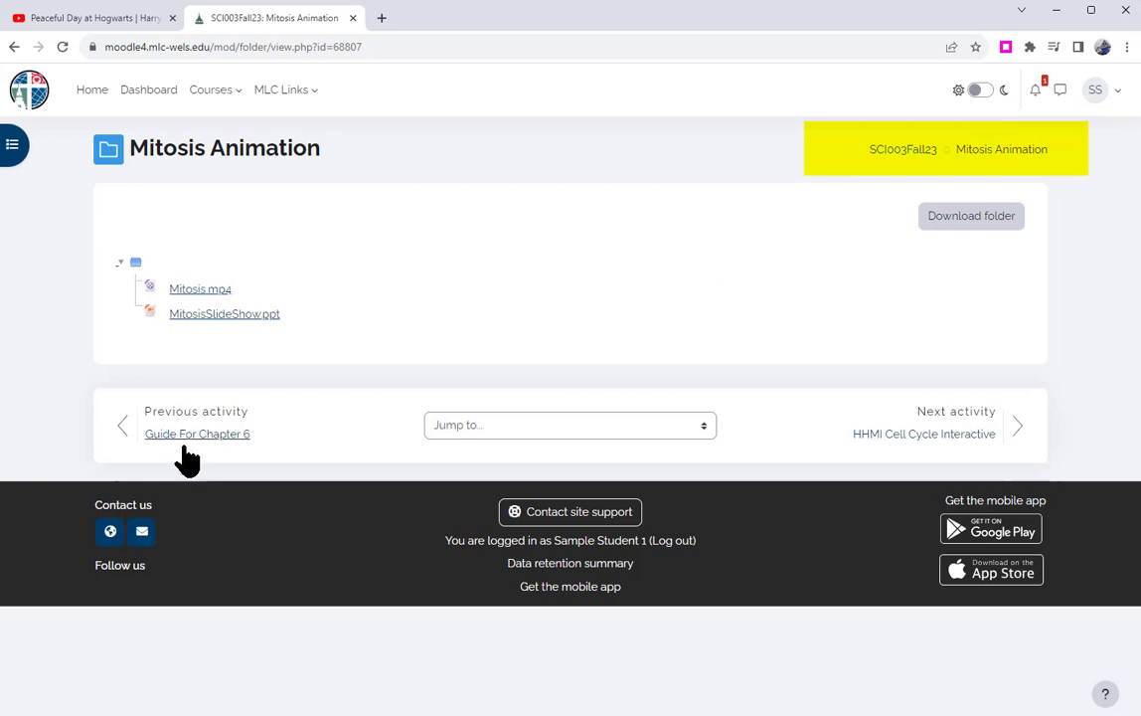
pyautogui.moveTo(923, 434)
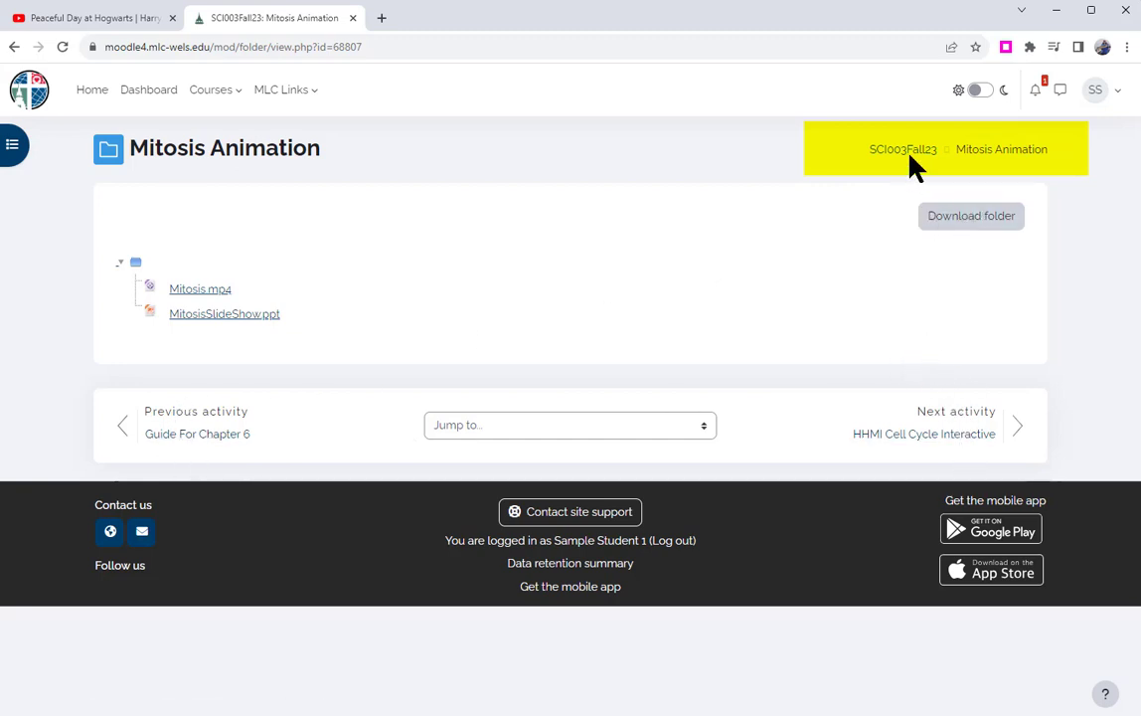
pyautogui.moveTo(903, 149)
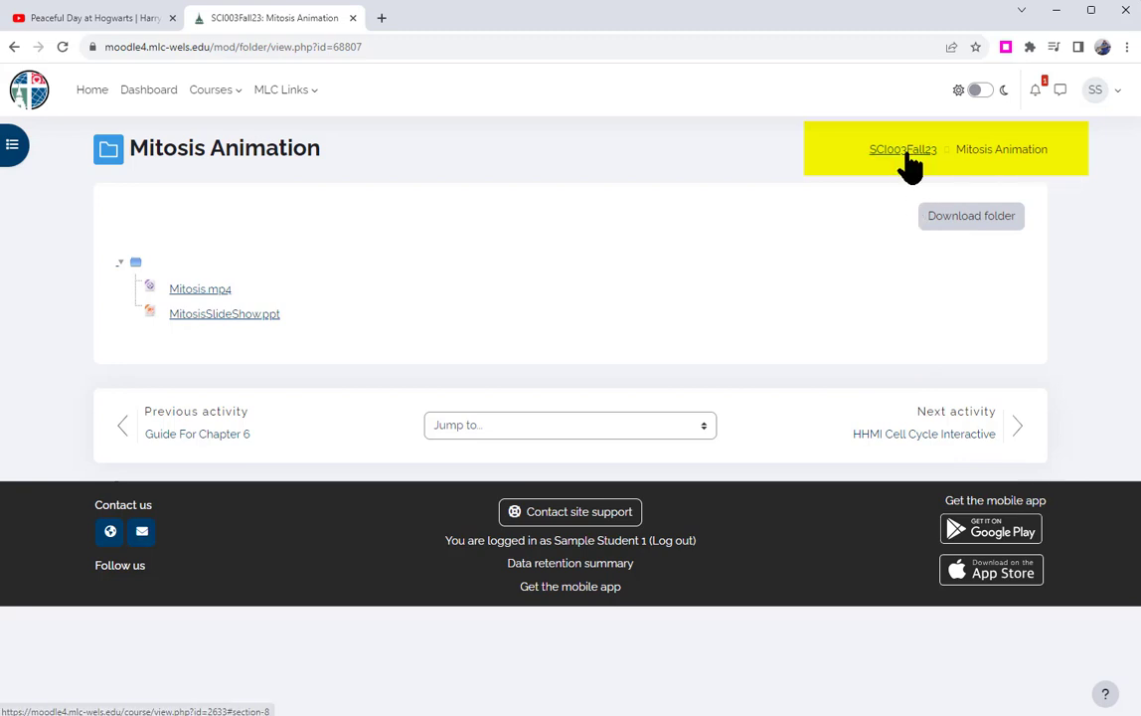
pyautogui.click(903, 149)
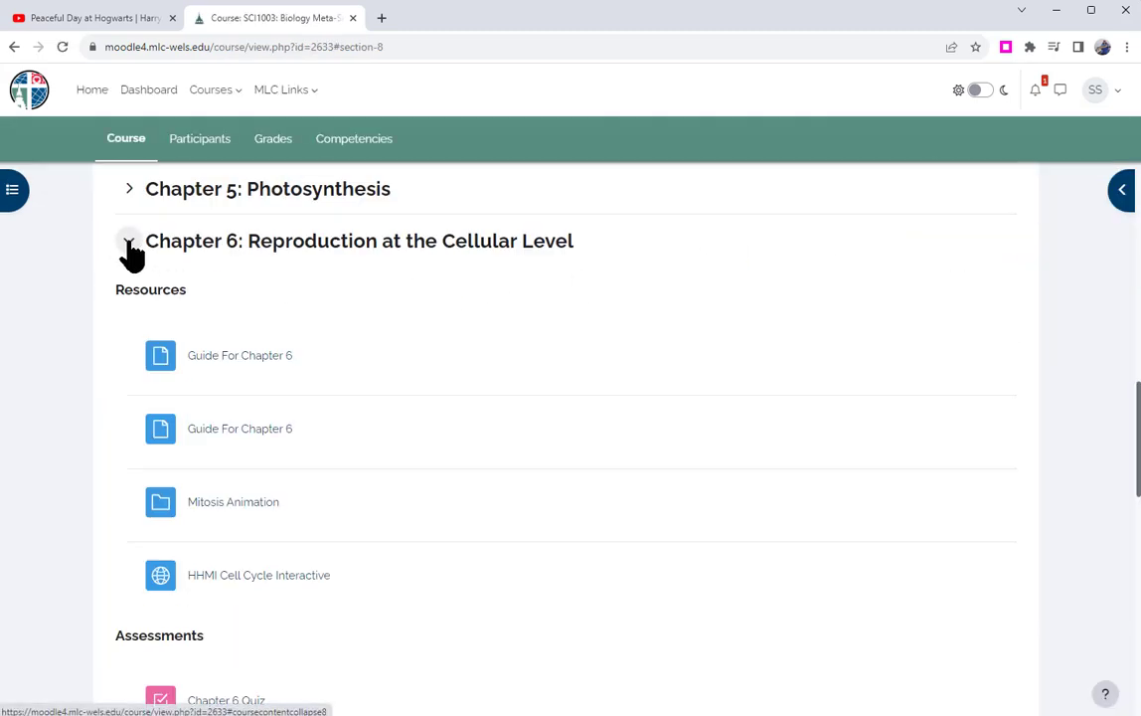
# - Collapse the Chapter 6 section so all course sections show only their titles
pyautogui.click(128, 241)
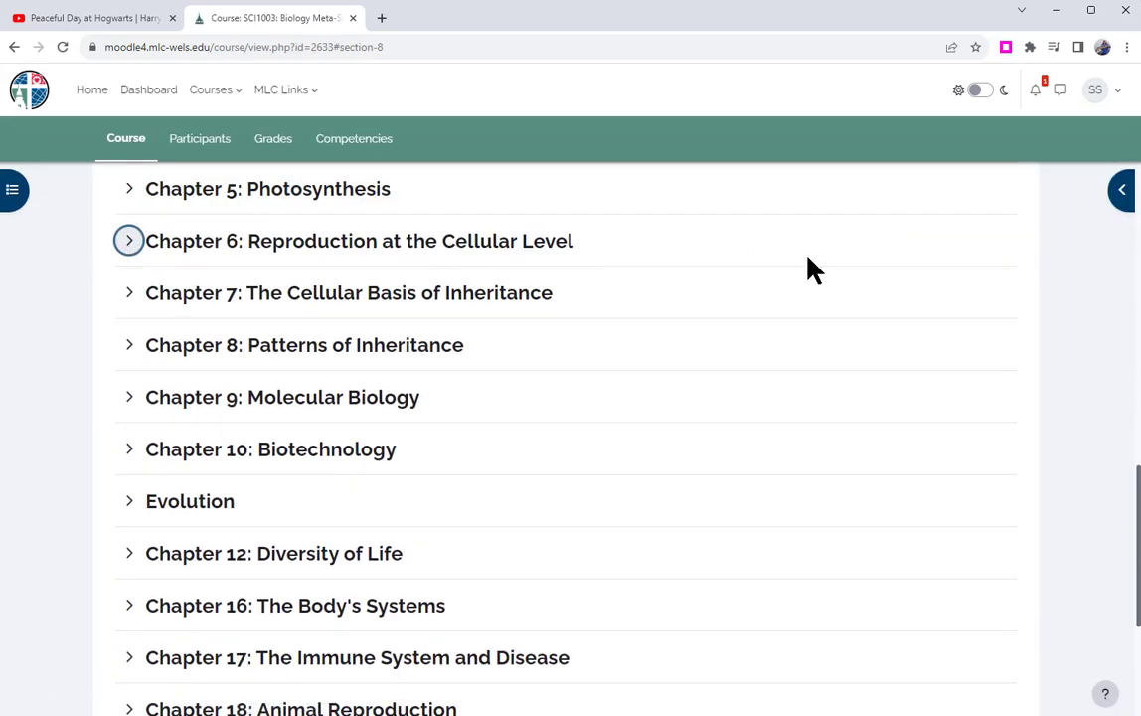
pyautogui.moveTo(778, 295)
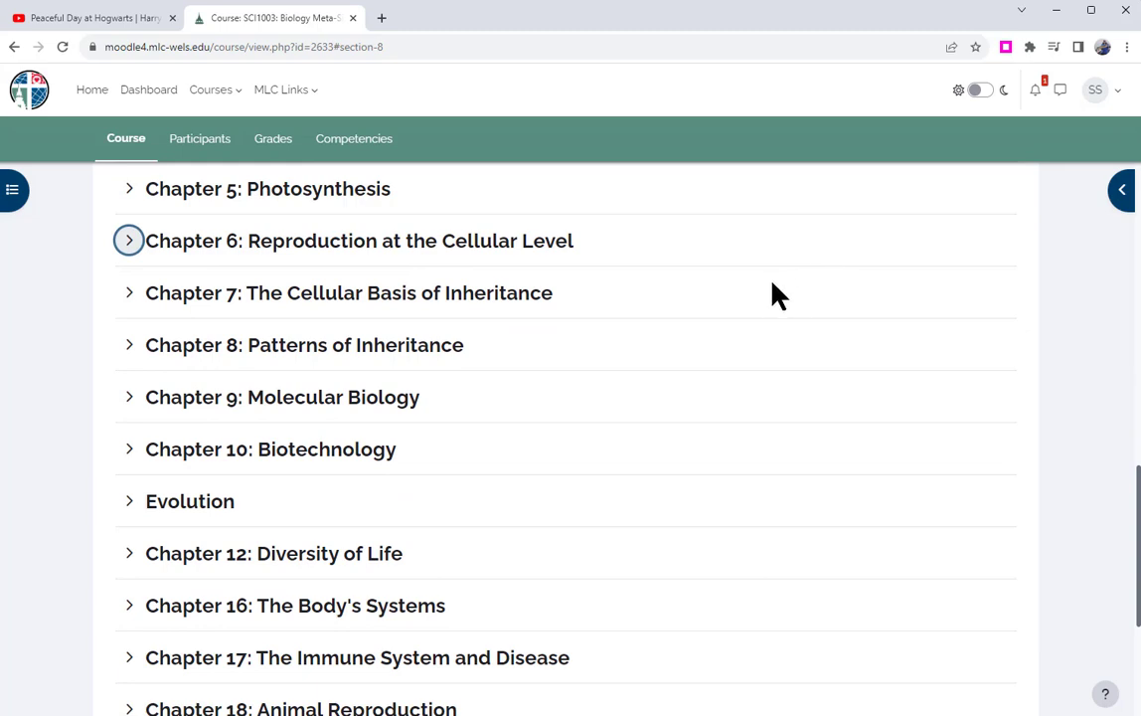
pyautogui.scroll(3)
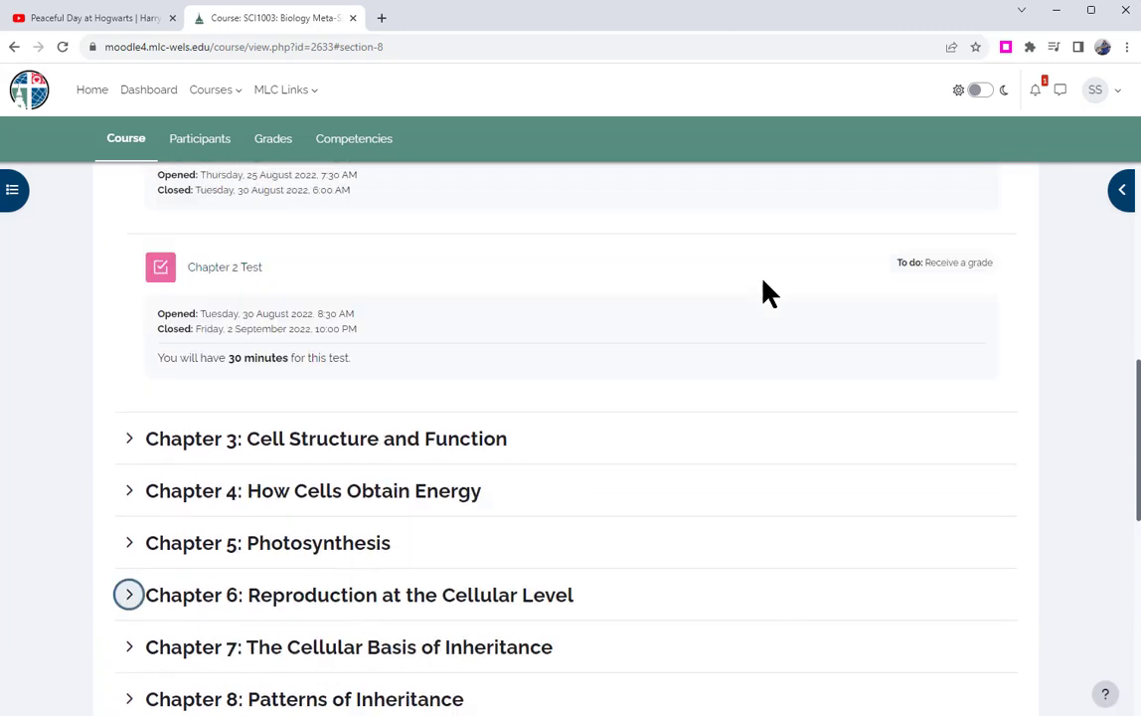
pyautogui.scroll(-3)
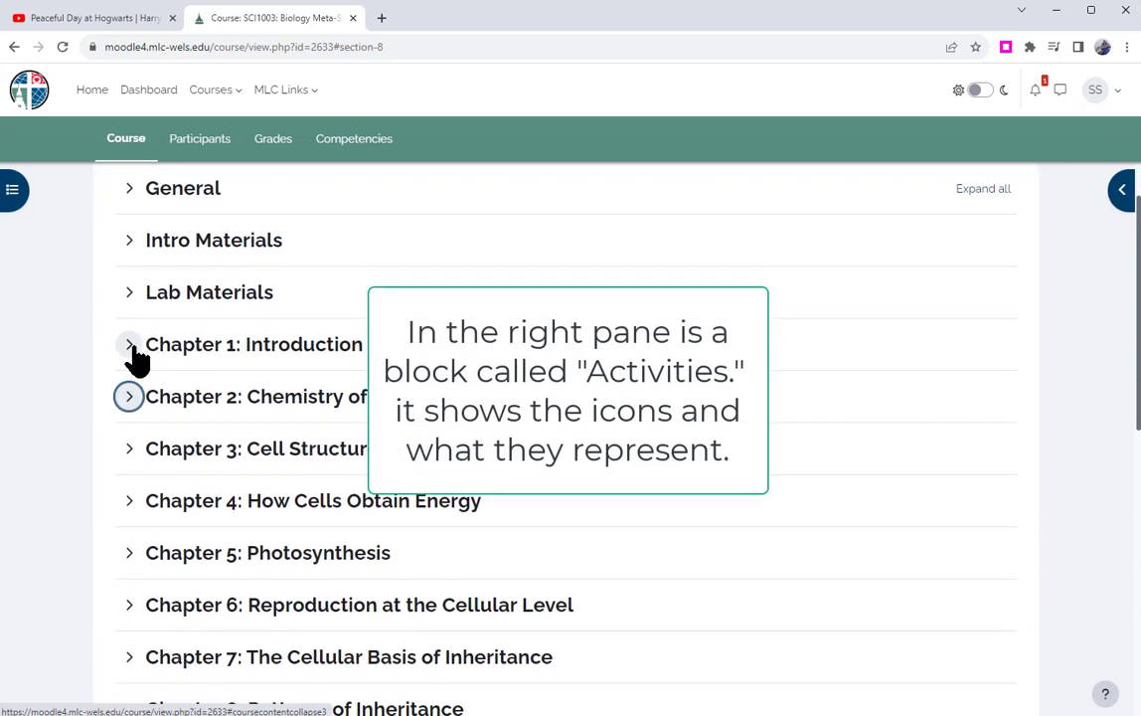
pyautogui.click(129, 344)
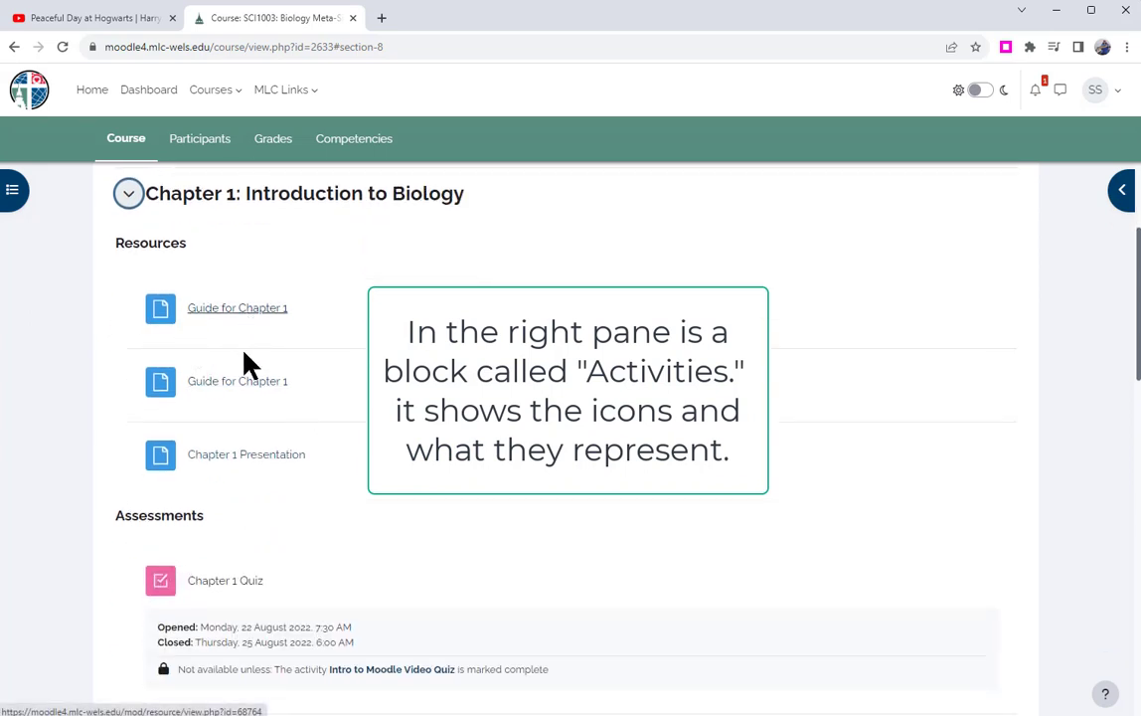
pyautogui.moveTo(263, 454)
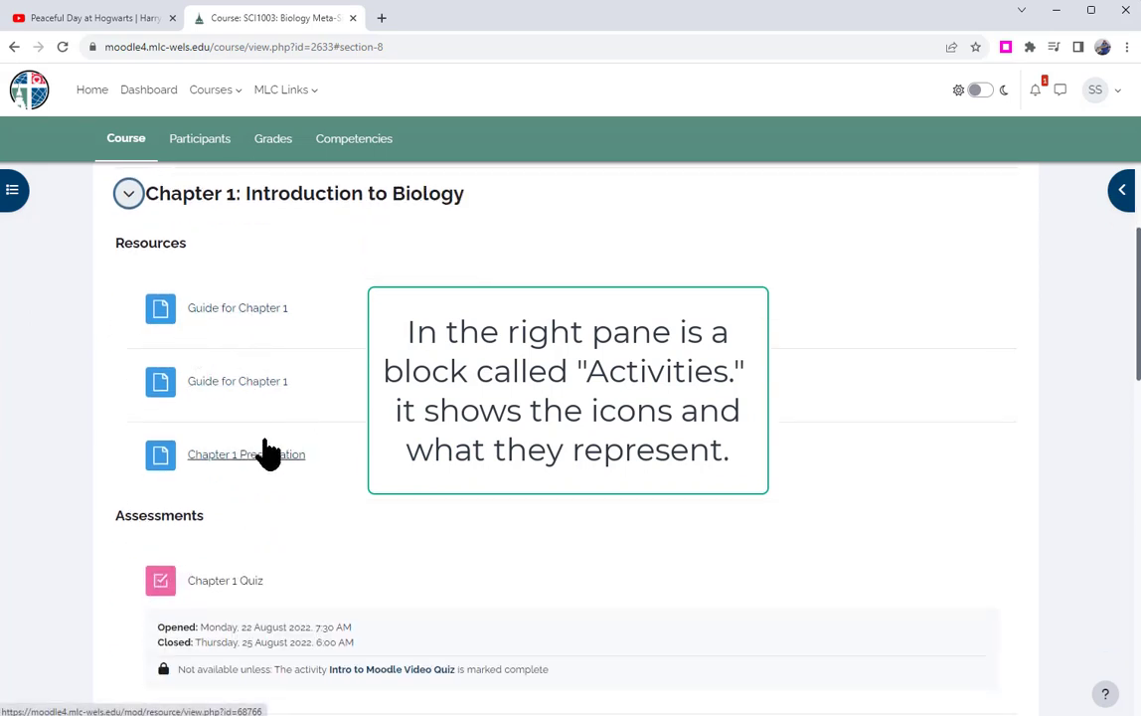
pyautogui.scroll(-3)
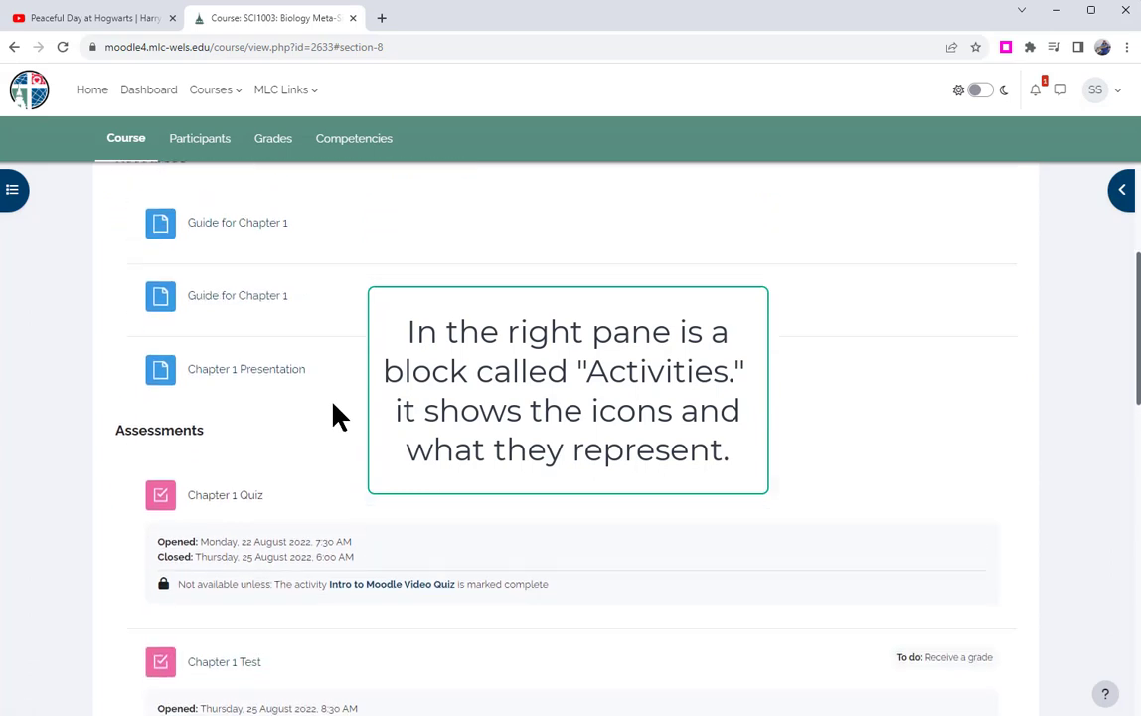
pyautogui.scroll(-3)
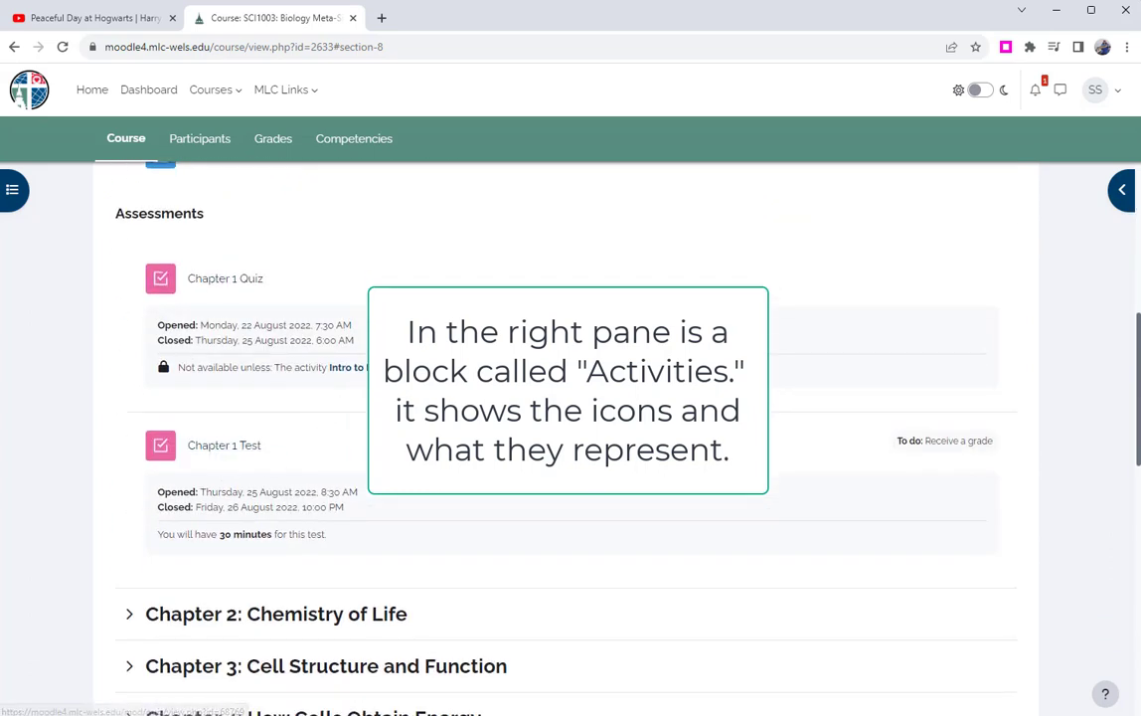
pyautogui.moveTo(360, 428)
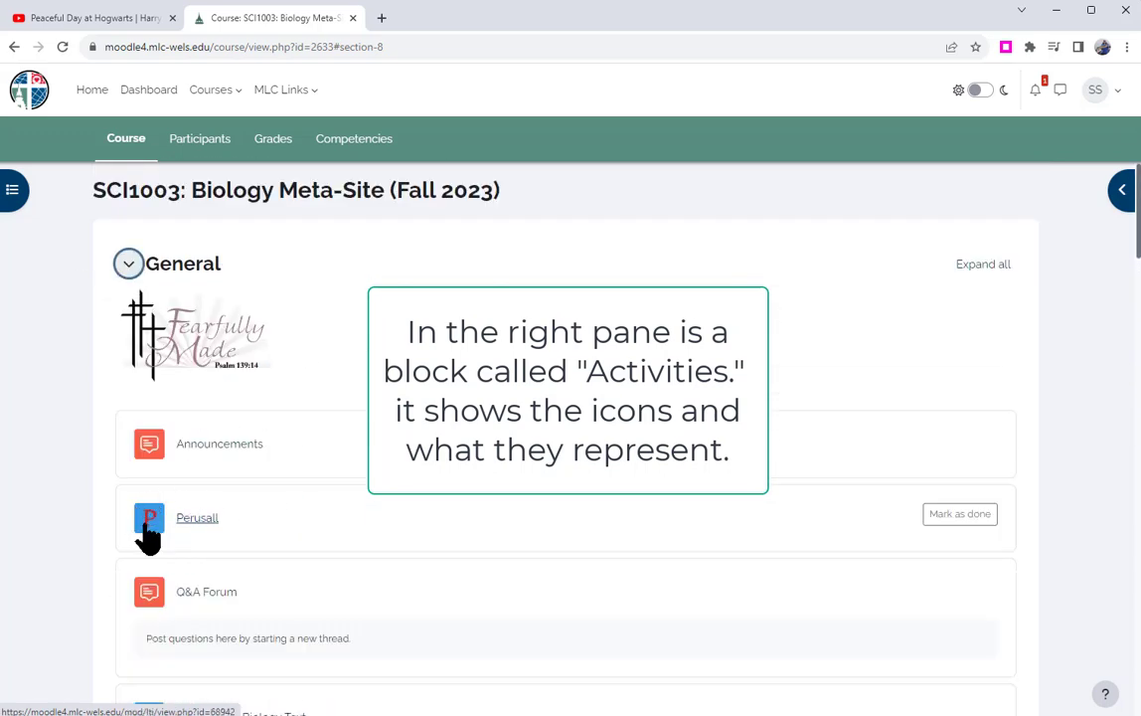
pyautogui.moveTo(233, 463)
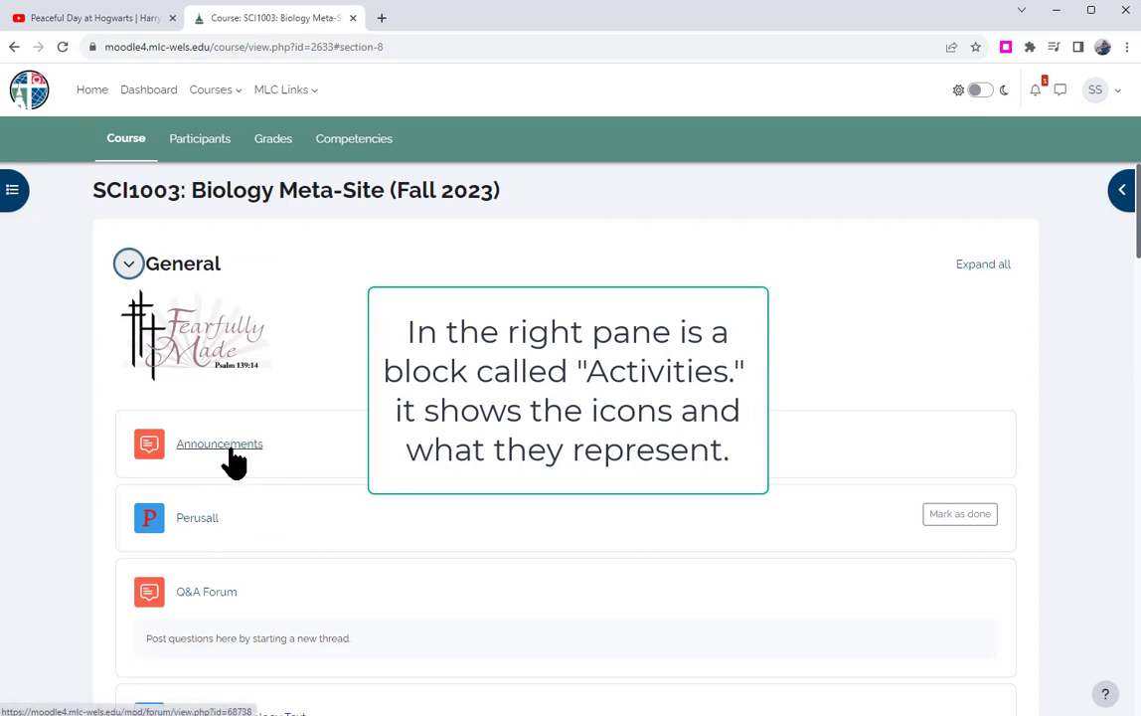
pyautogui.moveTo(233, 477)
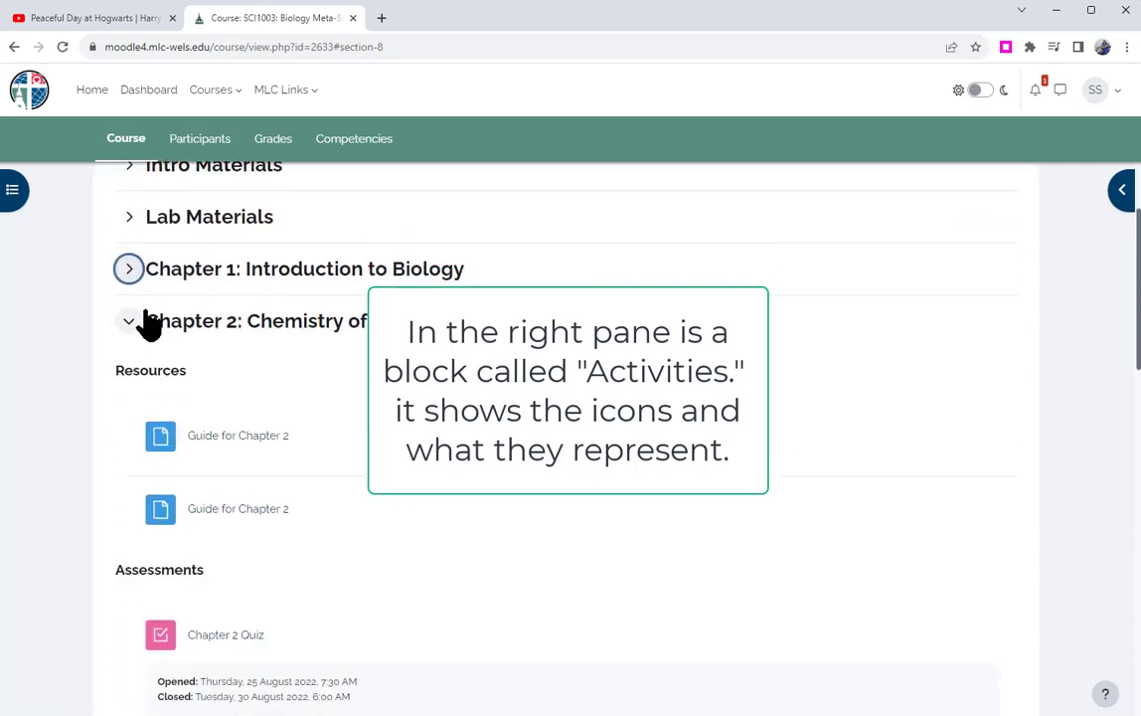
pyautogui.click(129, 320)
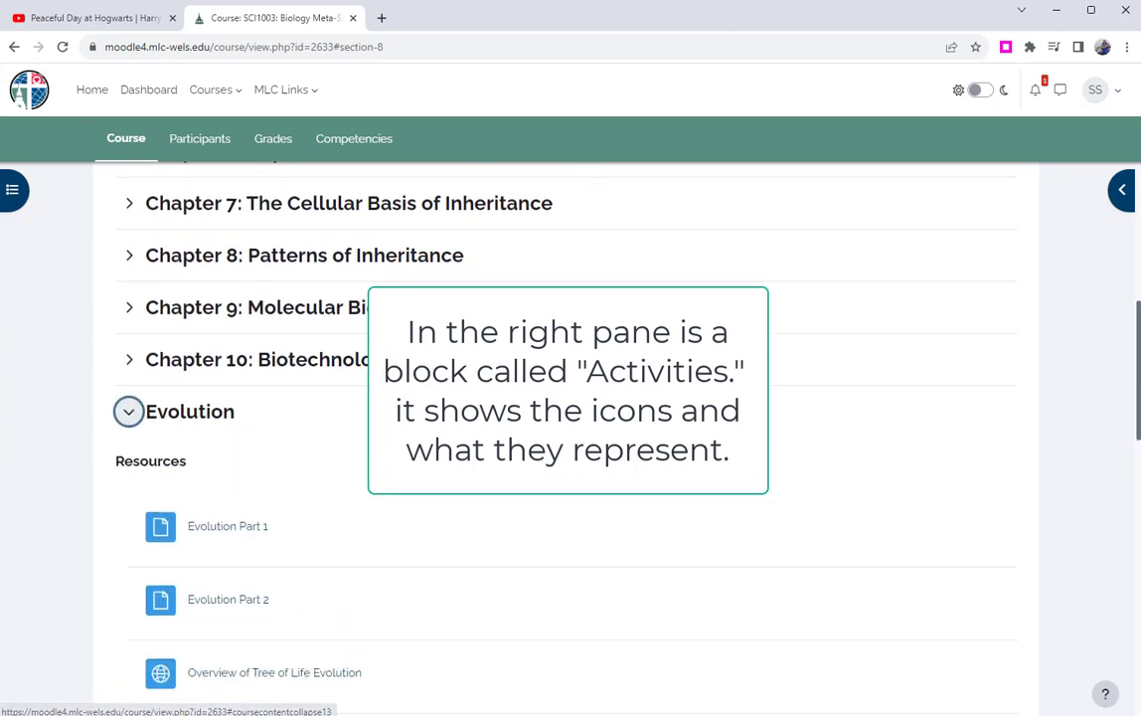
pyautogui.scroll(-3)
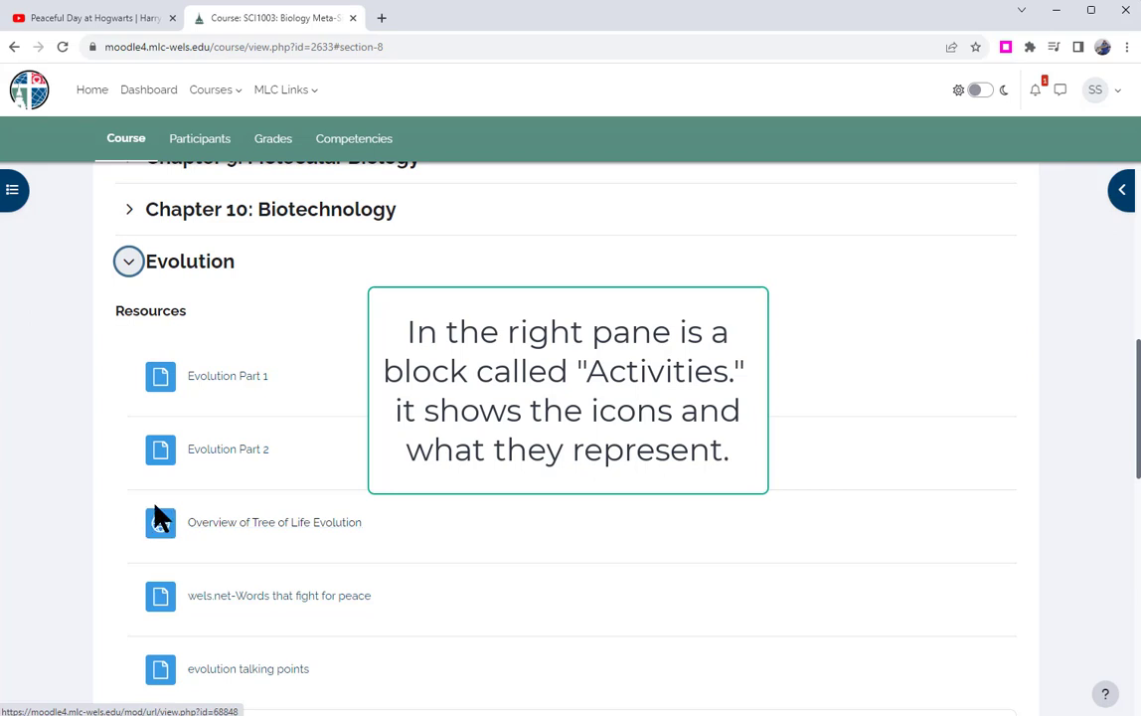
pyautogui.scroll(-3)
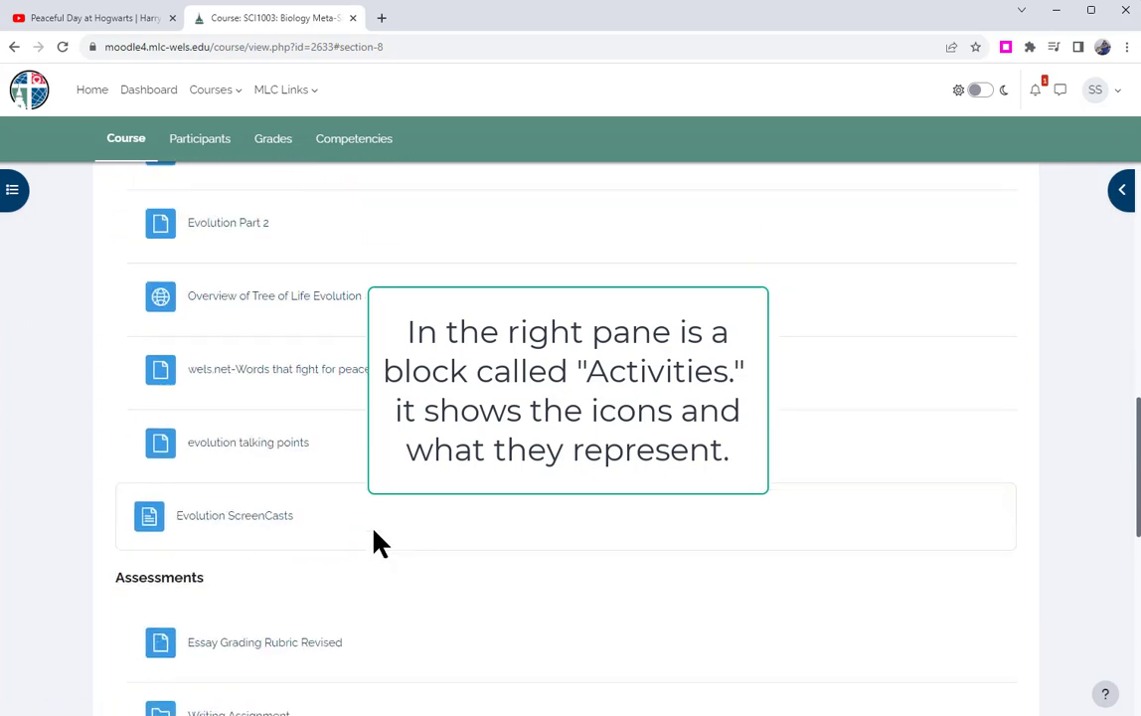
pyautogui.scroll(-3)
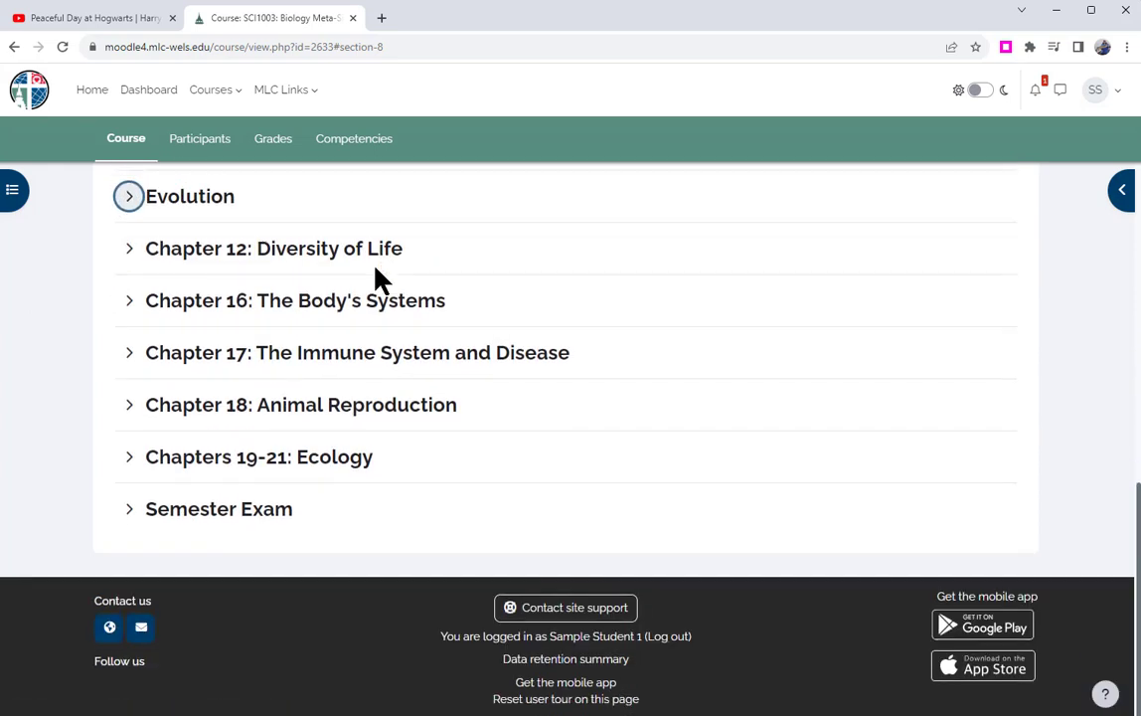
pyautogui.moveTo(411, 313)
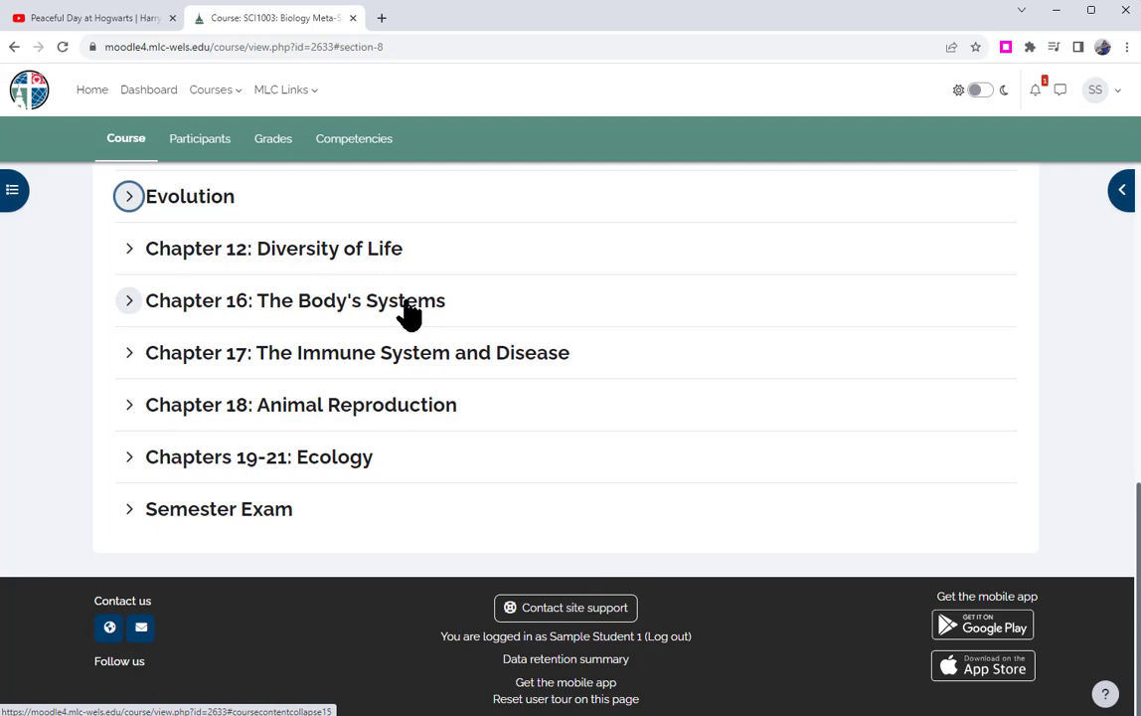
pyautogui.moveTo(517, 316)
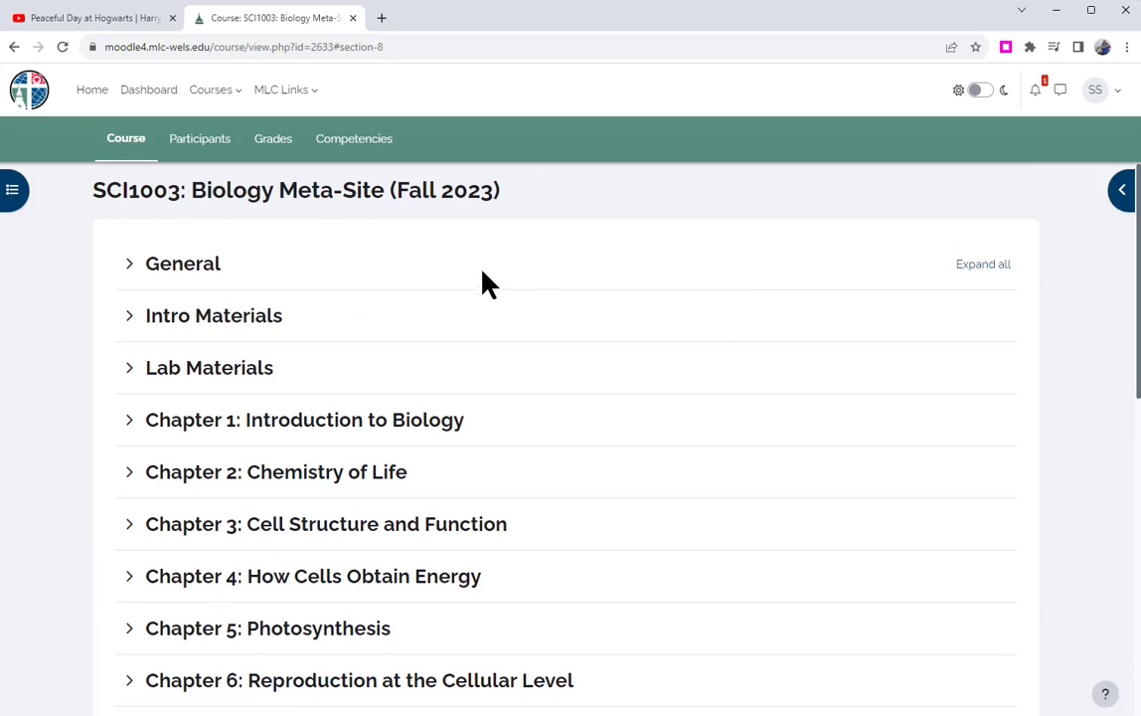
pyautogui.moveTo(676, 338)
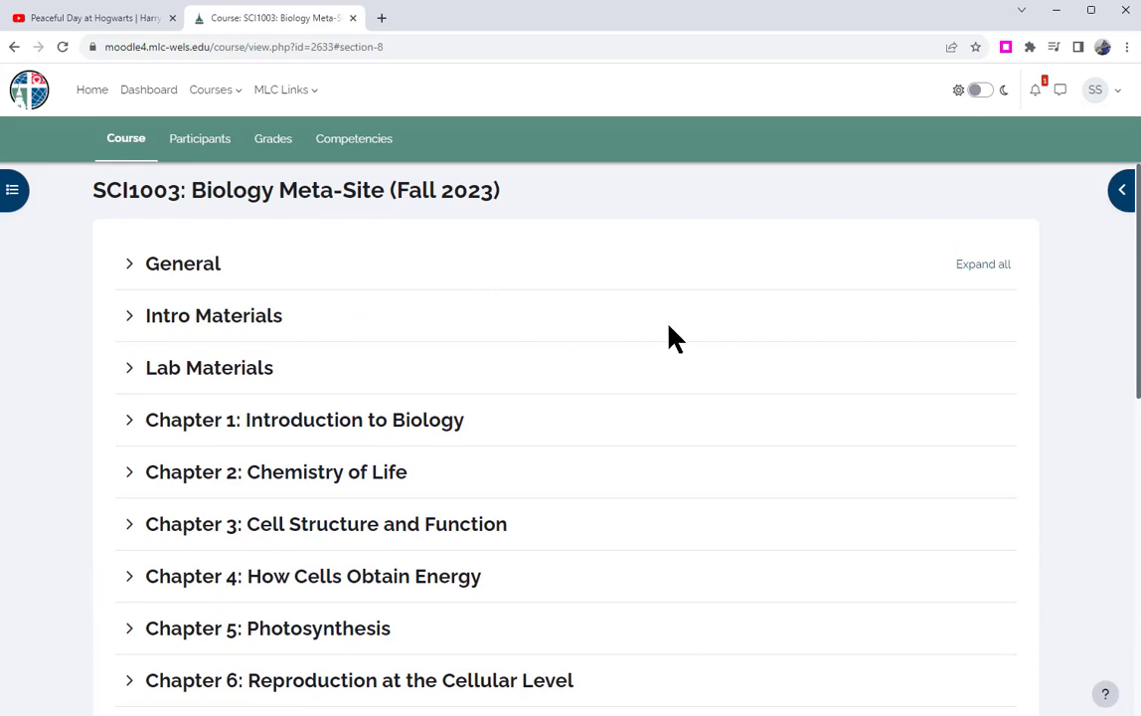
pyautogui.moveTo(1121, 190)
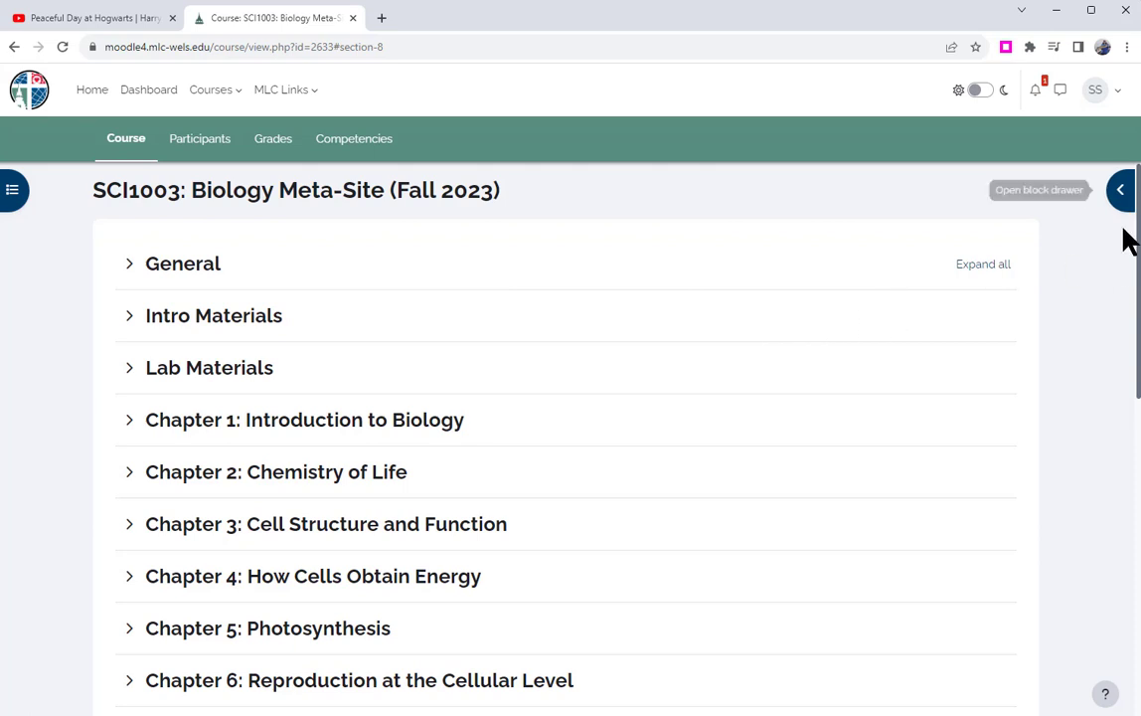
# - Open the block drawer and page the calendar between August and September 2023
pyautogui.click(1121, 189)
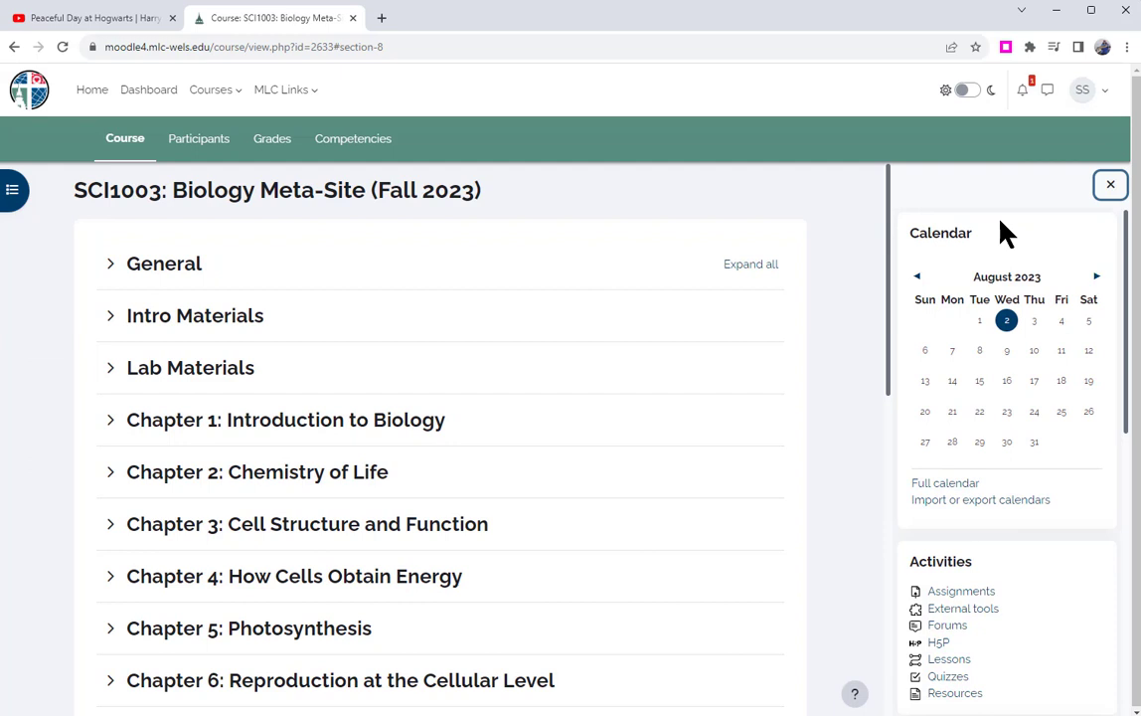
pyautogui.moveTo(952, 350)
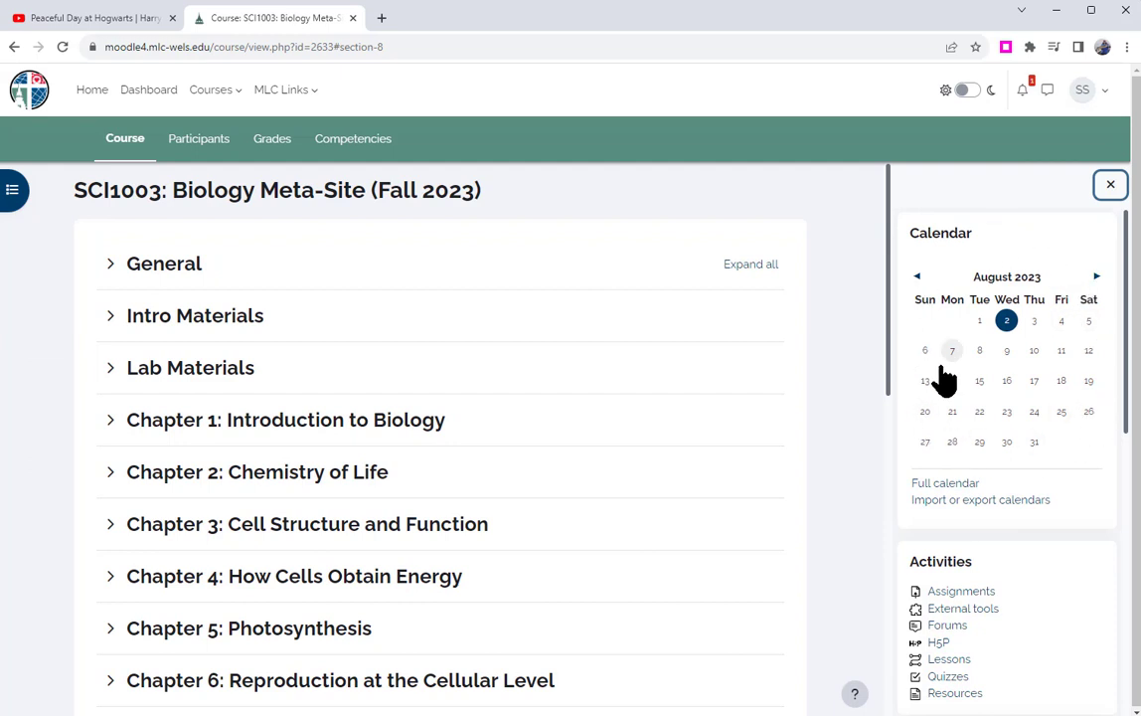
pyautogui.click(1096, 277)
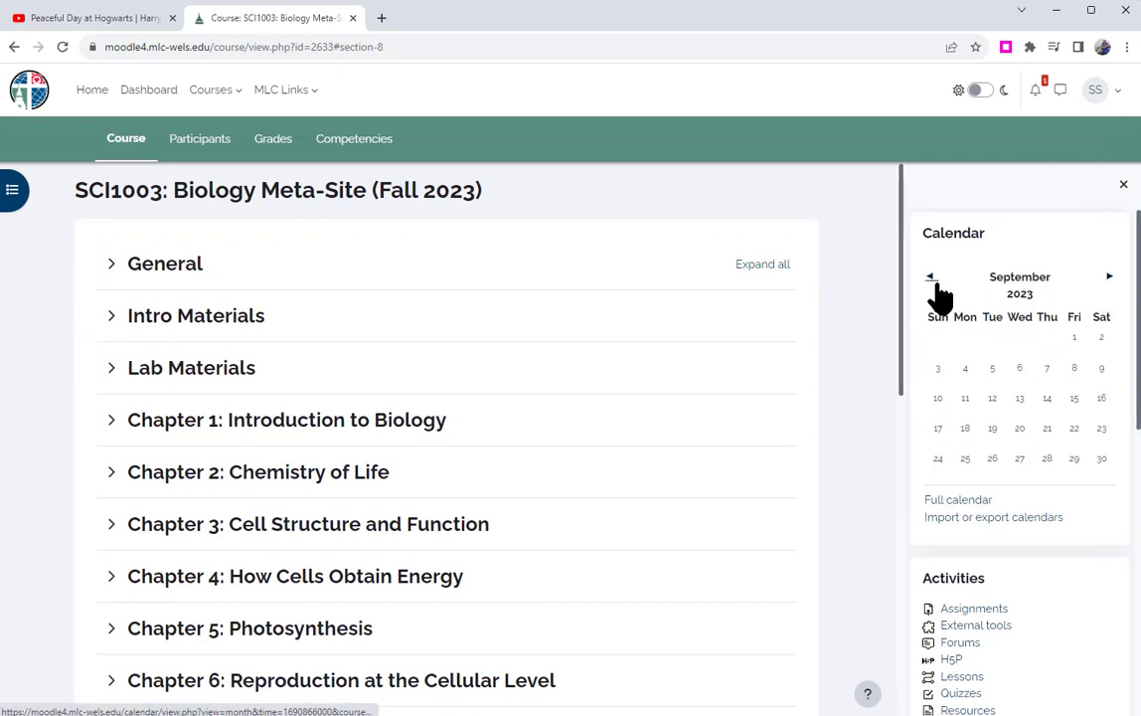
pyautogui.click(931, 276)
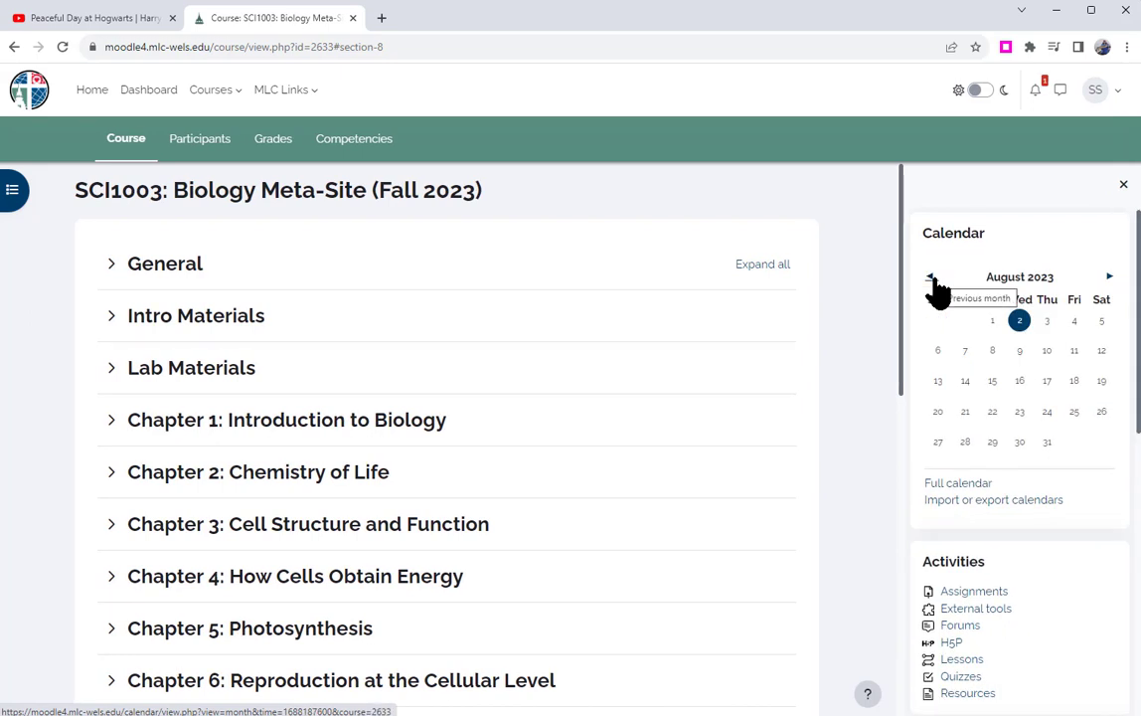
pyautogui.moveTo(993, 381)
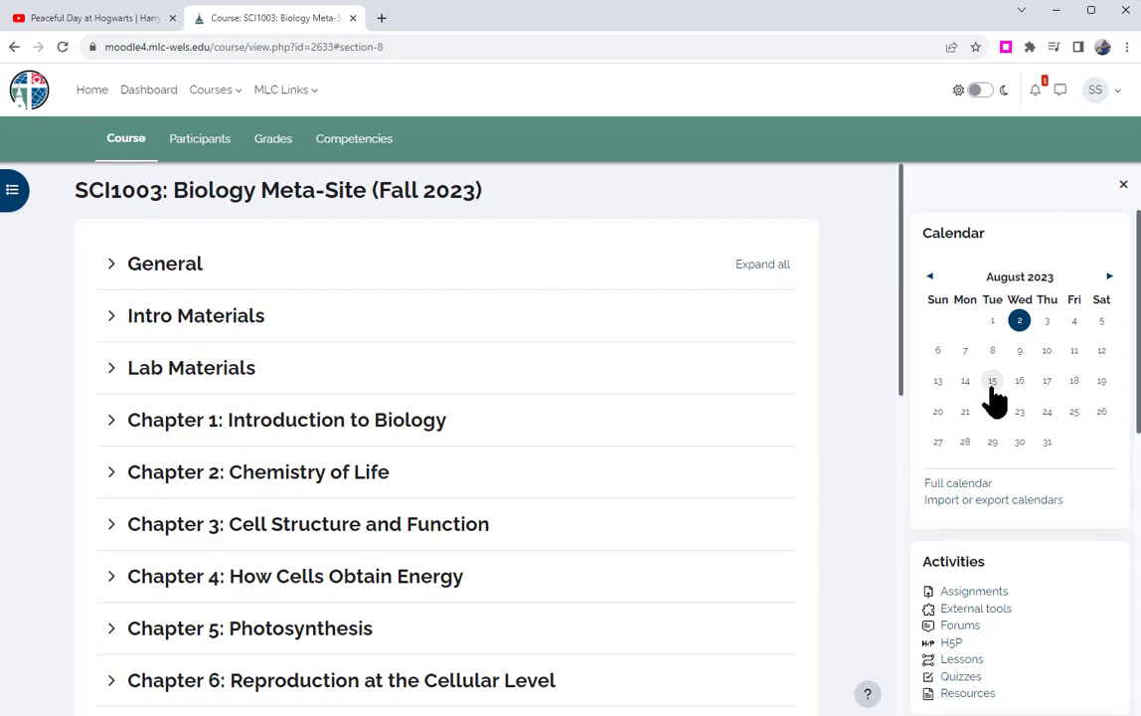
pyautogui.moveTo(965, 379)
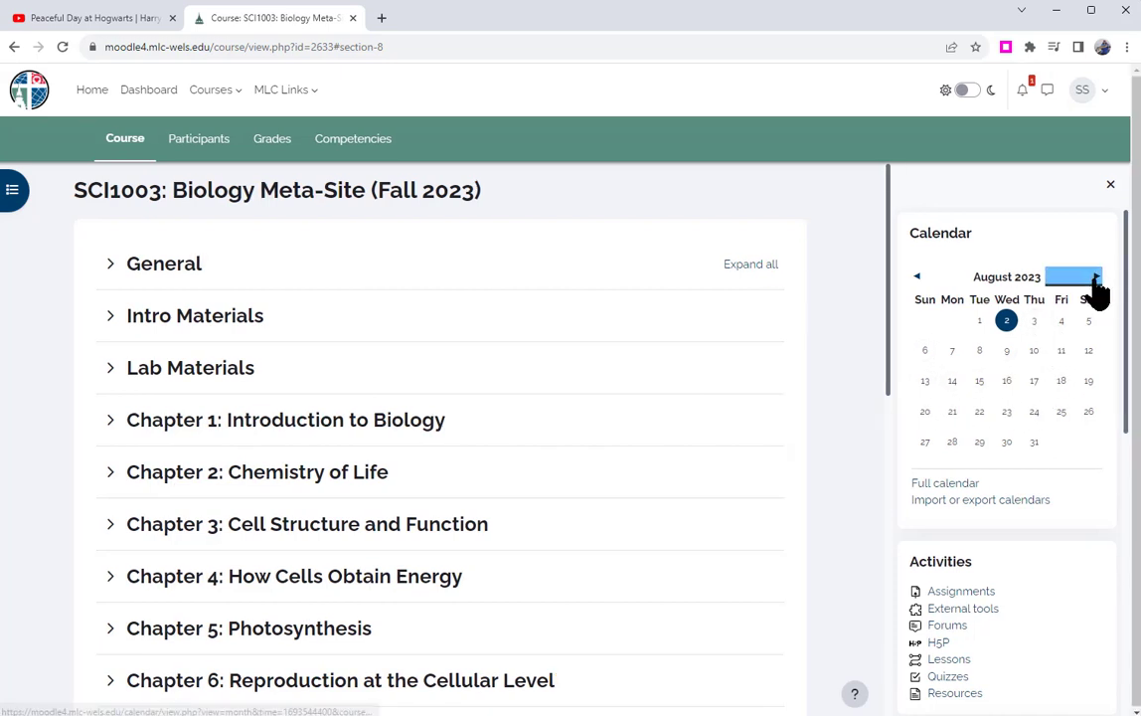
pyautogui.click(1096, 276)
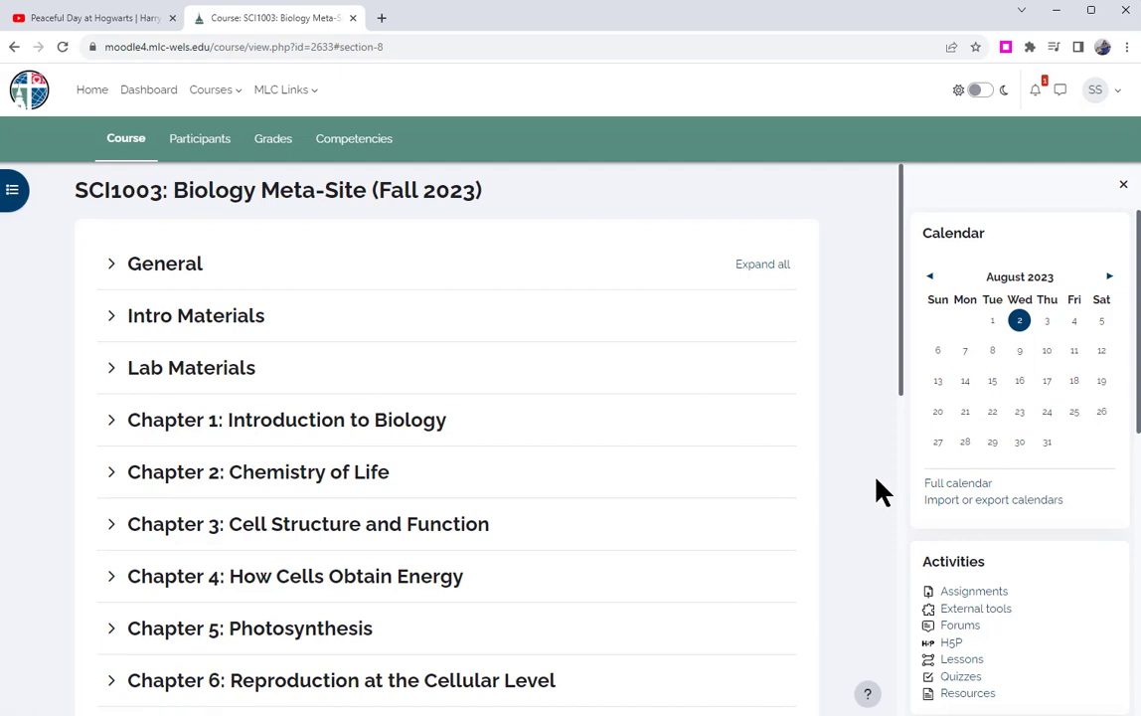
pyautogui.moveTo(879, 487)
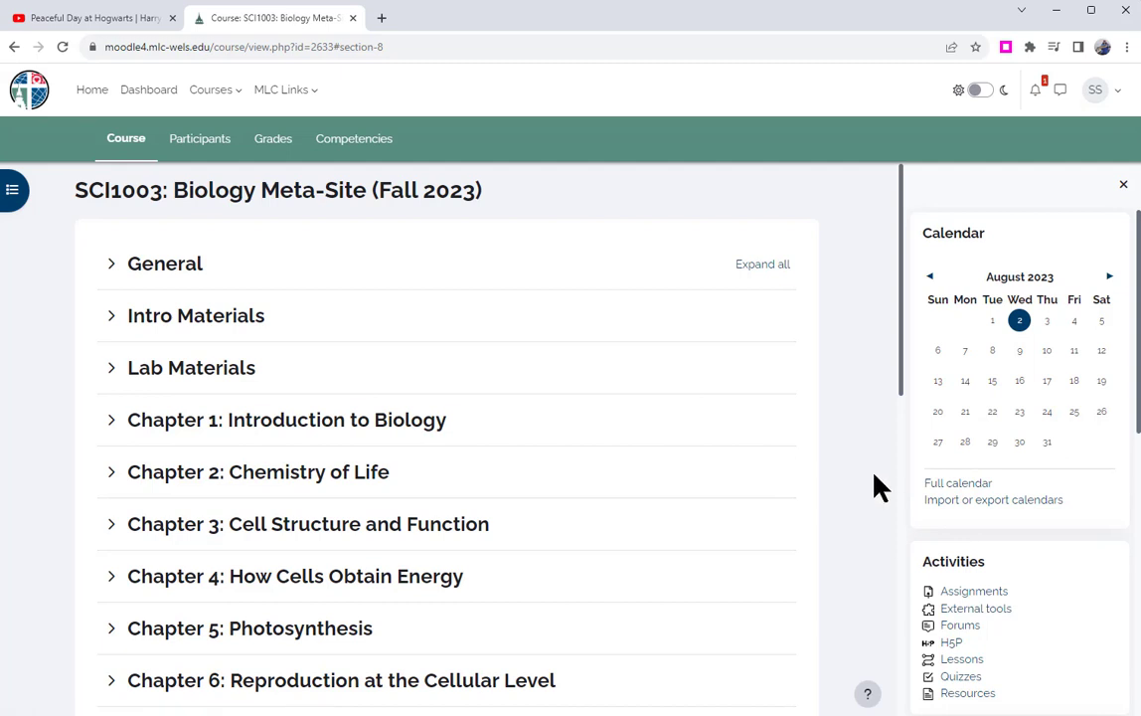
pyautogui.moveTo(915, 403)
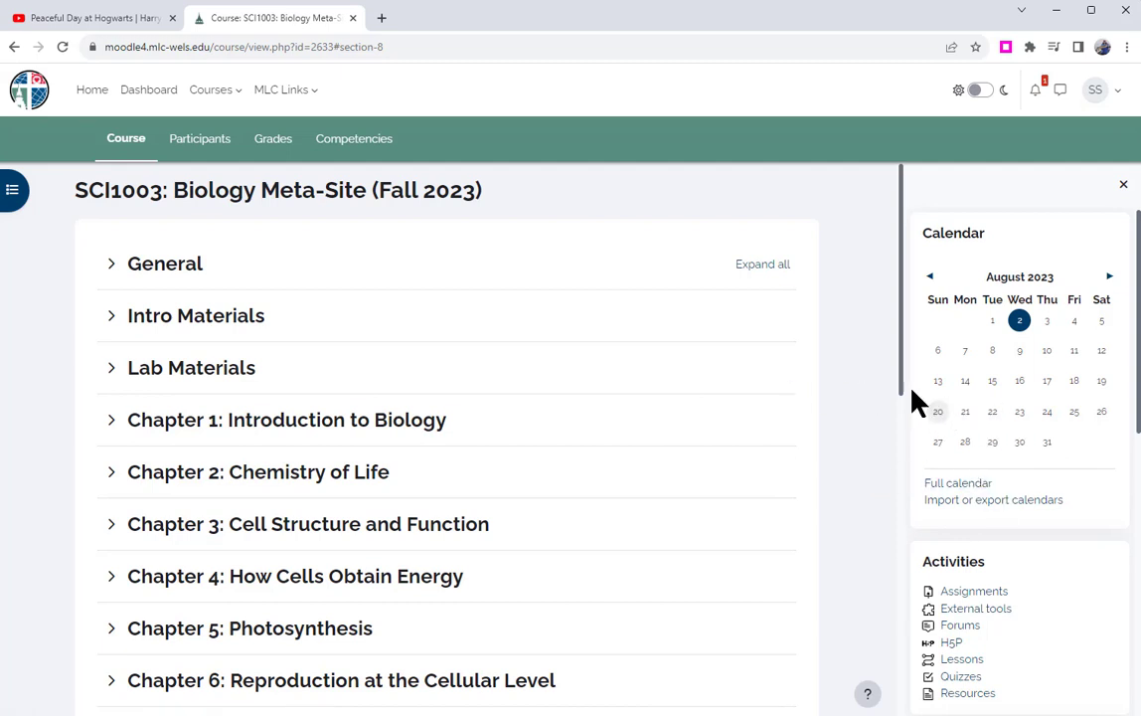
pyautogui.moveTo(148, 90)
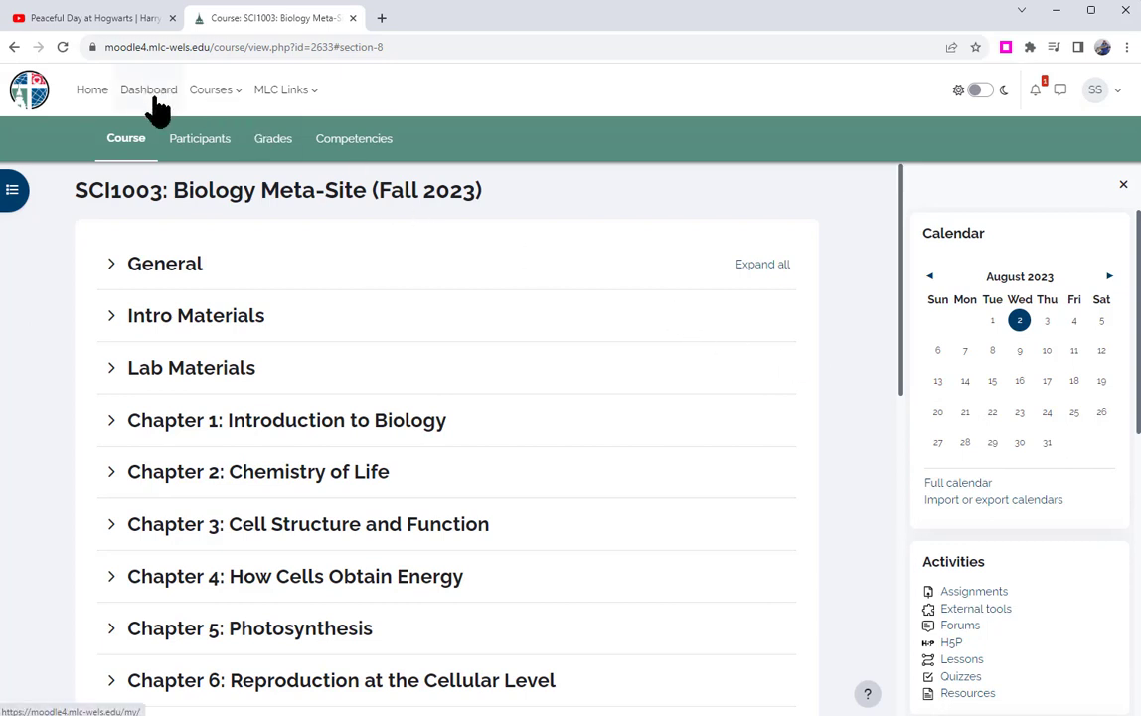
pyautogui.click(148, 89)
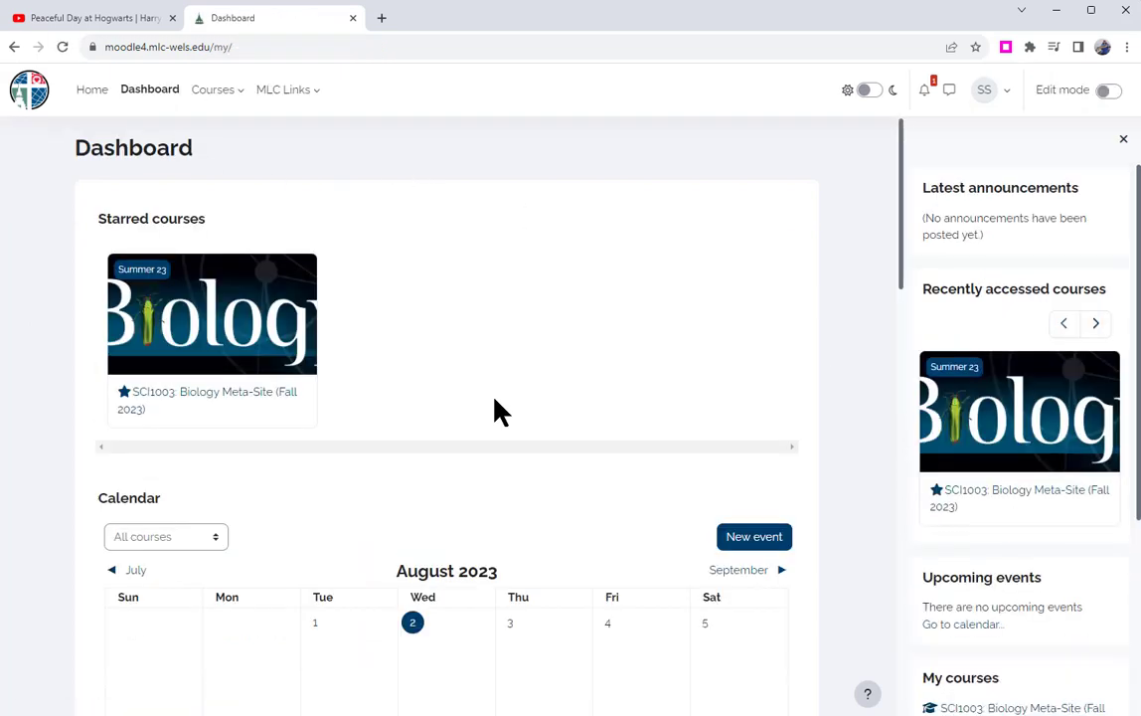
pyautogui.scroll(-3)
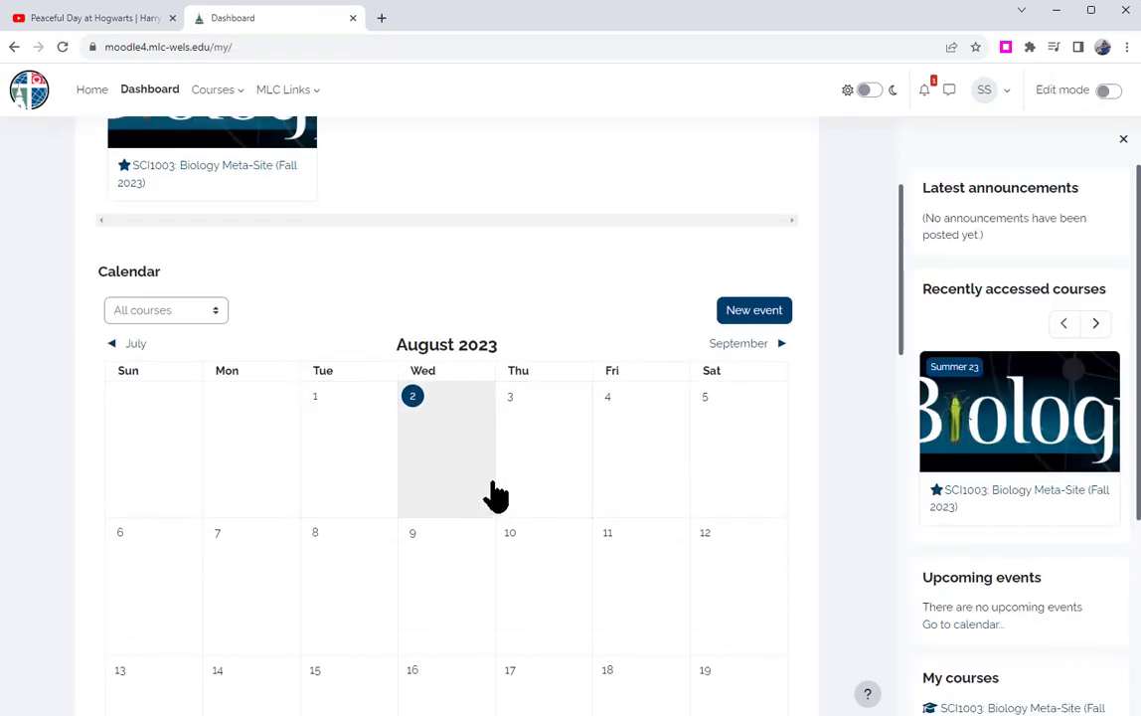
pyautogui.moveTo(497, 495)
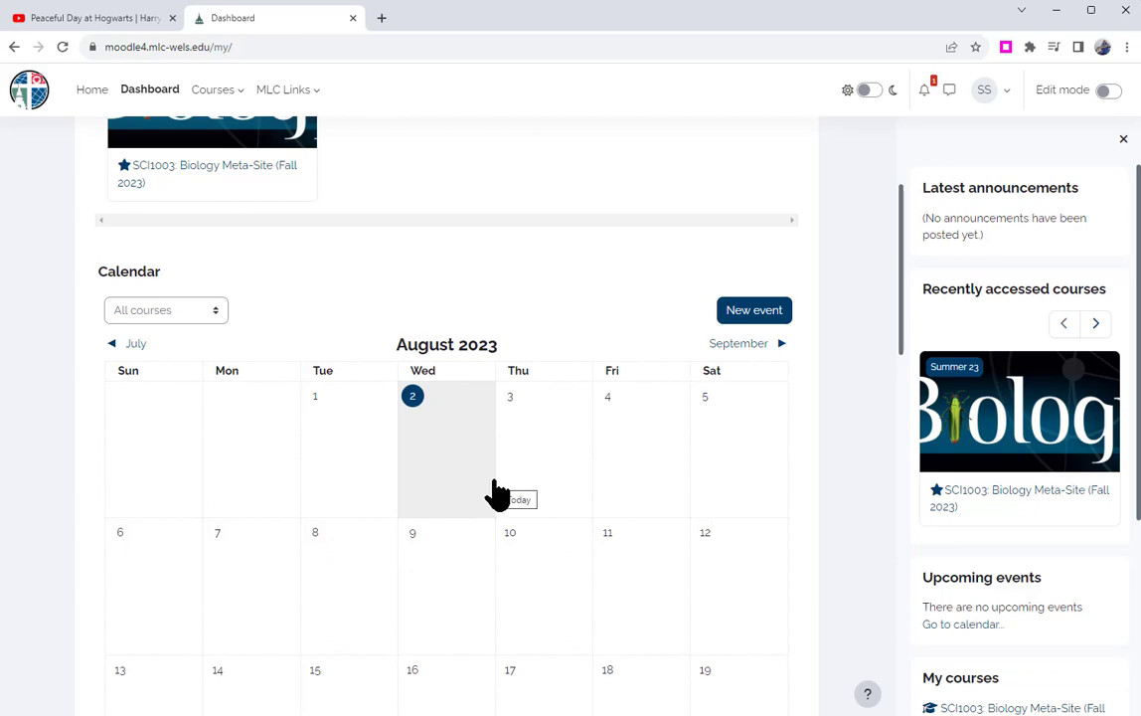
pyautogui.click(165, 310)
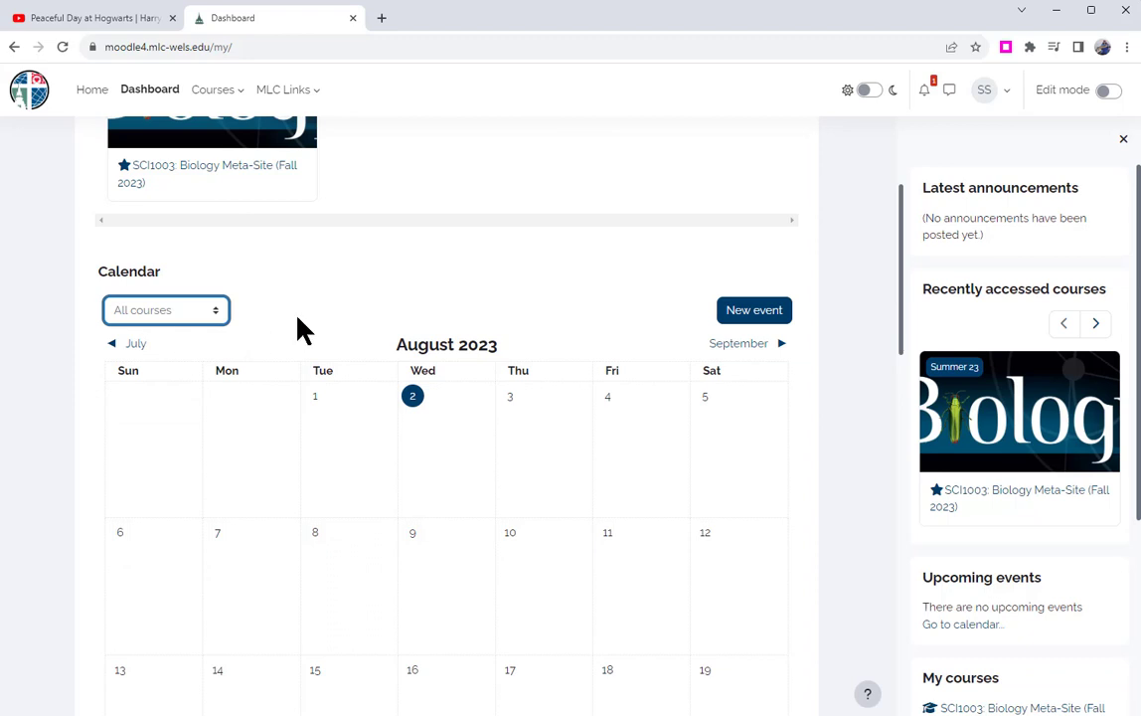
pyautogui.click(165, 309)
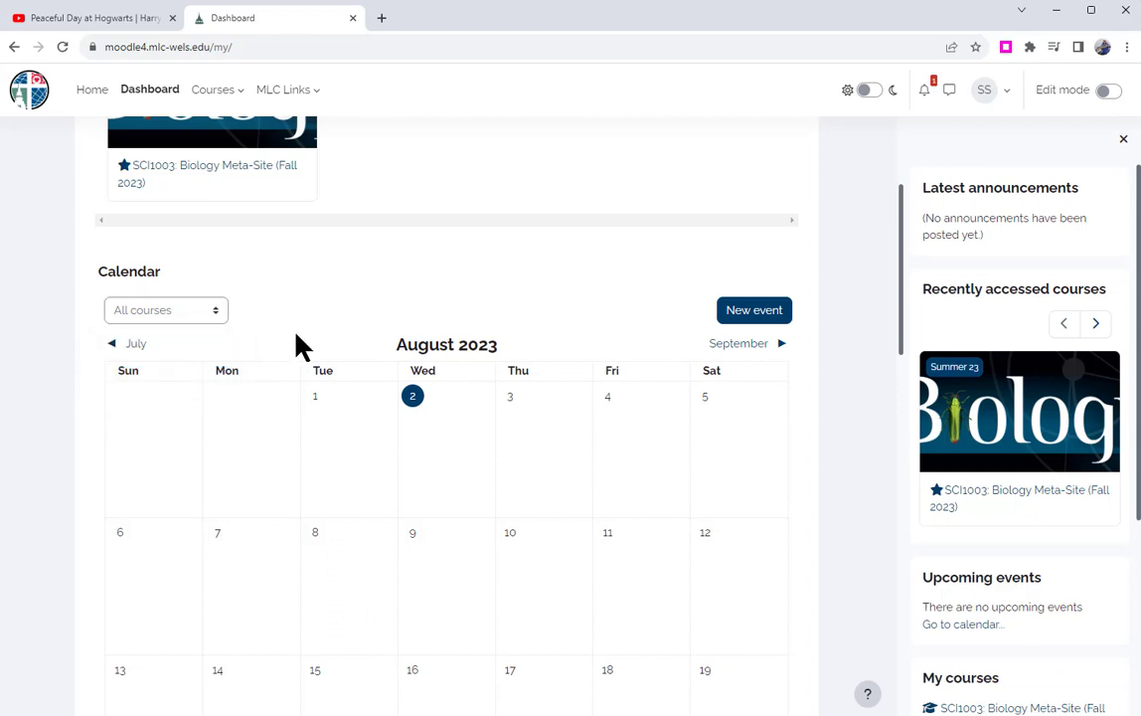
pyautogui.scroll(-3)
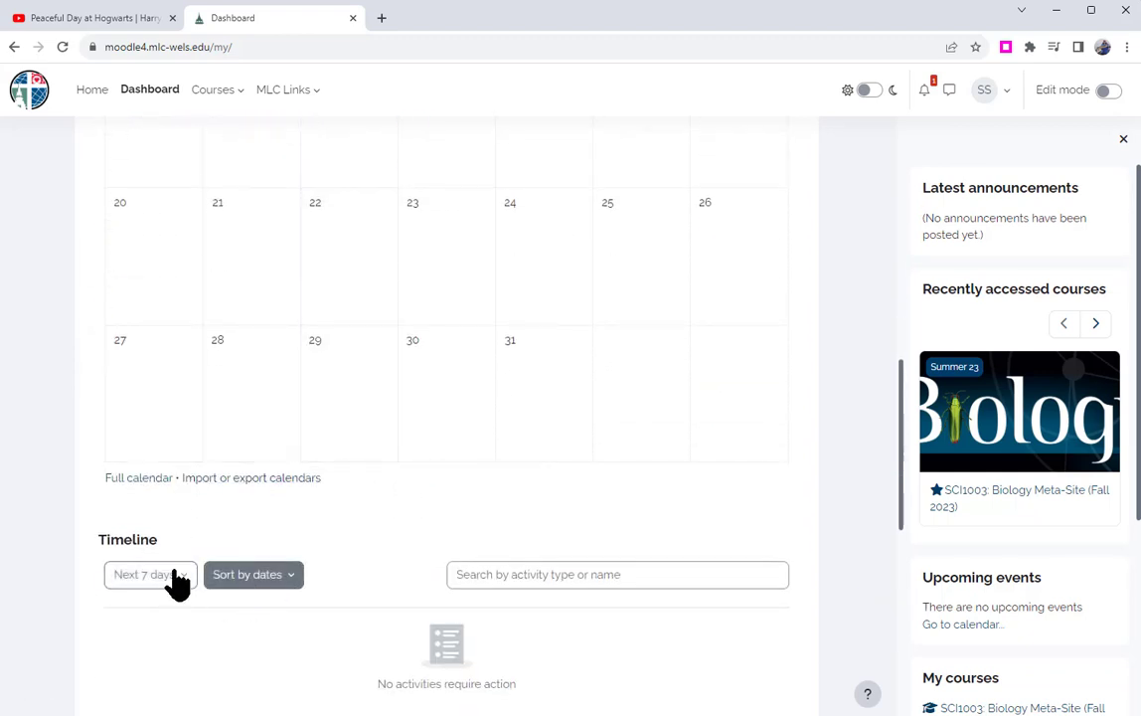
pyautogui.click(144, 574)
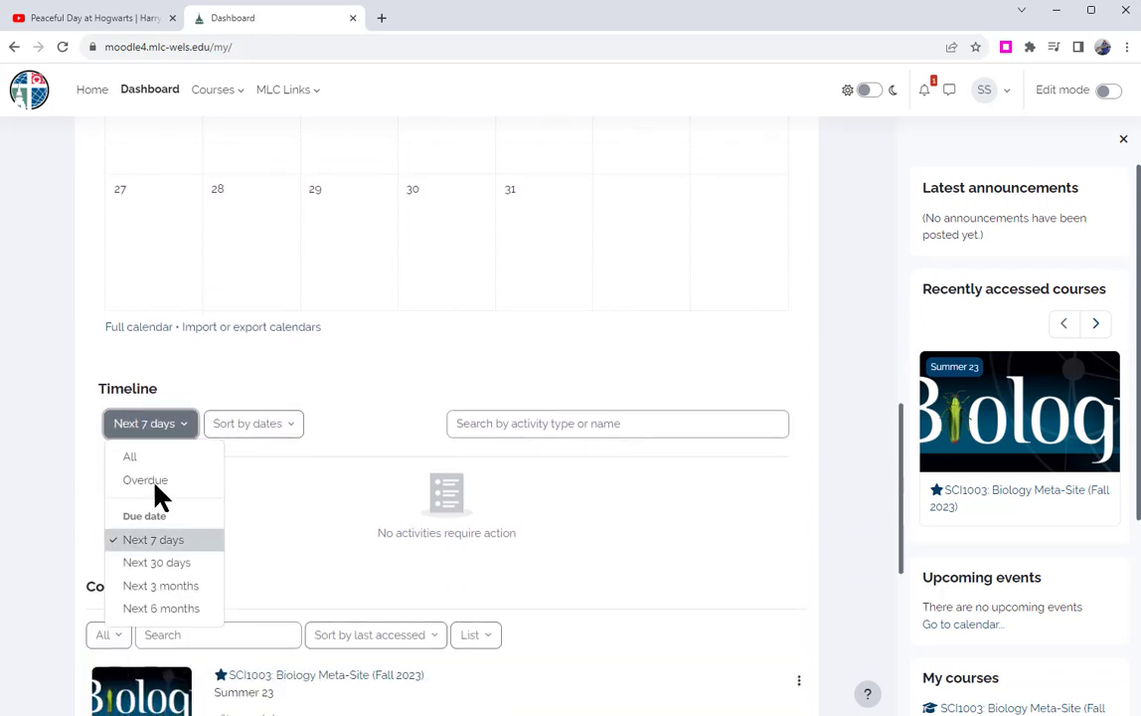
pyautogui.moveTo(156, 562)
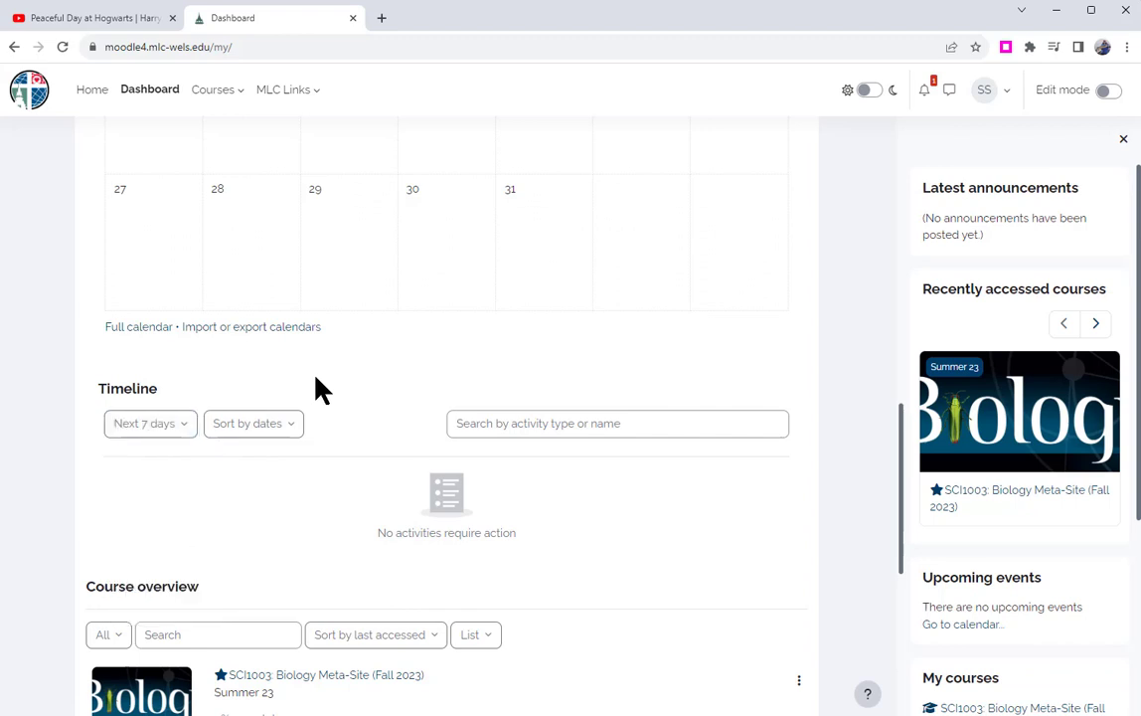
pyautogui.moveTo(355, 411)
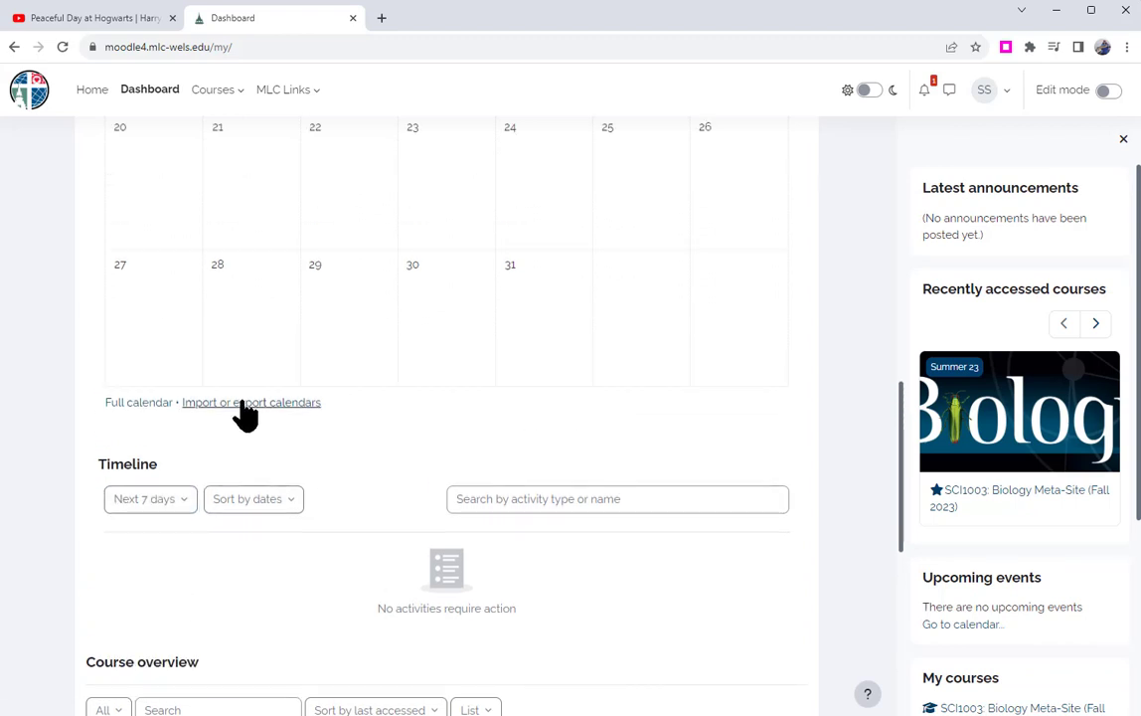
pyautogui.moveTo(251, 402)
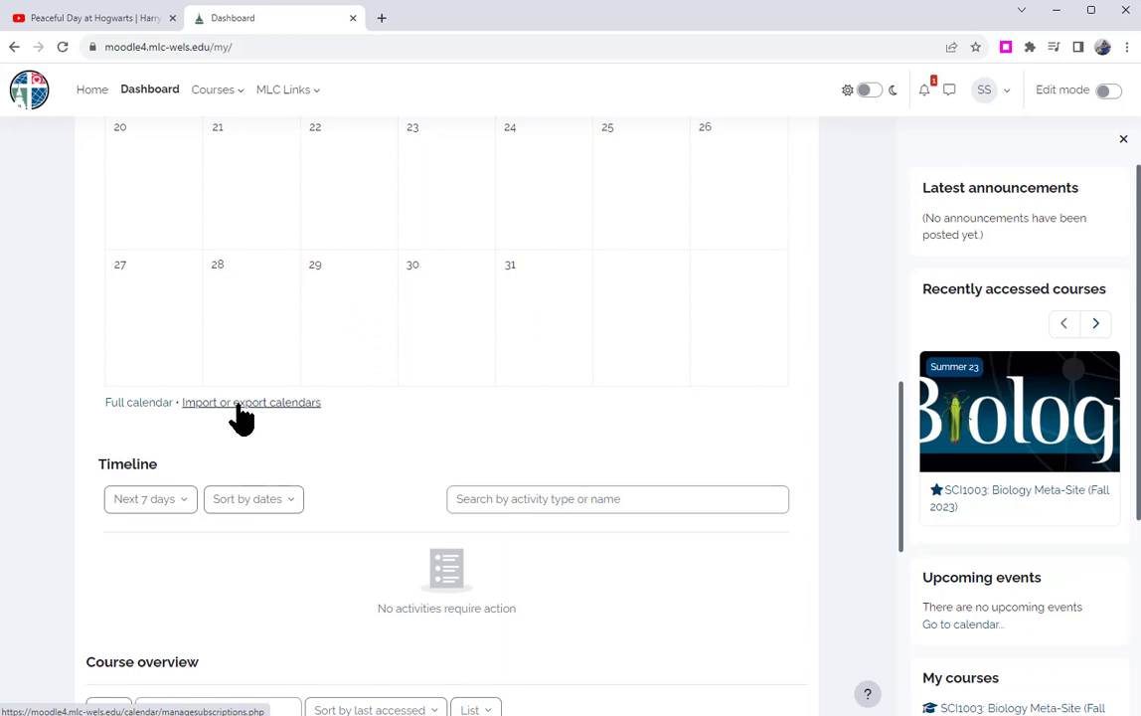
# - Export all calendar events for this month and save the icalexport.ics file
pyautogui.click(250, 402)
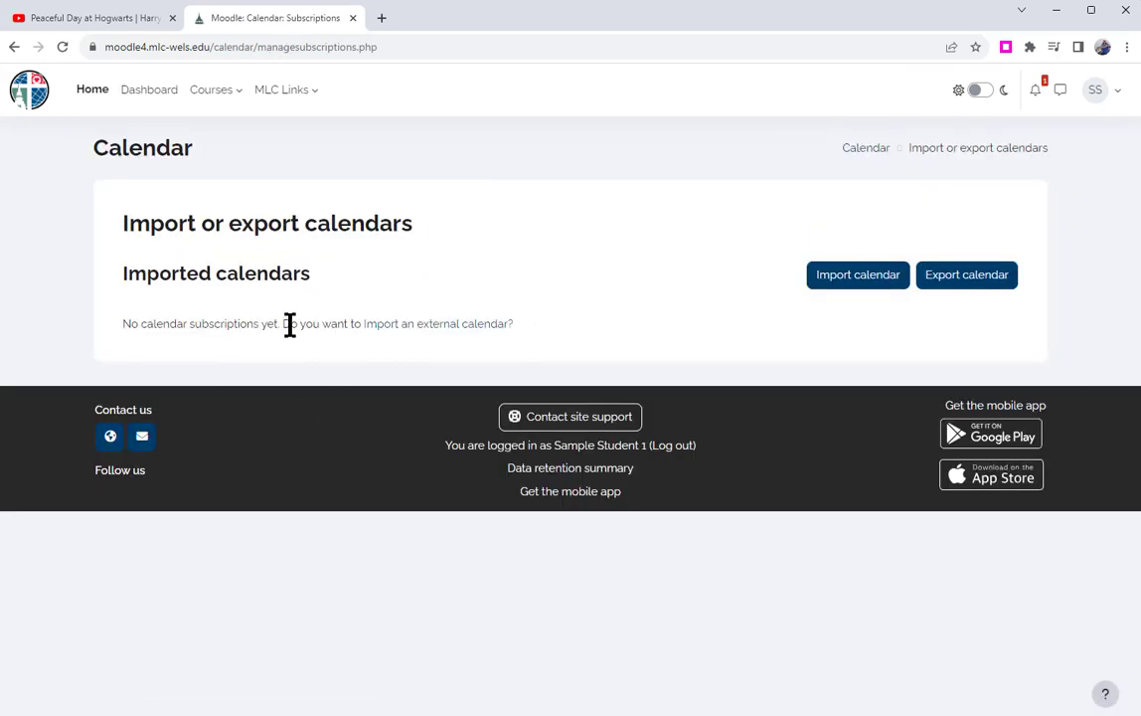
pyautogui.moveTo(966, 274)
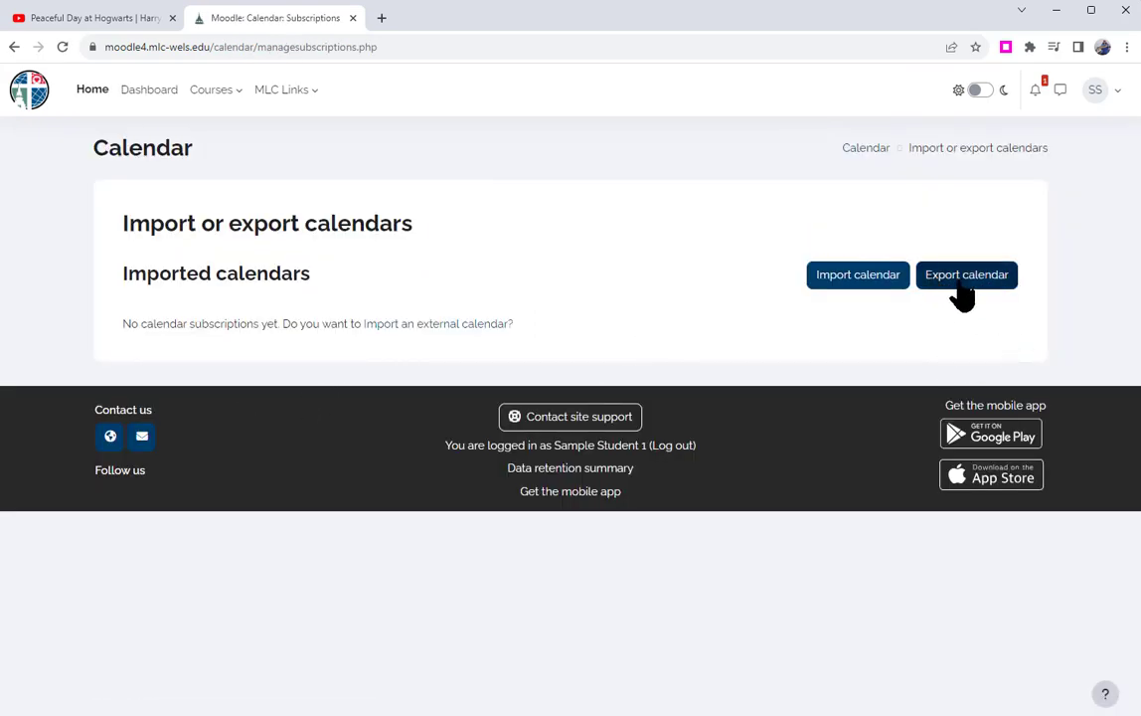
pyautogui.click(966, 275)
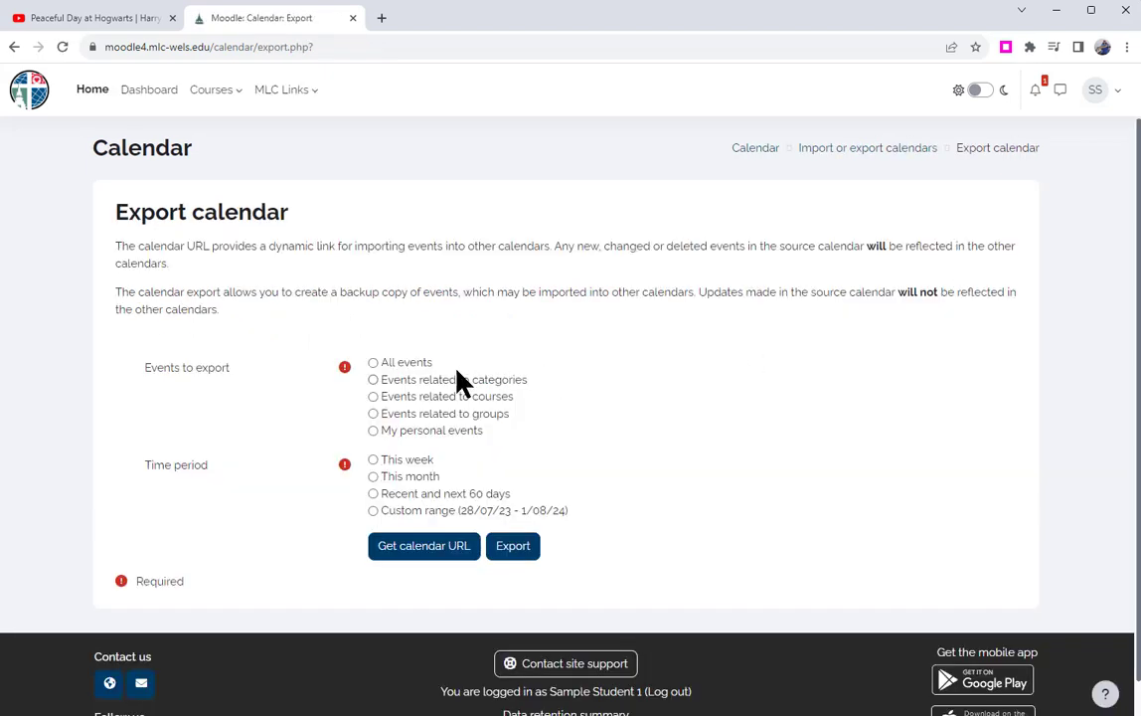
pyautogui.click(373, 362)
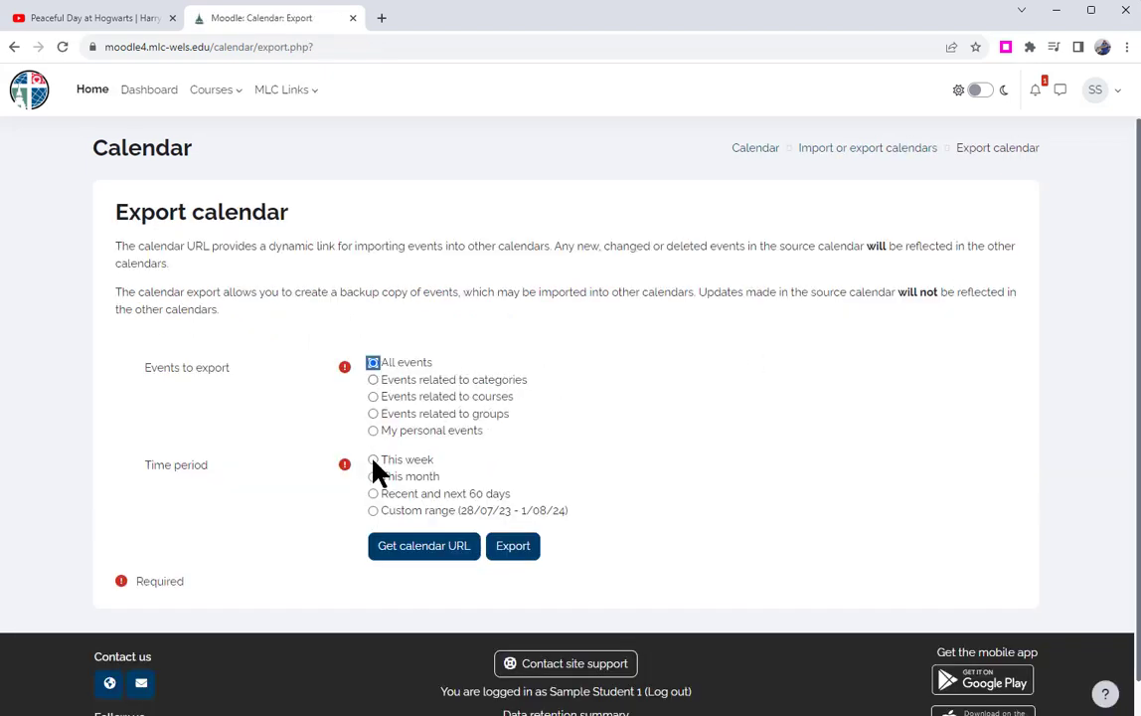
pyautogui.click(373, 476)
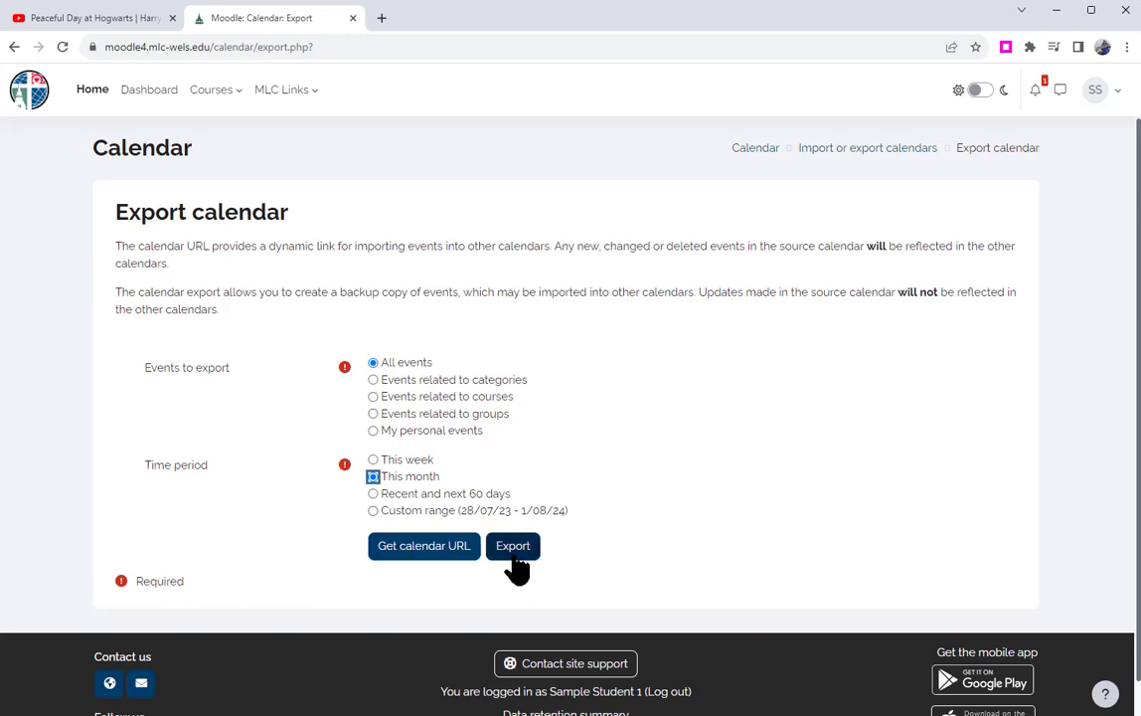
pyautogui.click(512, 545)
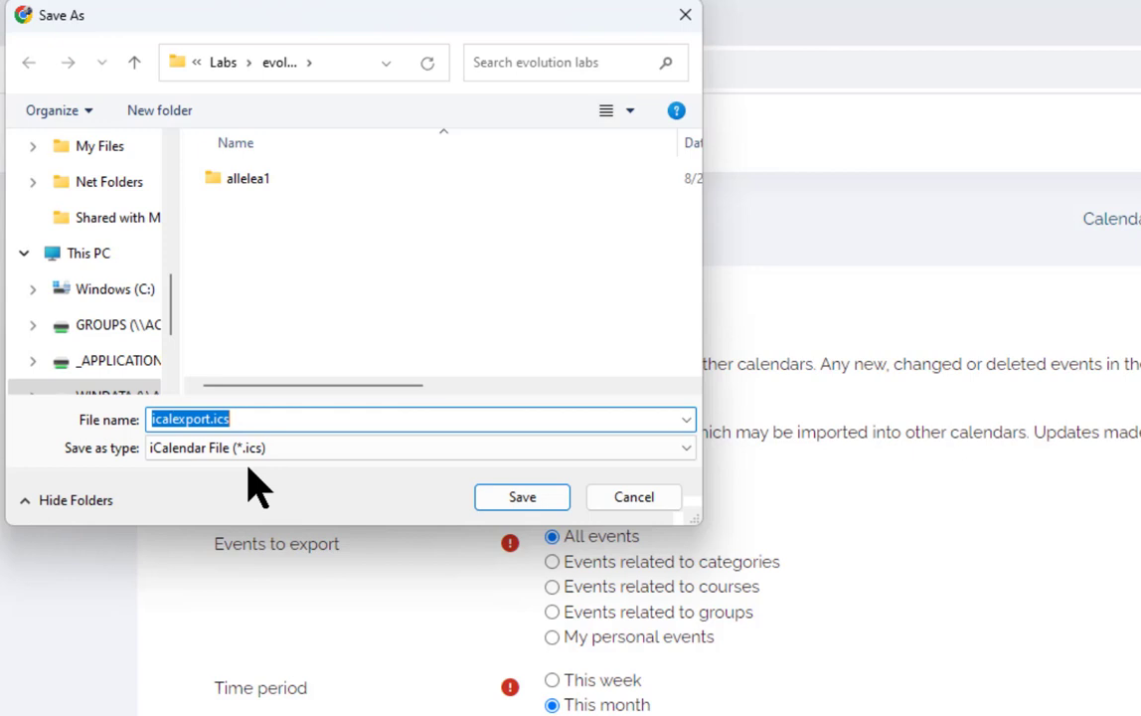
pyautogui.moveTo(276, 493)
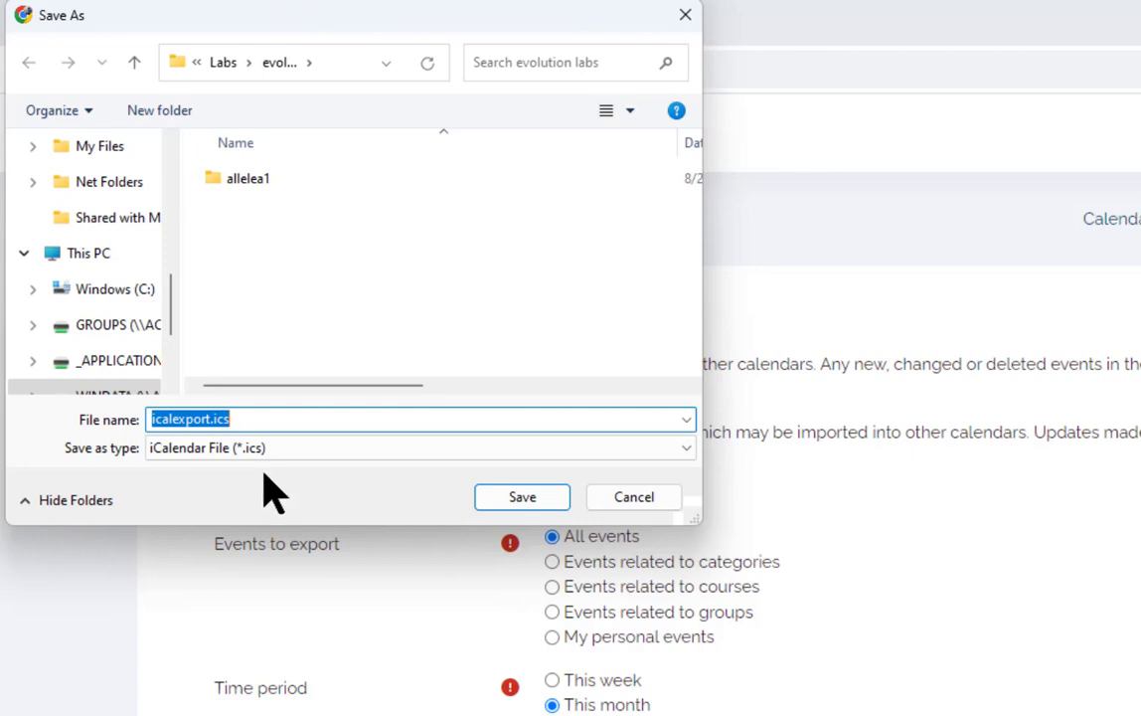
pyautogui.moveTo(281, 492)
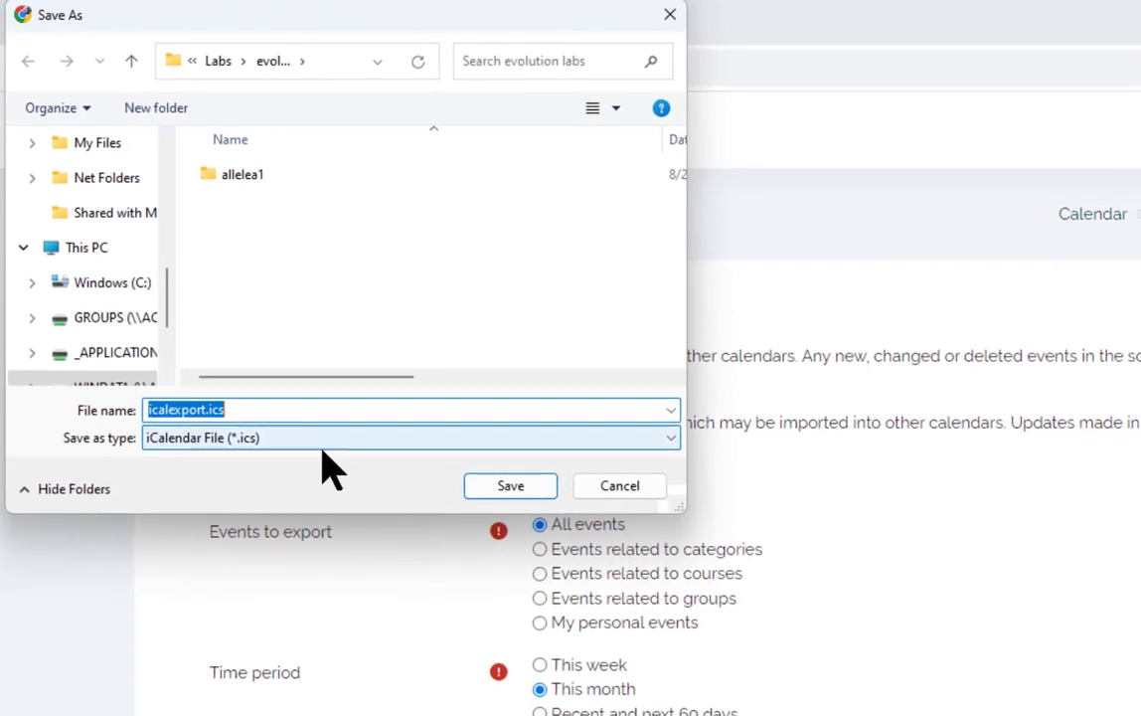
pyautogui.click(510, 485)
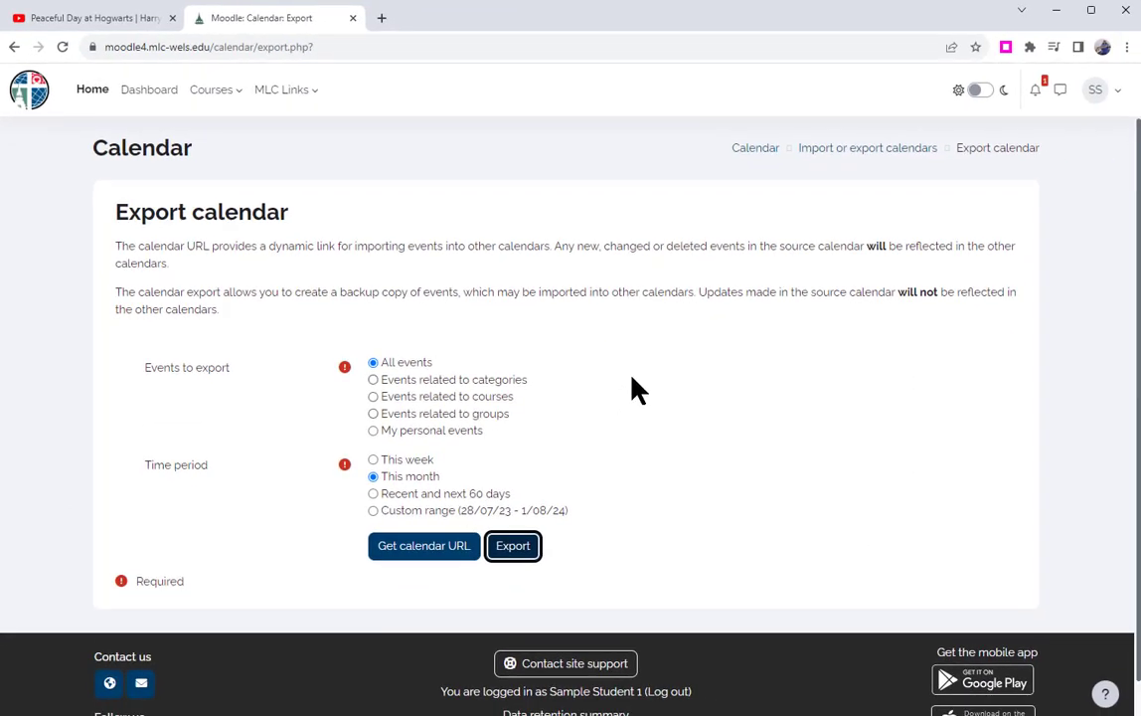
pyautogui.moveTo(182, 107)
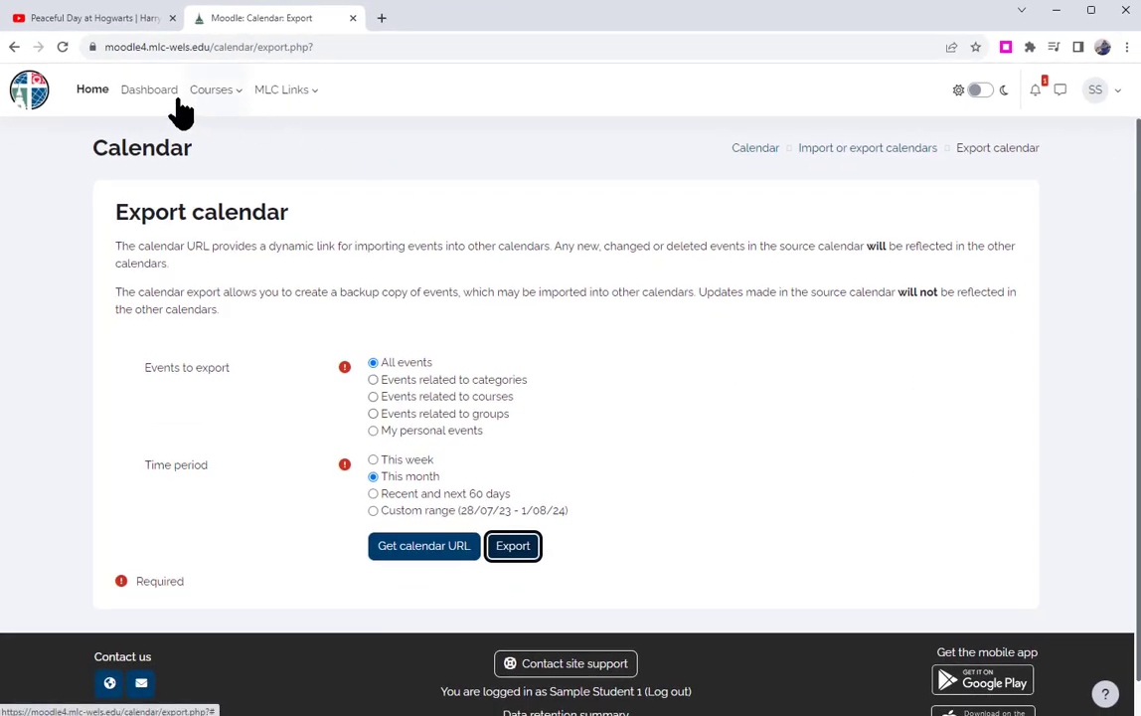
# - Reopen the Biology course from the Dashboard and scroll to its completion status: 0 of 21
pyautogui.click(149, 89)
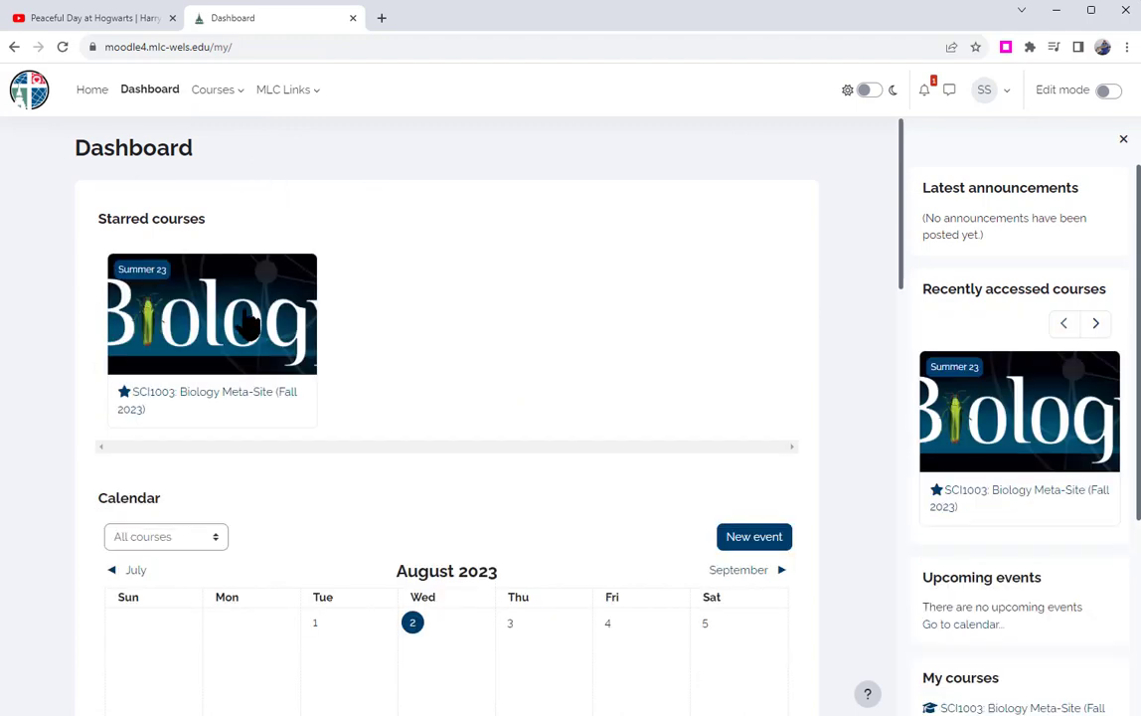
pyautogui.click(212, 313)
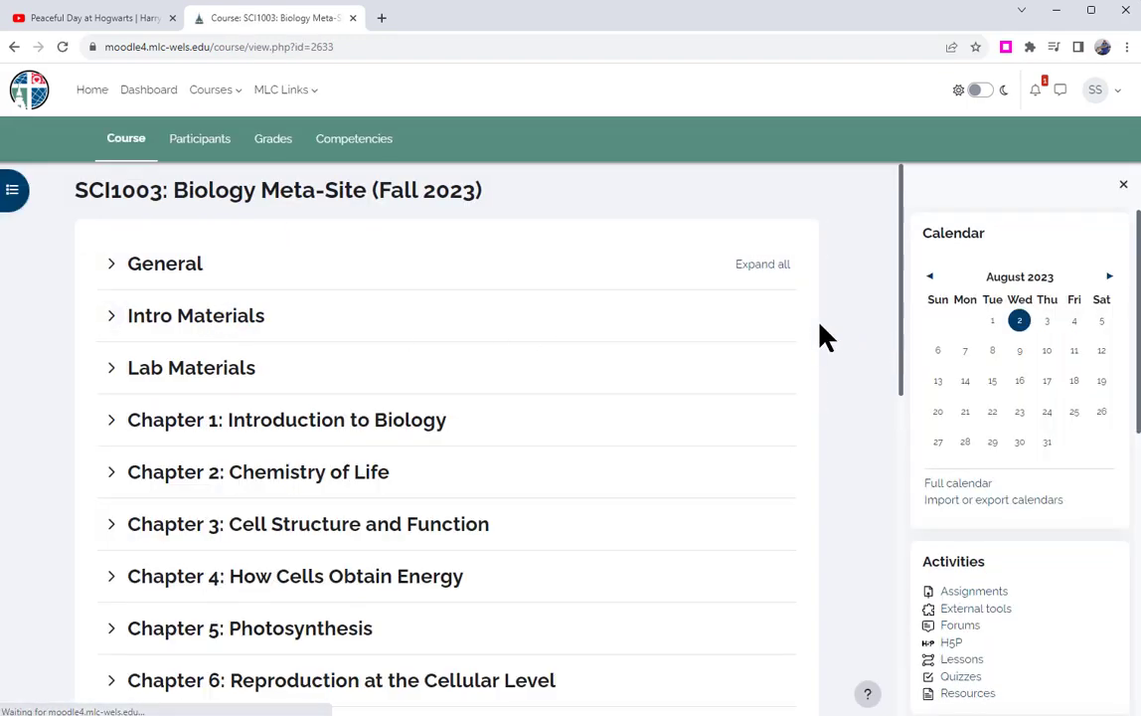
pyautogui.moveTo(1020, 420)
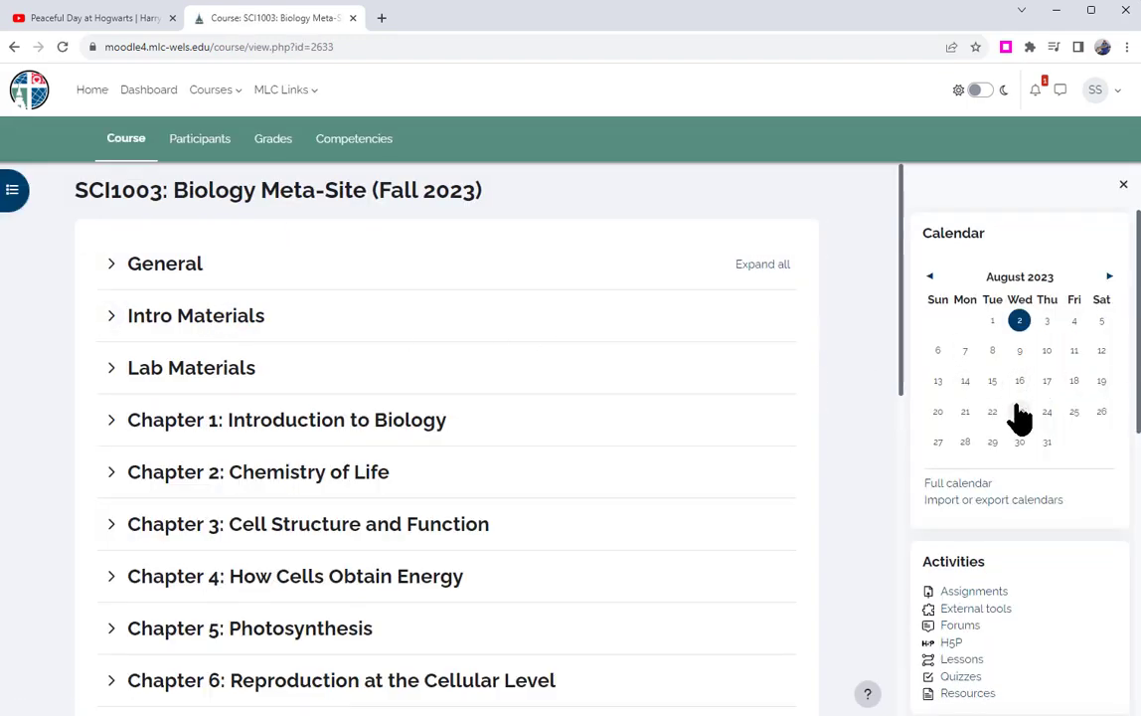
pyautogui.moveTo(870, 405)
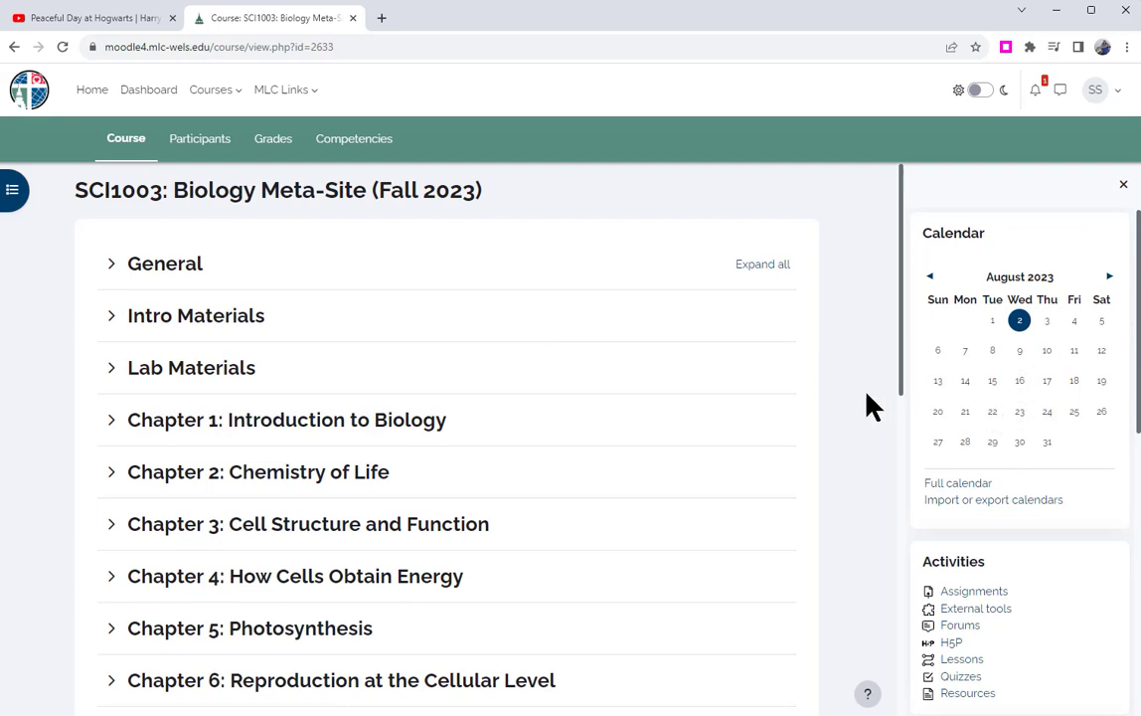
pyautogui.moveTo(991, 381)
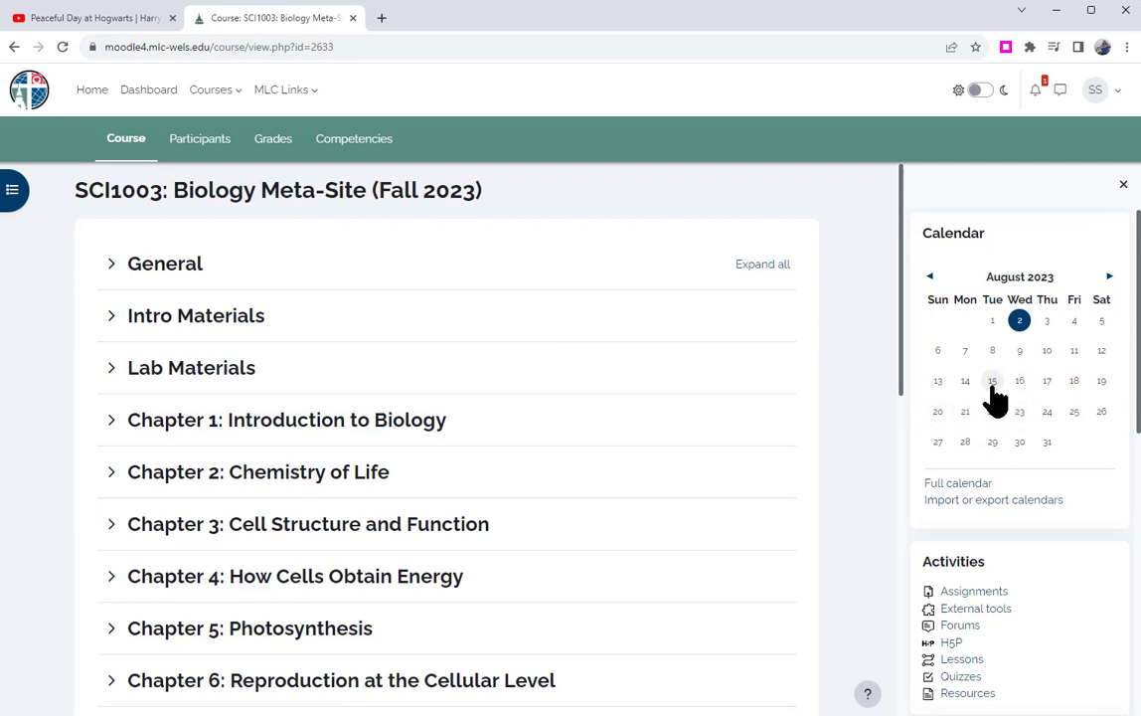
pyautogui.scroll(-3)
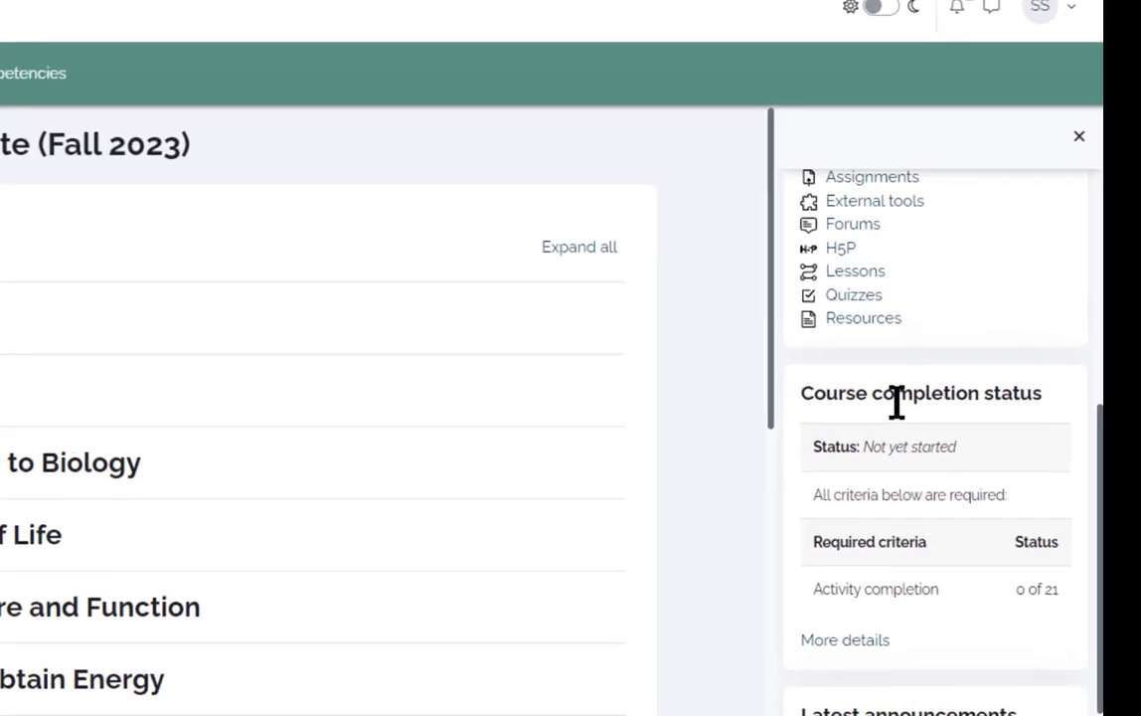
pyautogui.scroll(-3)
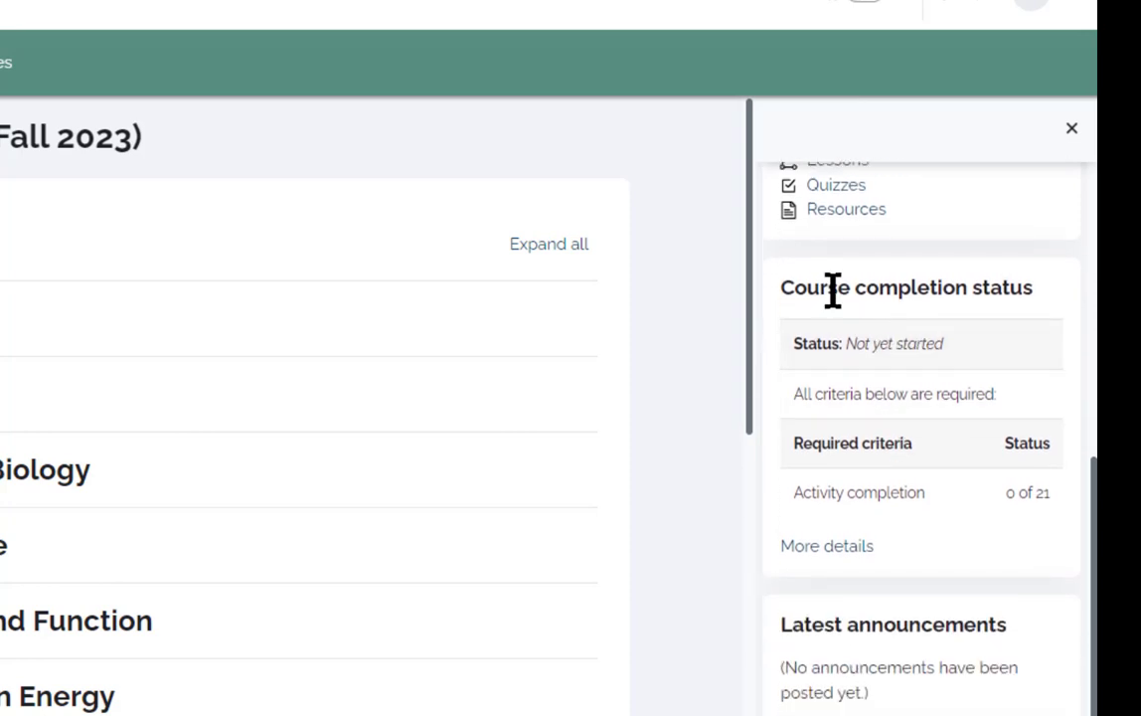
pyautogui.moveTo(805, 462)
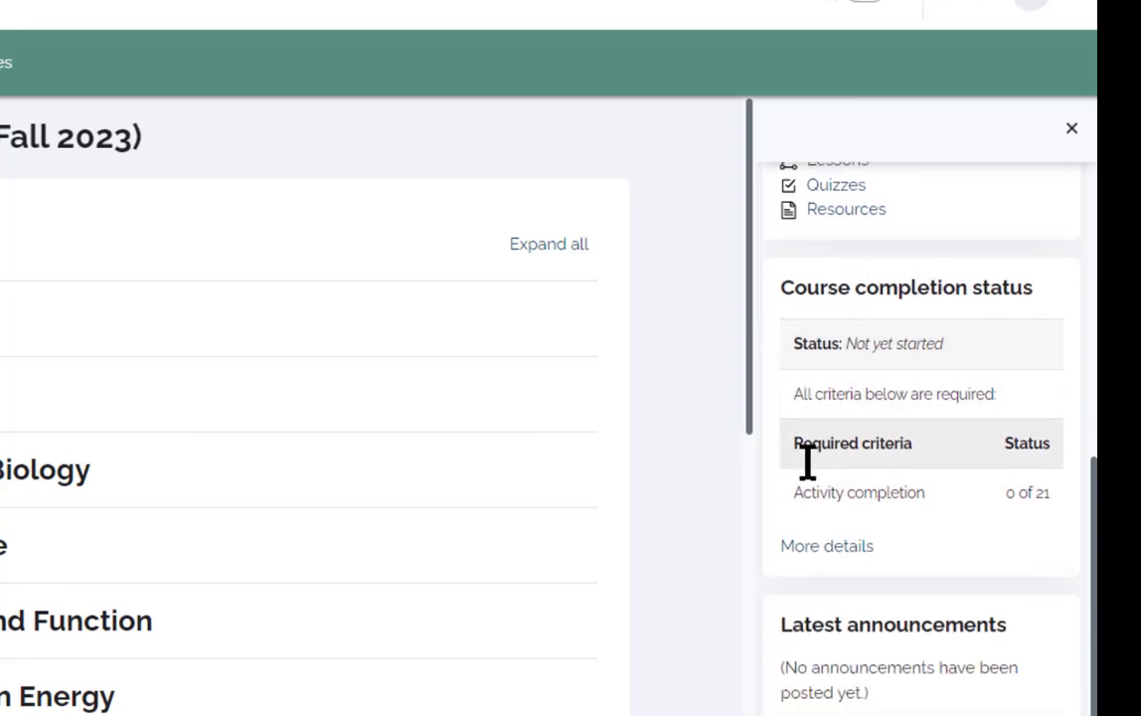
pyautogui.moveTo(950, 282)
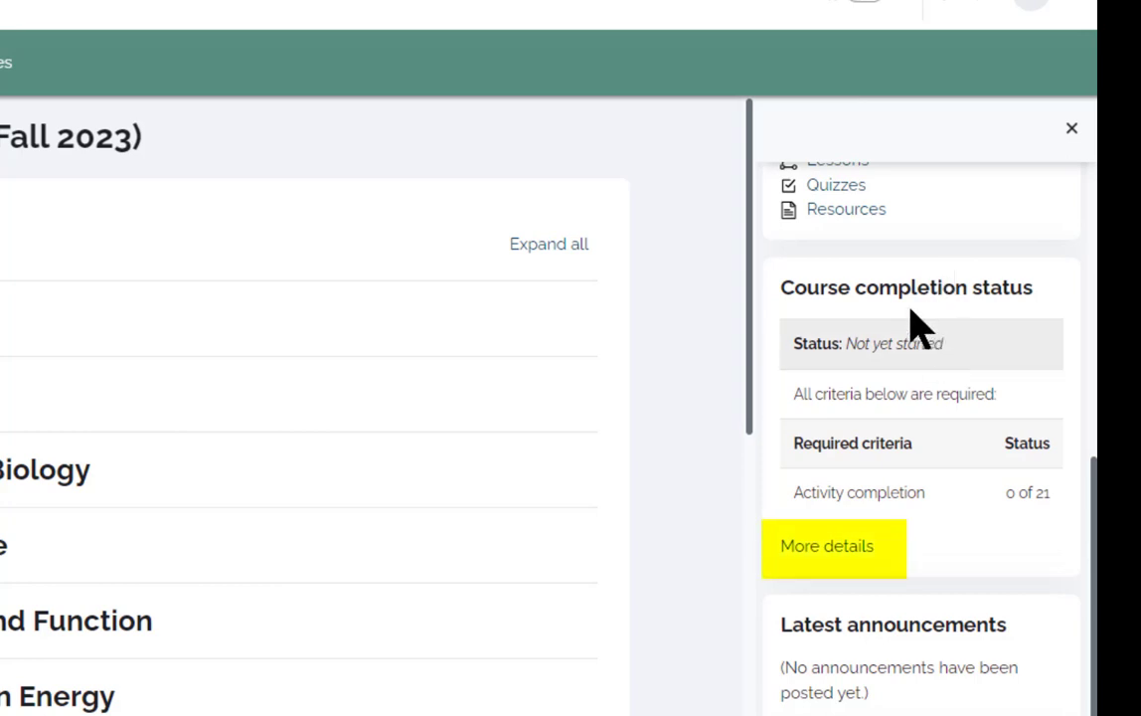
pyautogui.click(826, 546)
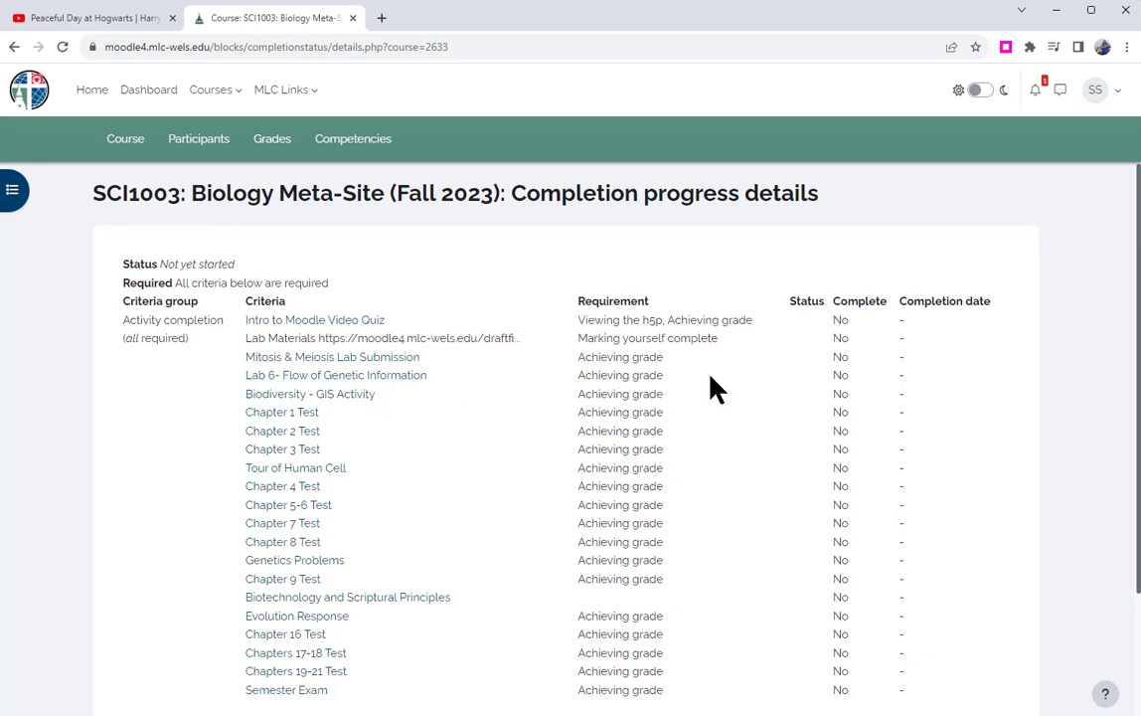
pyautogui.moveTo(818, 420)
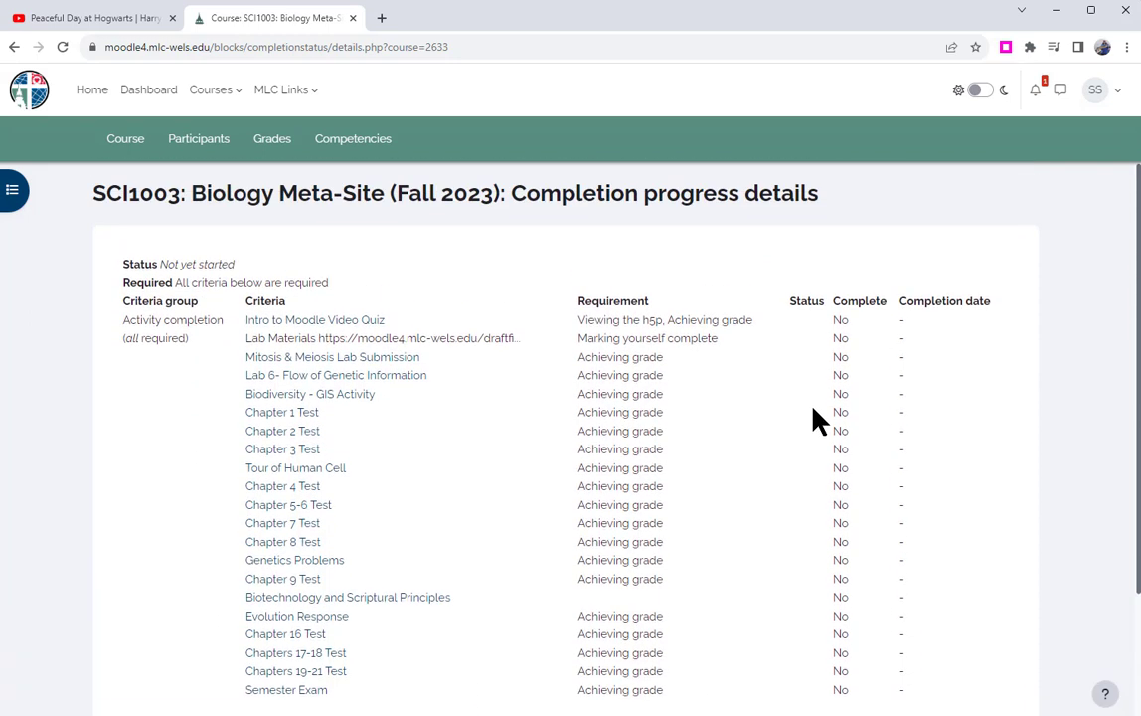
pyautogui.moveTo(807, 422)
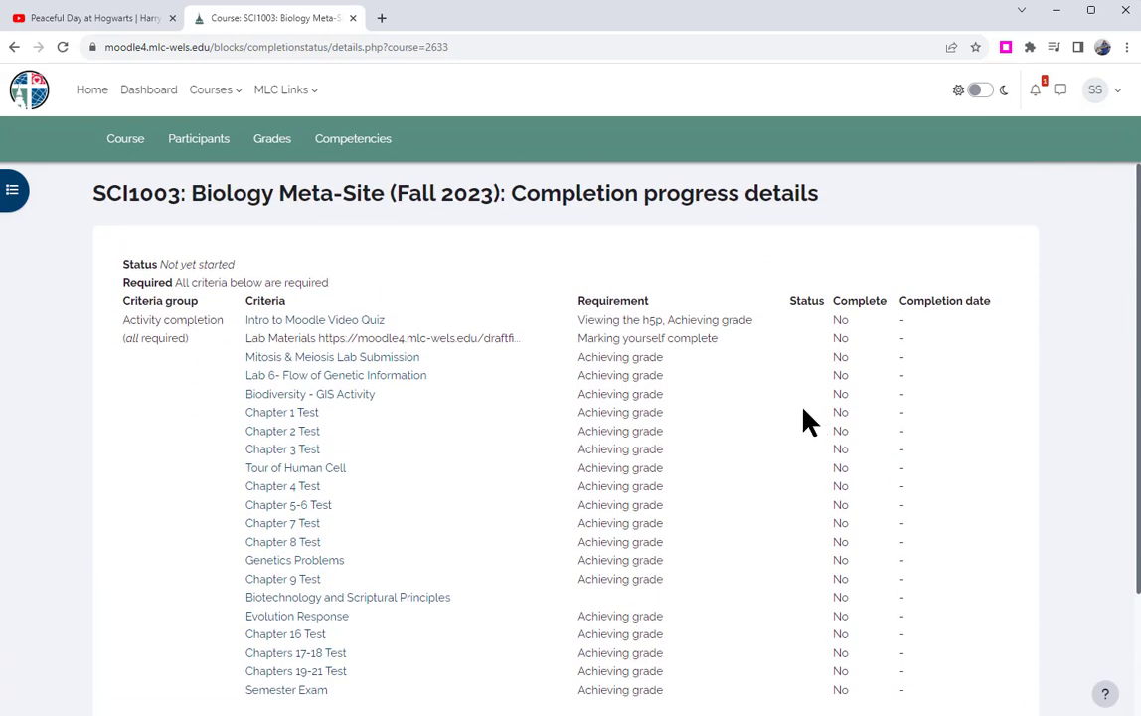
pyautogui.moveTo(690, 456)
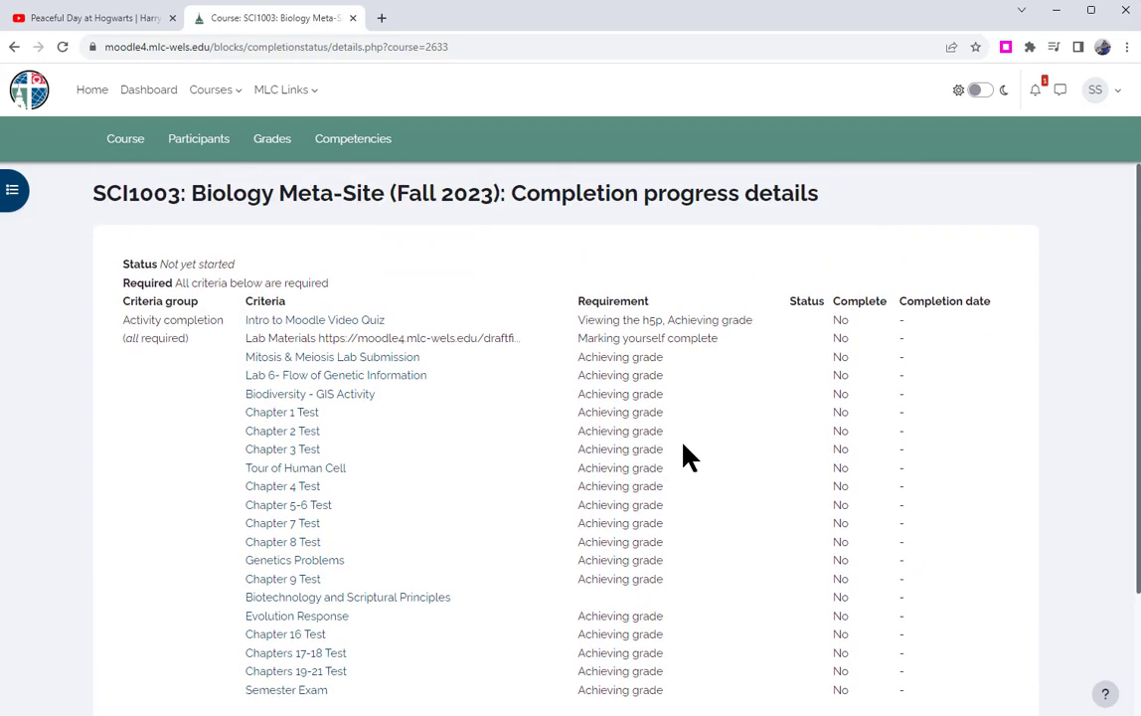
pyautogui.moveTo(624, 390)
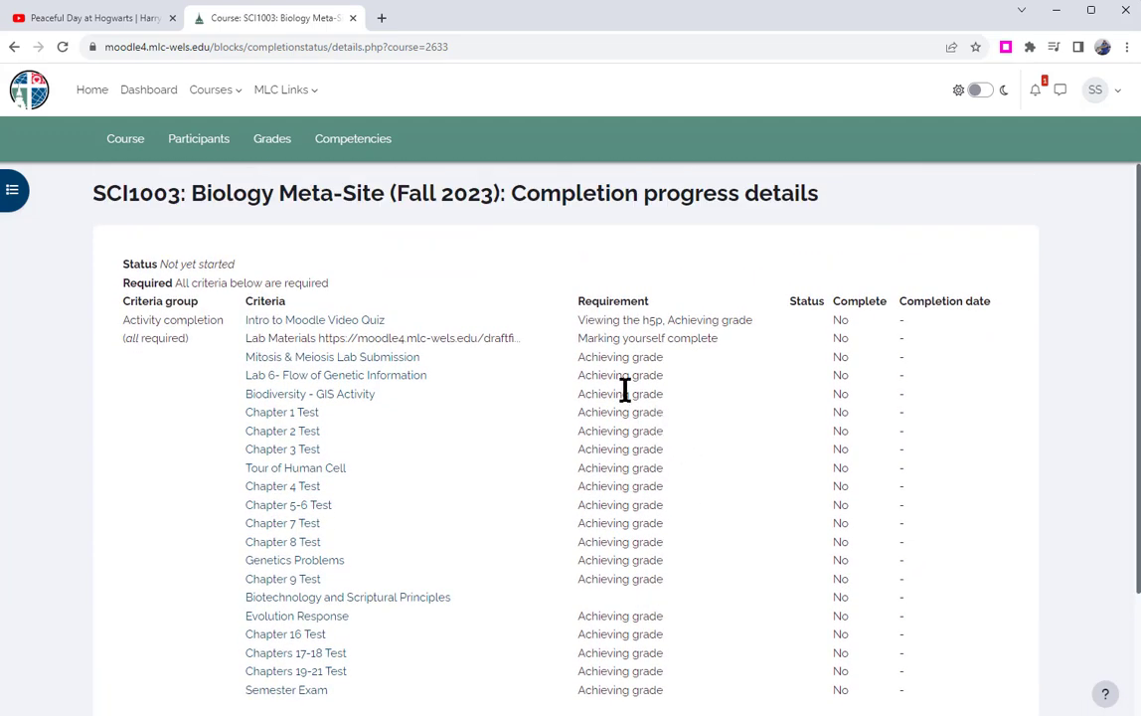
pyautogui.moveTo(396, 294)
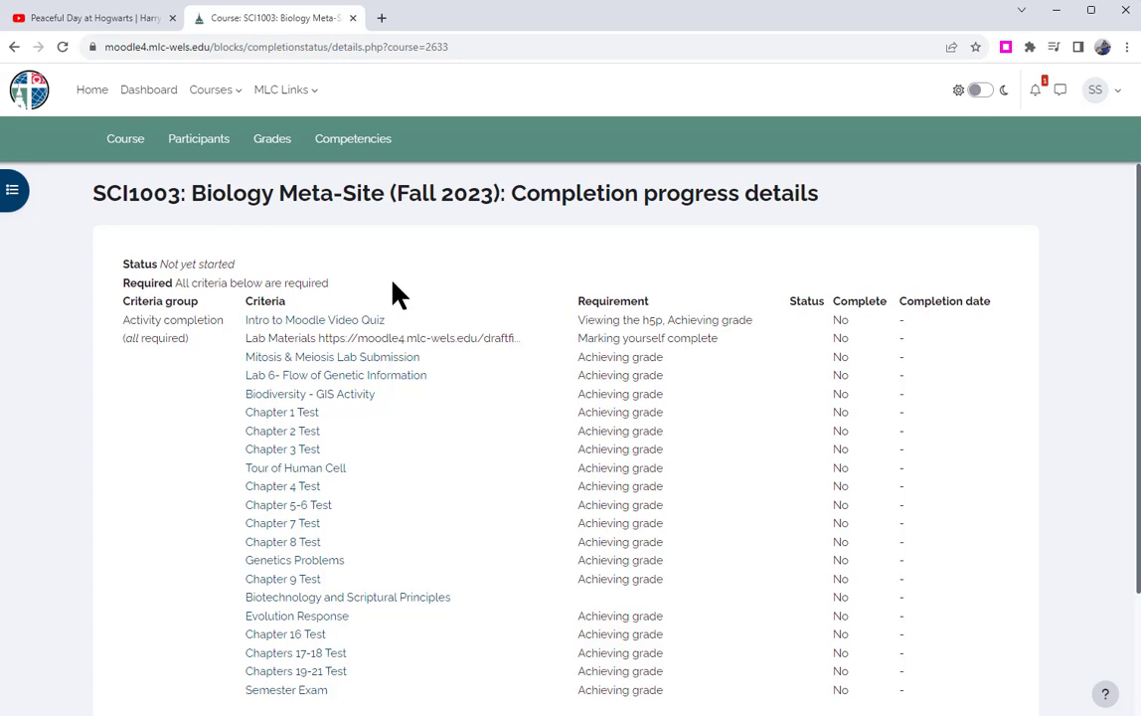
pyautogui.moveTo(125, 138)
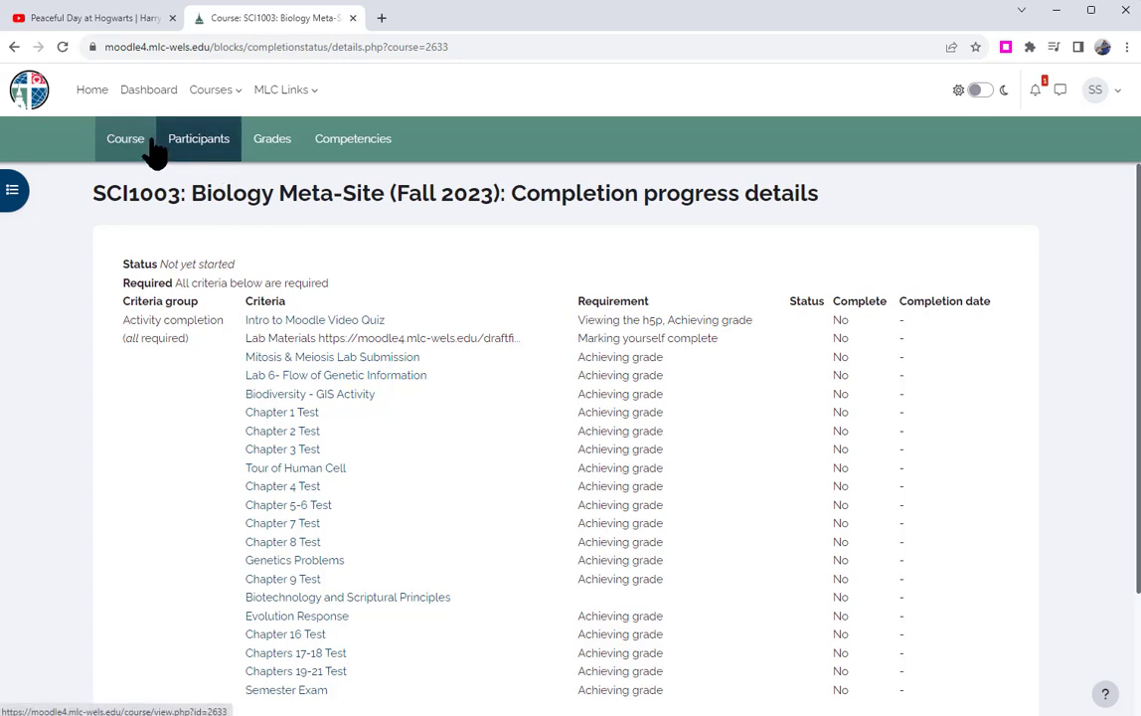
# - Return to the Biology course page and expand the General section with Announcements, Perusall and Q&A Forum
pyautogui.click(125, 139)
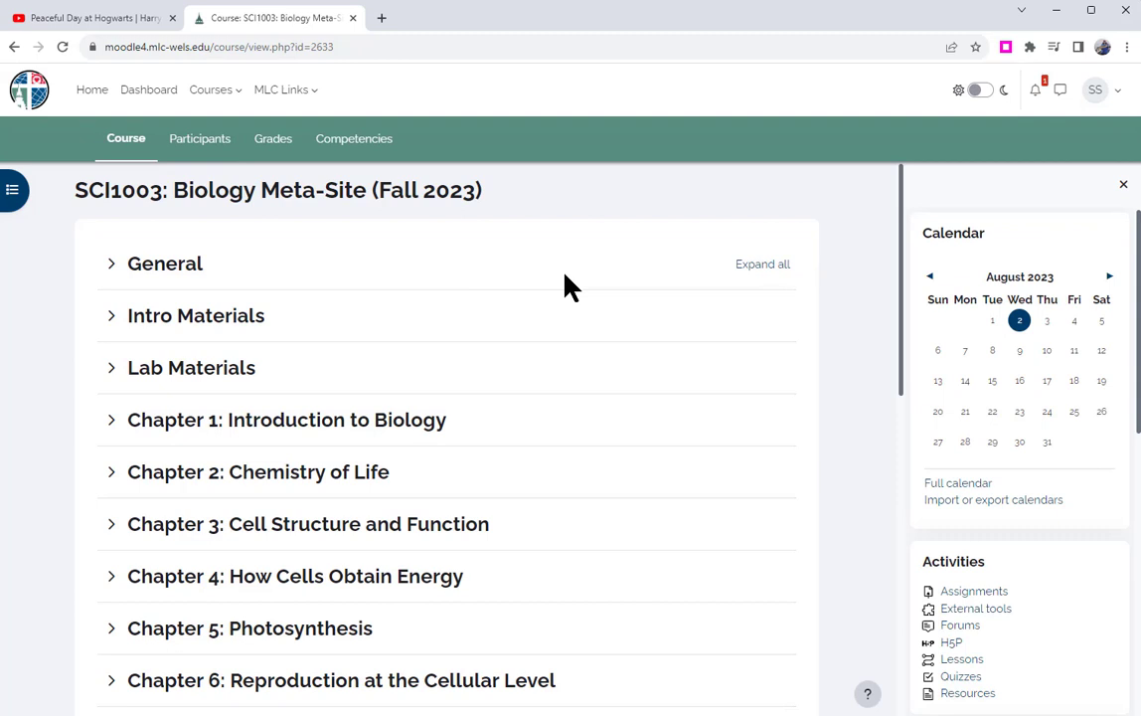
pyautogui.moveTo(556, 294)
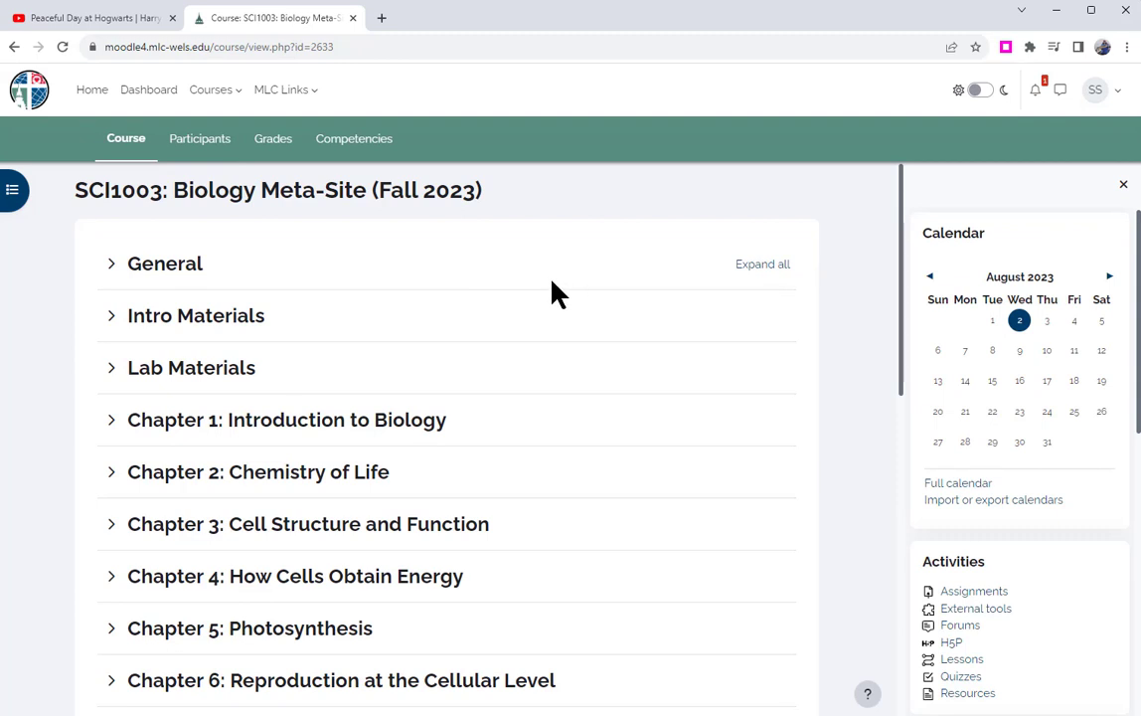
pyautogui.moveTo(545, 298)
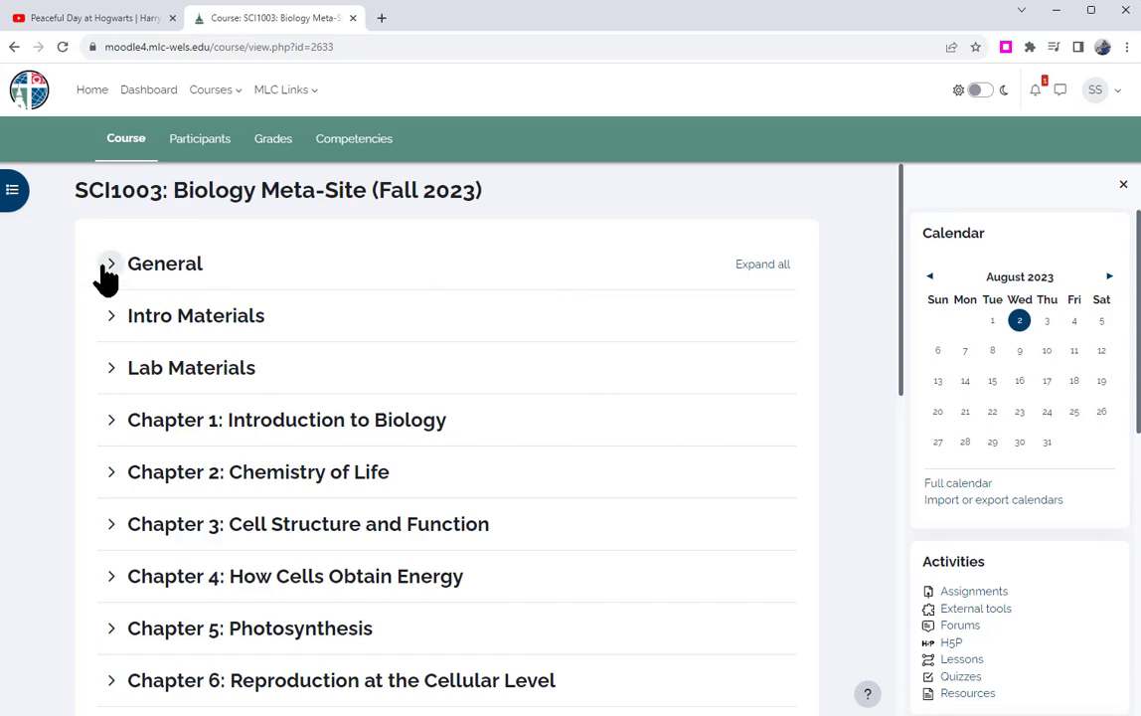
pyautogui.click(110, 263)
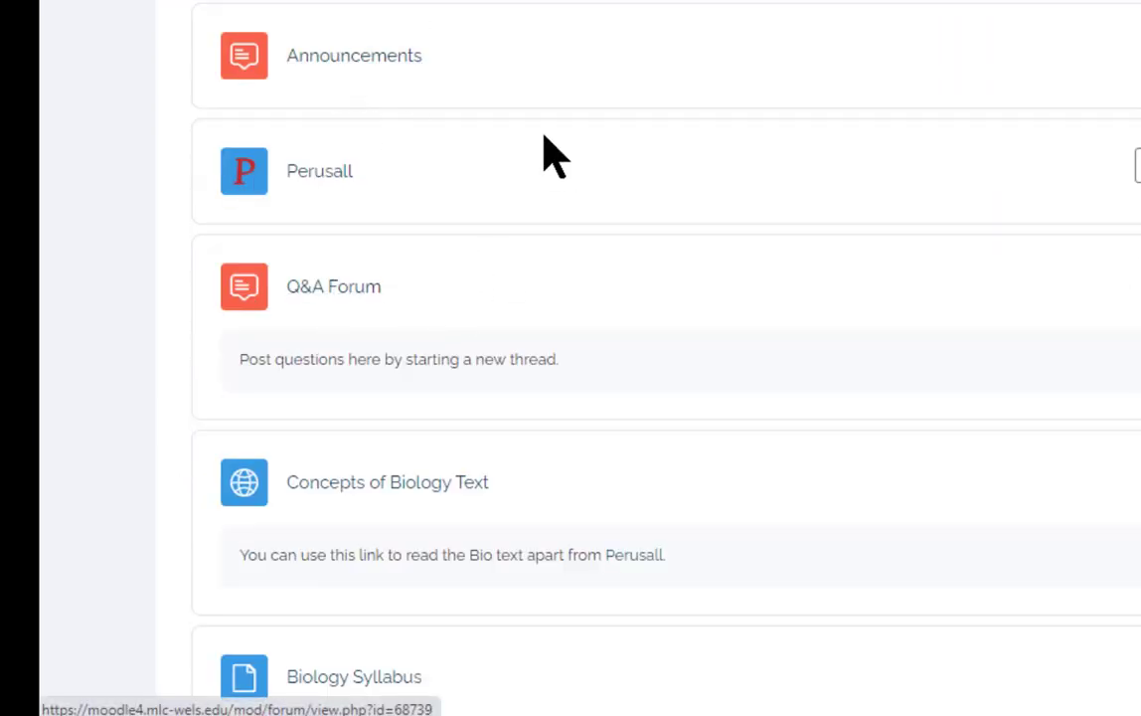
pyautogui.moveTo(740, 149)
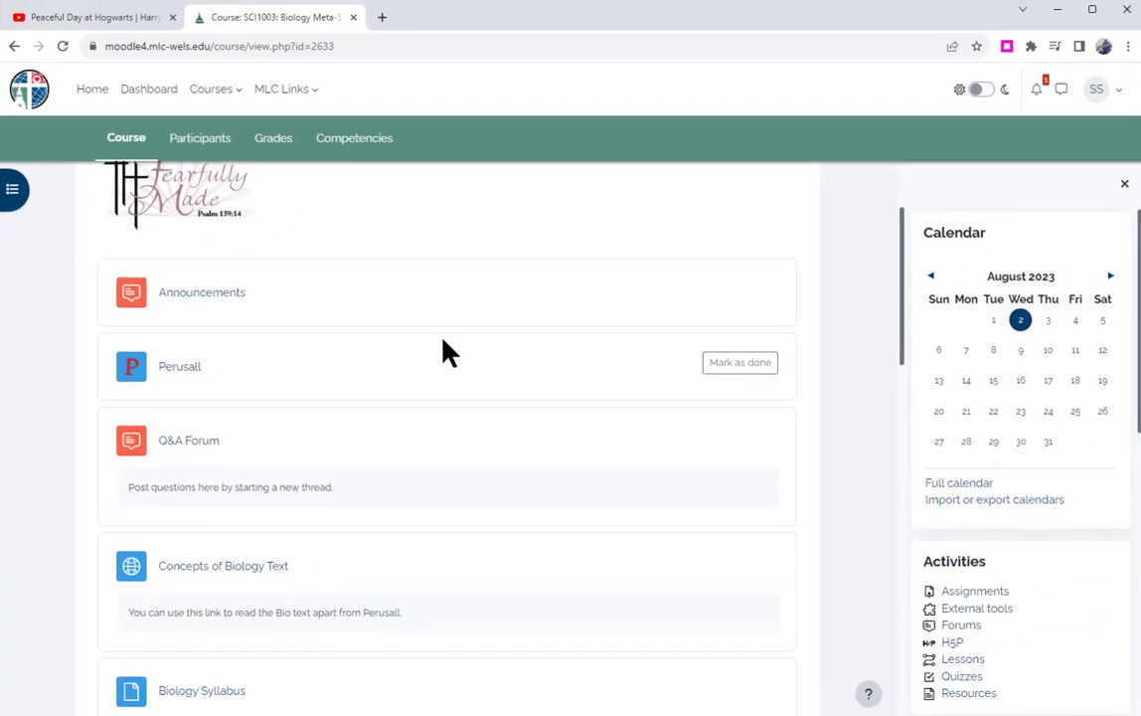
pyautogui.moveTo(451, 344)
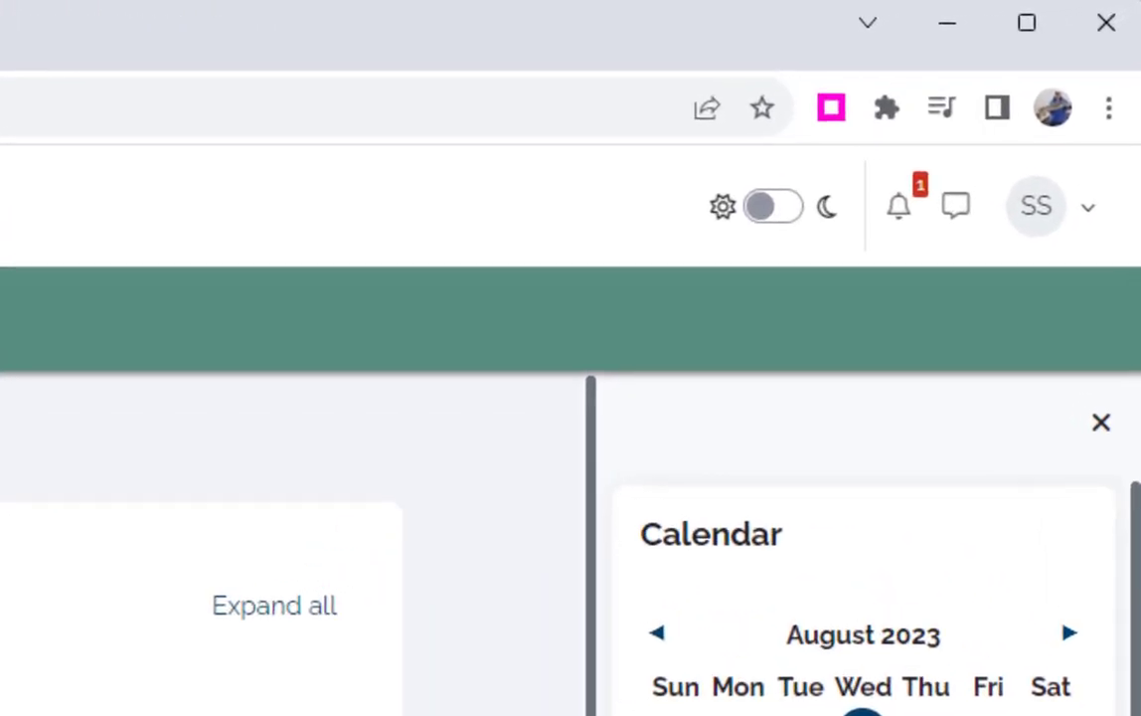
pyautogui.moveTo(990, 283)
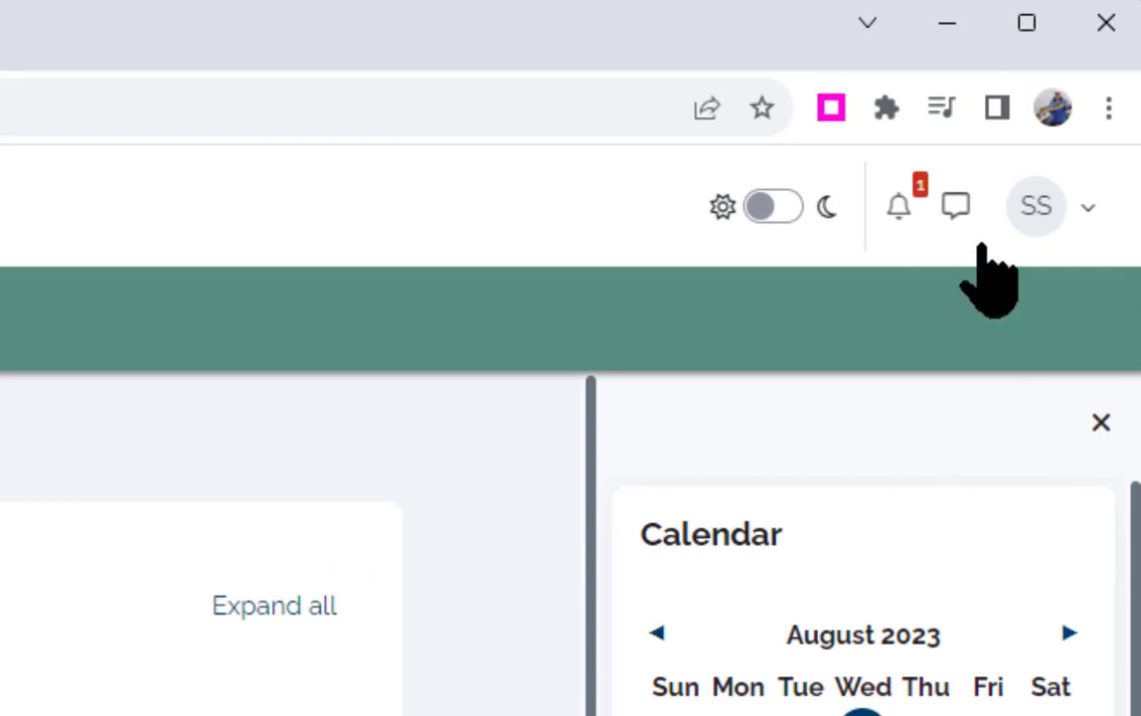
pyautogui.moveTo(860, 254)
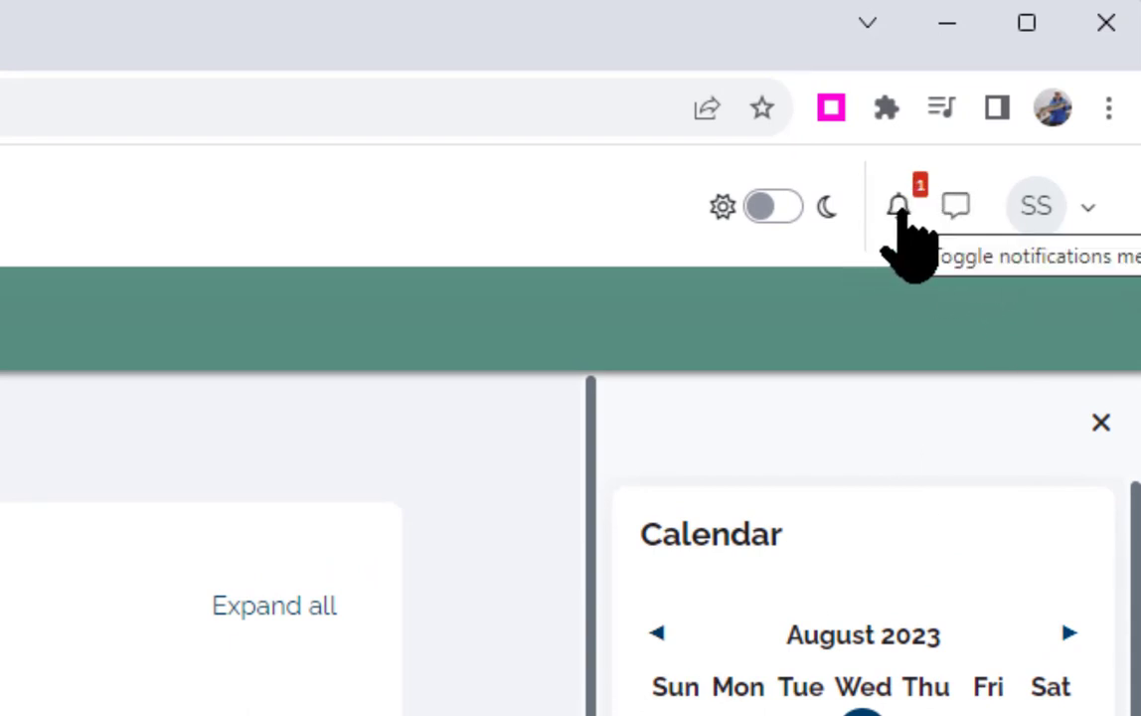
pyautogui.moveTo(956, 206)
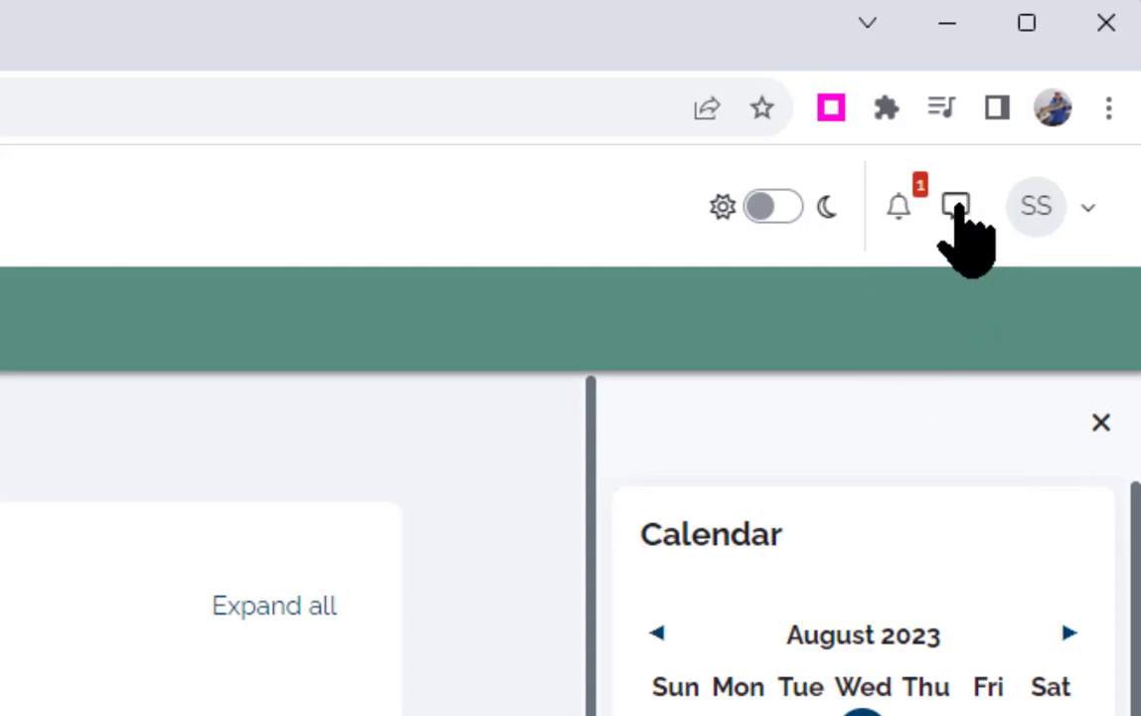
# - Open the messaging drawer showing starred, group and private conversations, and focus its Search field
pyautogui.click(955, 206)
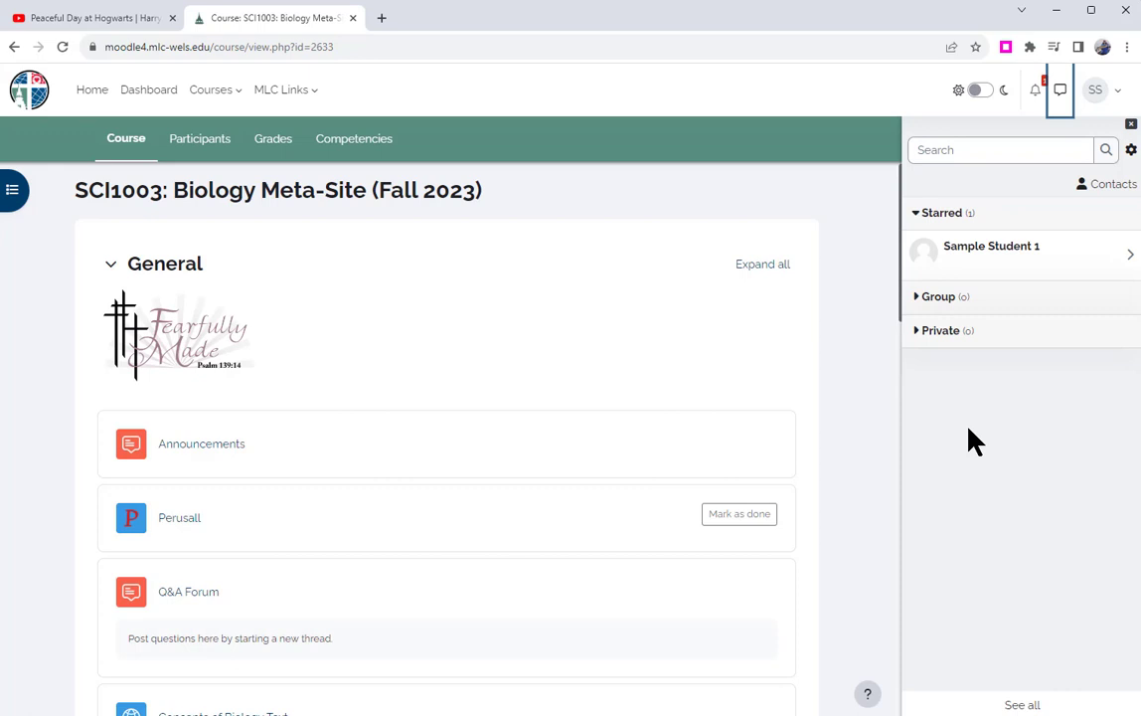
pyautogui.click(1000, 149)
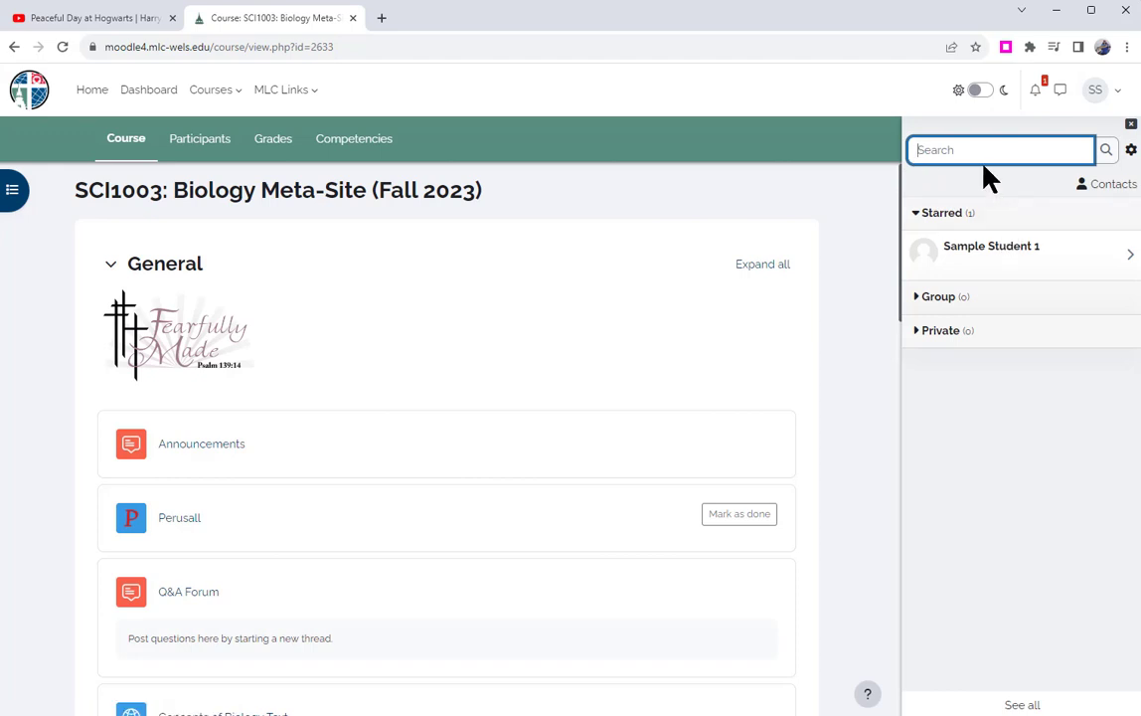
pyautogui.moveTo(925, 199)
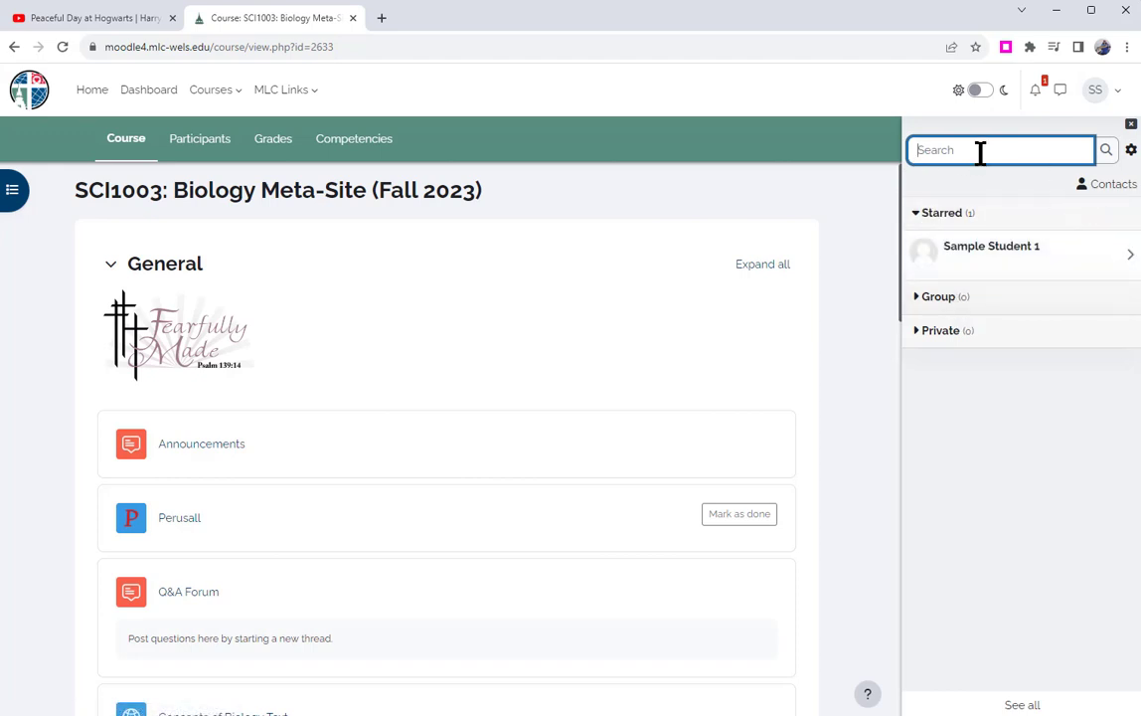
pyautogui.write('fensk')
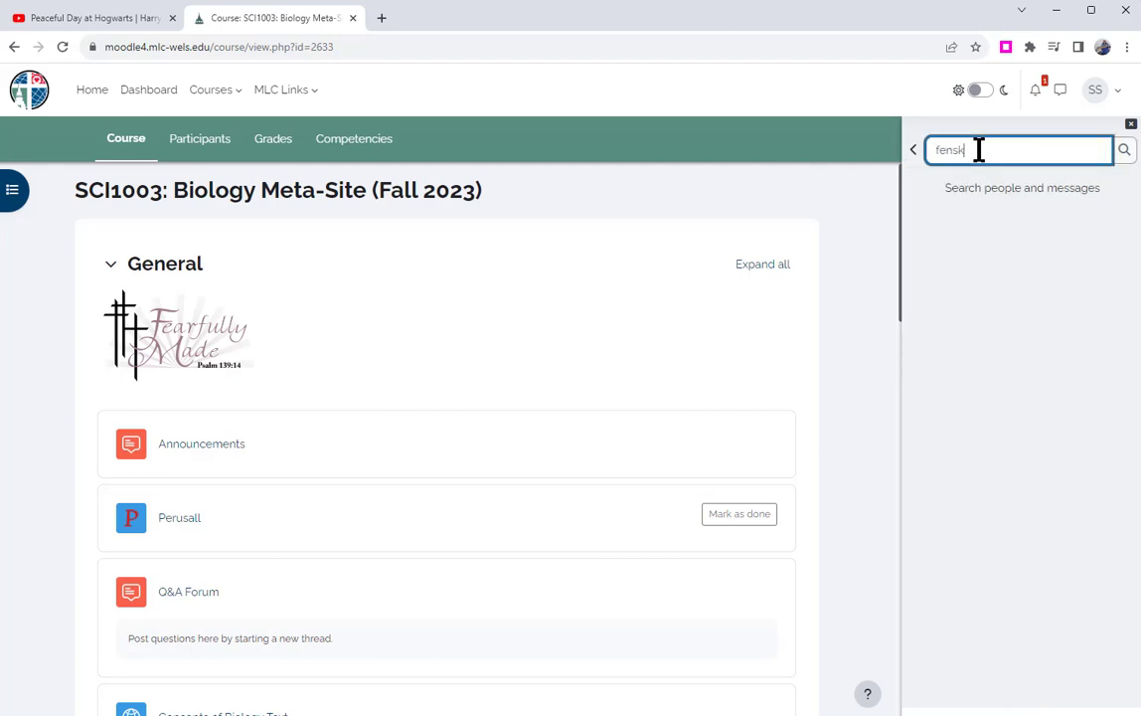
pyautogui.click(1124, 150)
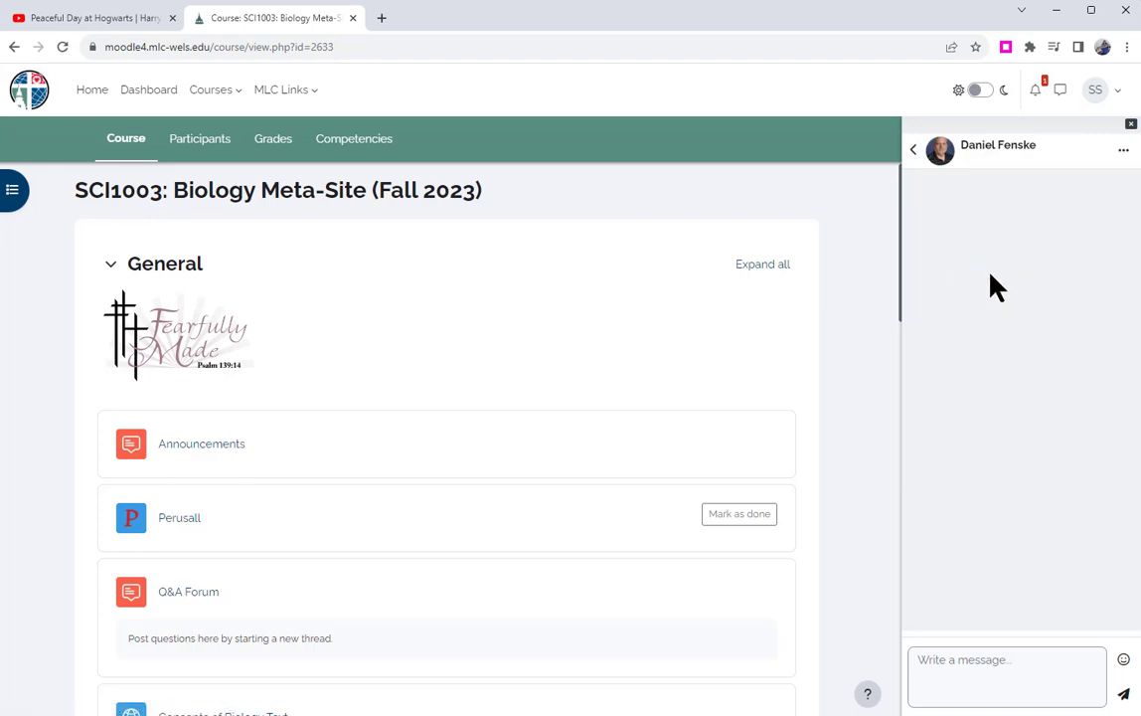
pyautogui.click(1007, 660)
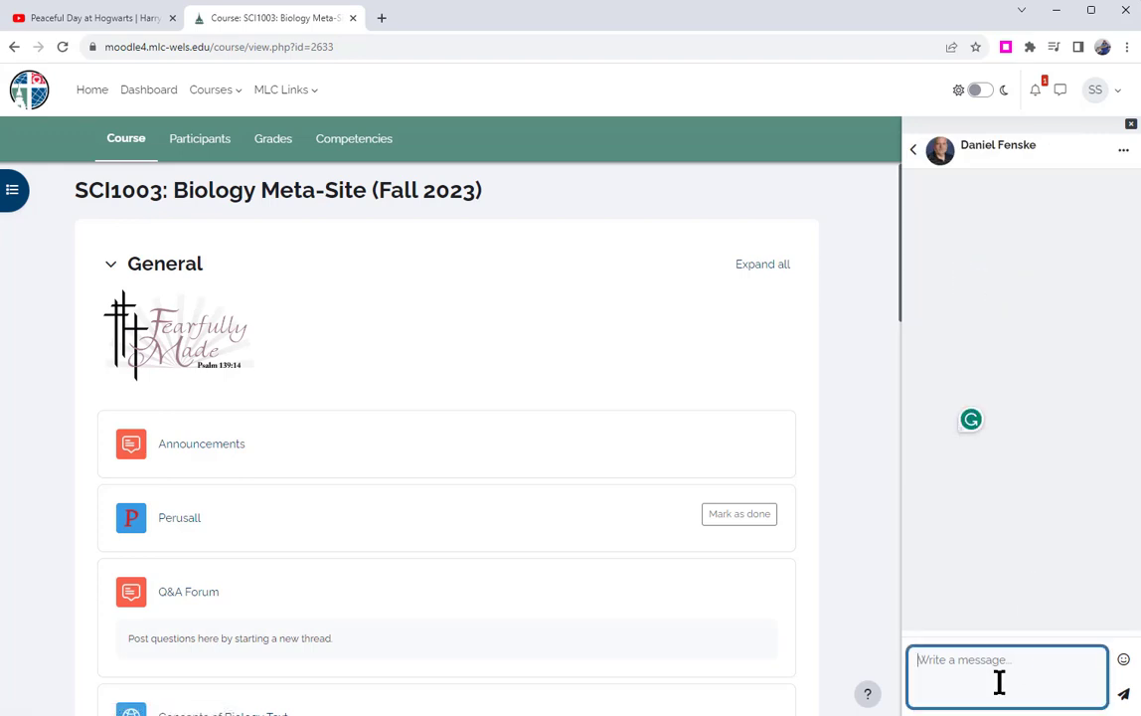
pyautogui.write('This is')
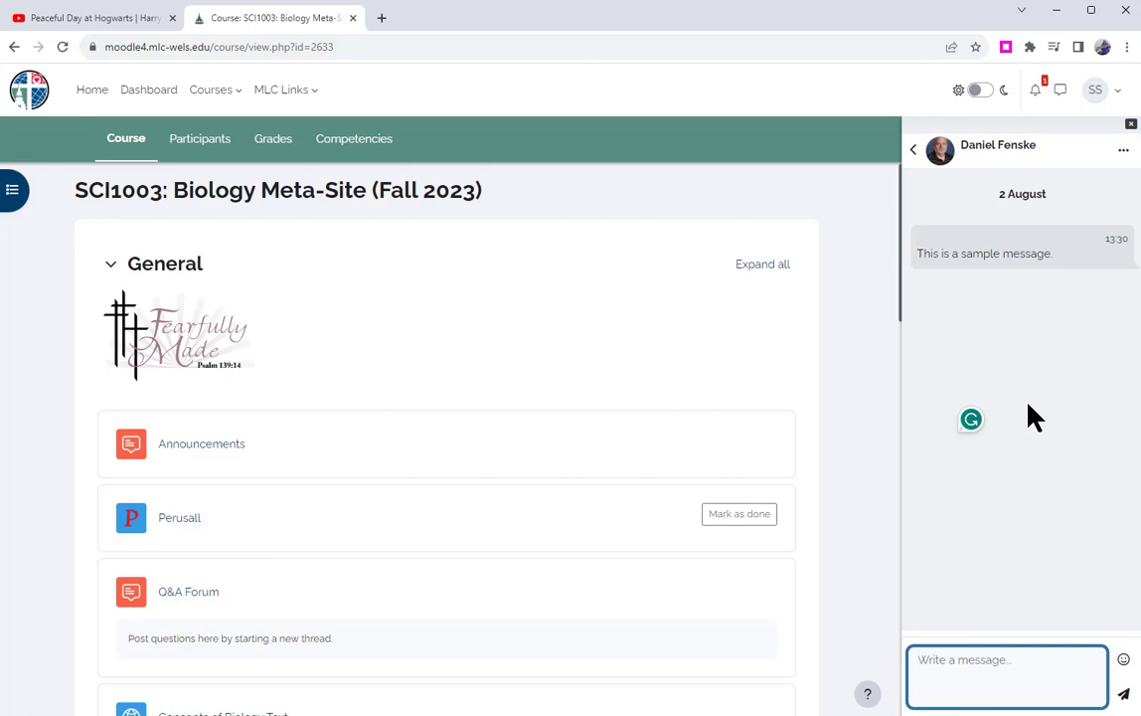
pyautogui.click(1006, 659)
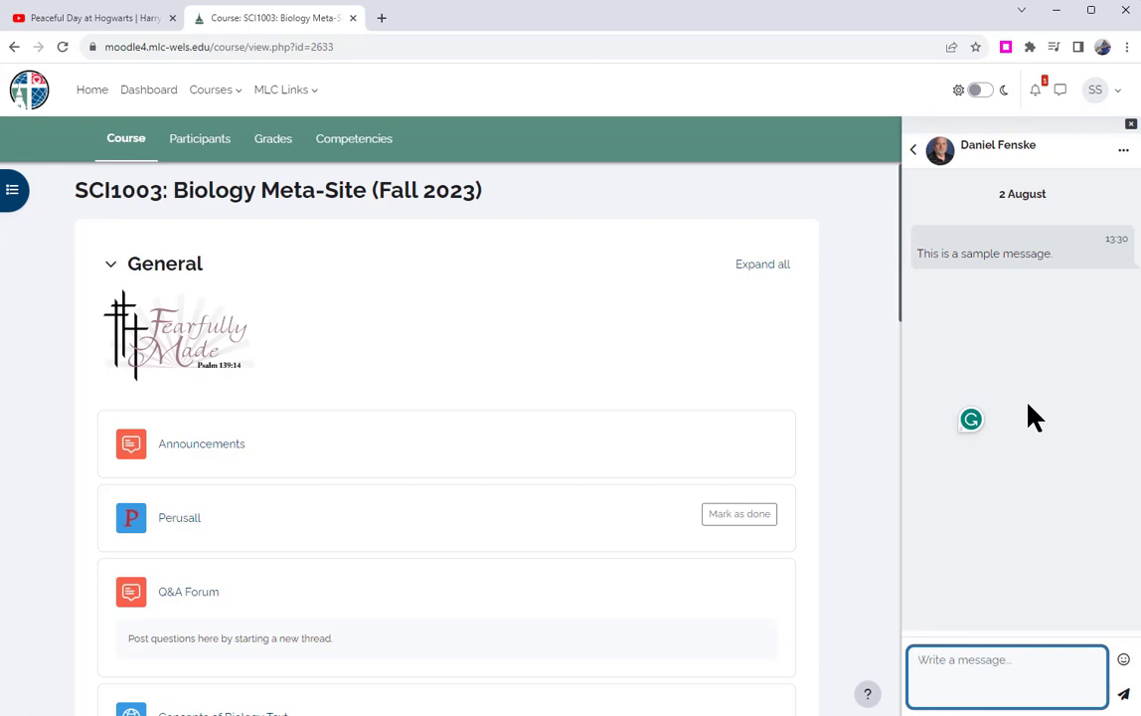
pyautogui.click(1006, 660)
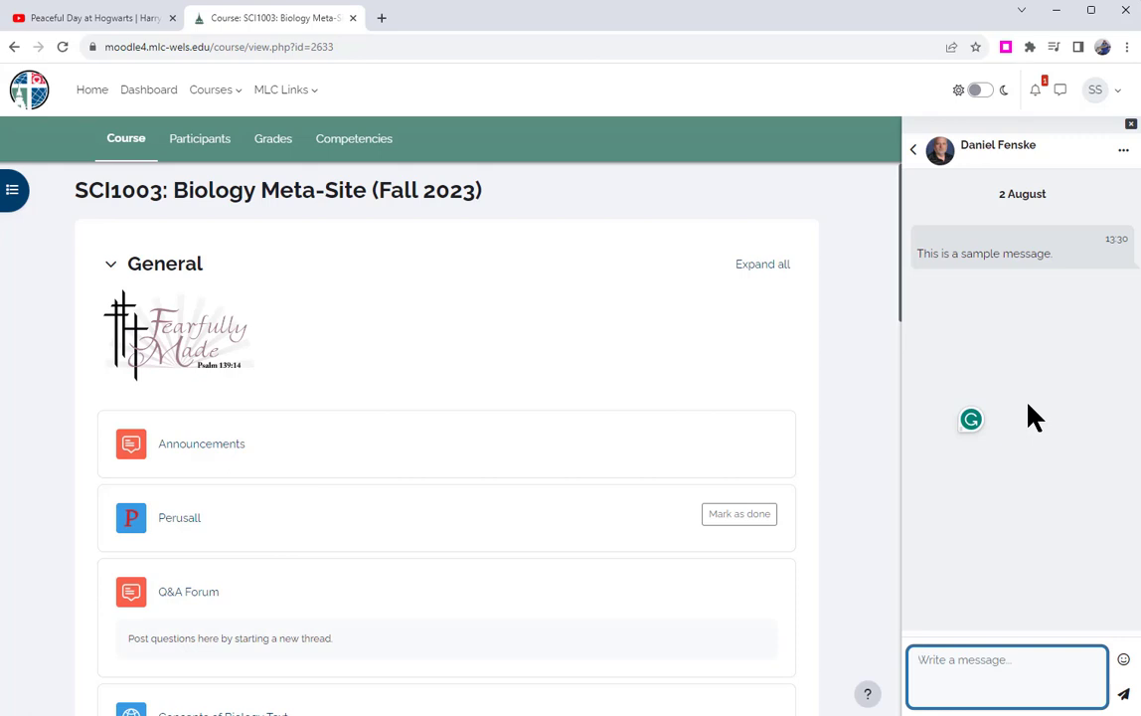
pyautogui.click(1006, 659)
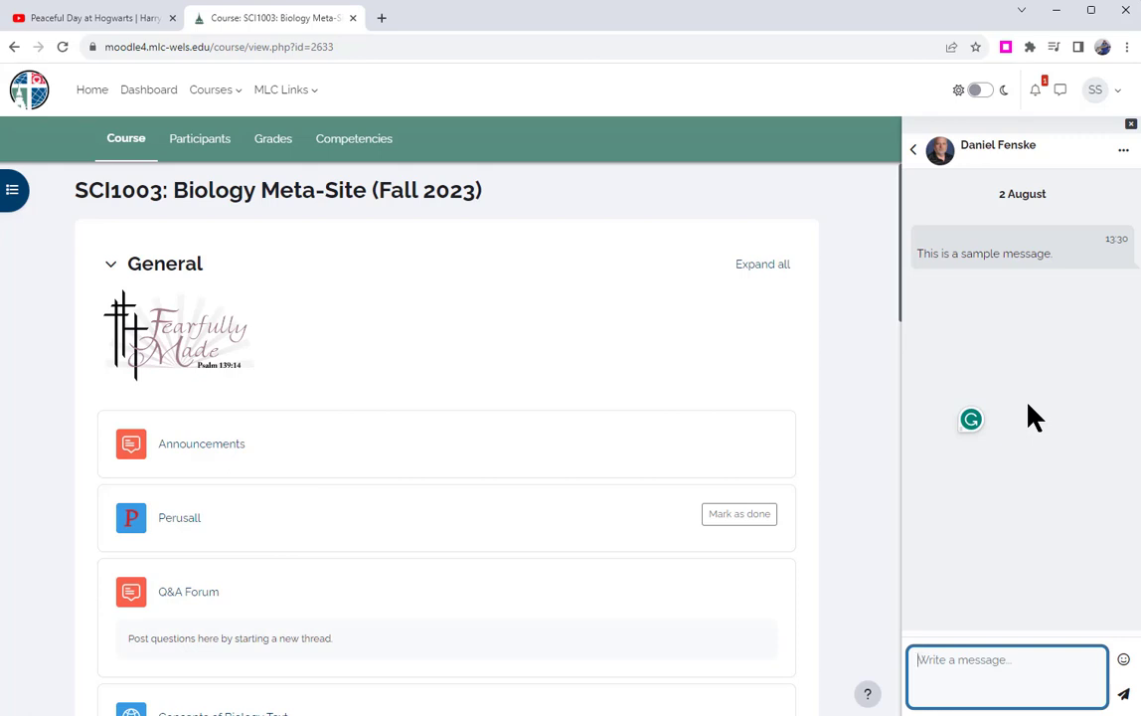
pyautogui.click(1007, 660)
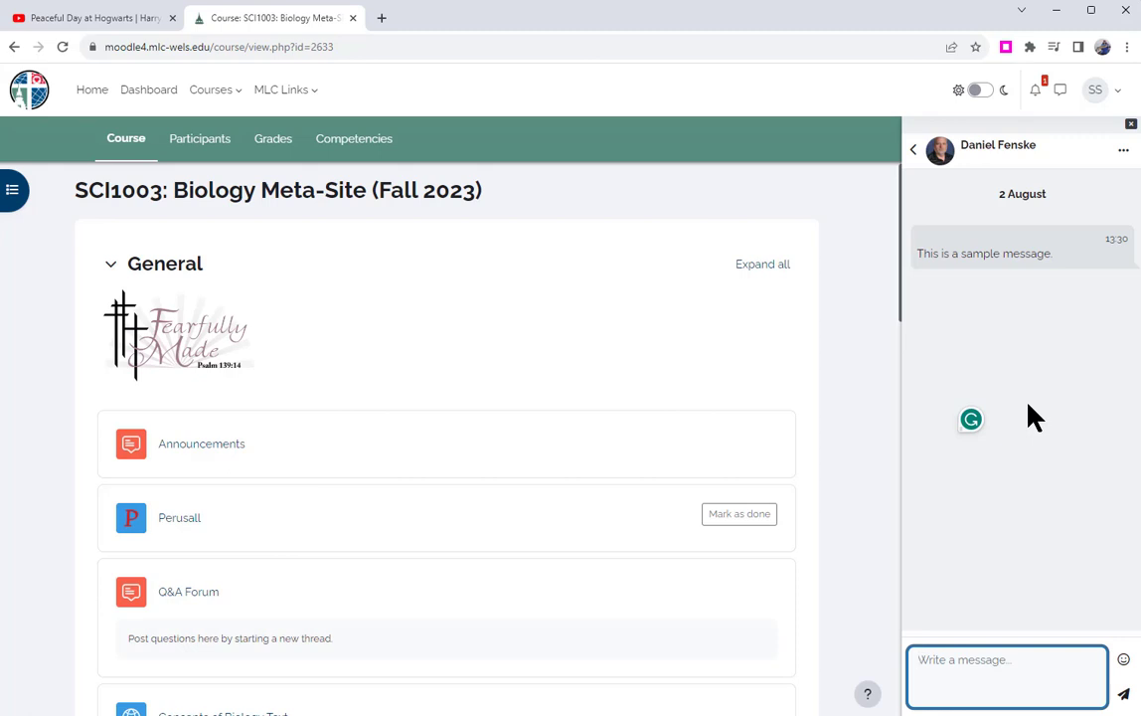
pyautogui.click(1007, 660)
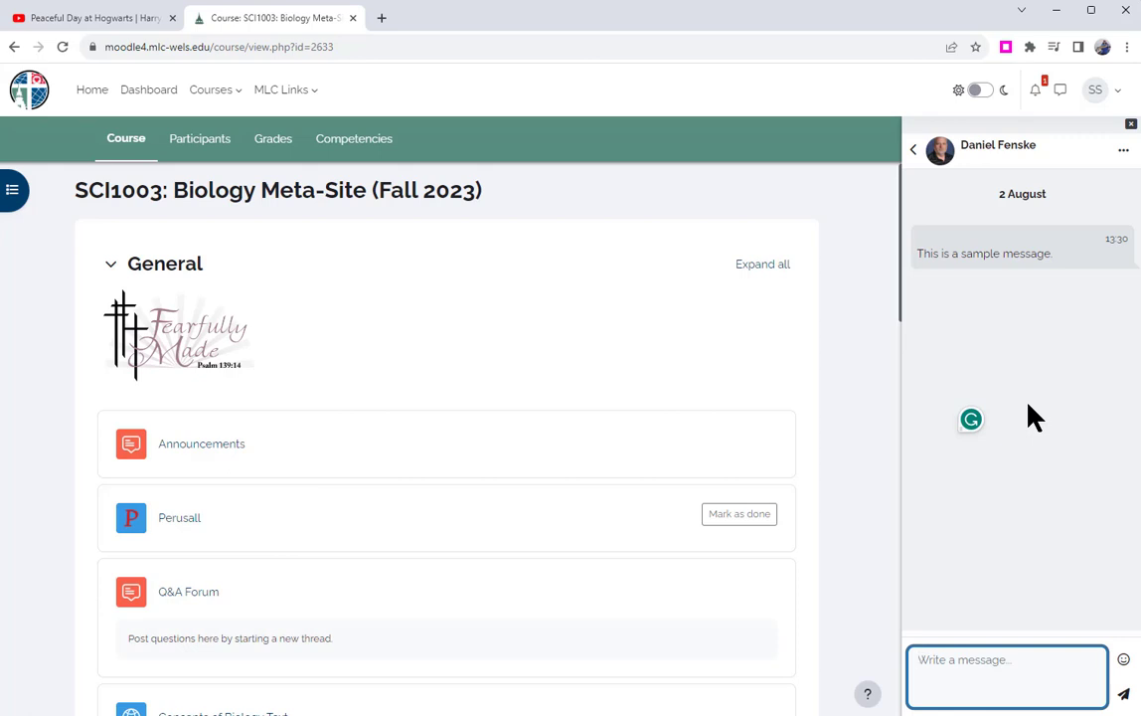
pyautogui.click(1007, 659)
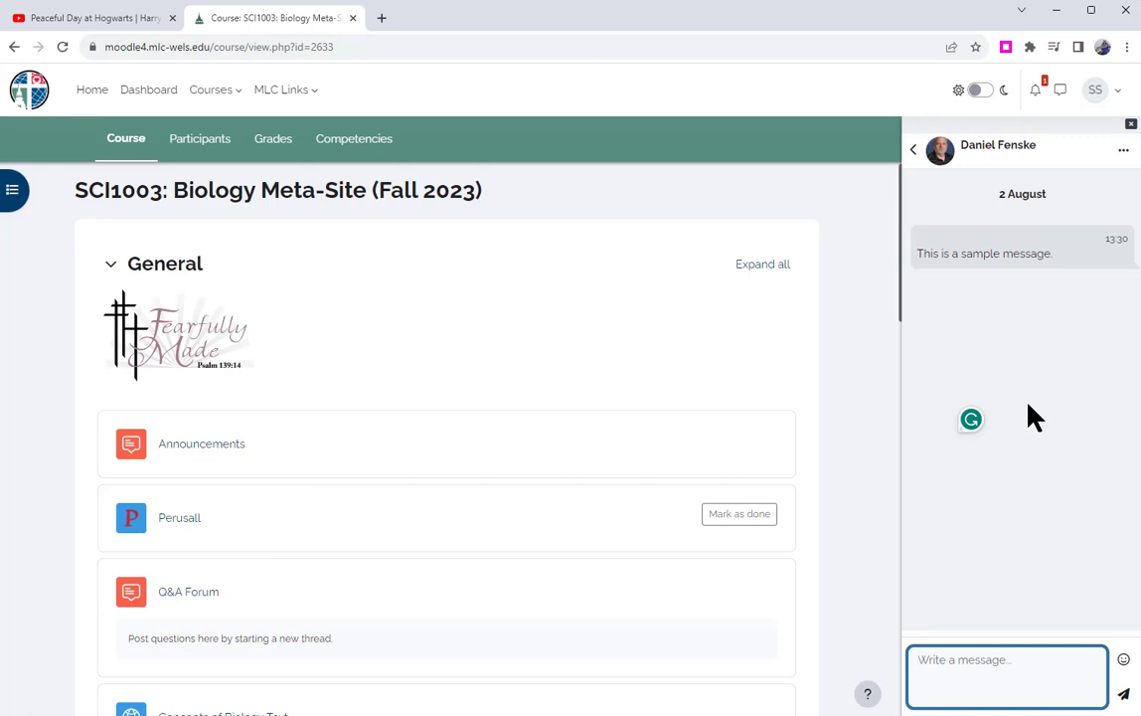
pyautogui.moveTo(786, 360)
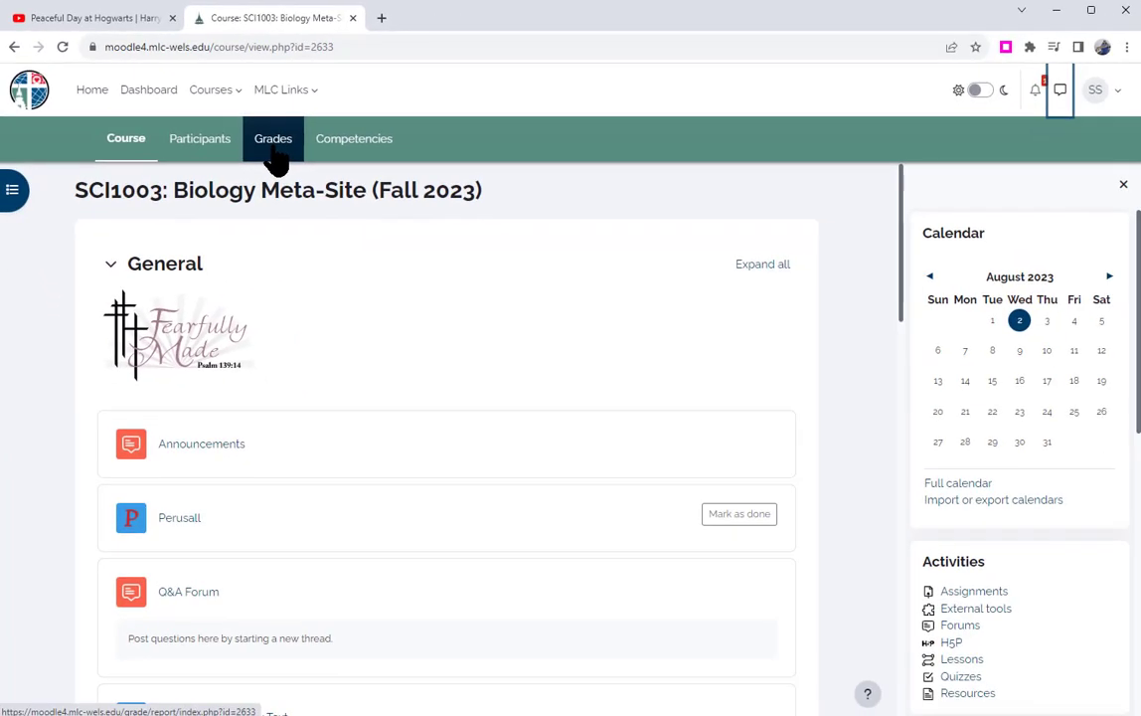
pyautogui.click(272, 138)
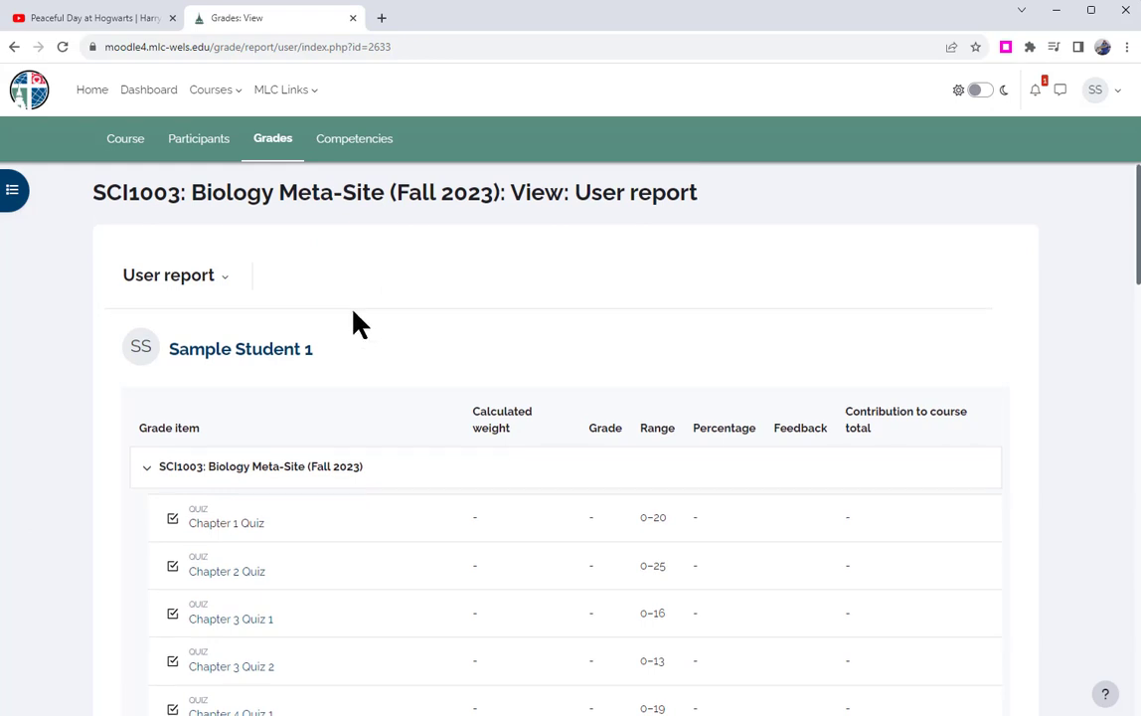
pyautogui.scroll(-3)
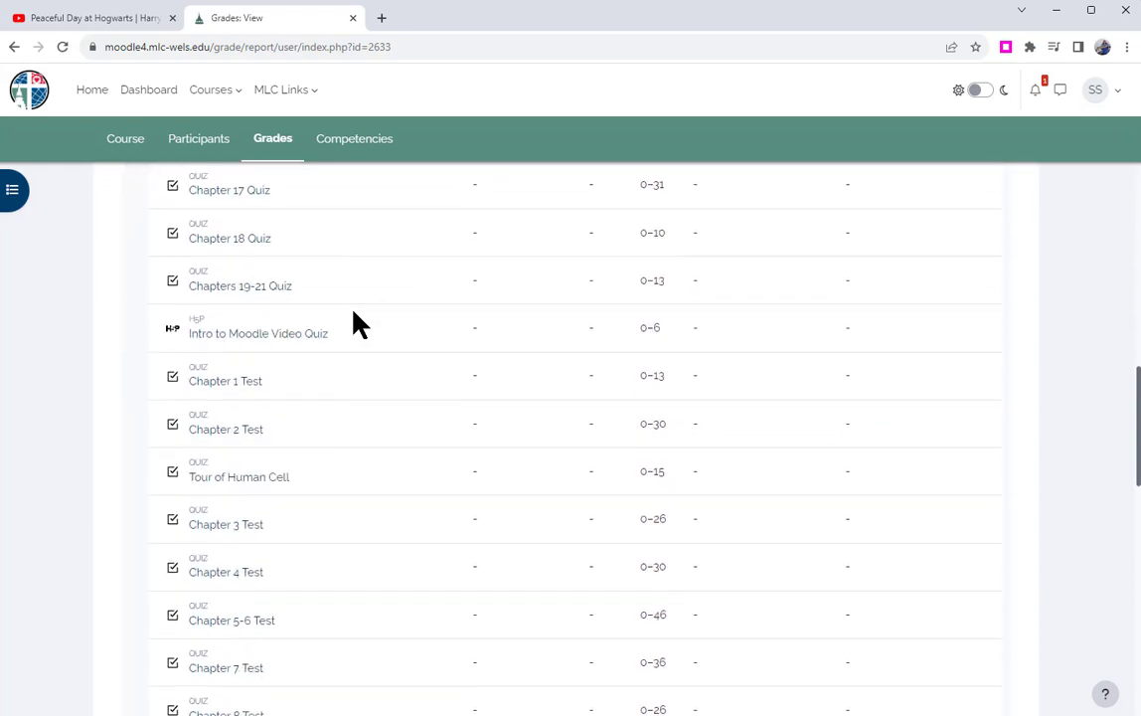
pyautogui.scroll(-3)
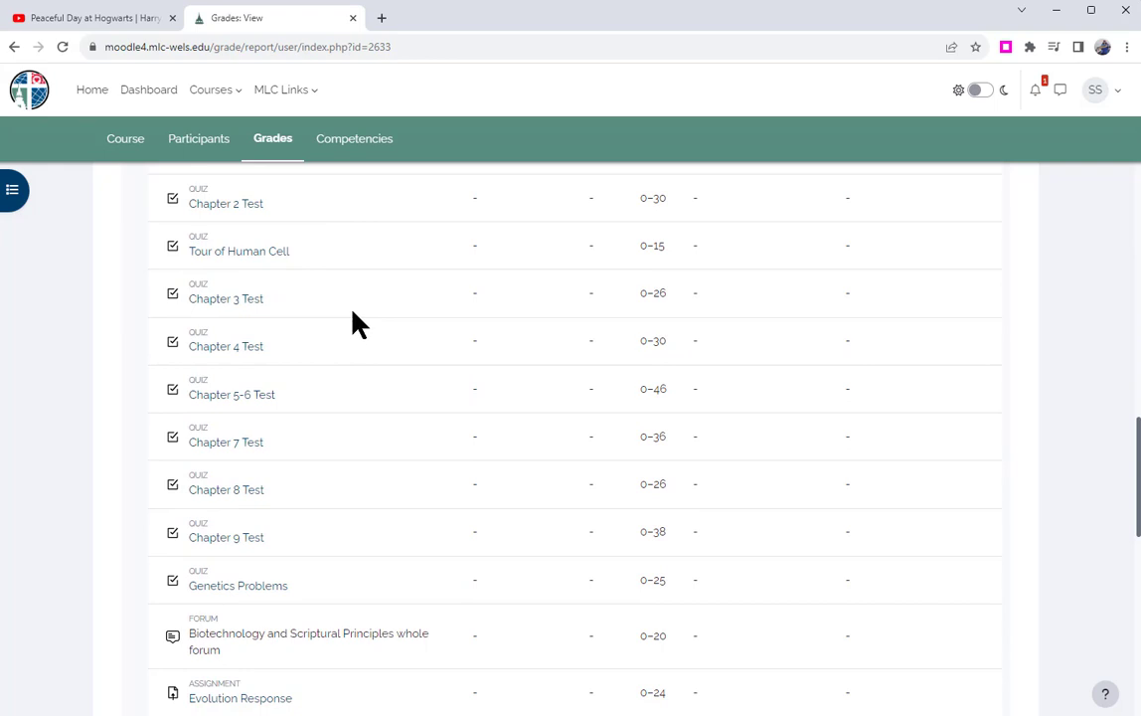
pyautogui.scroll(-3)
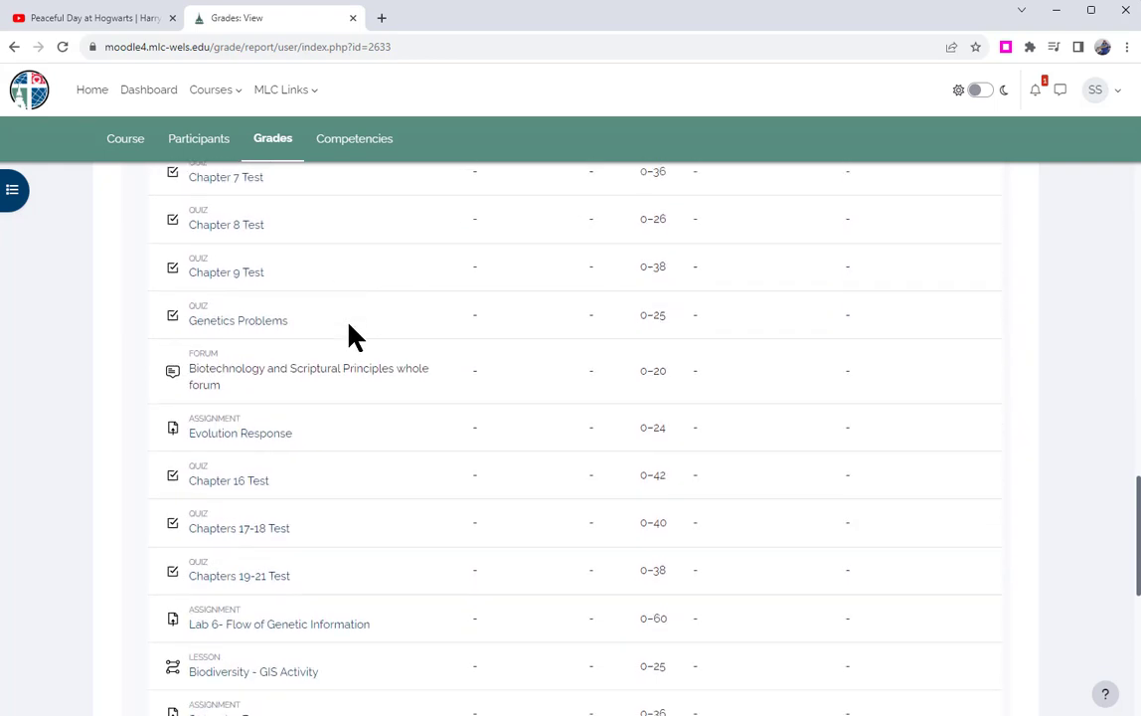
pyautogui.scroll(-3)
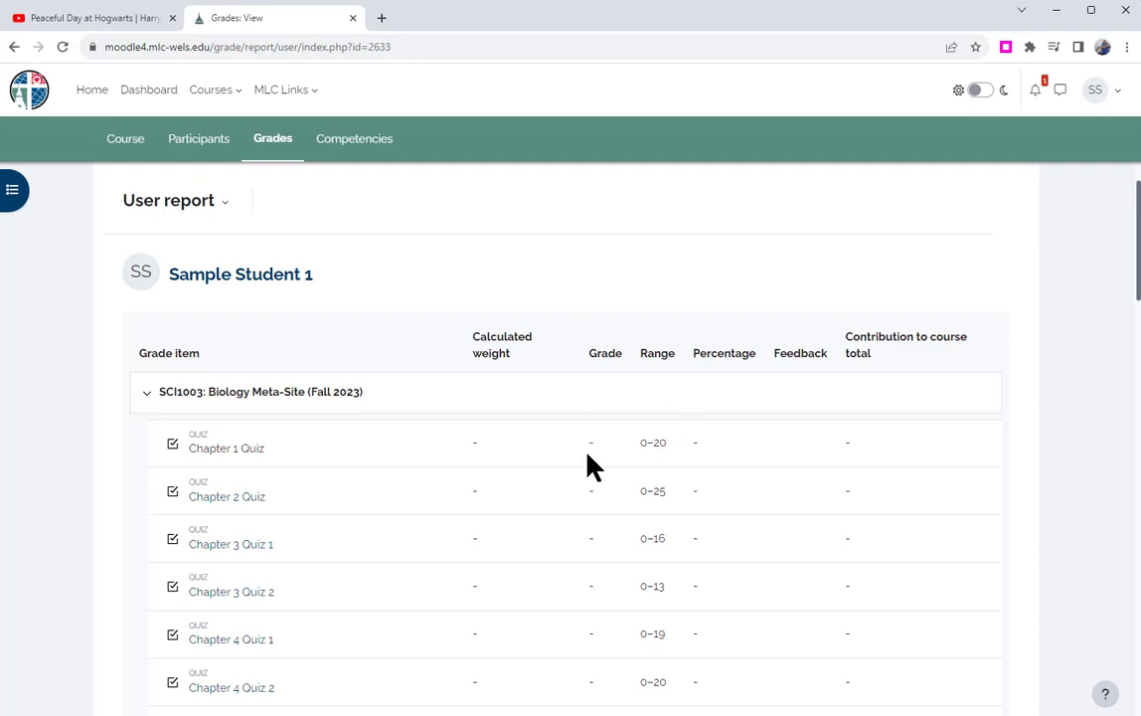
pyautogui.moveTo(714, 445)
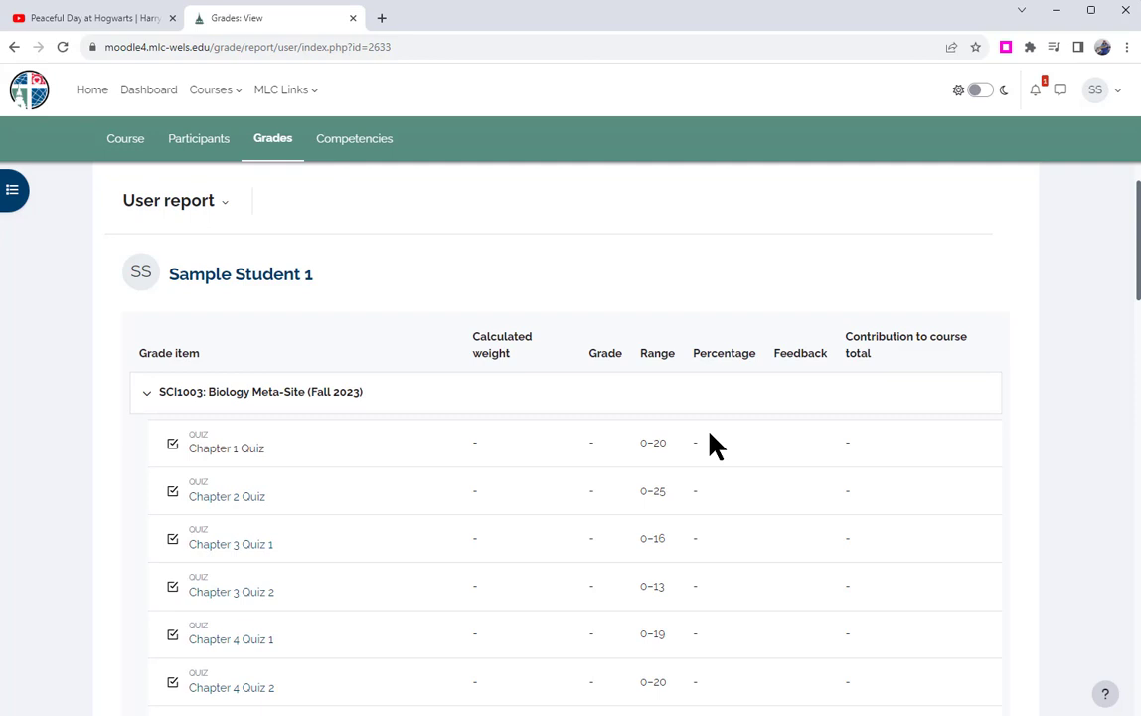
pyautogui.moveTo(532, 490)
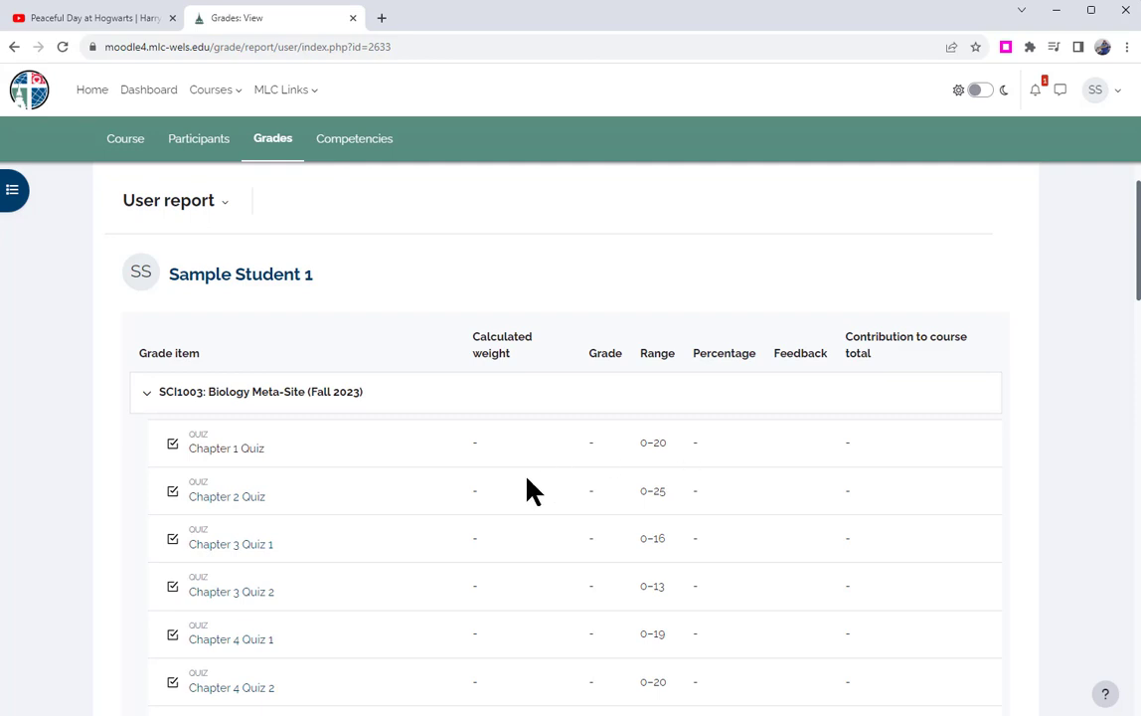
pyautogui.scroll(-3)
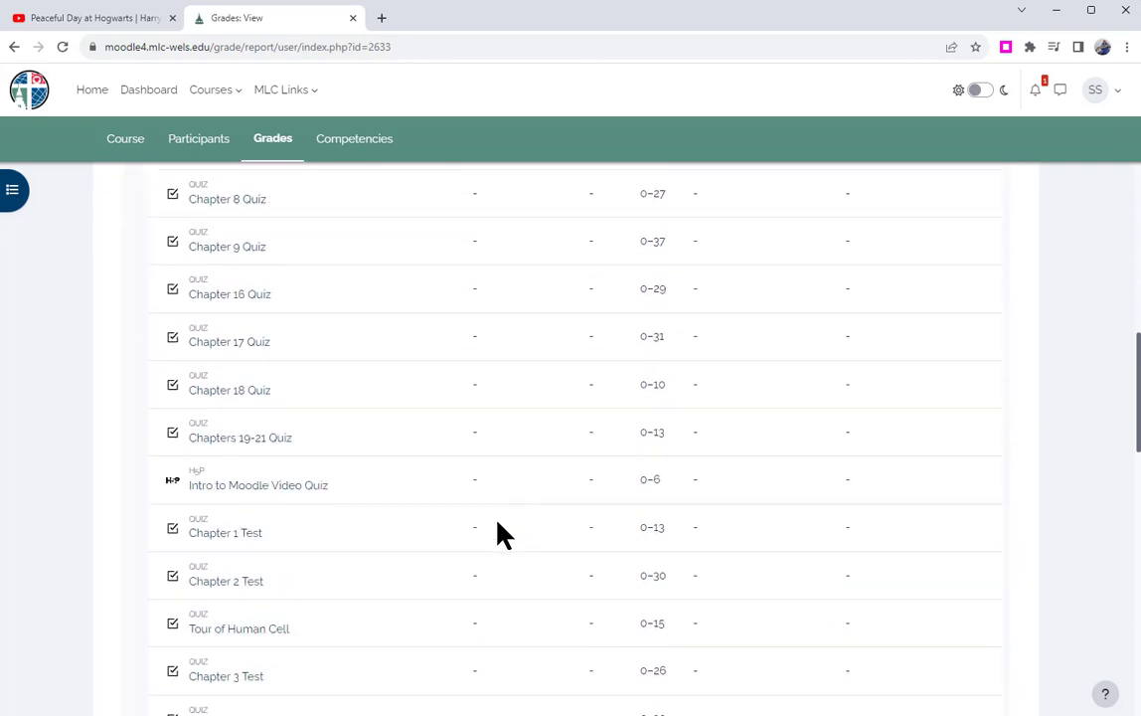
pyautogui.scroll(-3)
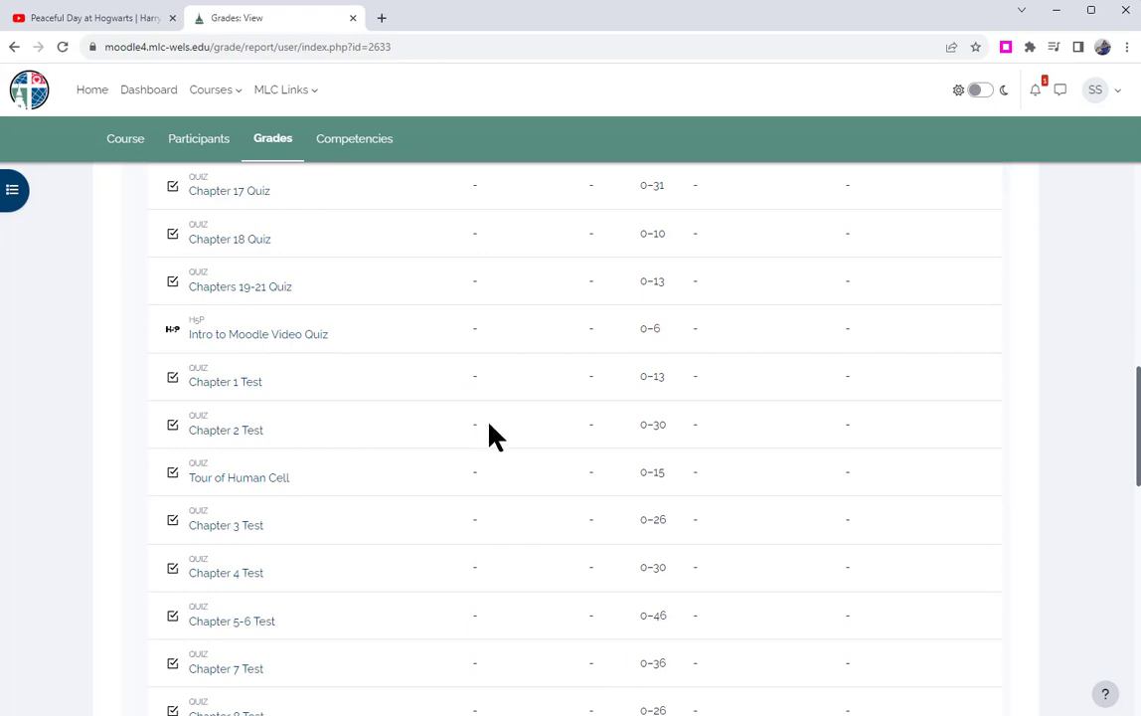
pyautogui.moveTo(549, 435)
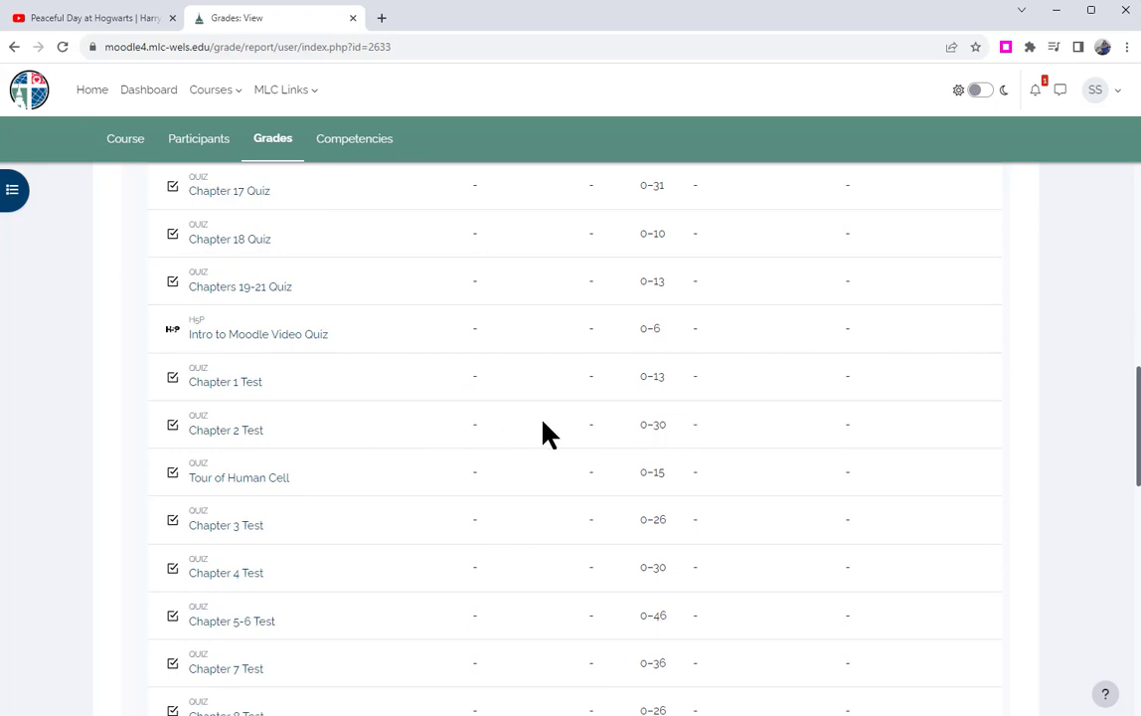
pyautogui.scroll(-3)
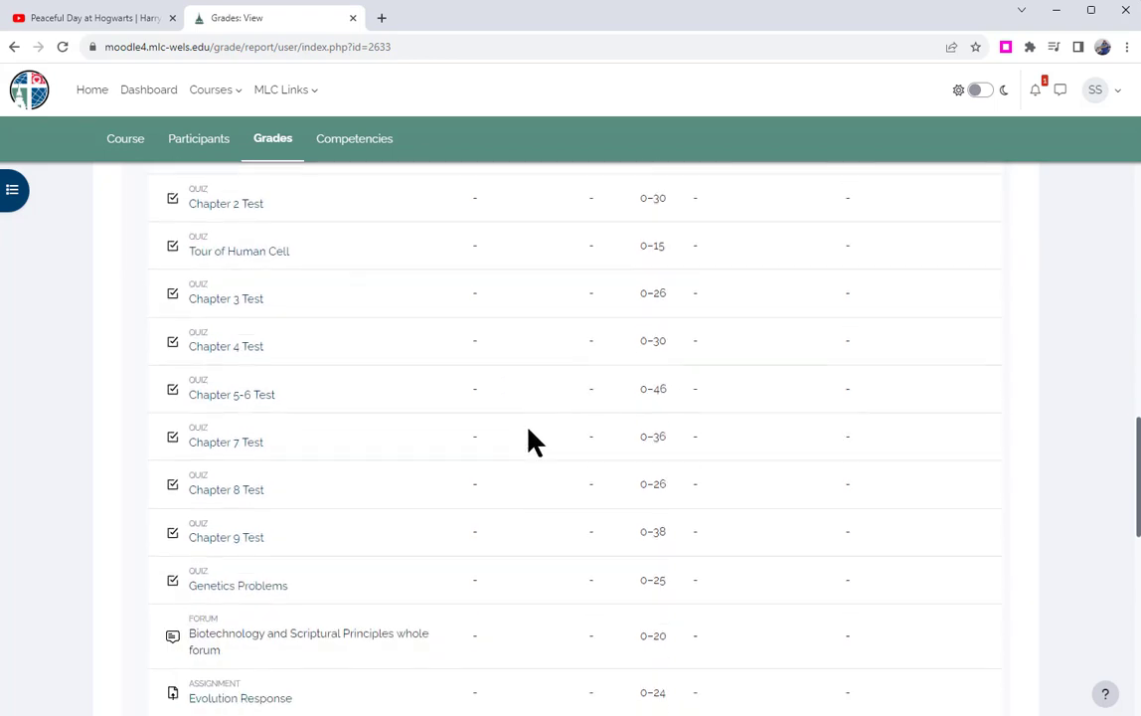
pyautogui.scroll(-3)
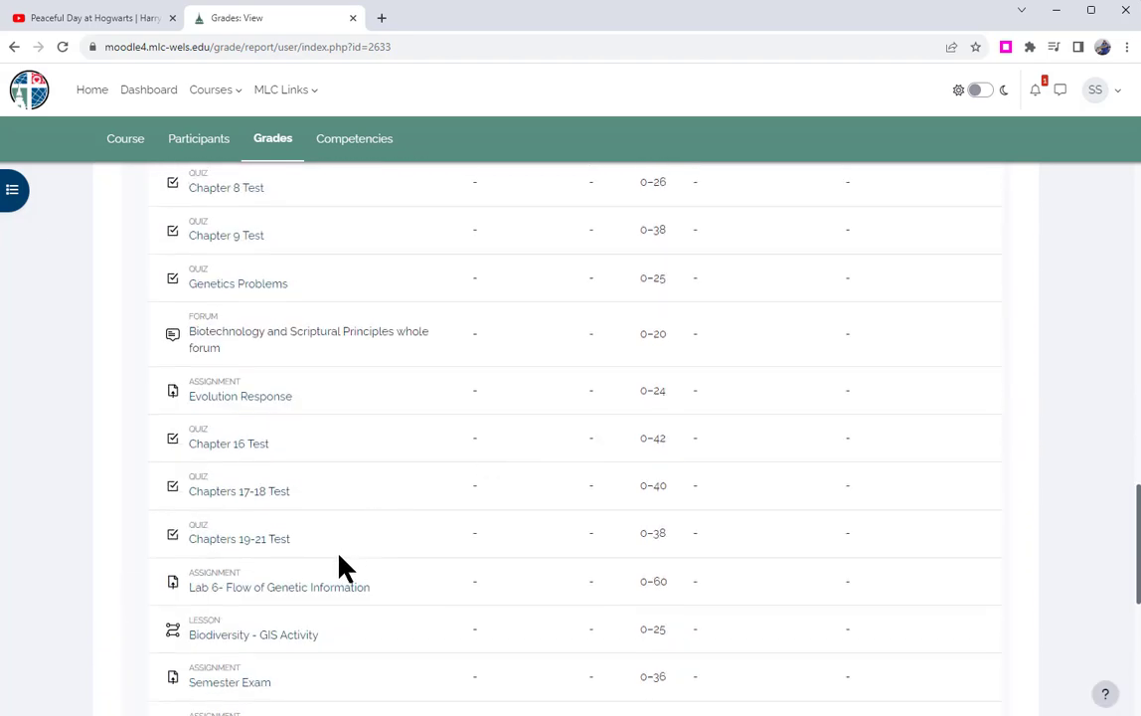
pyautogui.moveTo(474, 580)
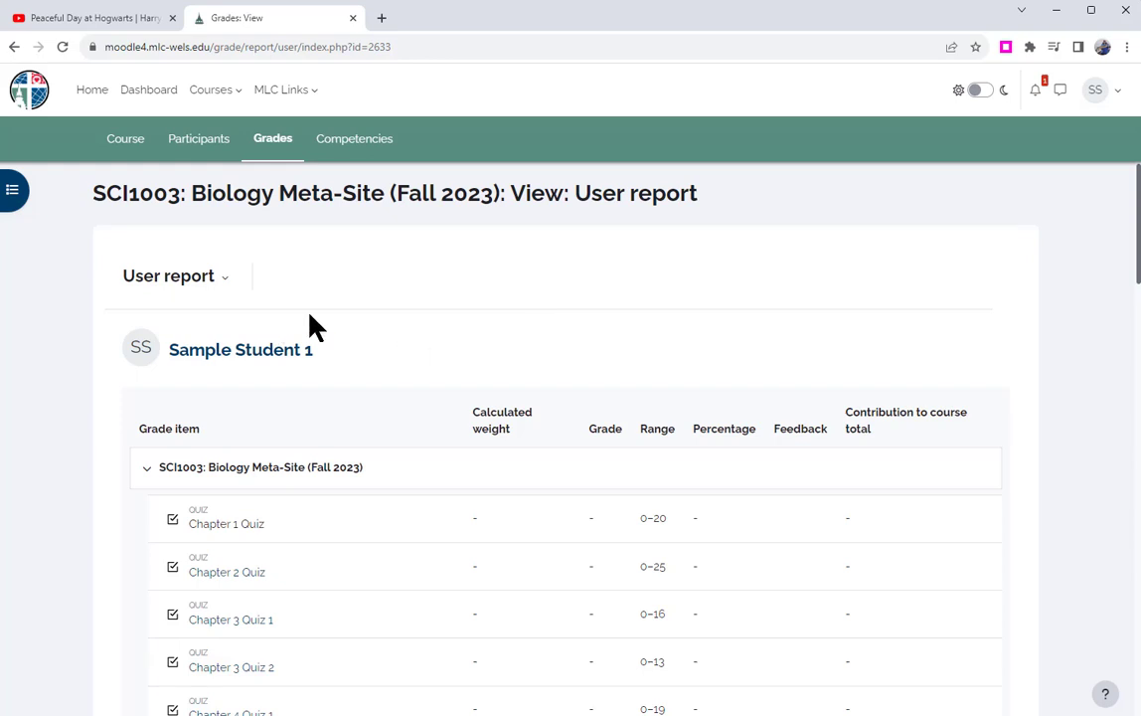
pyautogui.moveTo(369, 323)
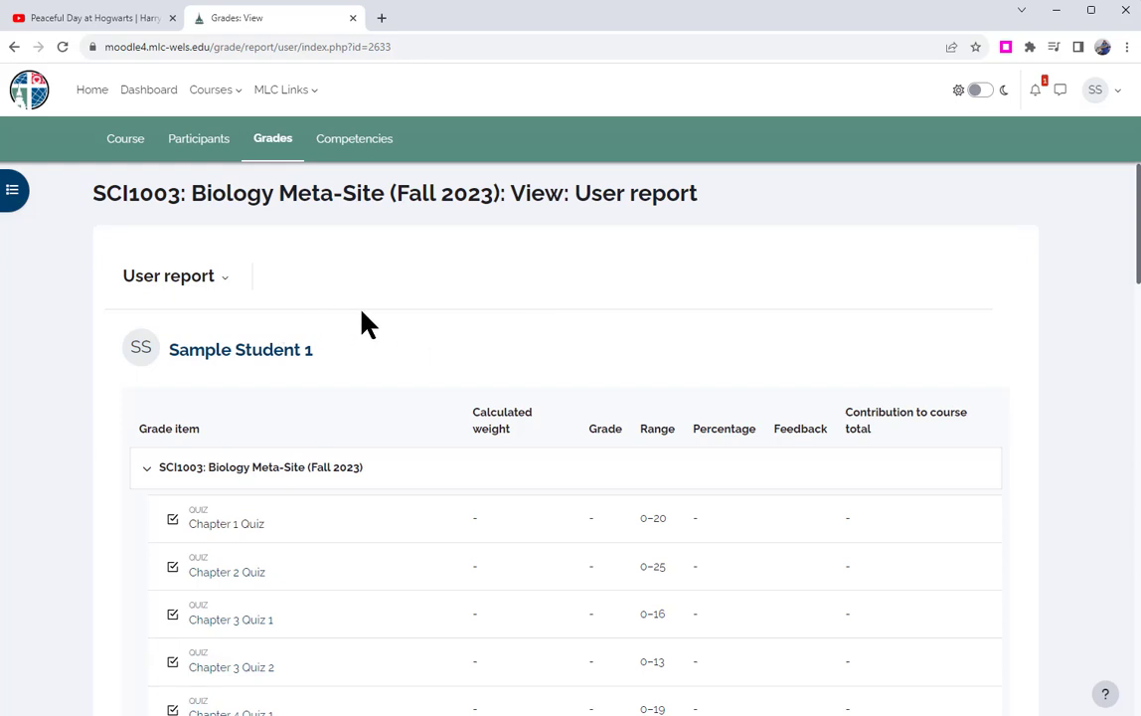
pyautogui.scroll(-3)
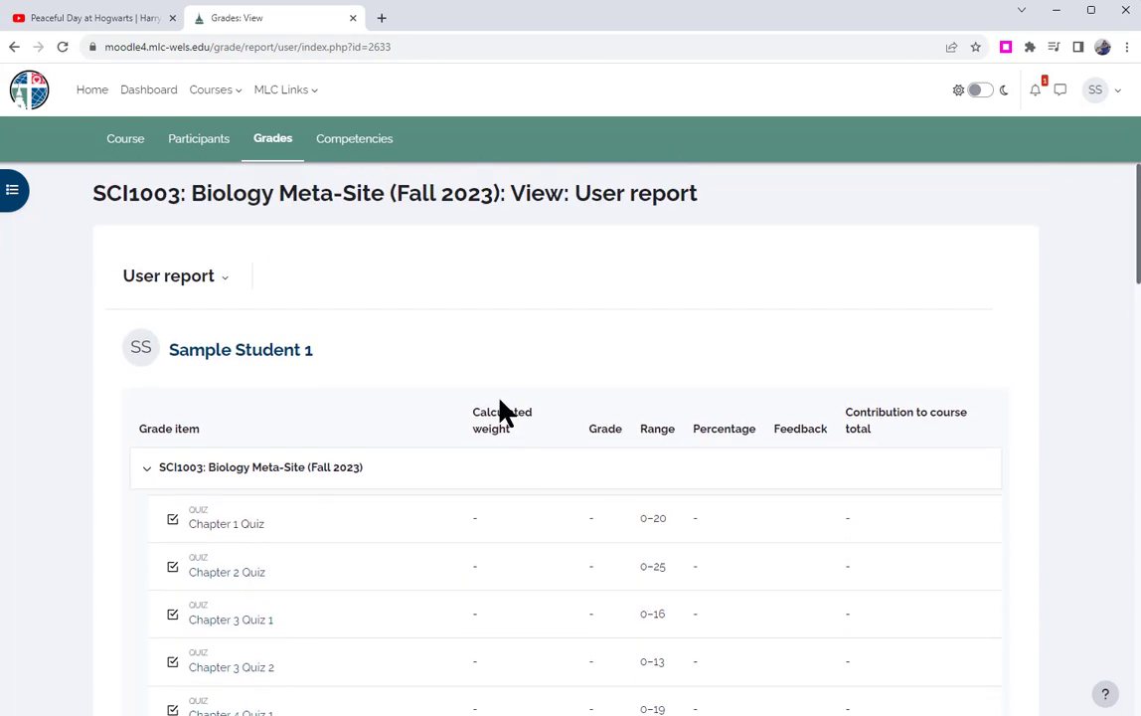
pyautogui.moveTo(525, 351)
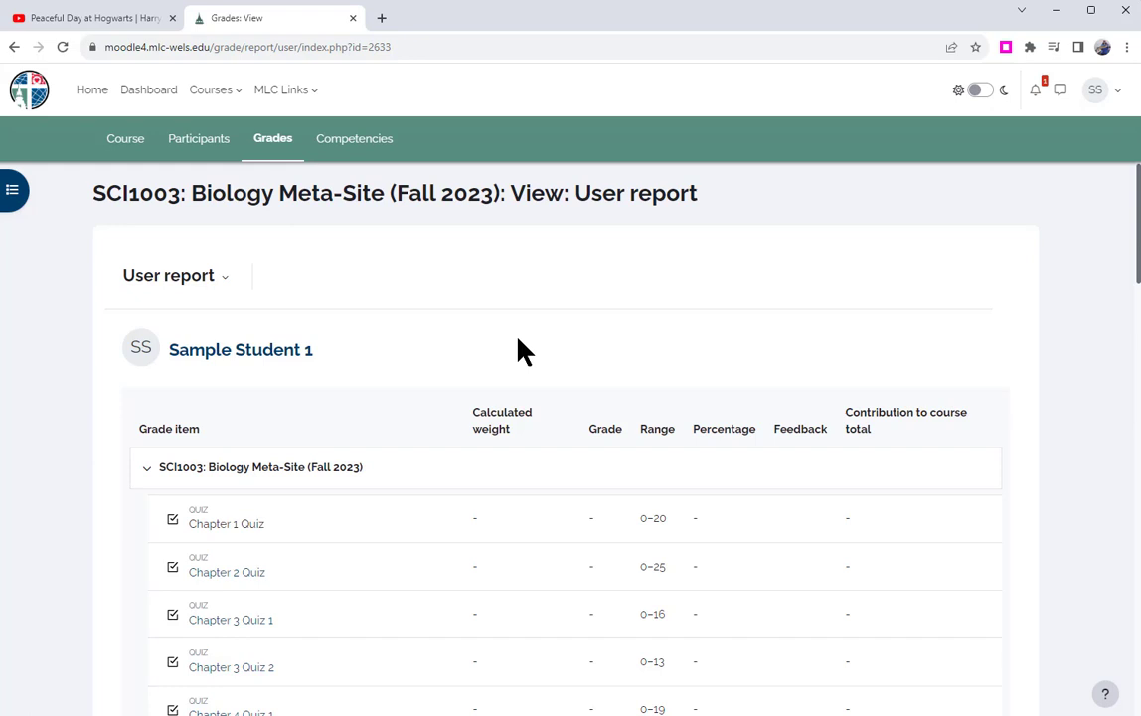
pyautogui.moveTo(507, 347)
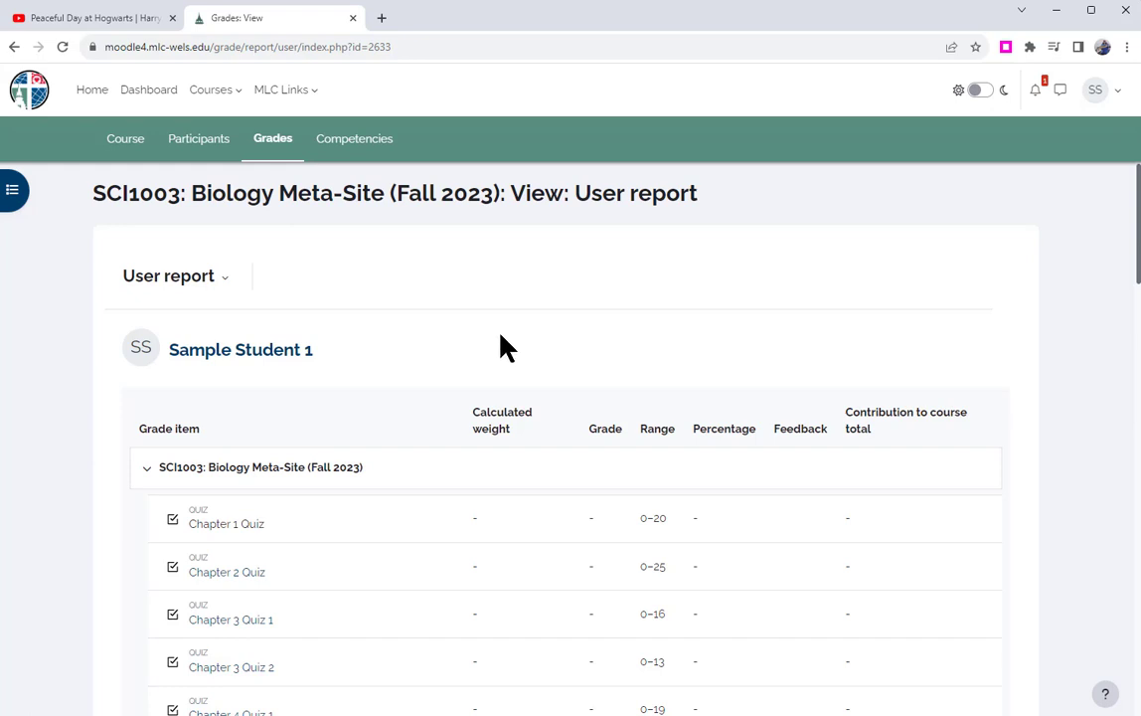
pyautogui.moveTo(498, 358)
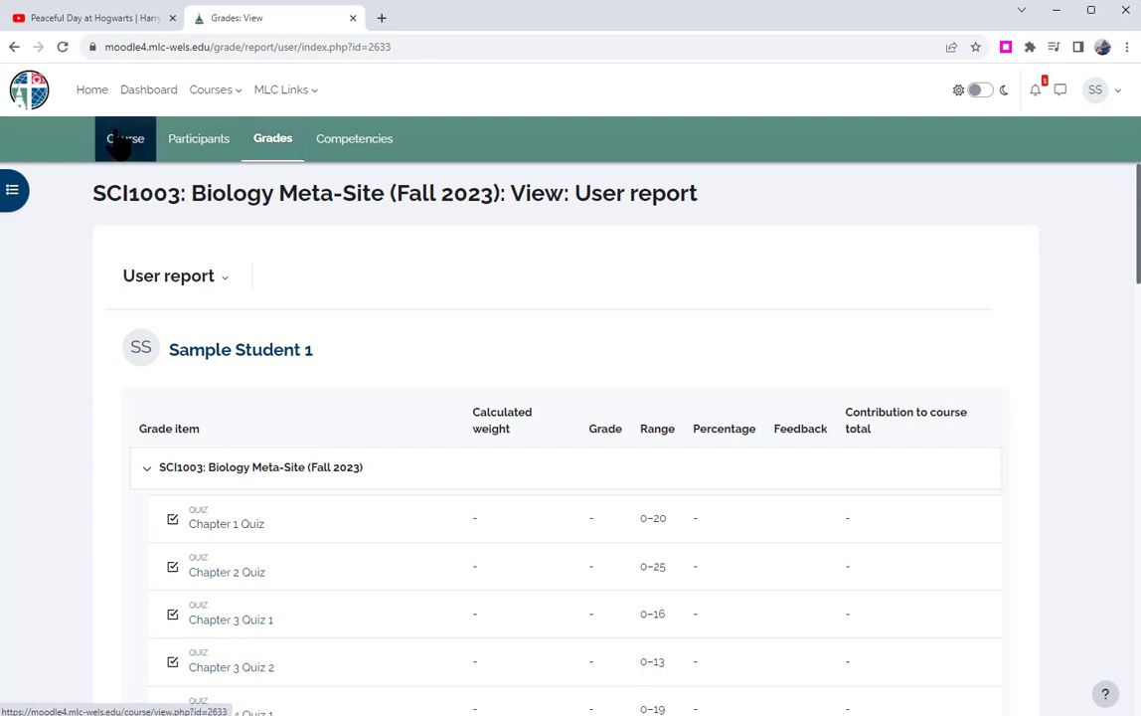
# - Go to the Biology course page and expand Chapter 3: Cell Structure and Function
pyautogui.click(125, 138)
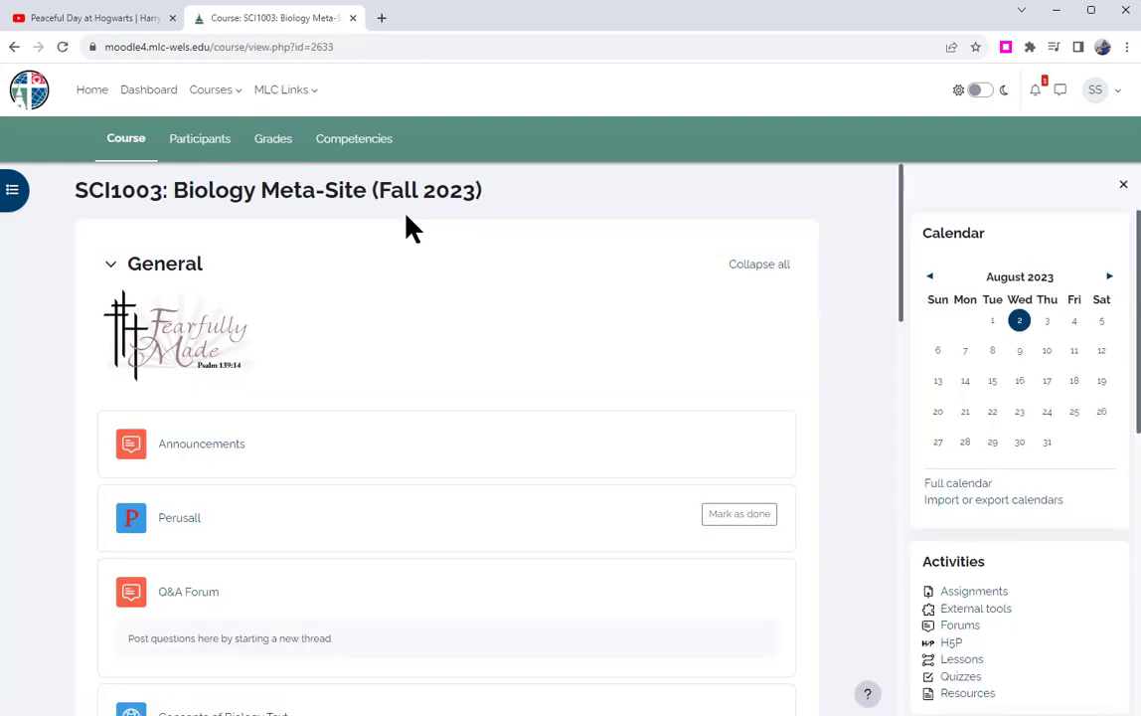
pyautogui.moveTo(398, 273)
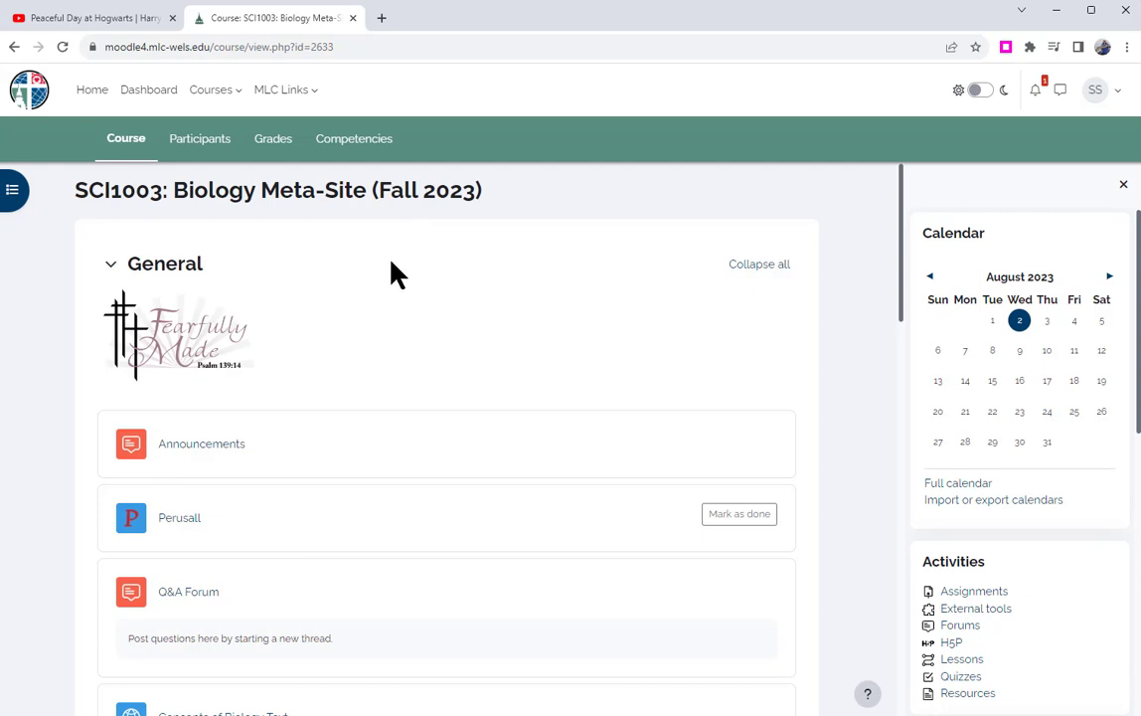
pyautogui.moveTo(390, 278)
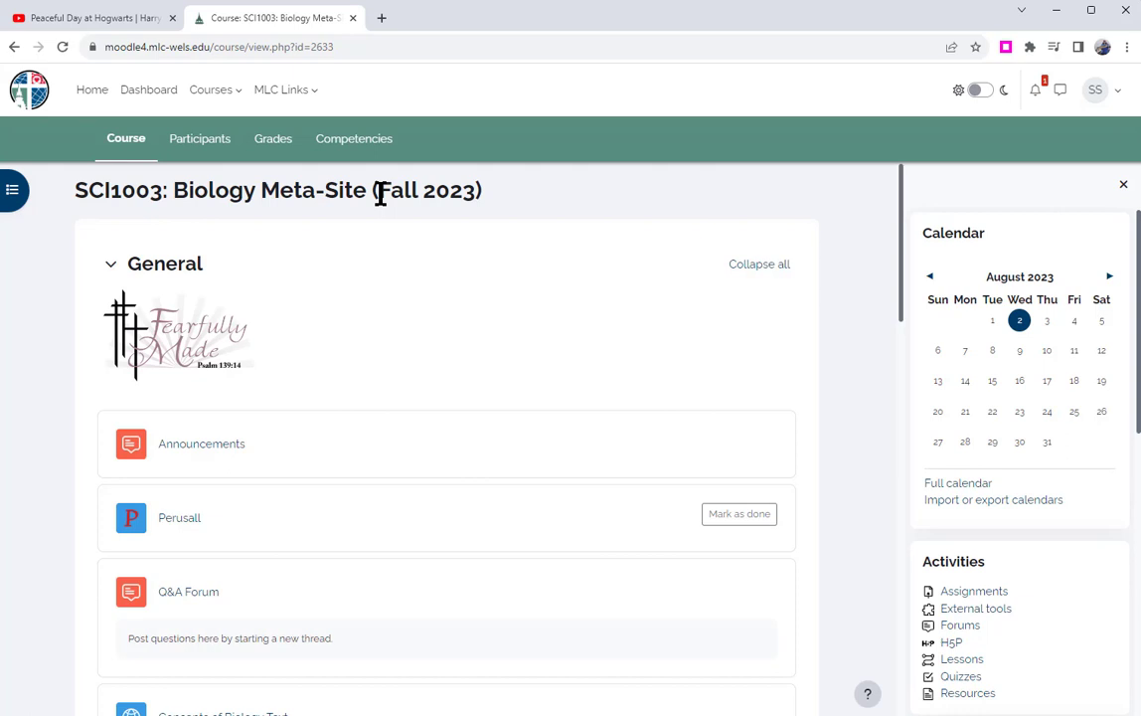
pyautogui.scroll(-3)
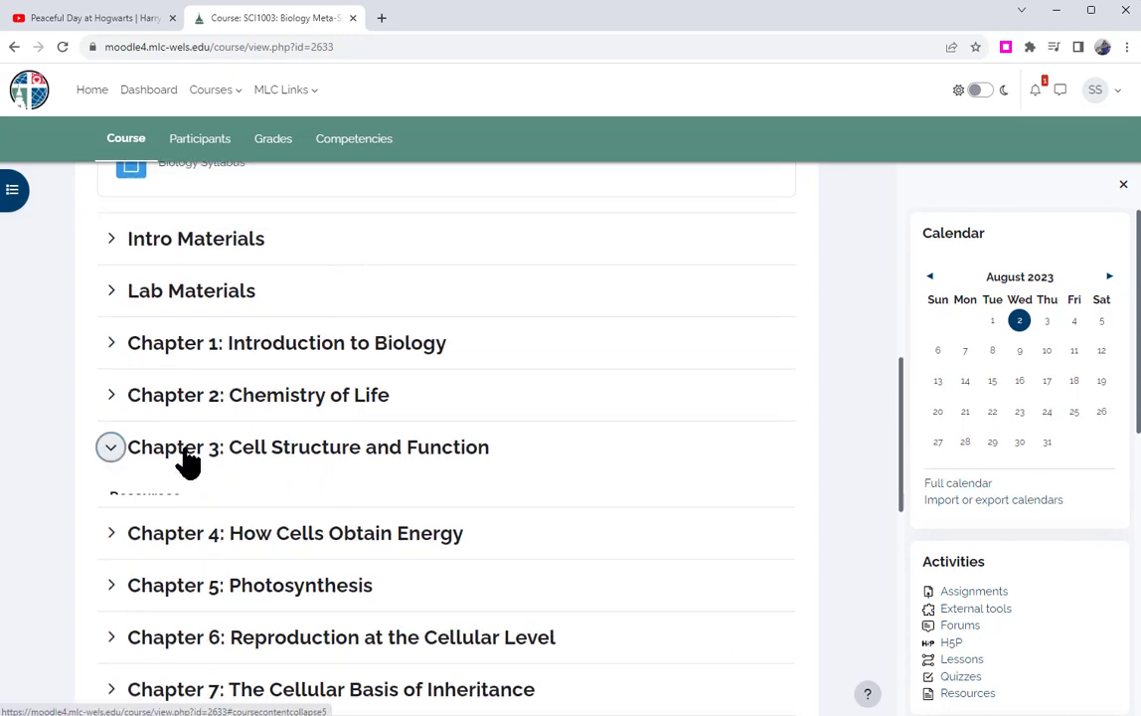
pyautogui.click(110, 446)
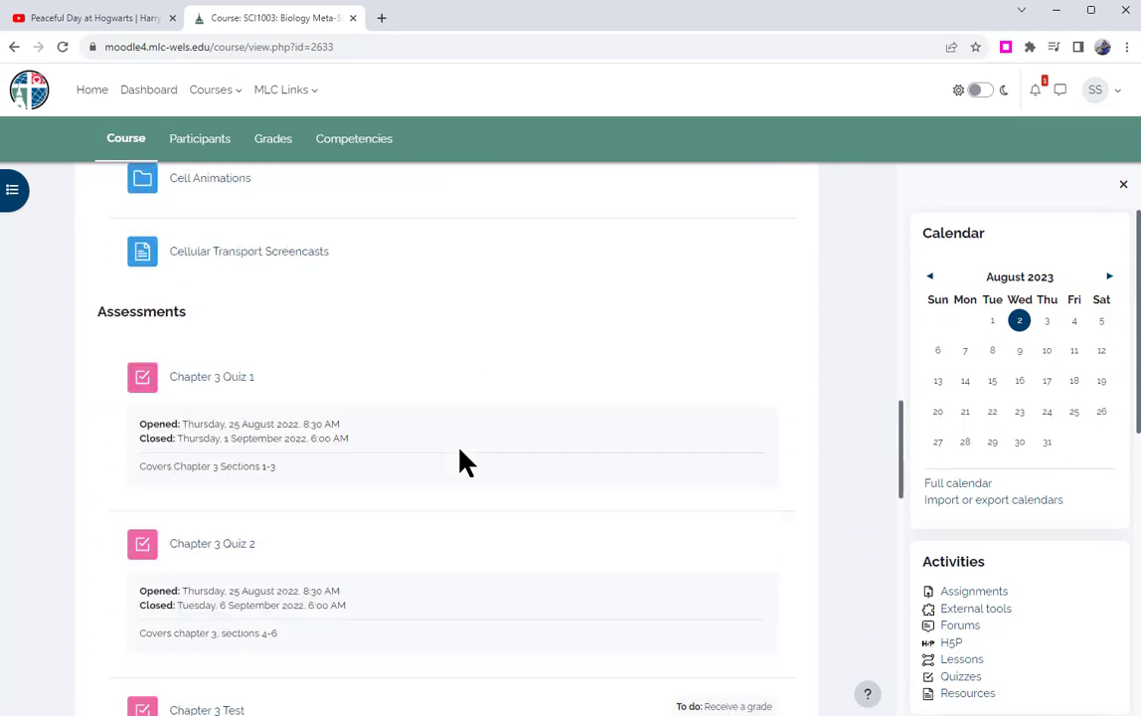
# - View the Chapter 3 Test and Chapter 3 Quiz 1 pages, then return to the course
pyautogui.scroll(-3)
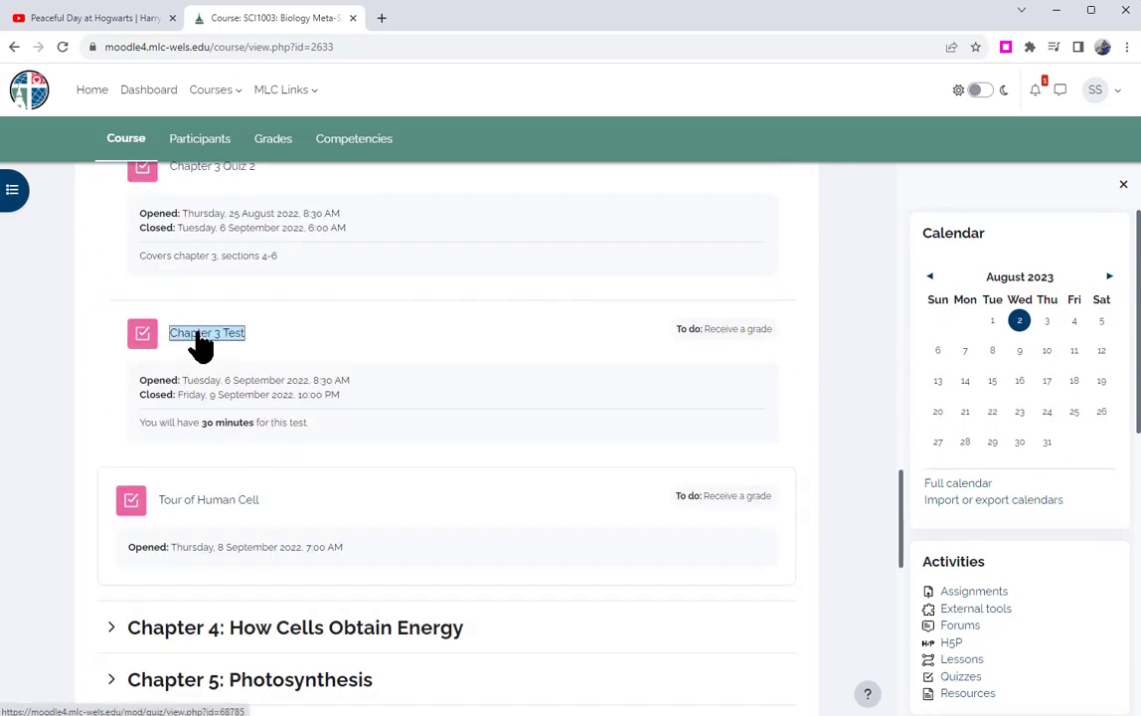
pyautogui.click(207, 332)
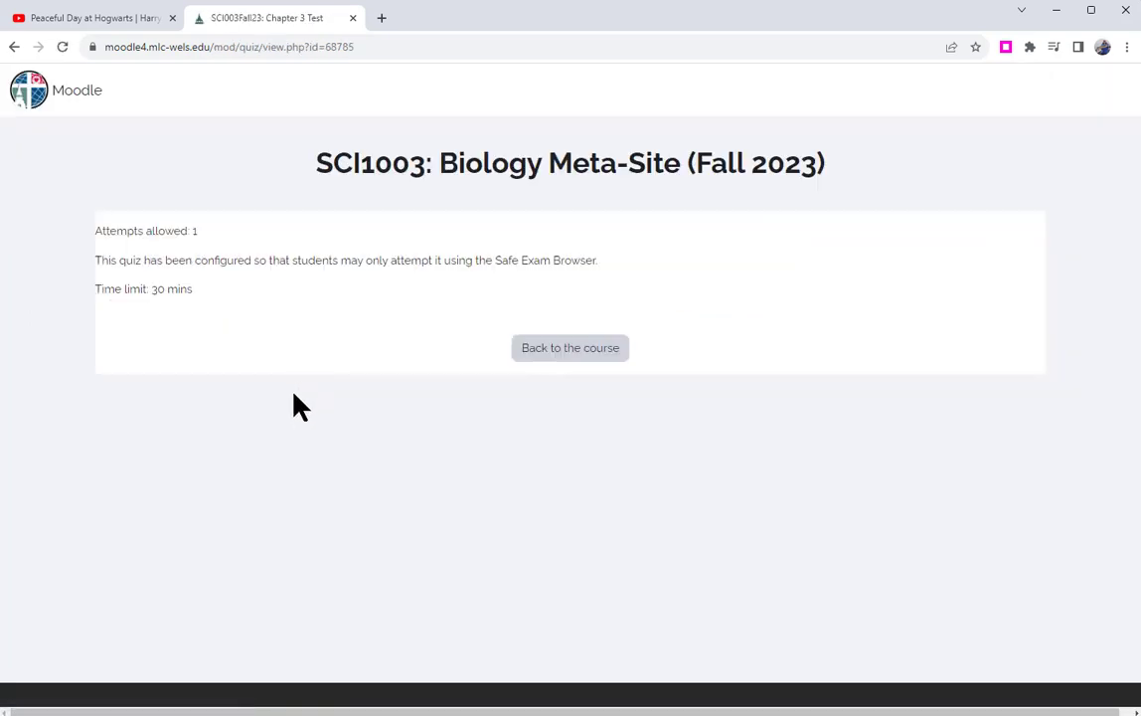
pyautogui.click(570, 347)
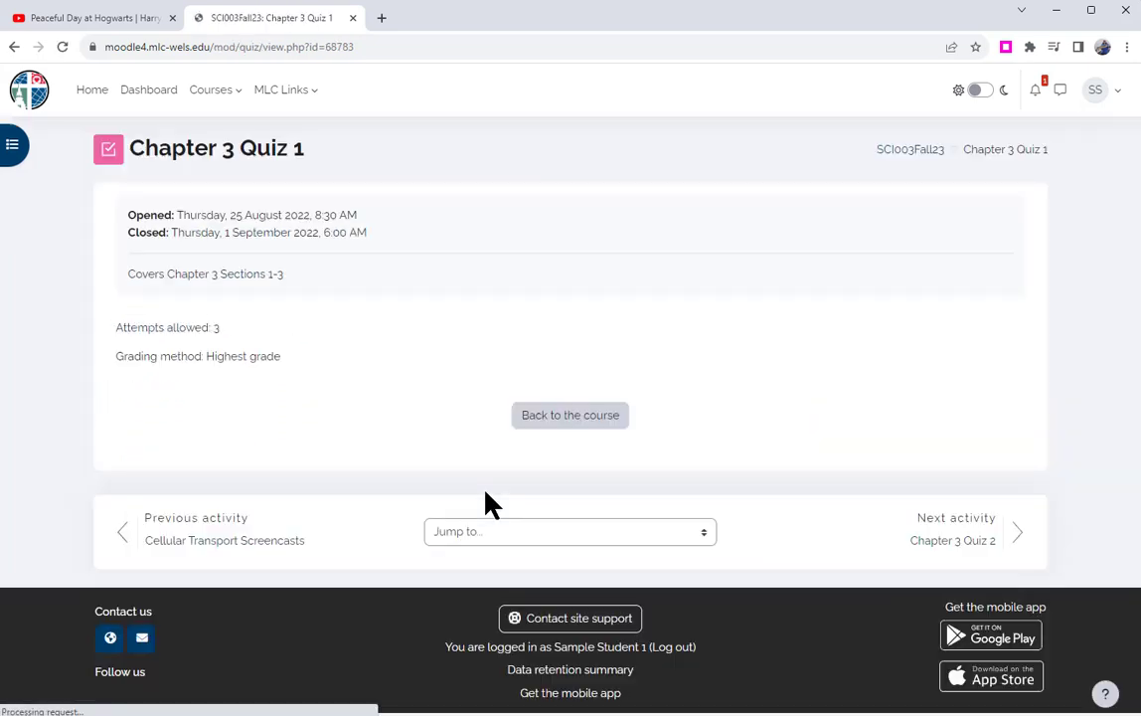
pyautogui.moveTo(343, 318)
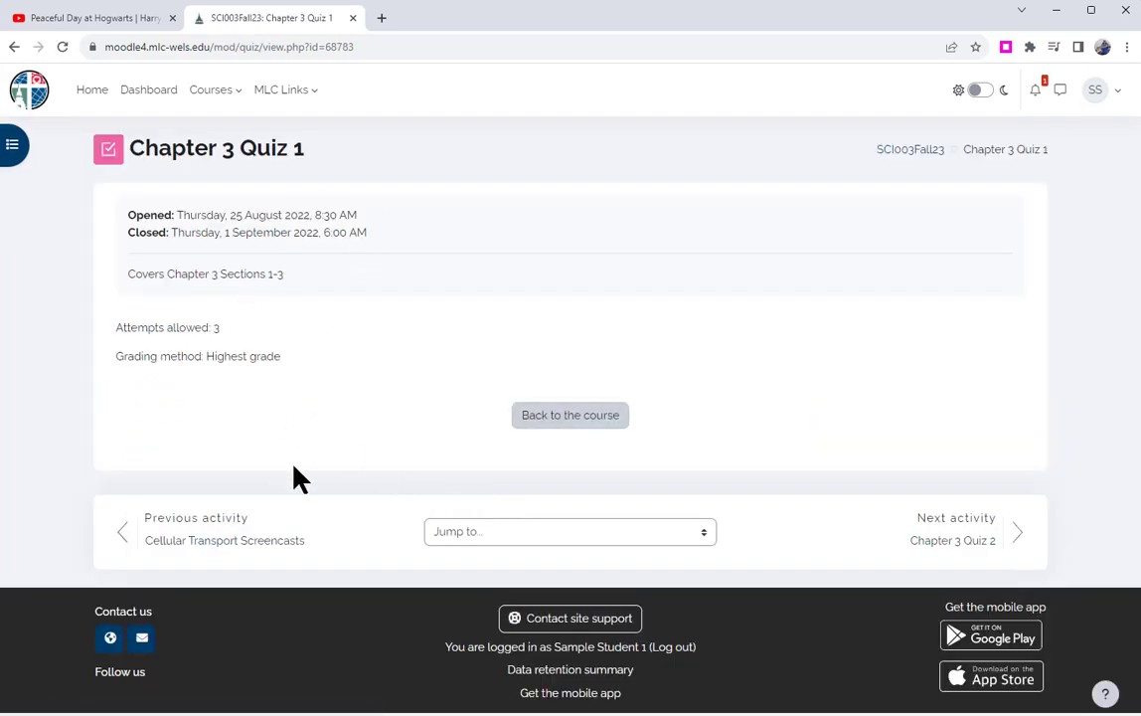
pyautogui.click(570, 414)
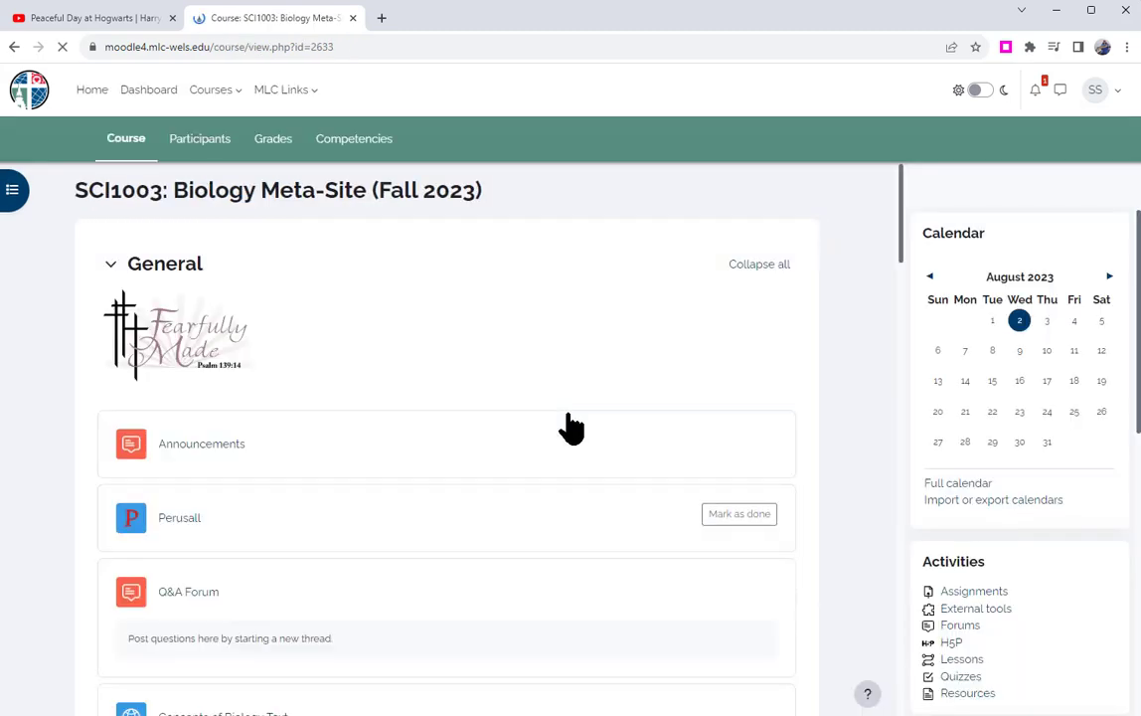